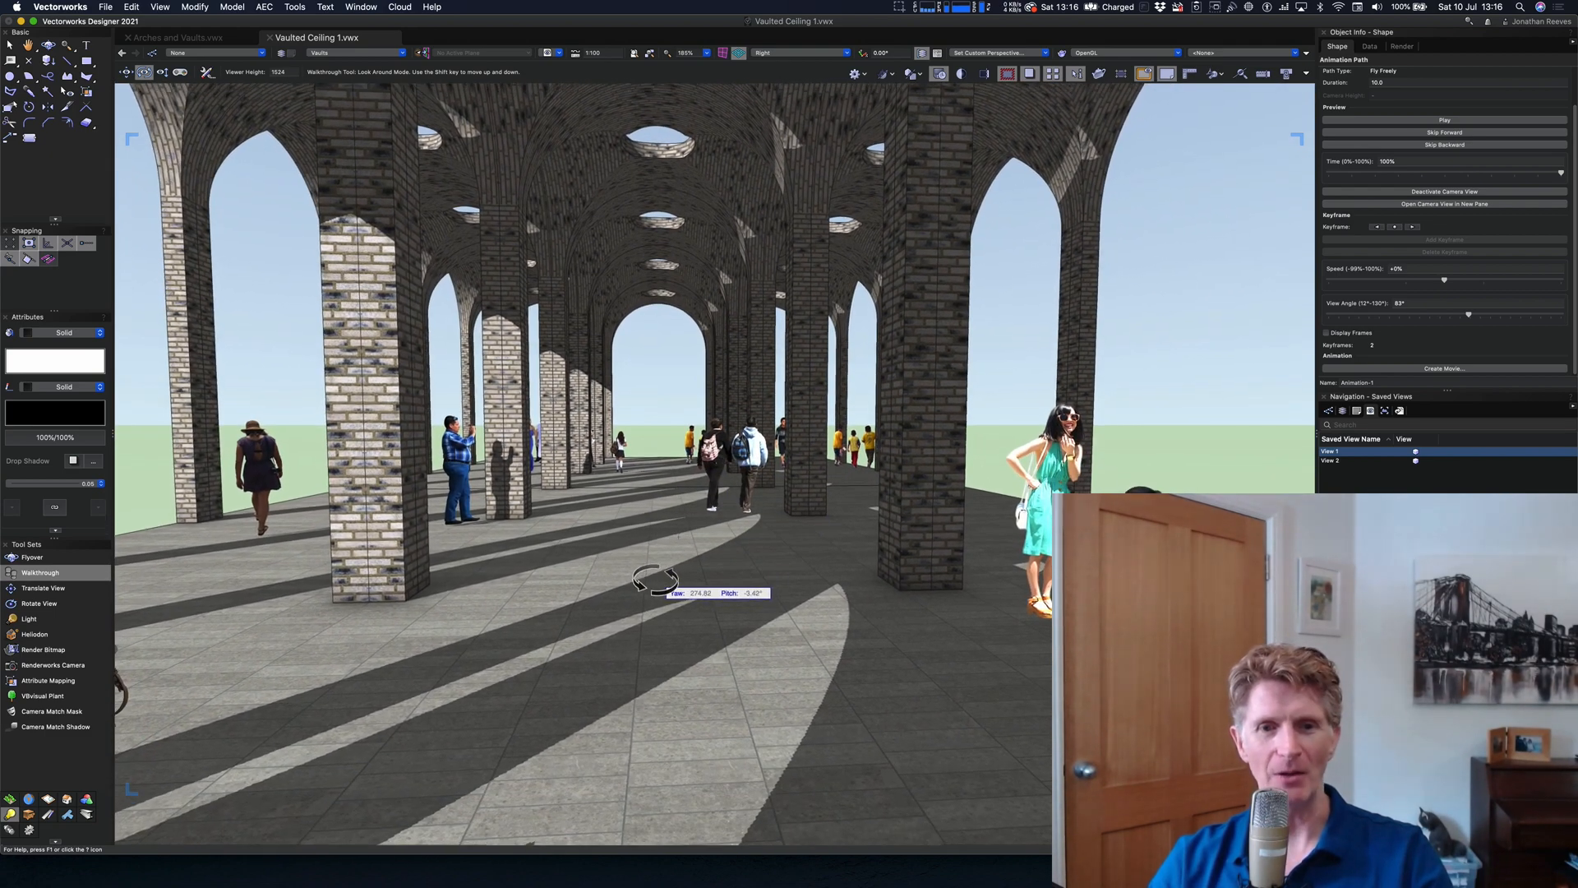
Step: Look around the finished brick colonnade with the Walkthrough tool
{"action": "left_click_drag", "start_coordinate": [654, 579], "coordinate": [674, 528]}
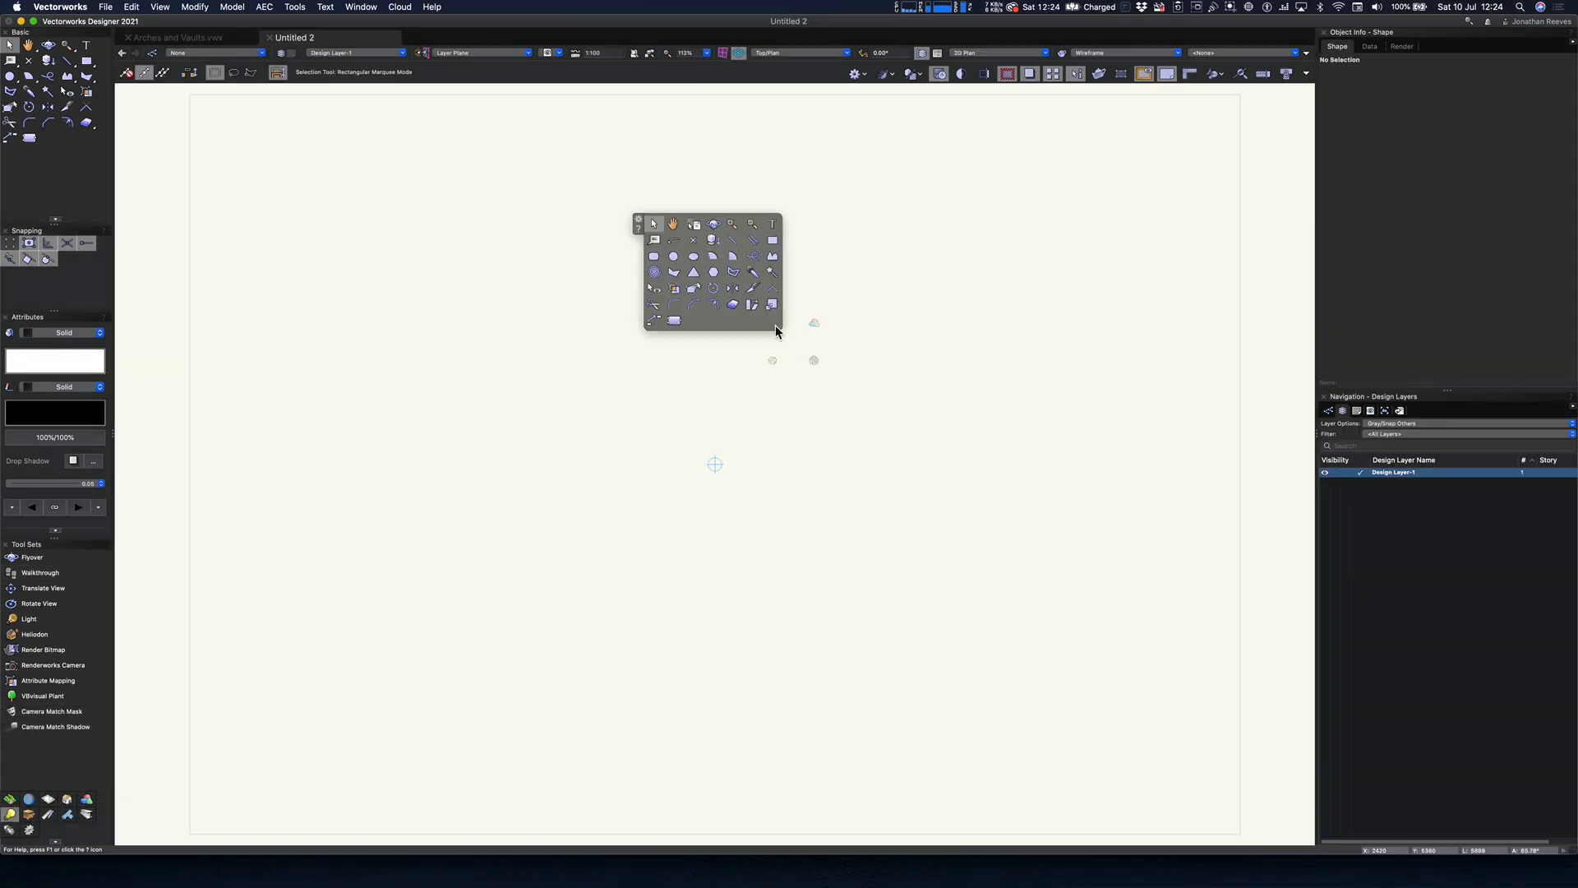
Step: Draw a 5000 x 5000 square rectangle from the internal origin
{"action": "left_click", "coordinate": [772, 241]}
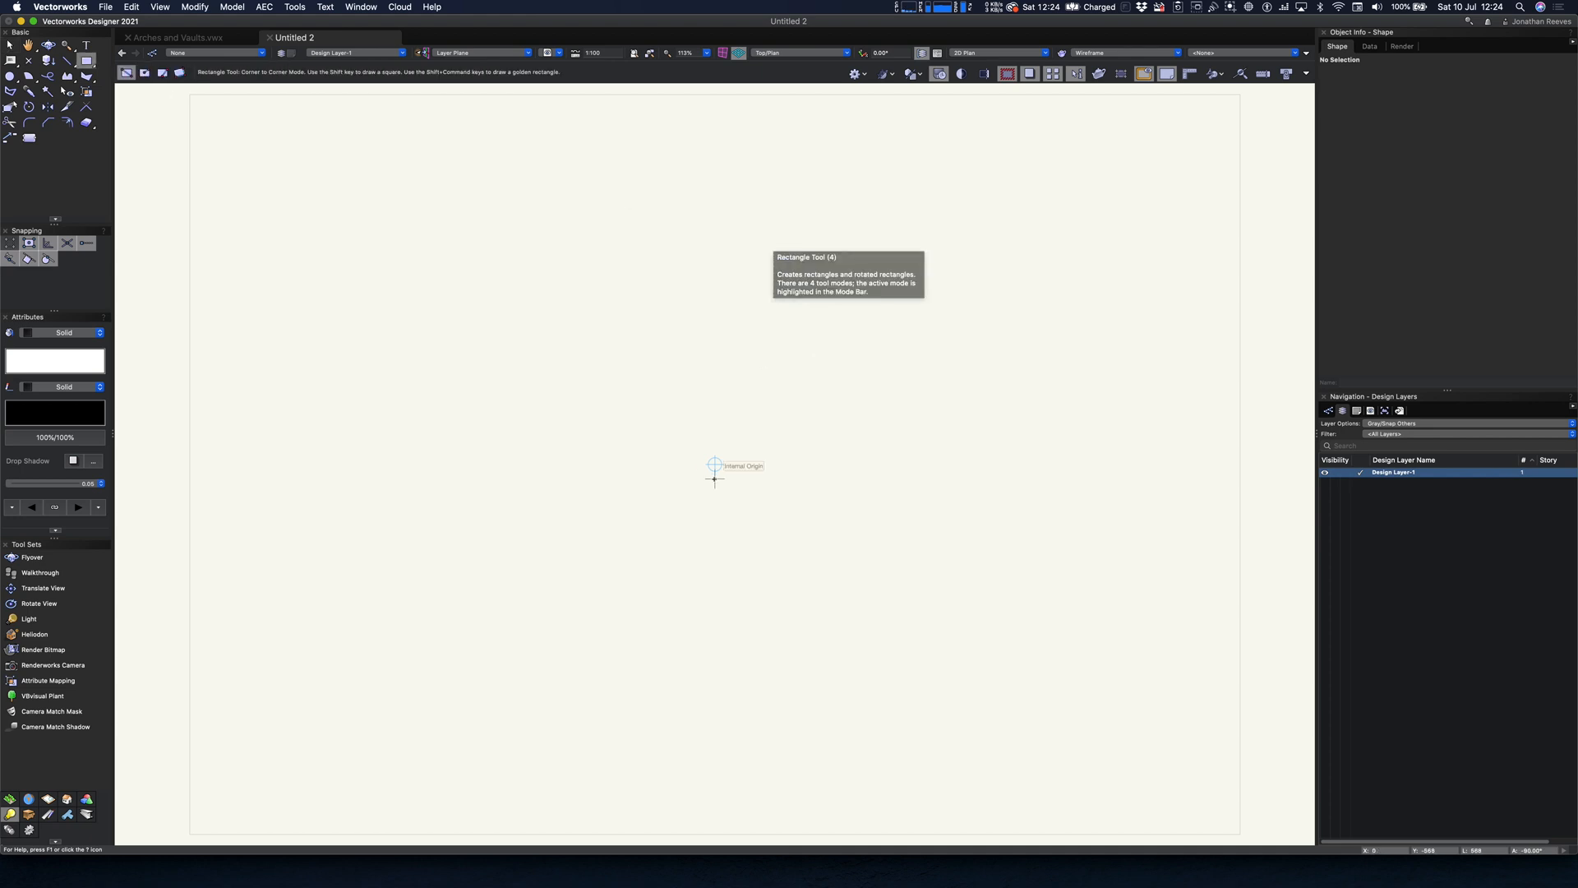
{"action": "left_click_drag", "start_coordinate": [715, 463], "coordinate": [811, 365]}
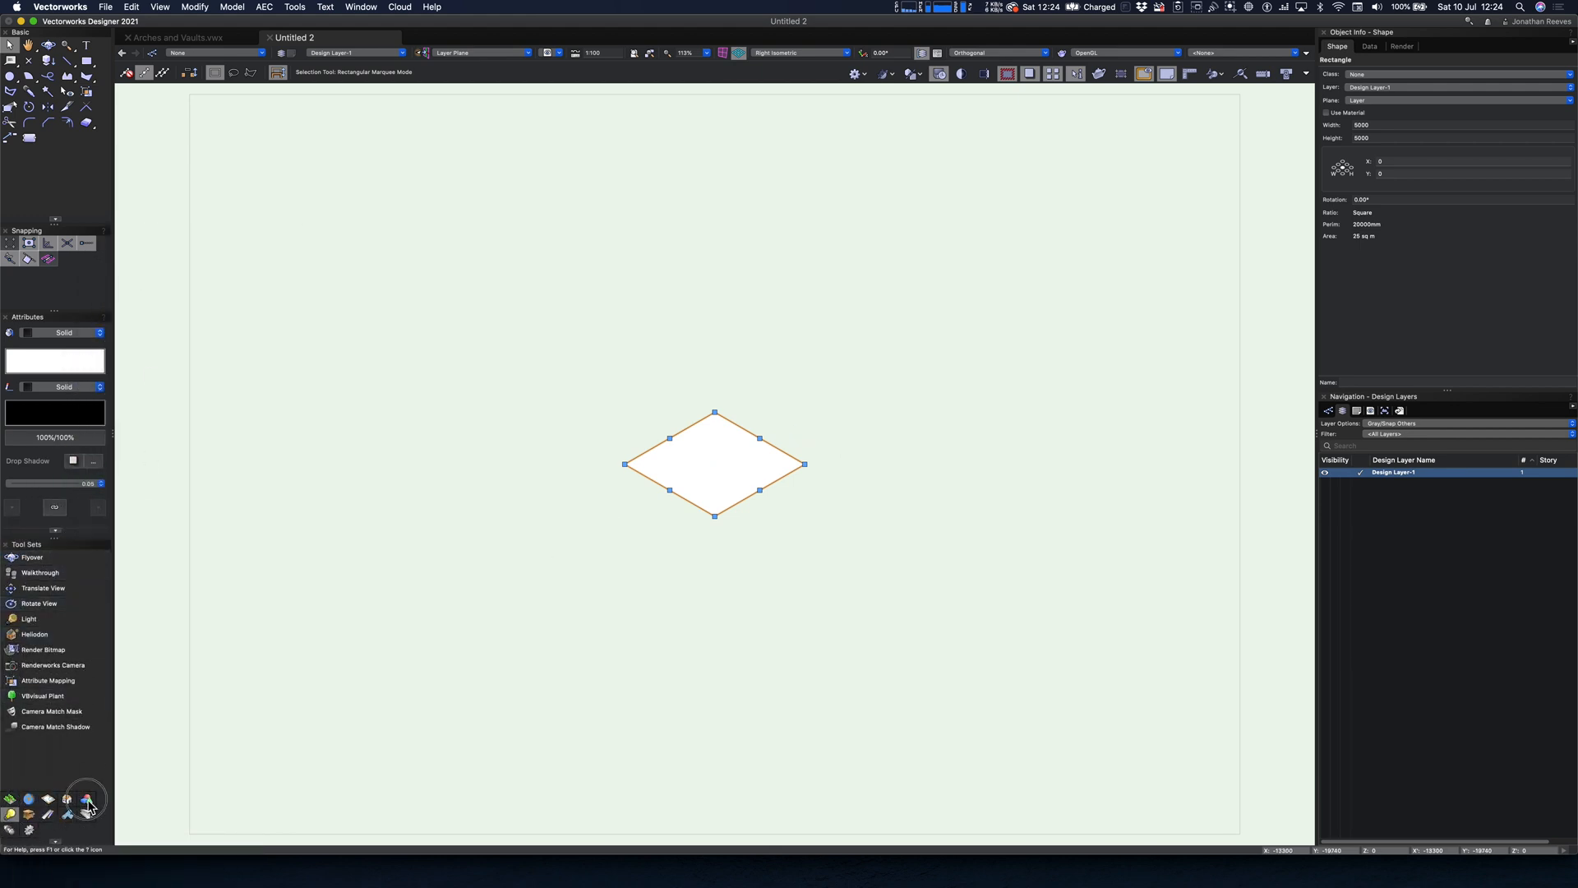
Step: Push/Pull the 5000 mm square upward into a solid 5 m cube
{"action": "left_click", "coordinate": [86, 800]}
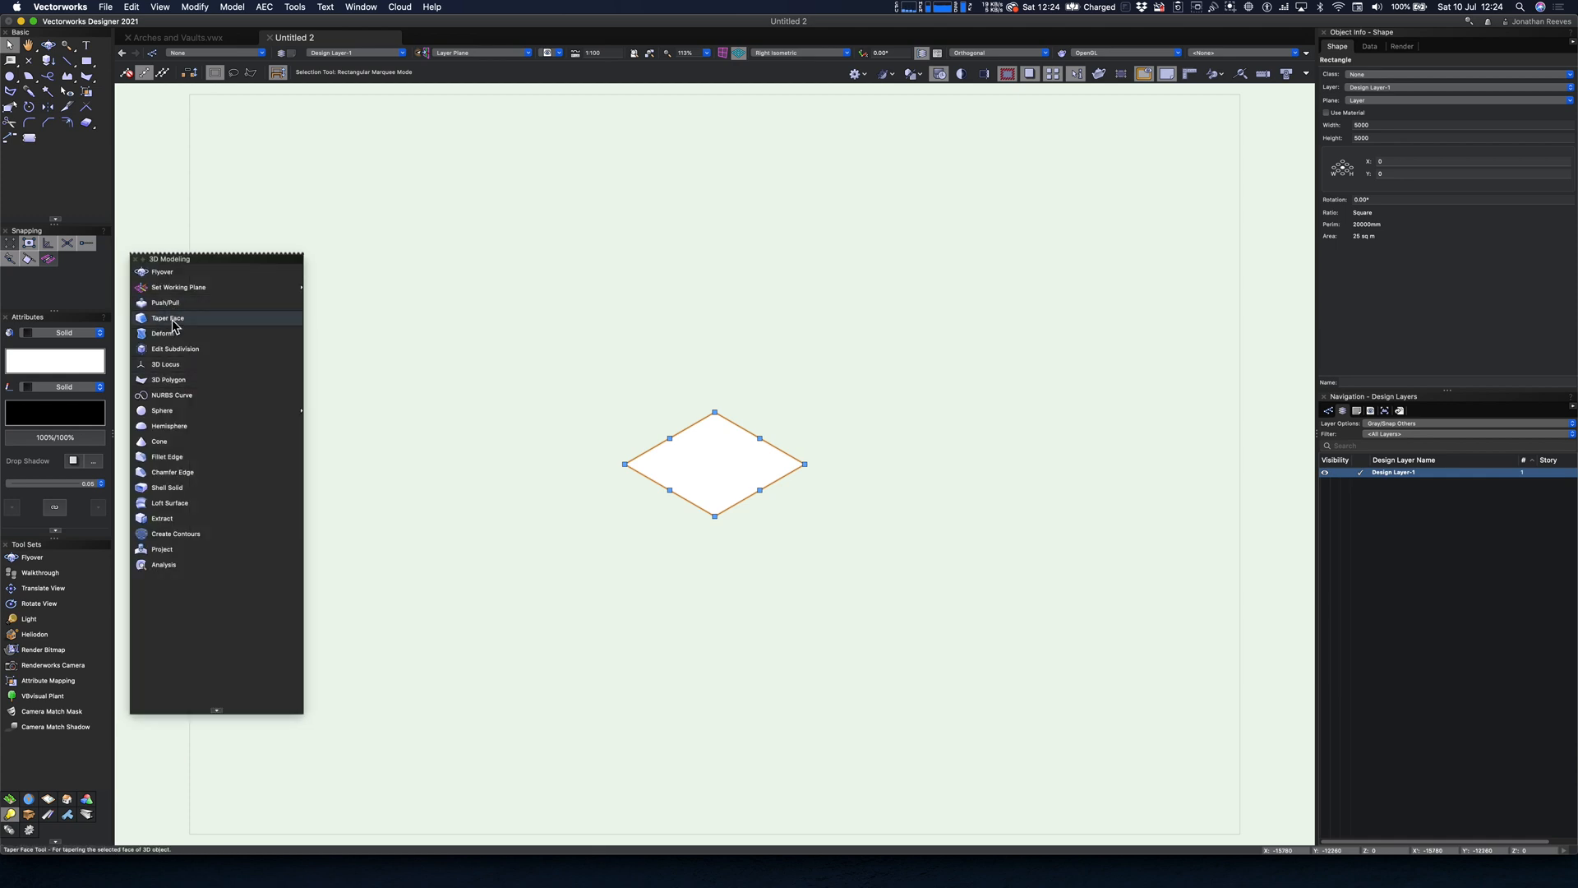
{"action": "left_click", "coordinate": [167, 301]}
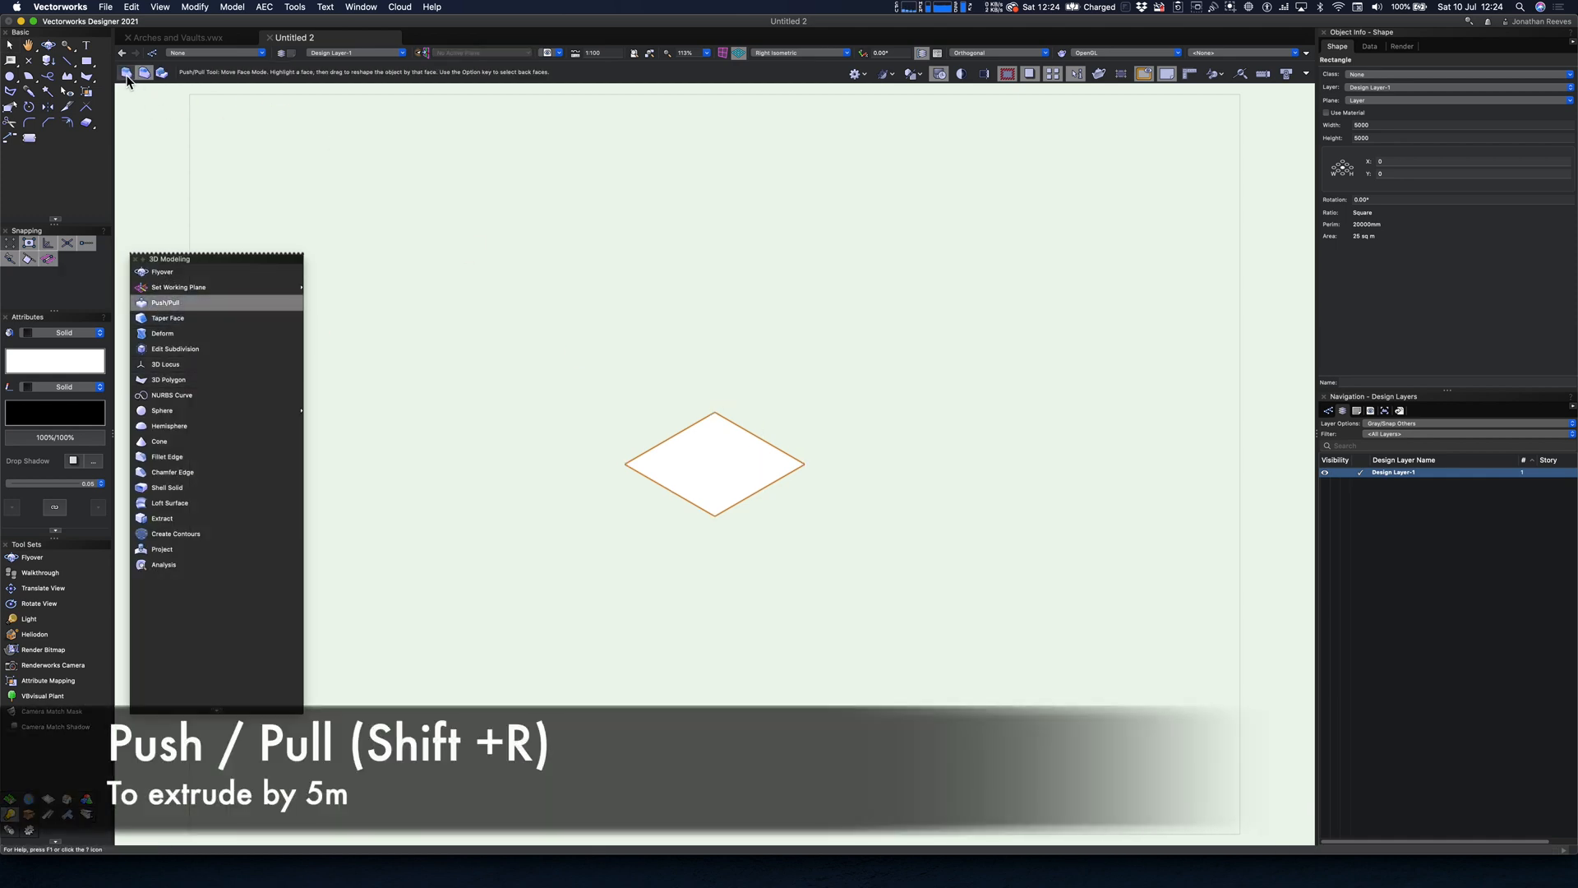
{"action": "left_click_drag", "start_coordinate": [714, 463], "coordinate": [710, 337]}
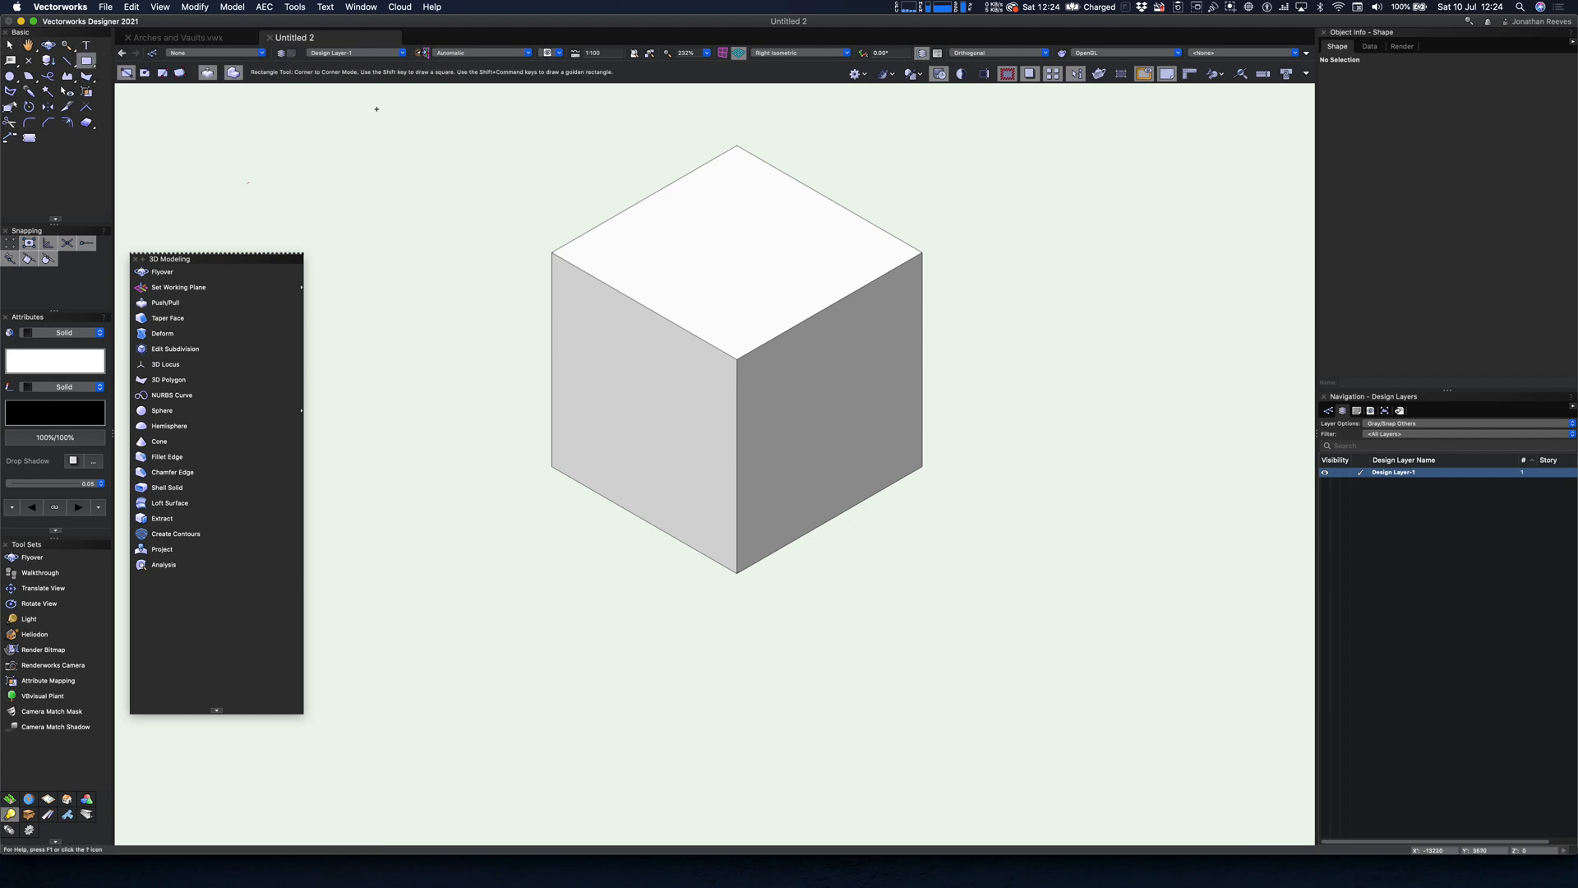
{"action": "mouse_move", "coordinate": [234, 73]}
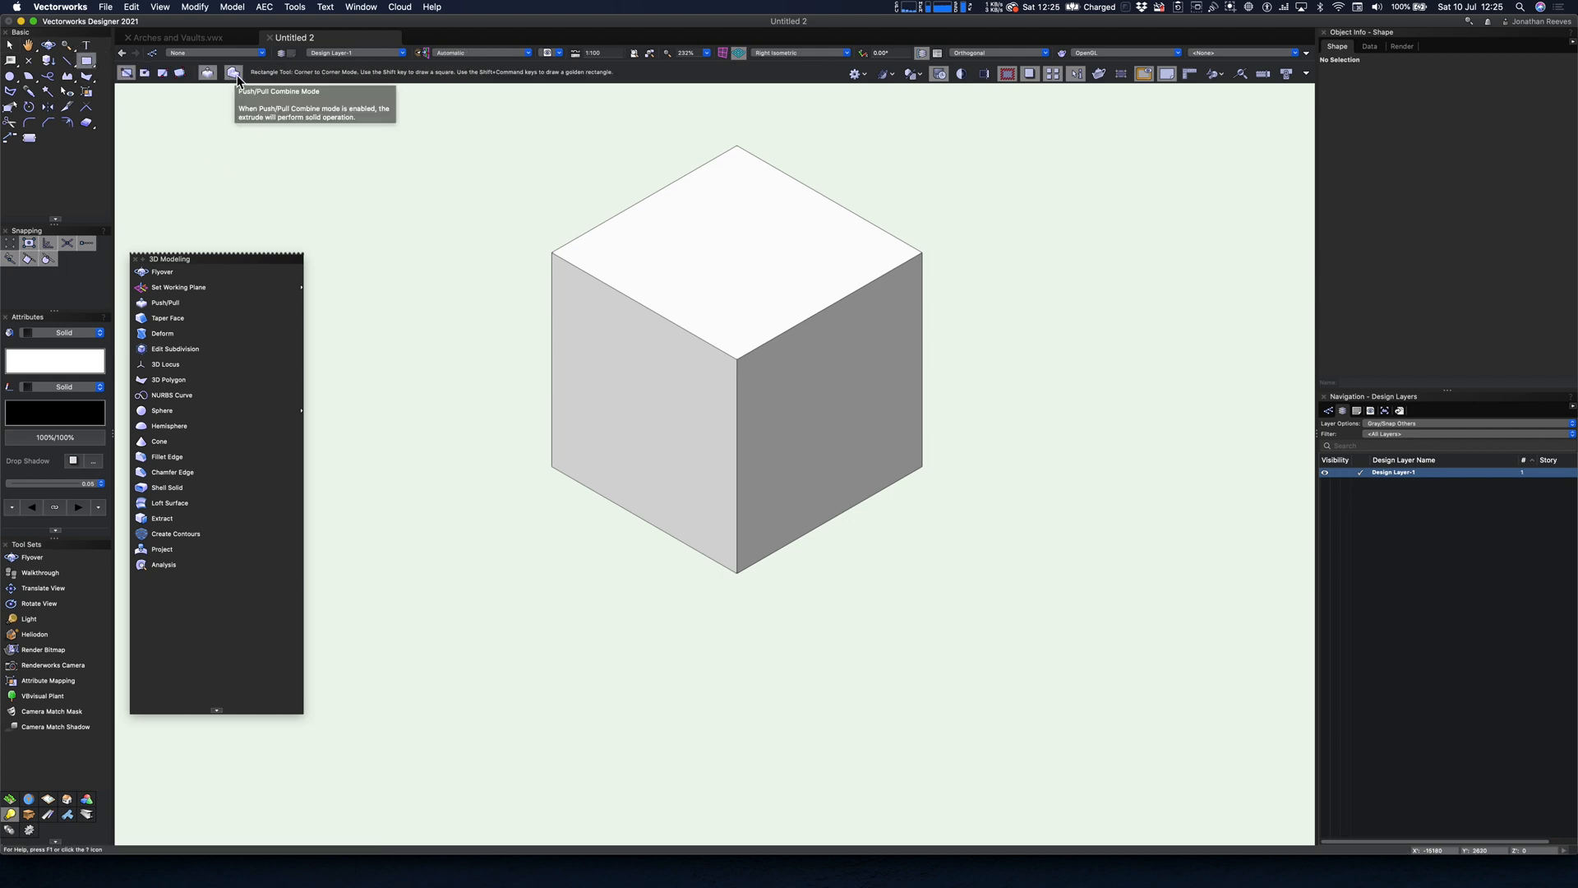
{"action": "mouse_move", "coordinate": [548, 467]}
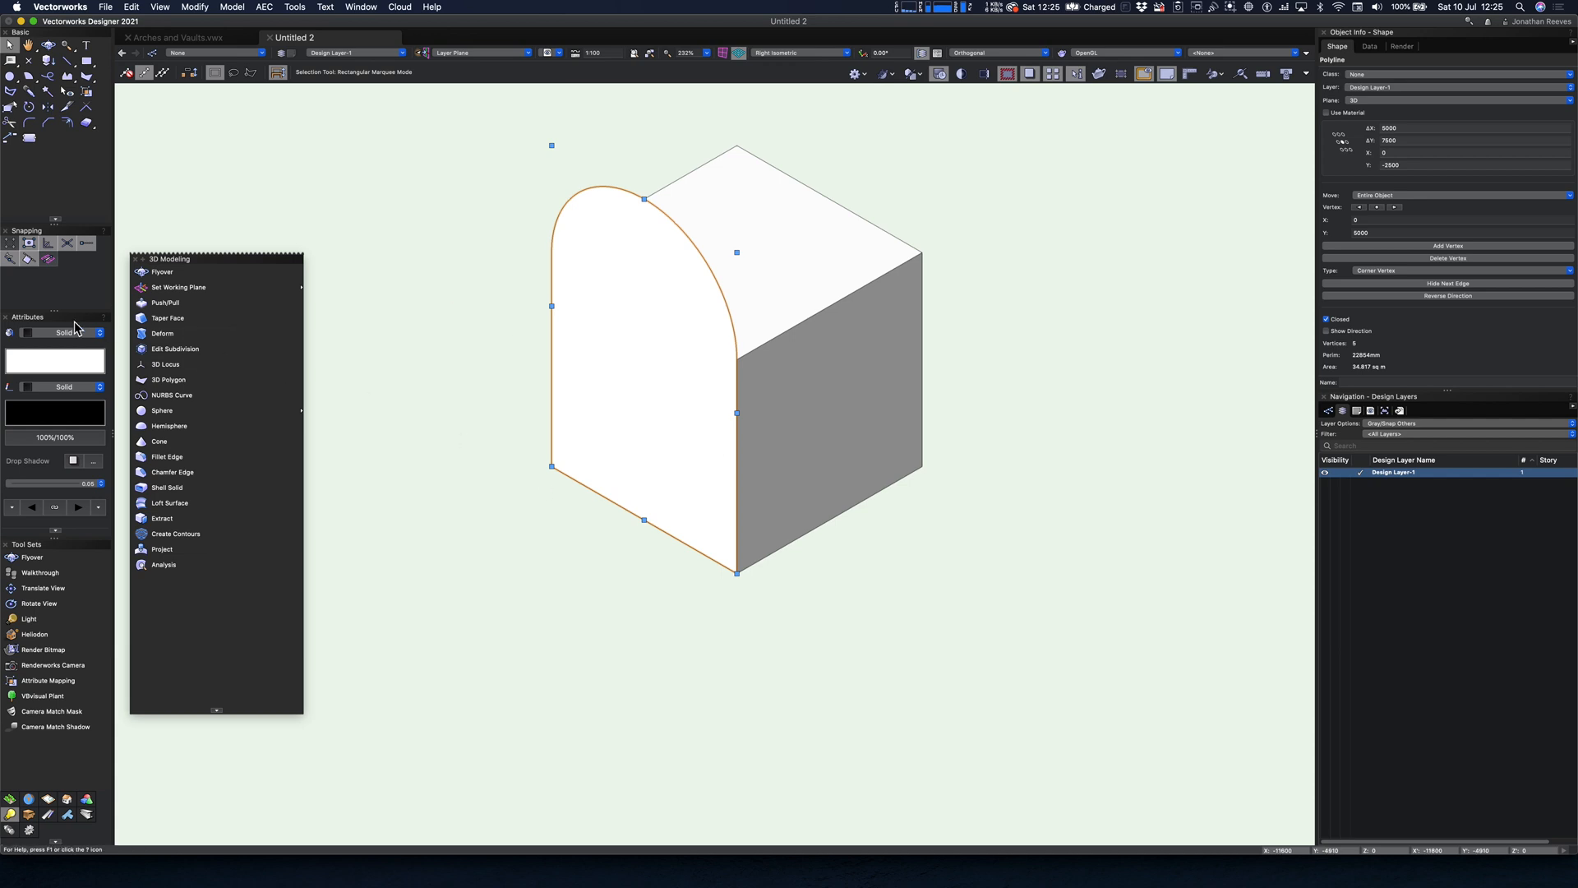
{"action": "mouse_move", "coordinate": [166, 303]}
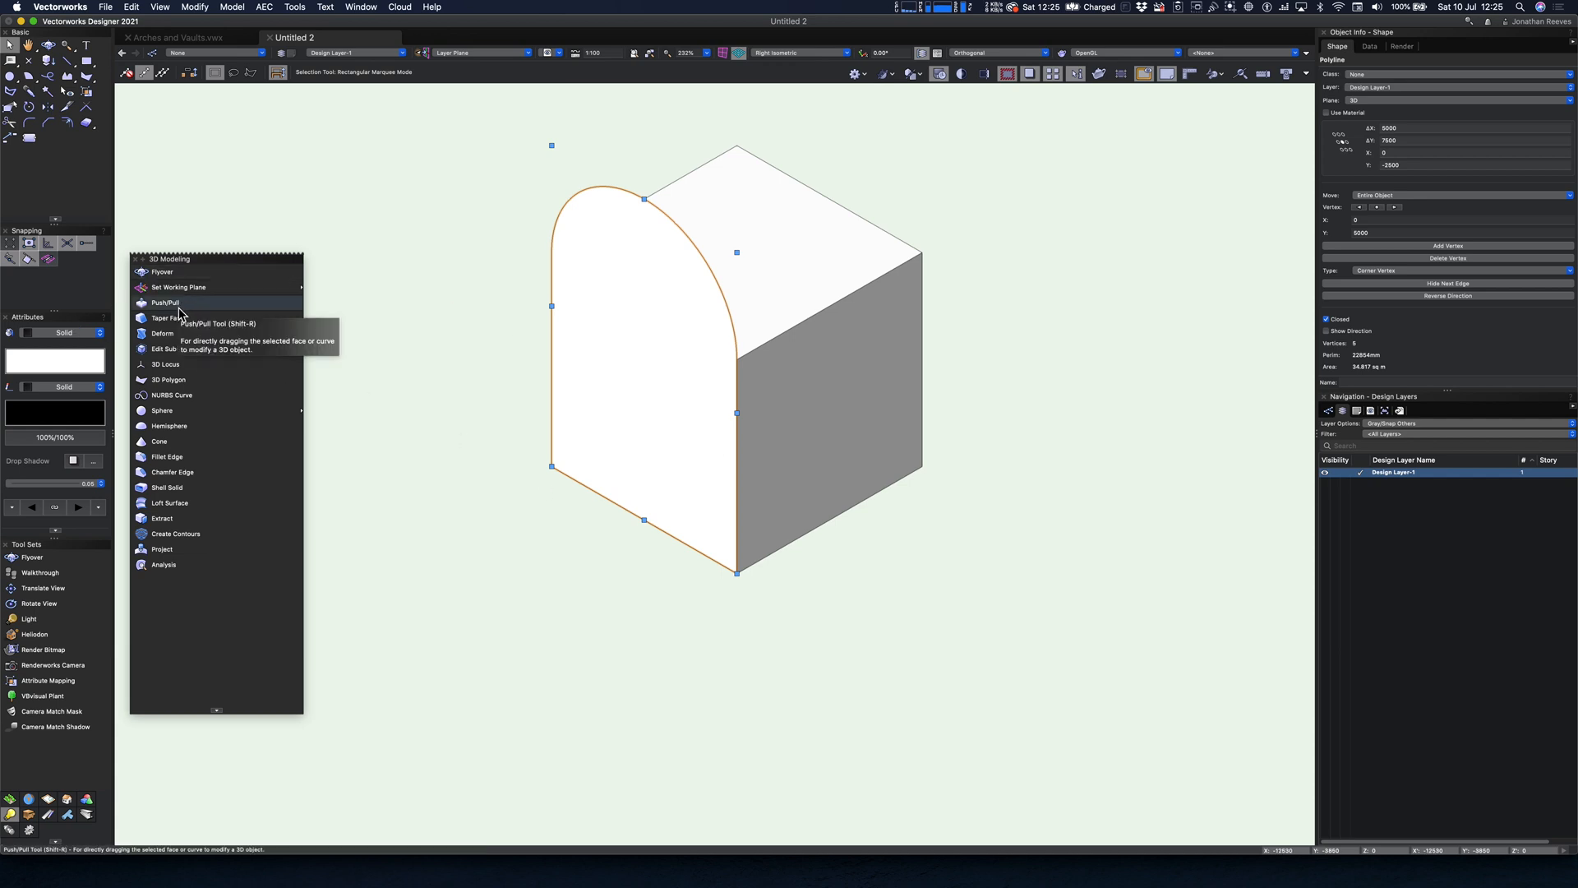
Step: Extrude the arch outline and paste a copy in place rotated 90 degrees
{"action": "left_click", "coordinate": [166, 302]}
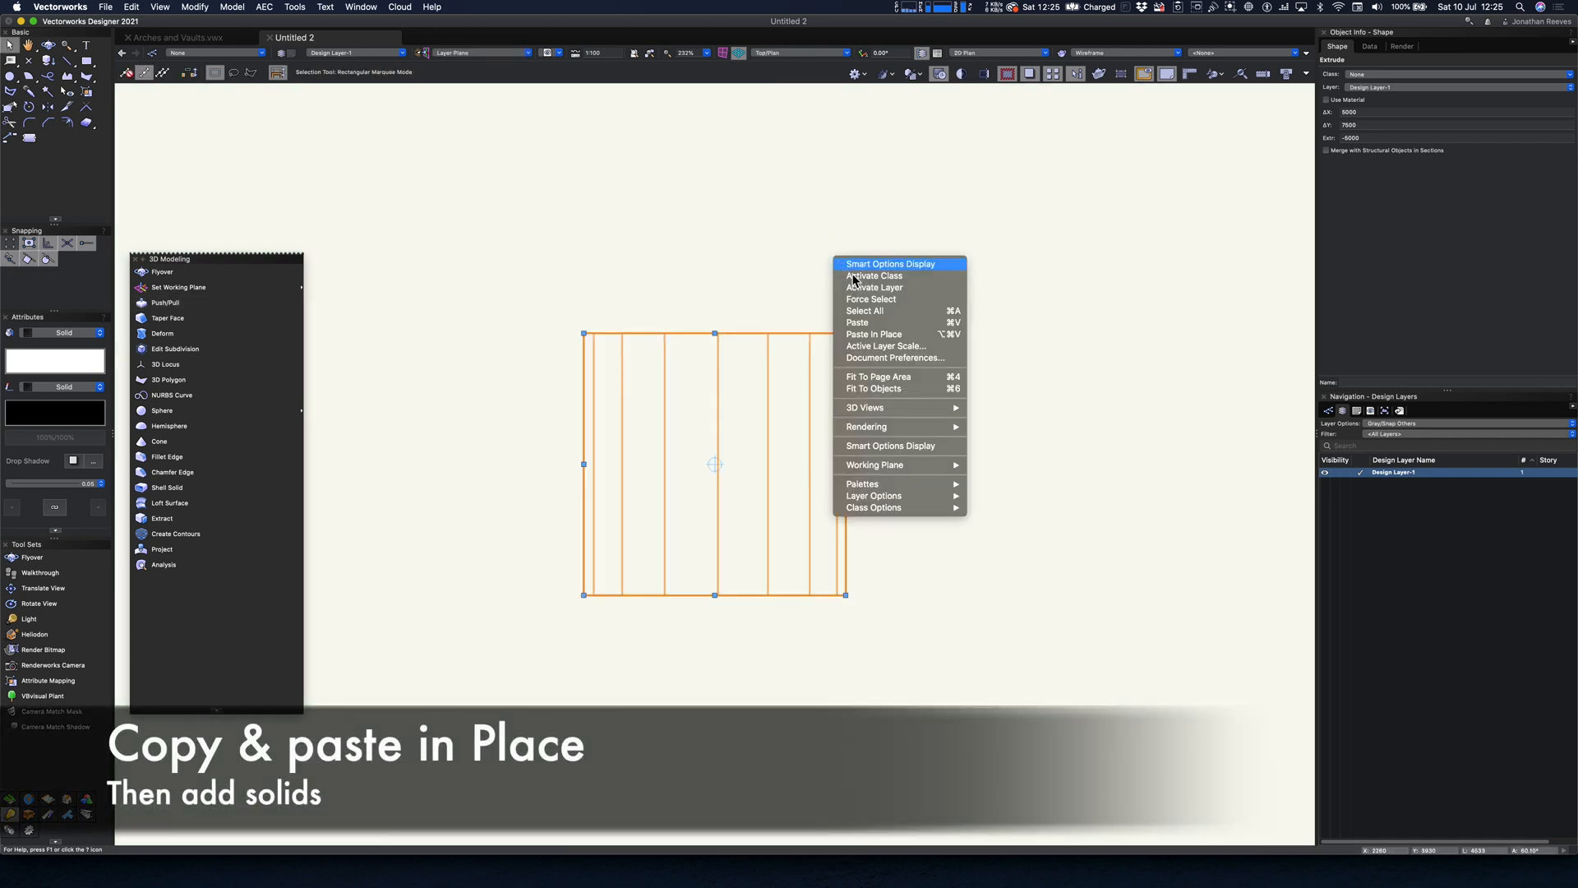
{"action": "left_click", "coordinate": [882, 341]}
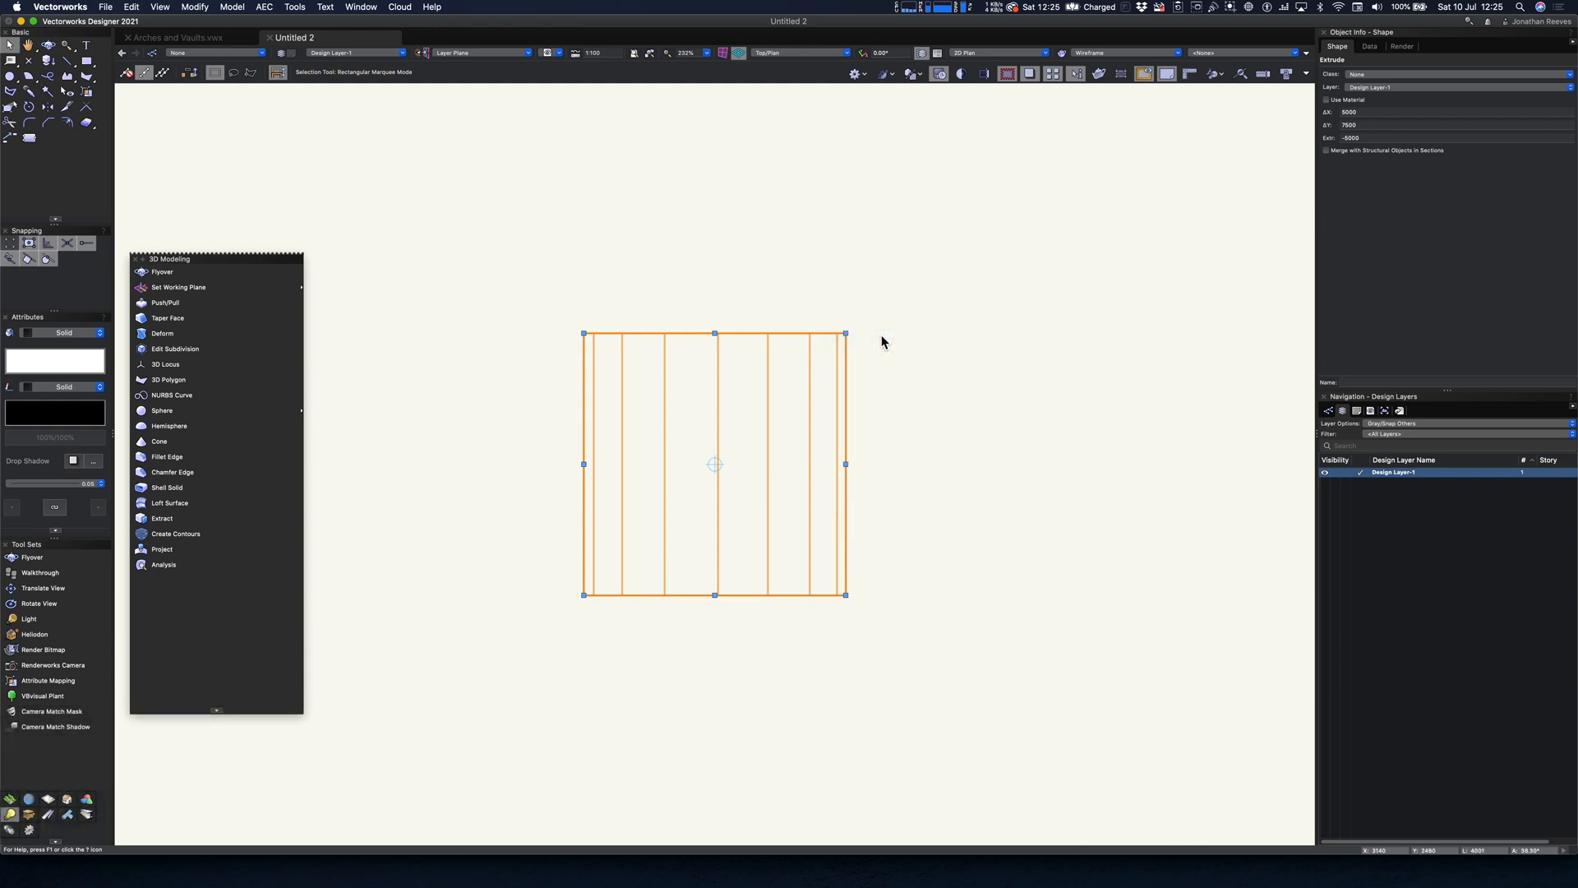
{"action": "right_click", "coordinate": [763, 181]}
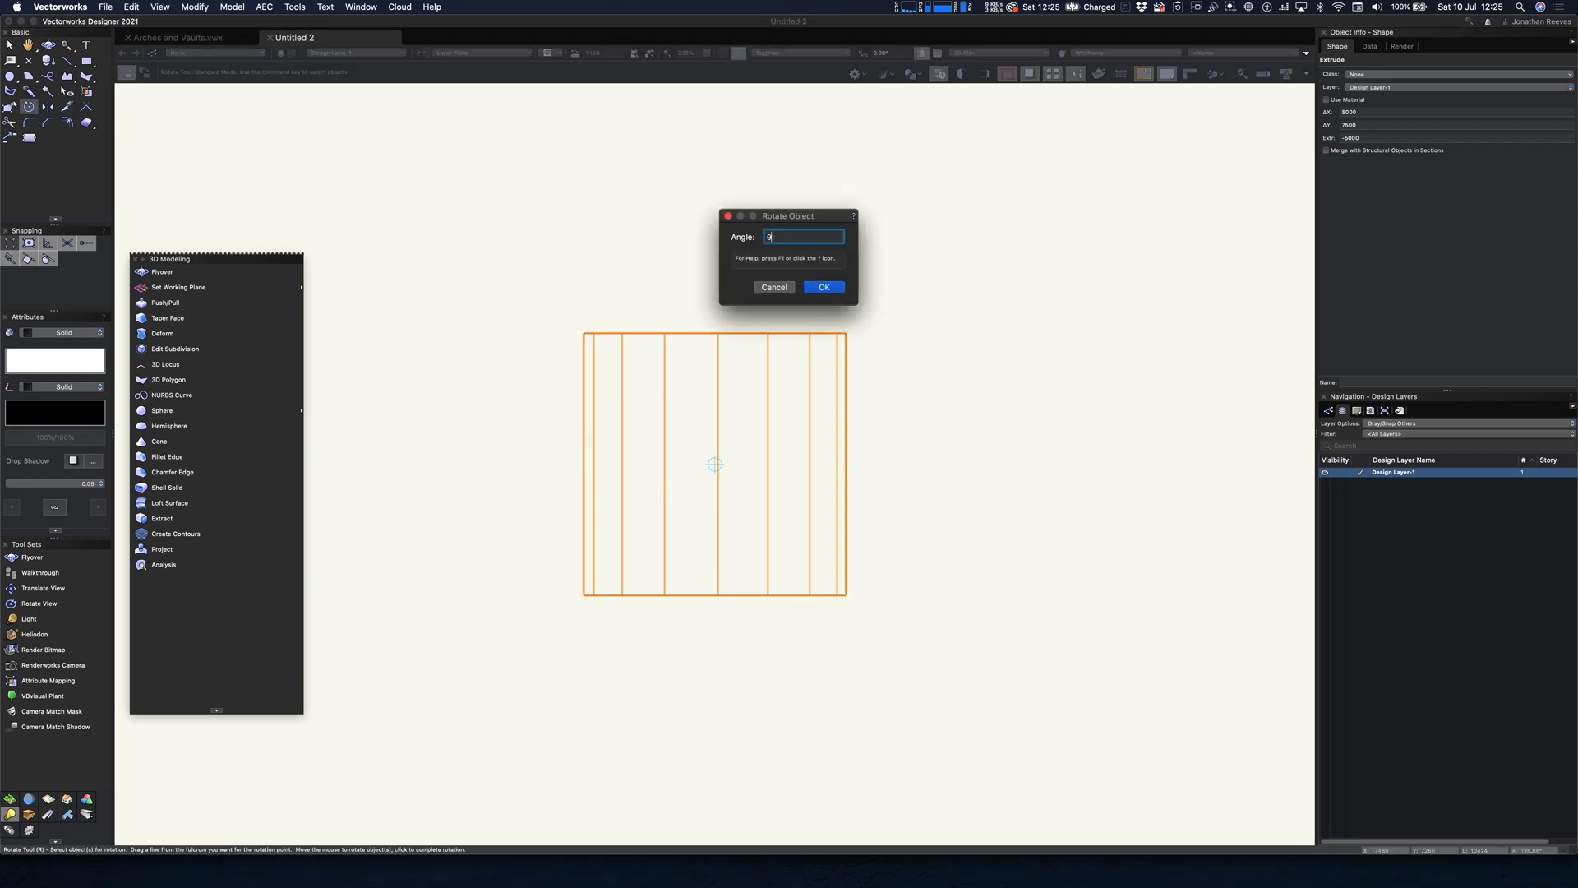
{"action": "left_click", "coordinate": [824, 287]}
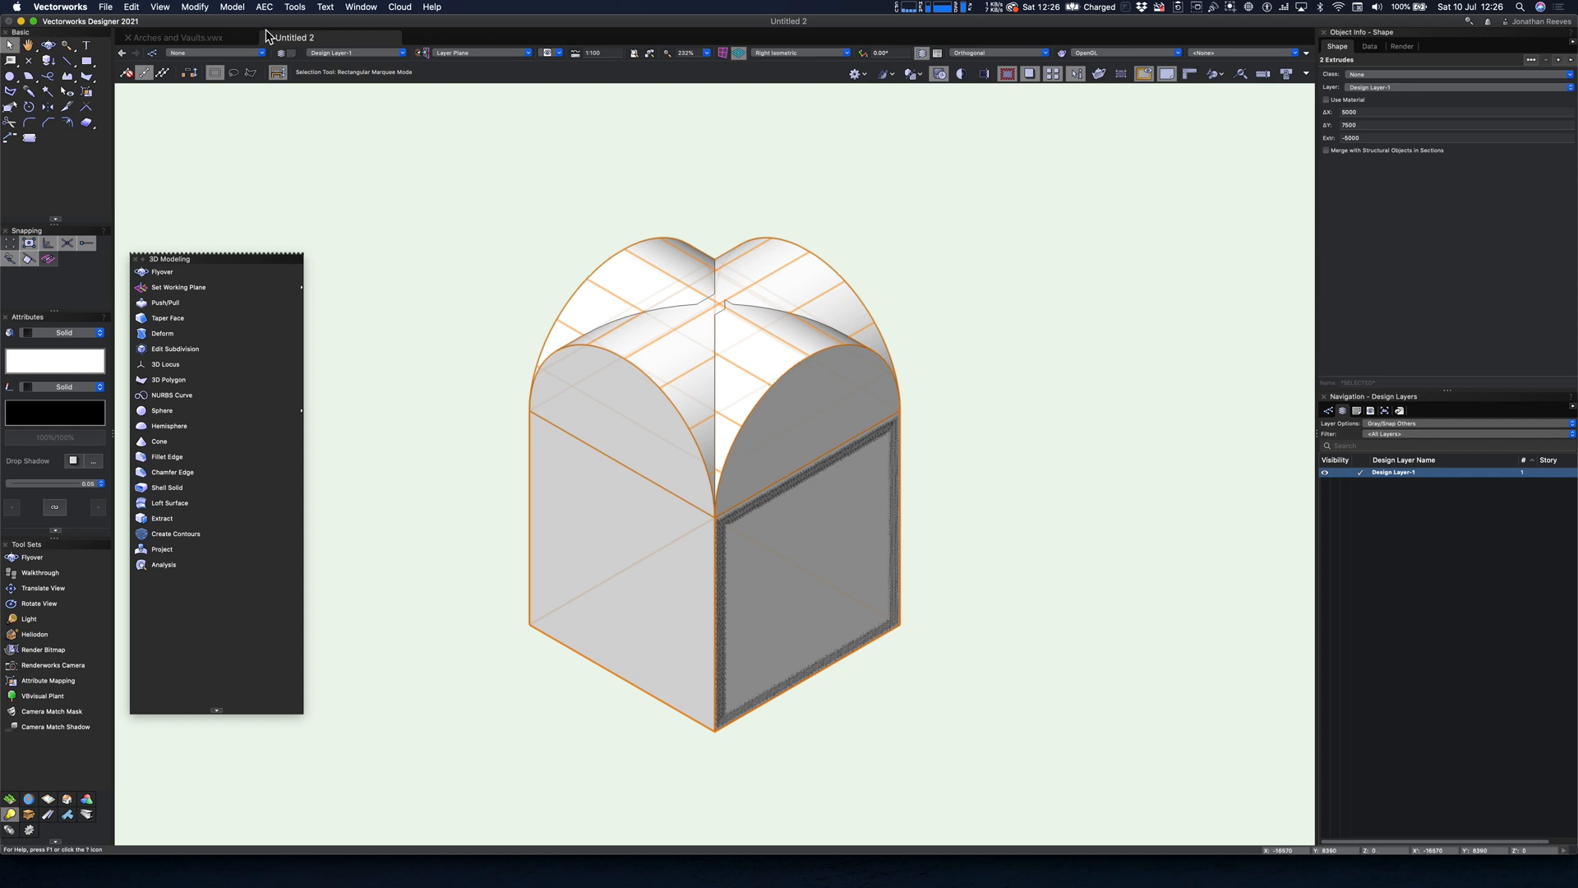
Step: Add Solids on both arch extrusions, then orbit to inspect the cross-vault
{"action": "left_click", "coordinate": [232, 7]}
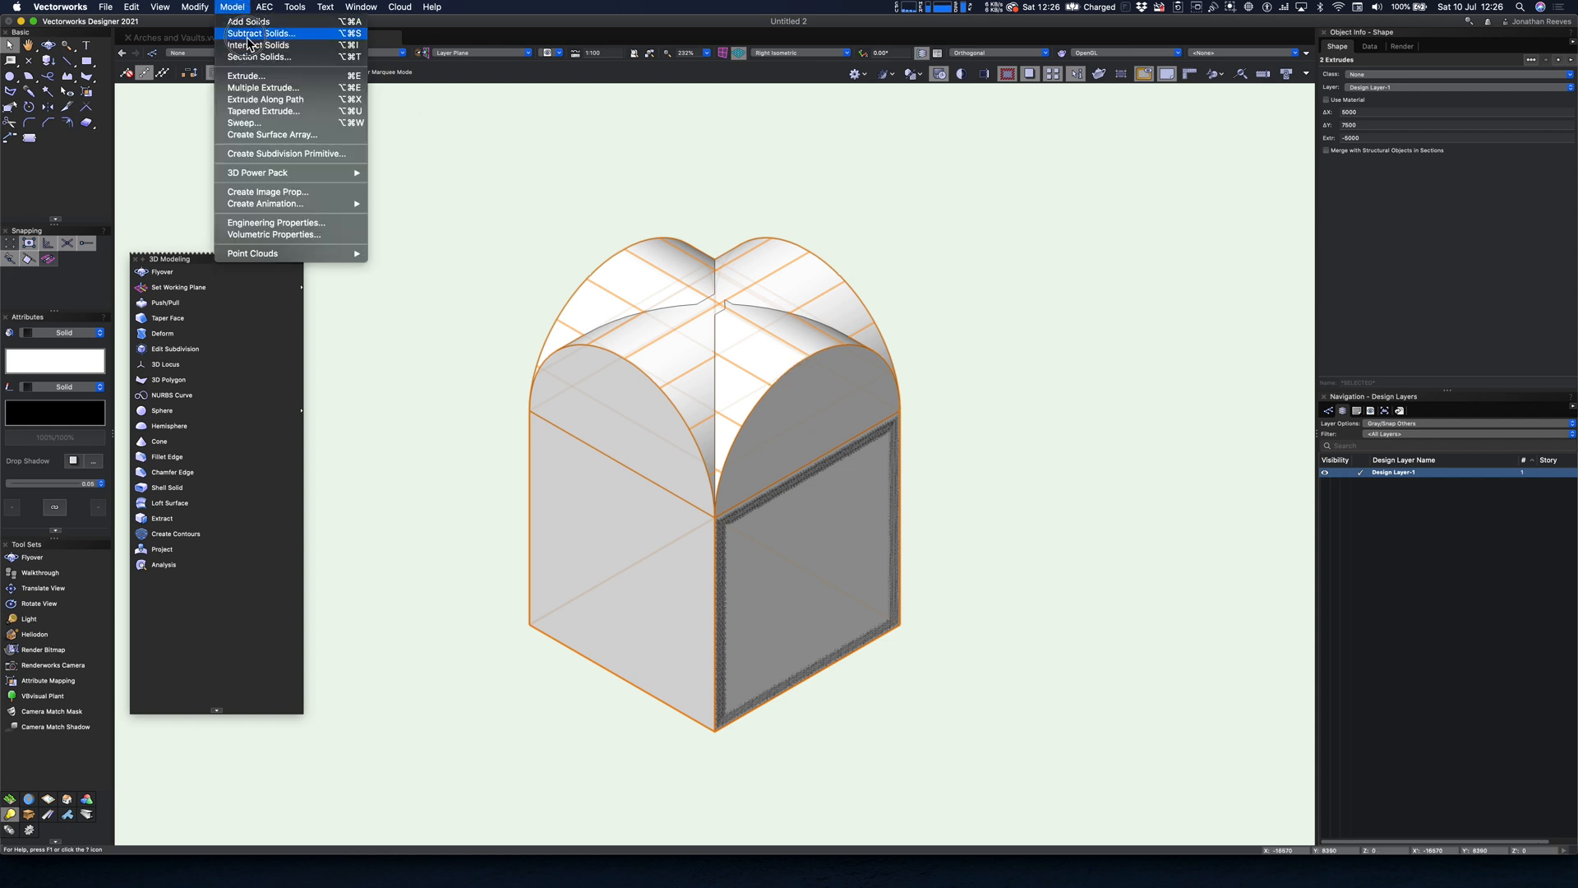
{"action": "mouse_move", "coordinate": [248, 21]}
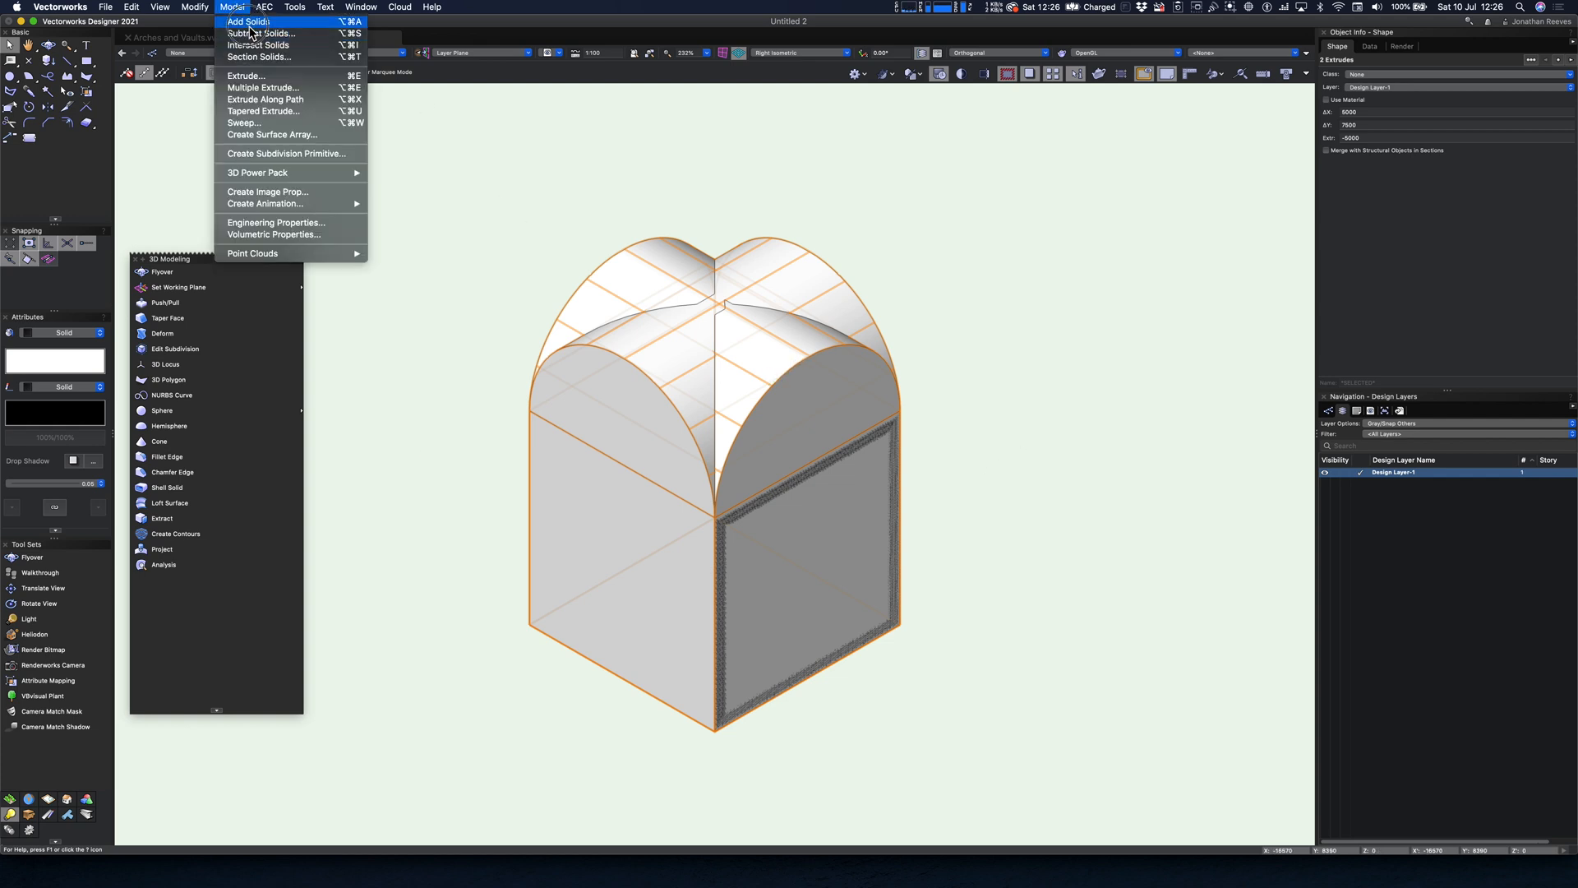
{"action": "left_click", "coordinate": [246, 21]}
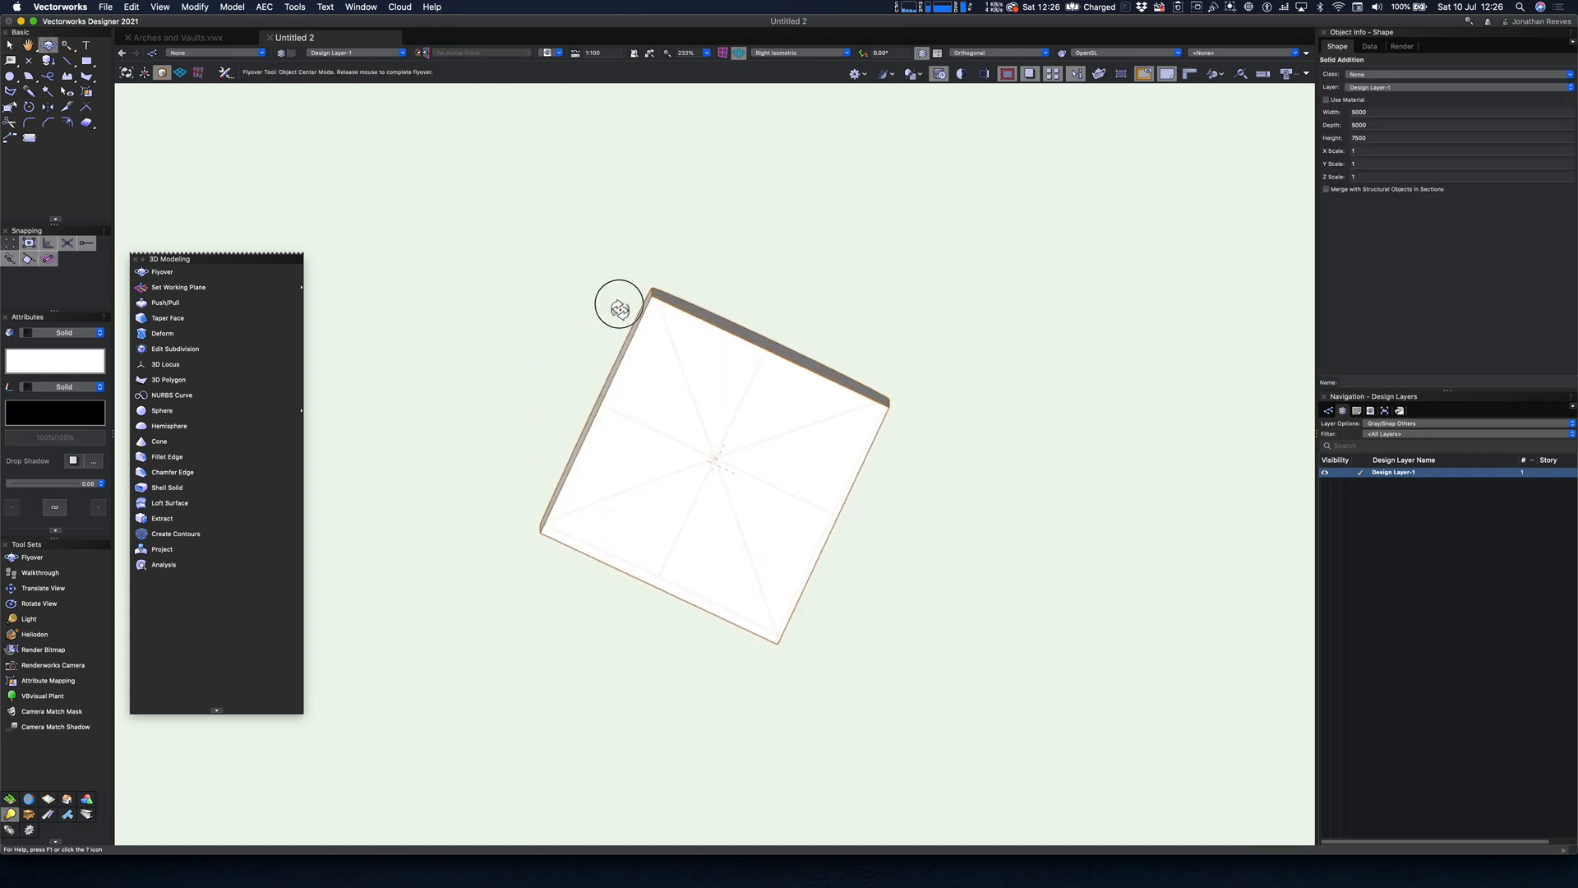
{"action": "left_click_drag", "start_coordinate": [619, 305], "coordinate": [687, 523]}
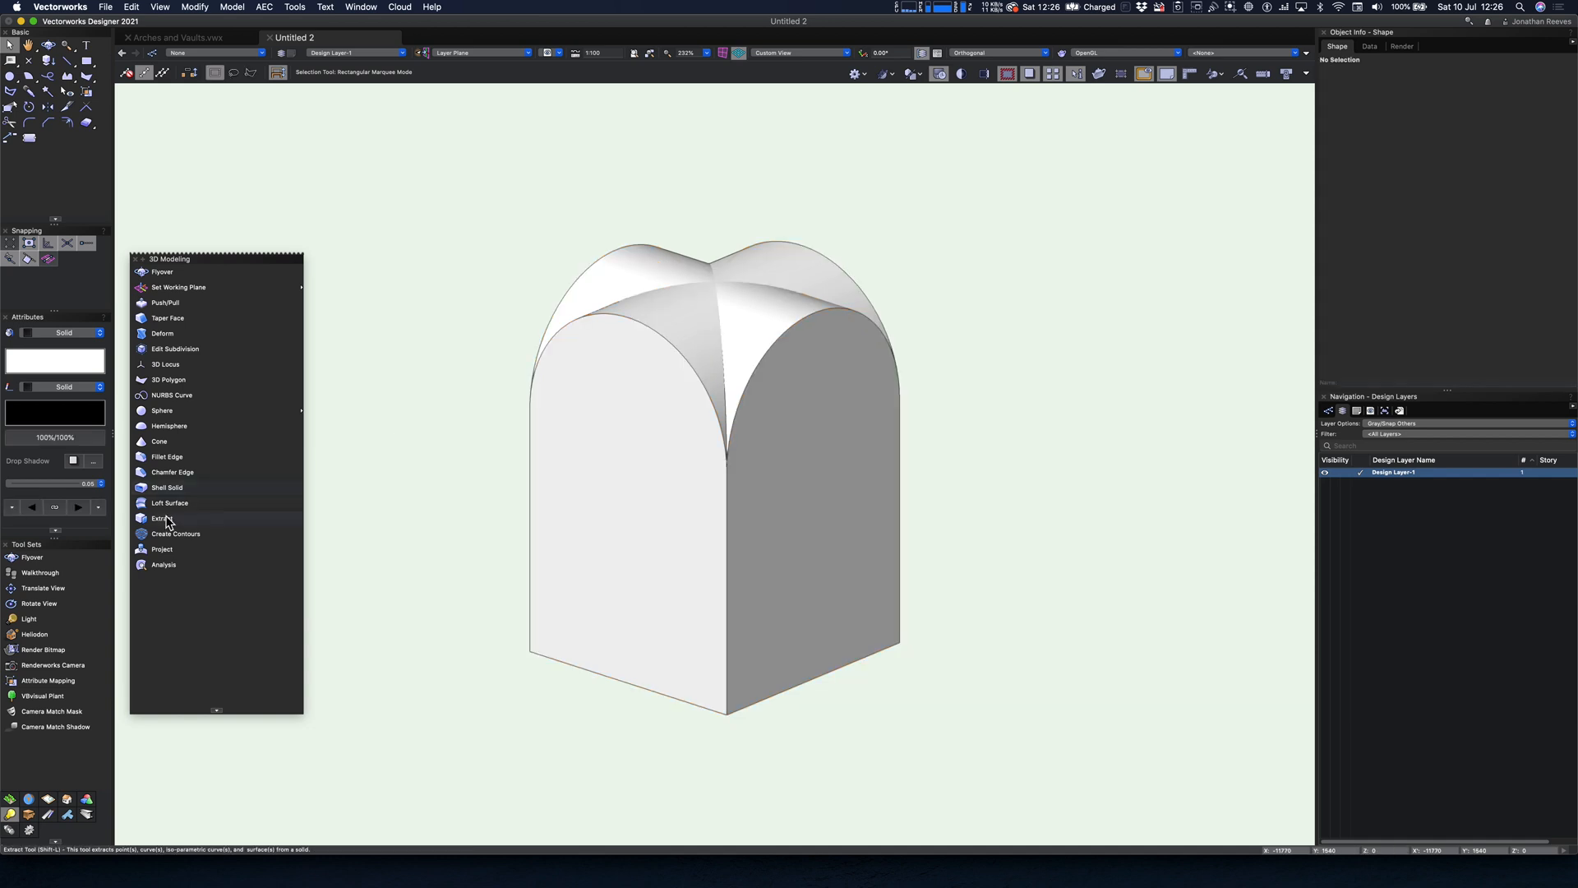
Step: Extract the vault's front arched face and offset it 300 mm inward
{"action": "left_click", "coordinate": [162, 517]}
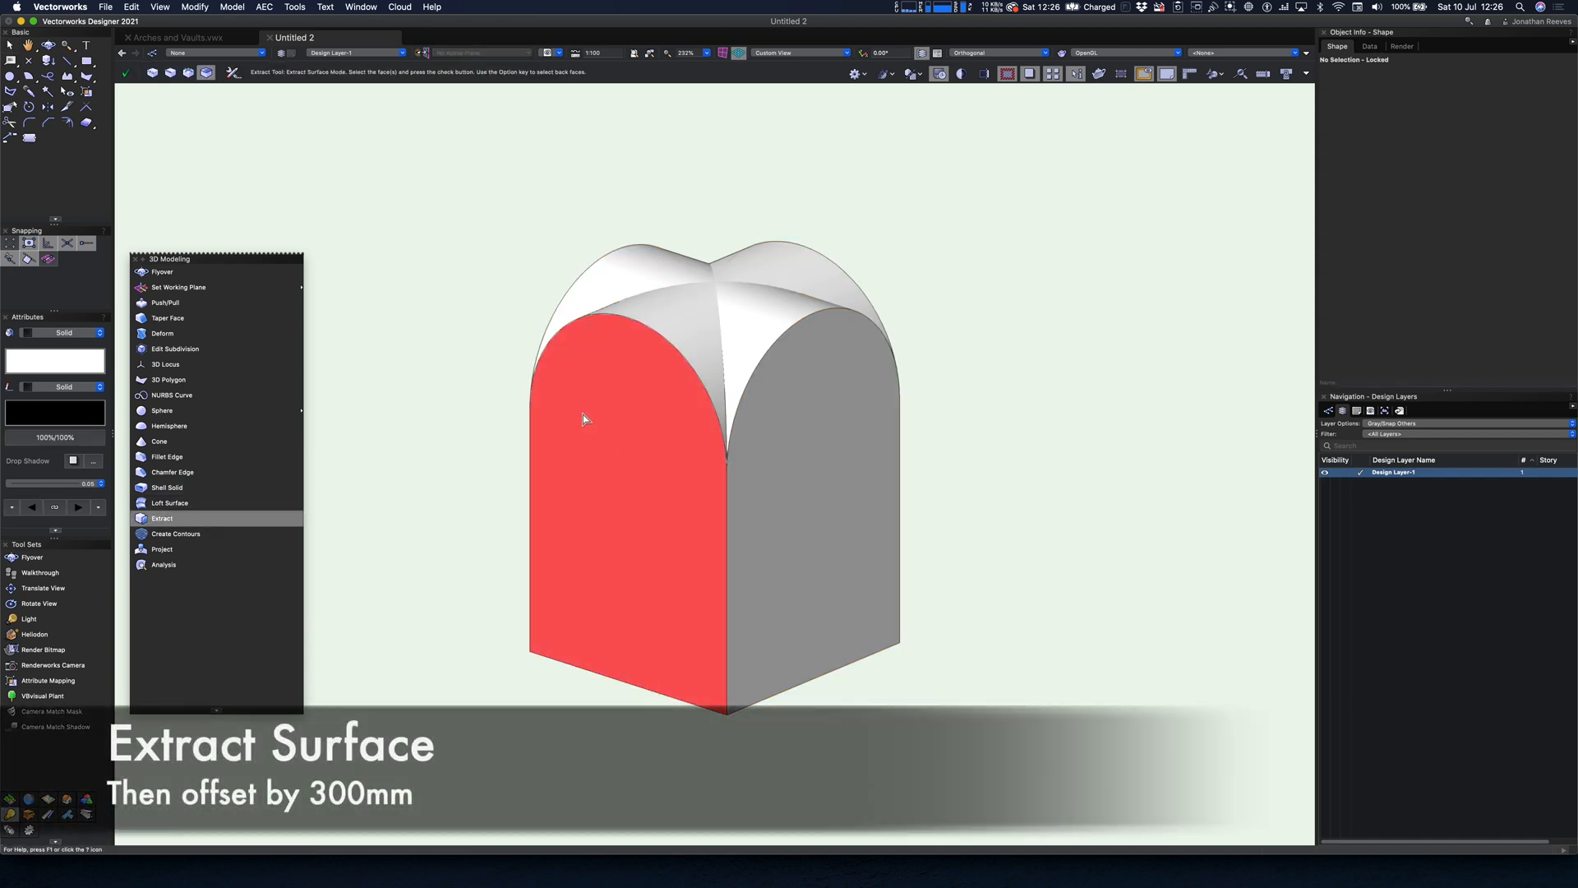
{"action": "left_click", "coordinate": [125, 72]}
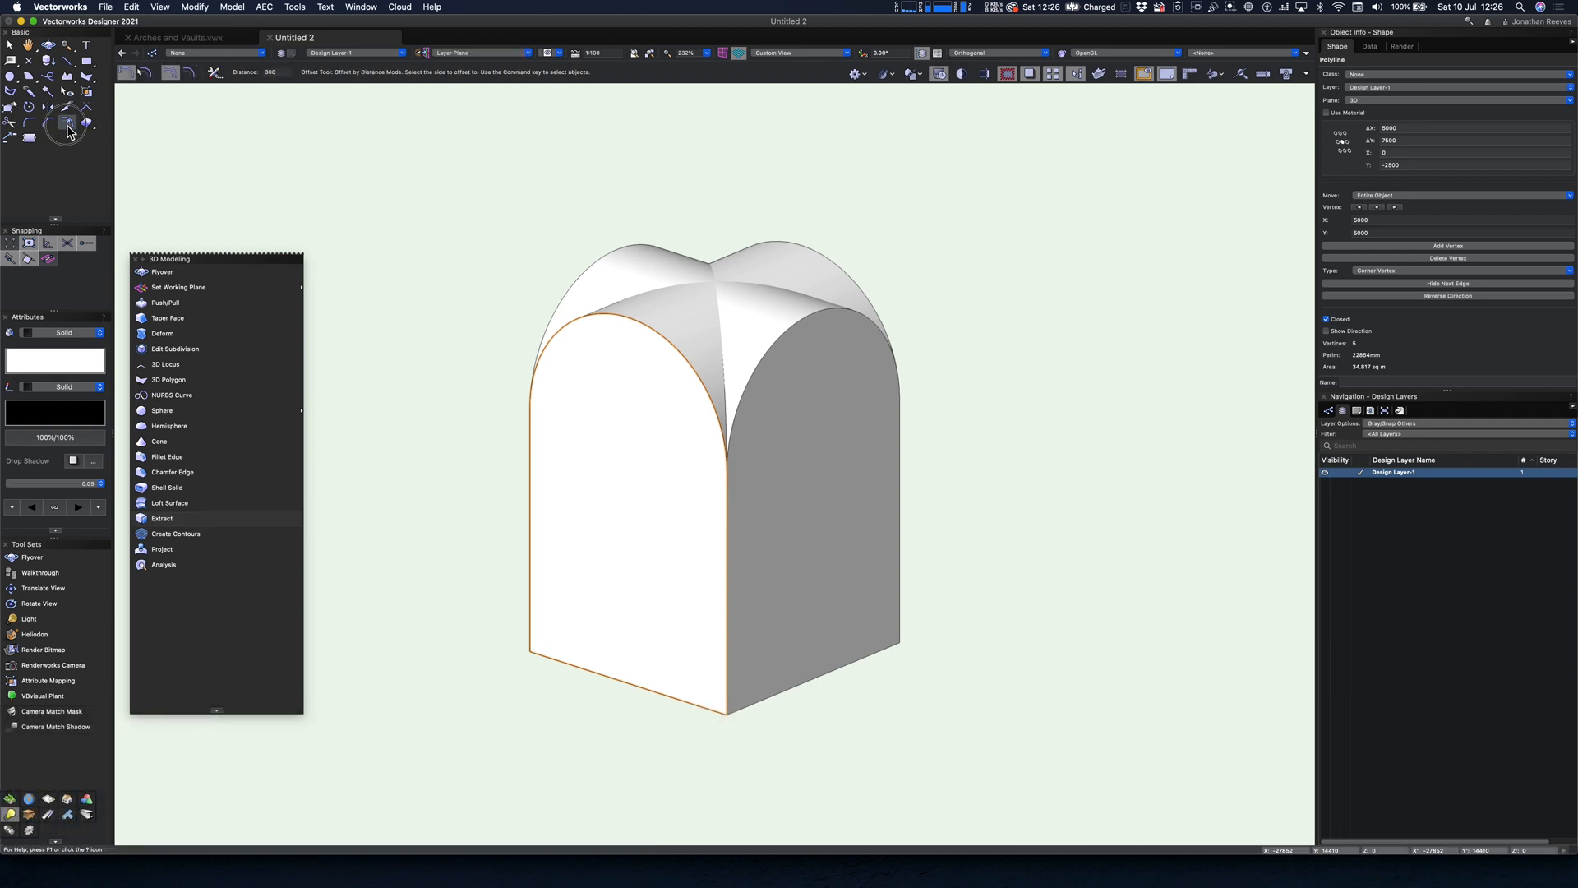
{"action": "double_click", "coordinate": [66, 121]}
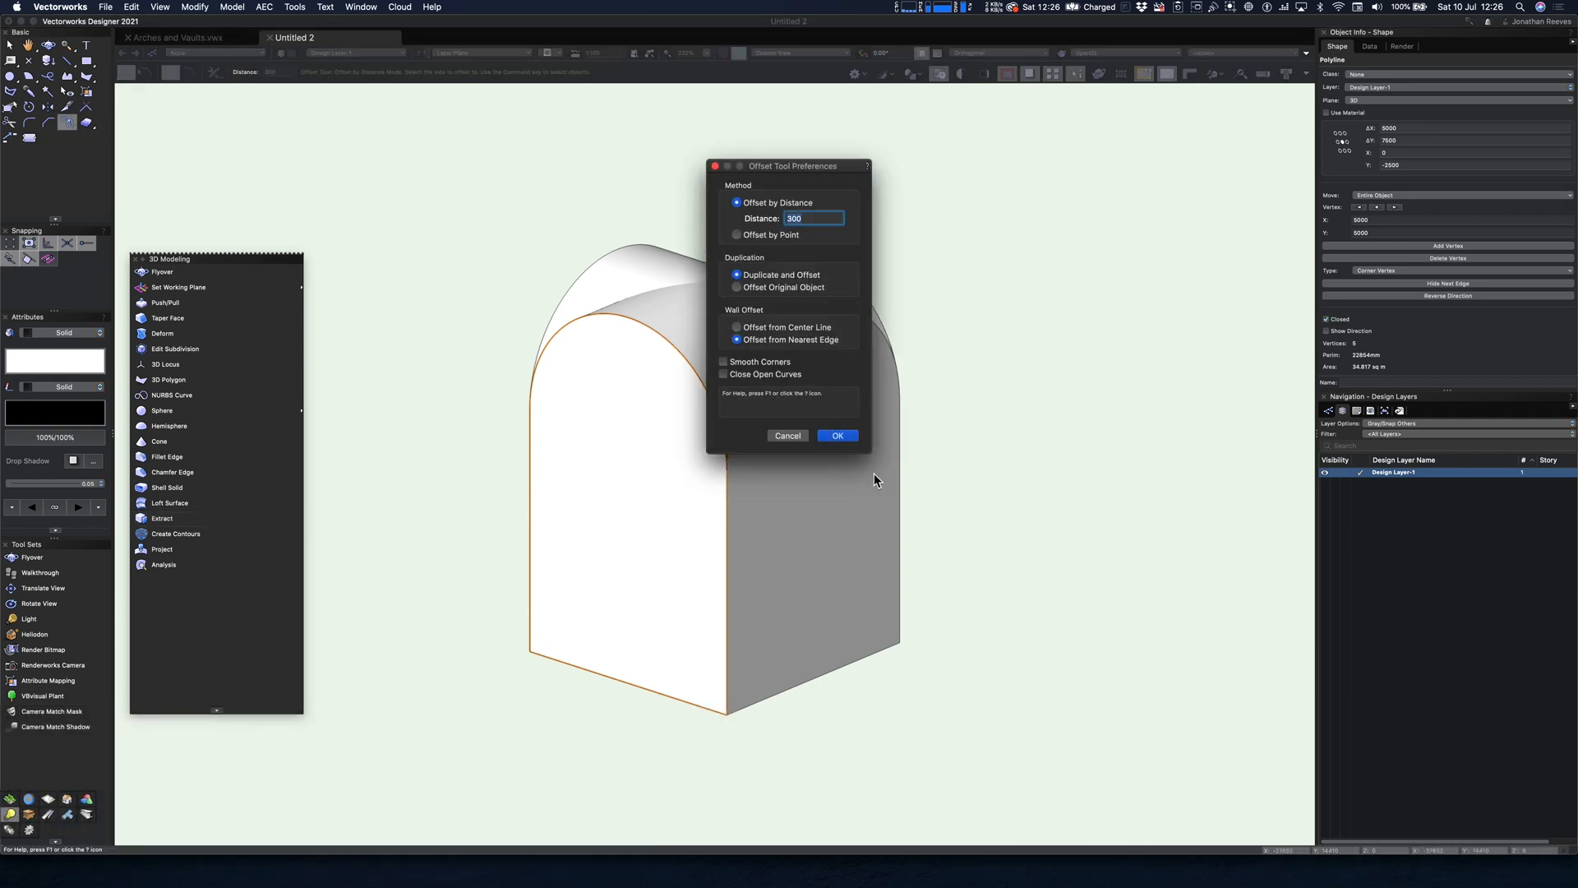
{"action": "left_click", "coordinate": [837, 435]}
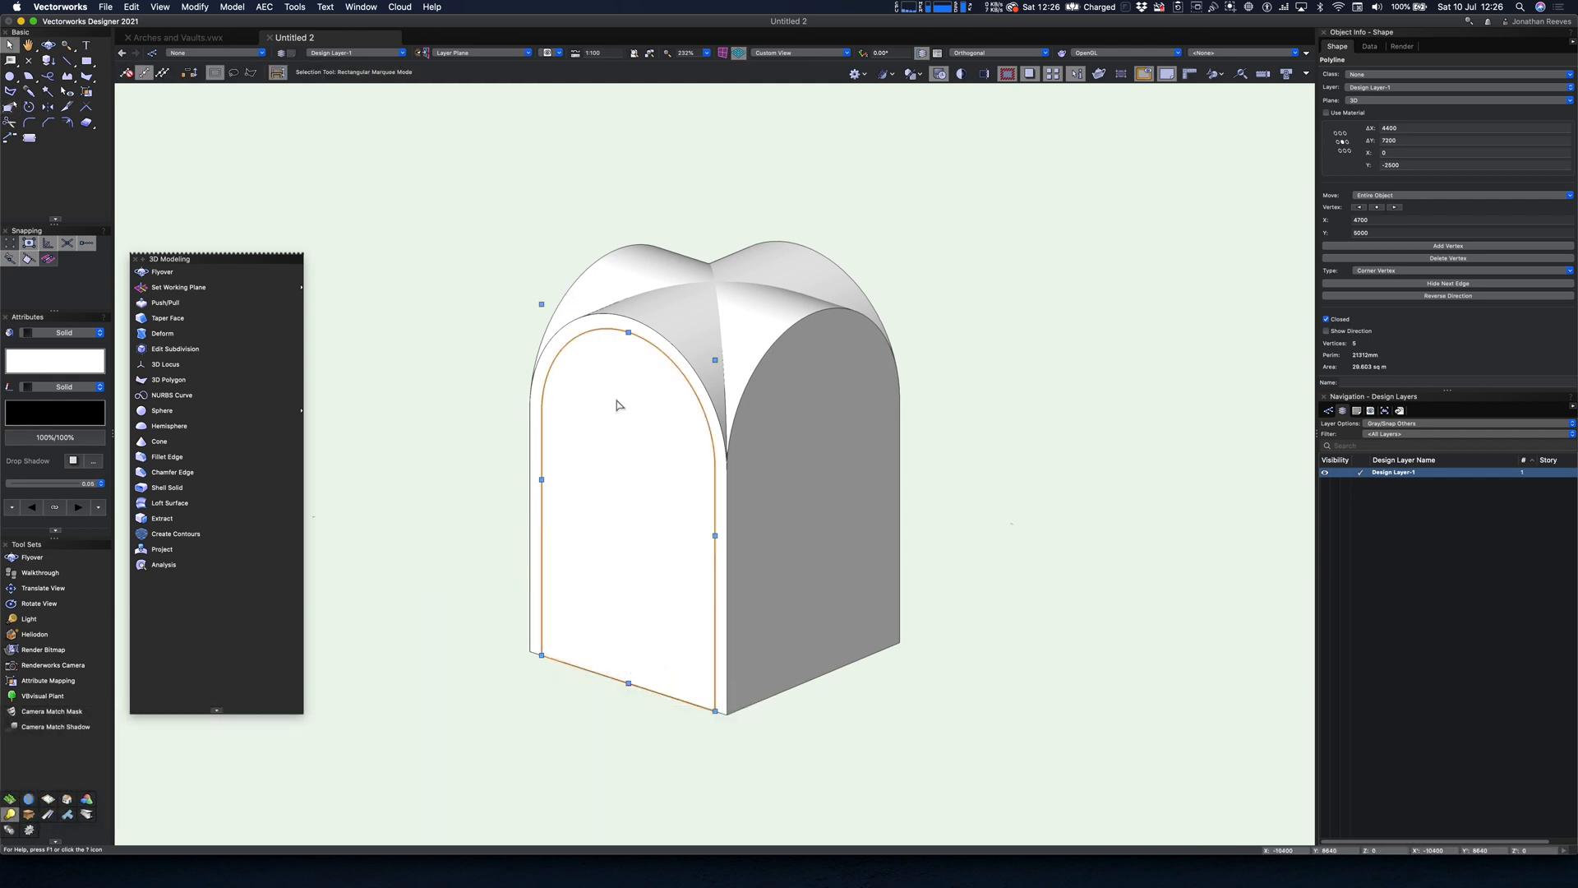
Step: Extrude the inset arch outline into its own solid
{"action": "left_click", "coordinate": [233, 8]}
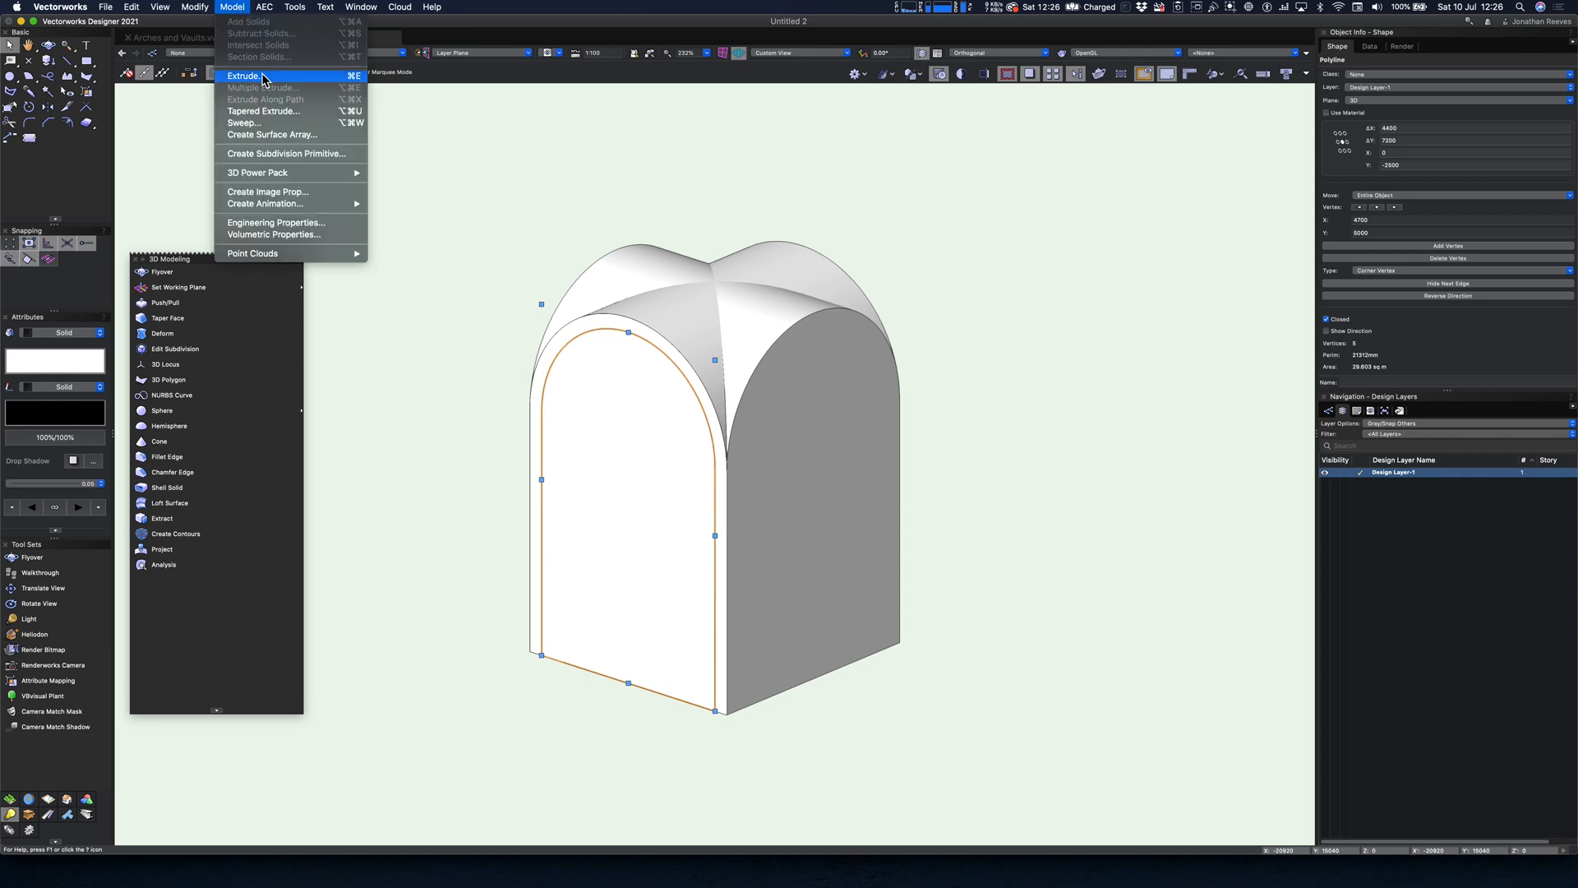
{"action": "left_click", "coordinate": [241, 75]}
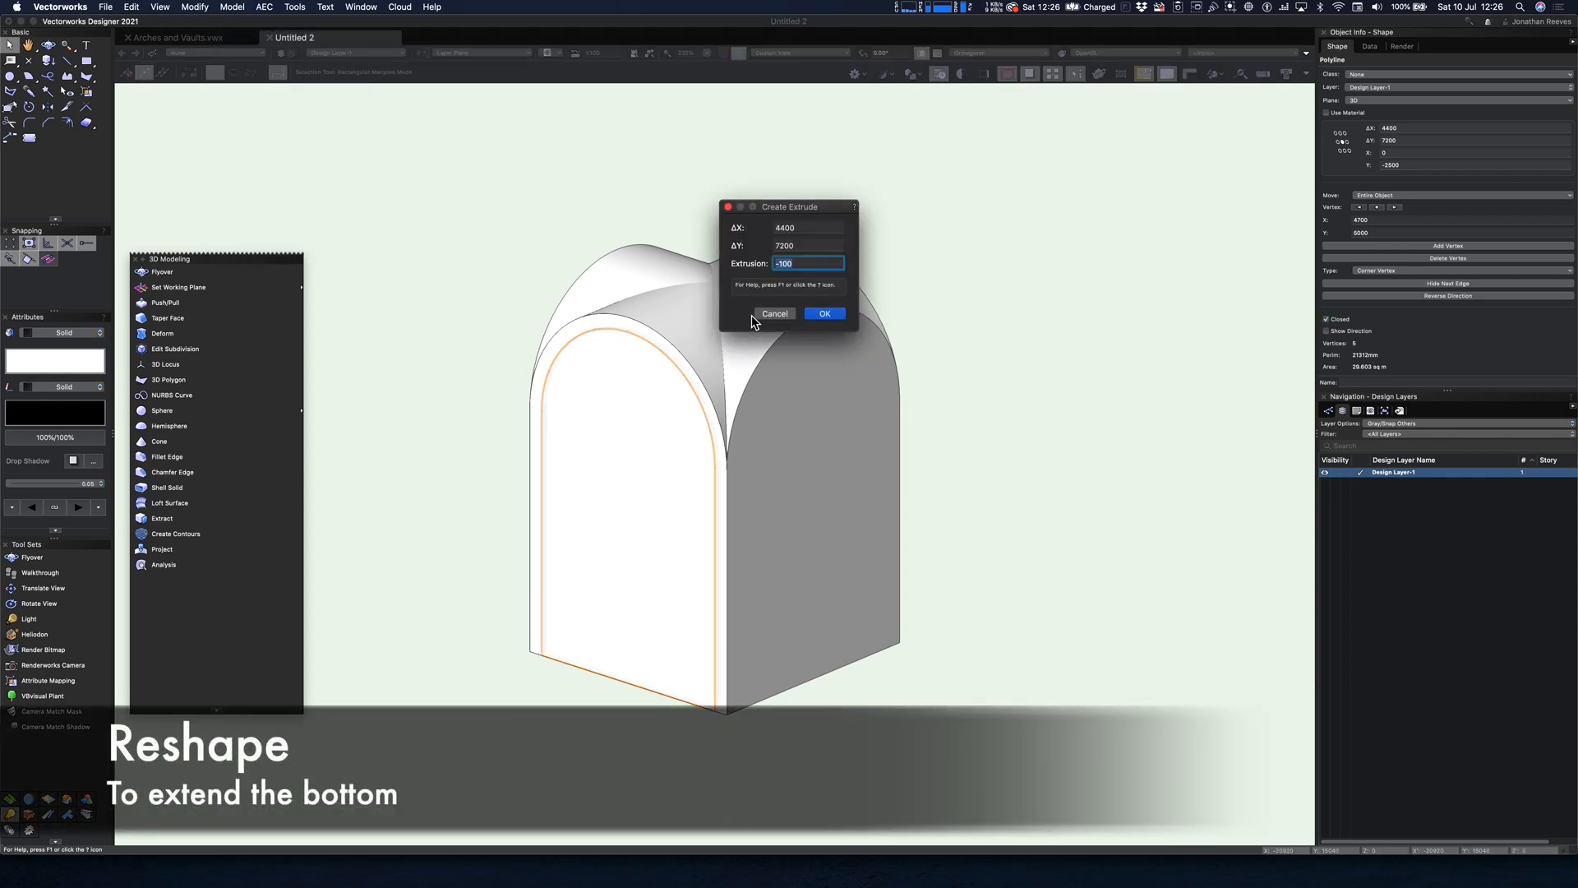
{"action": "left_click", "coordinate": [824, 313]}
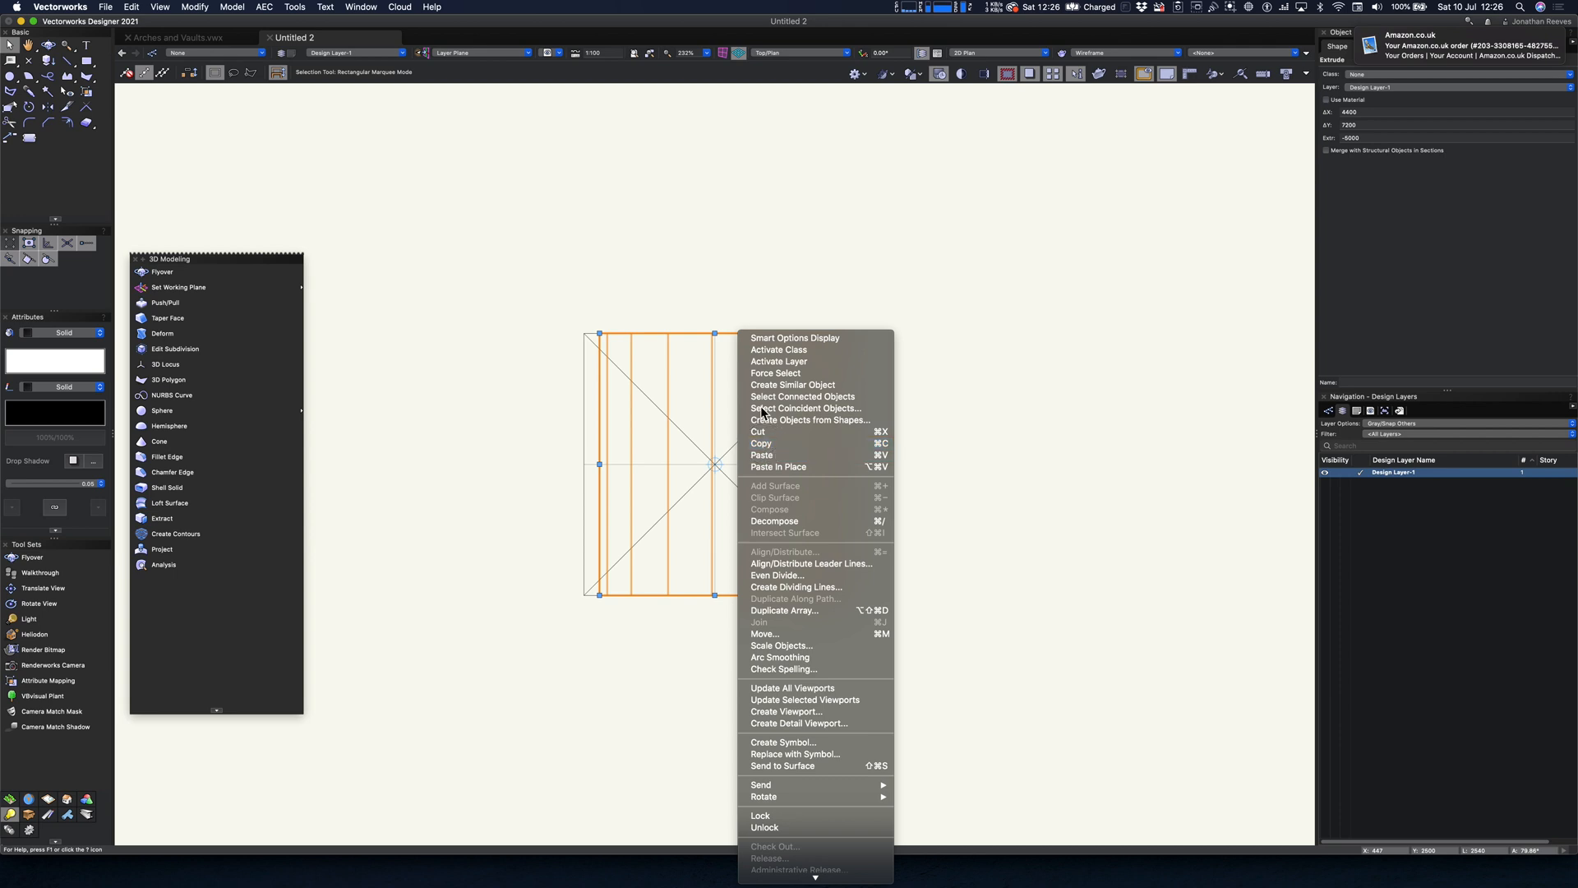
Step: Paste a crosswise copy of the inner arch and select both inner arches
{"action": "left_click", "coordinate": [803, 371]}
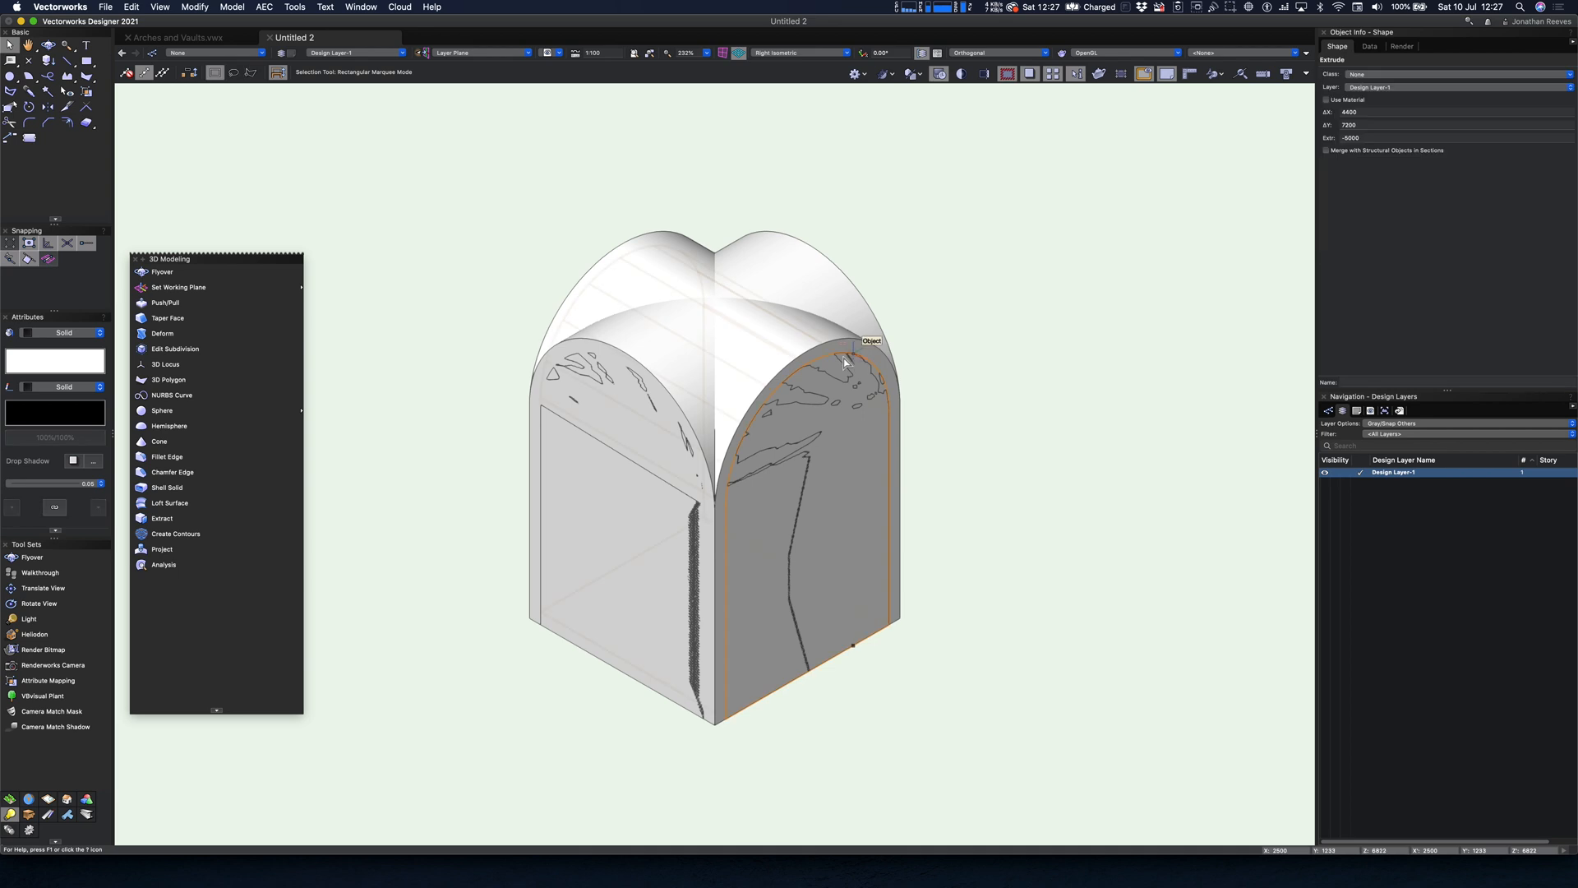
{"action": "left_click", "coordinate": [645, 393]}
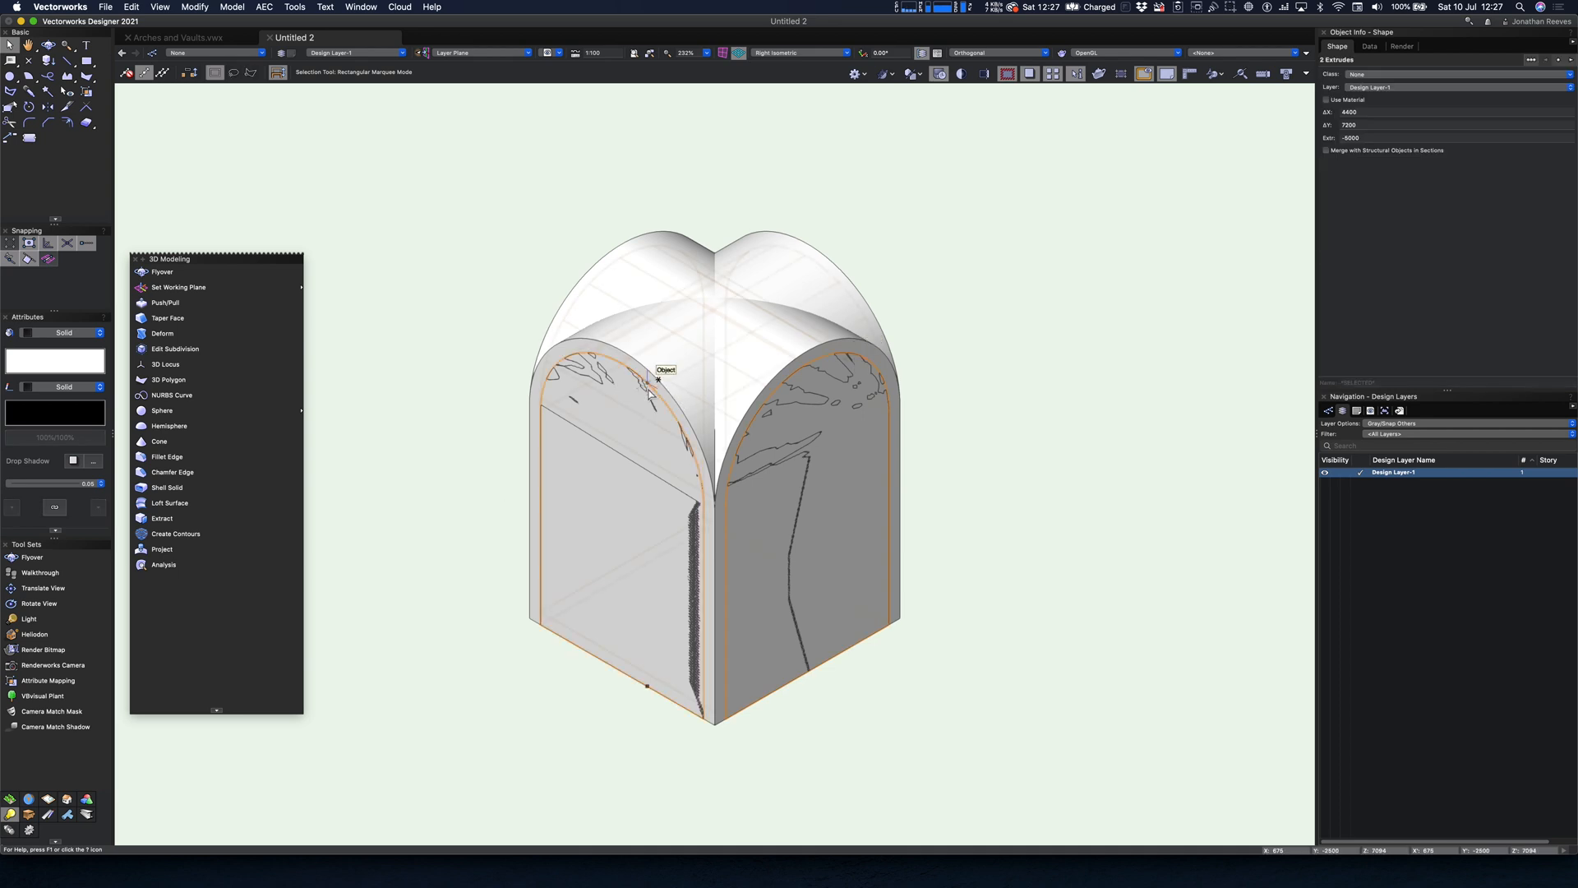
{"action": "left_click", "coordinate": [232, 8]}
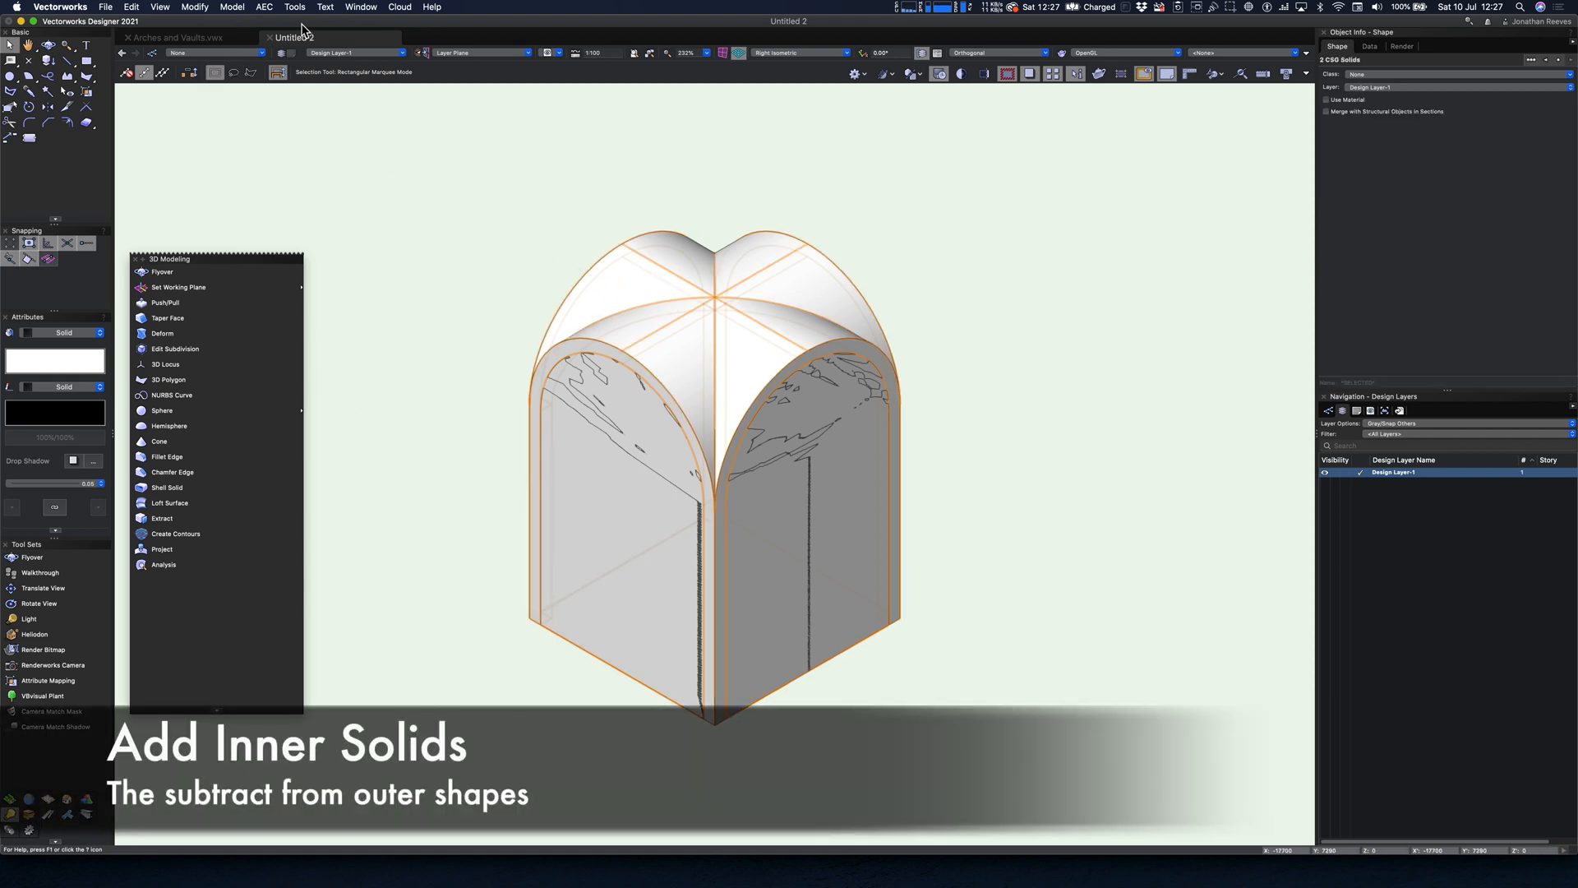
Step: Subtract the inner solid from the outer vault and orbit around the hollow groin vault
{"action": "left_click", "coordinate": [233, 7]}
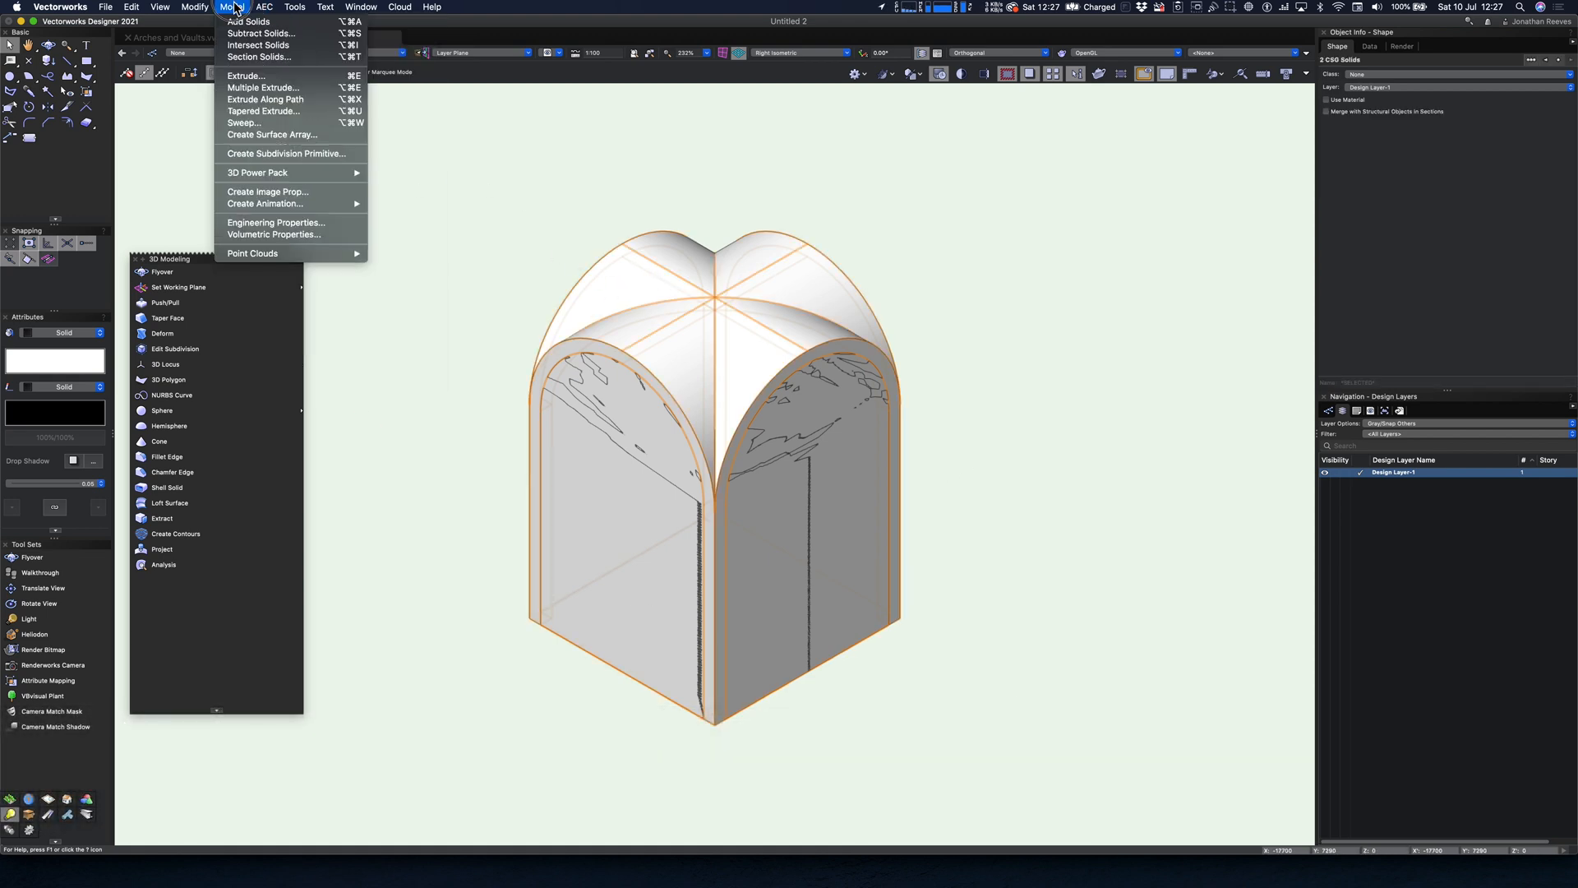
{"action": "left_click", "coordinate": [261, 33]}
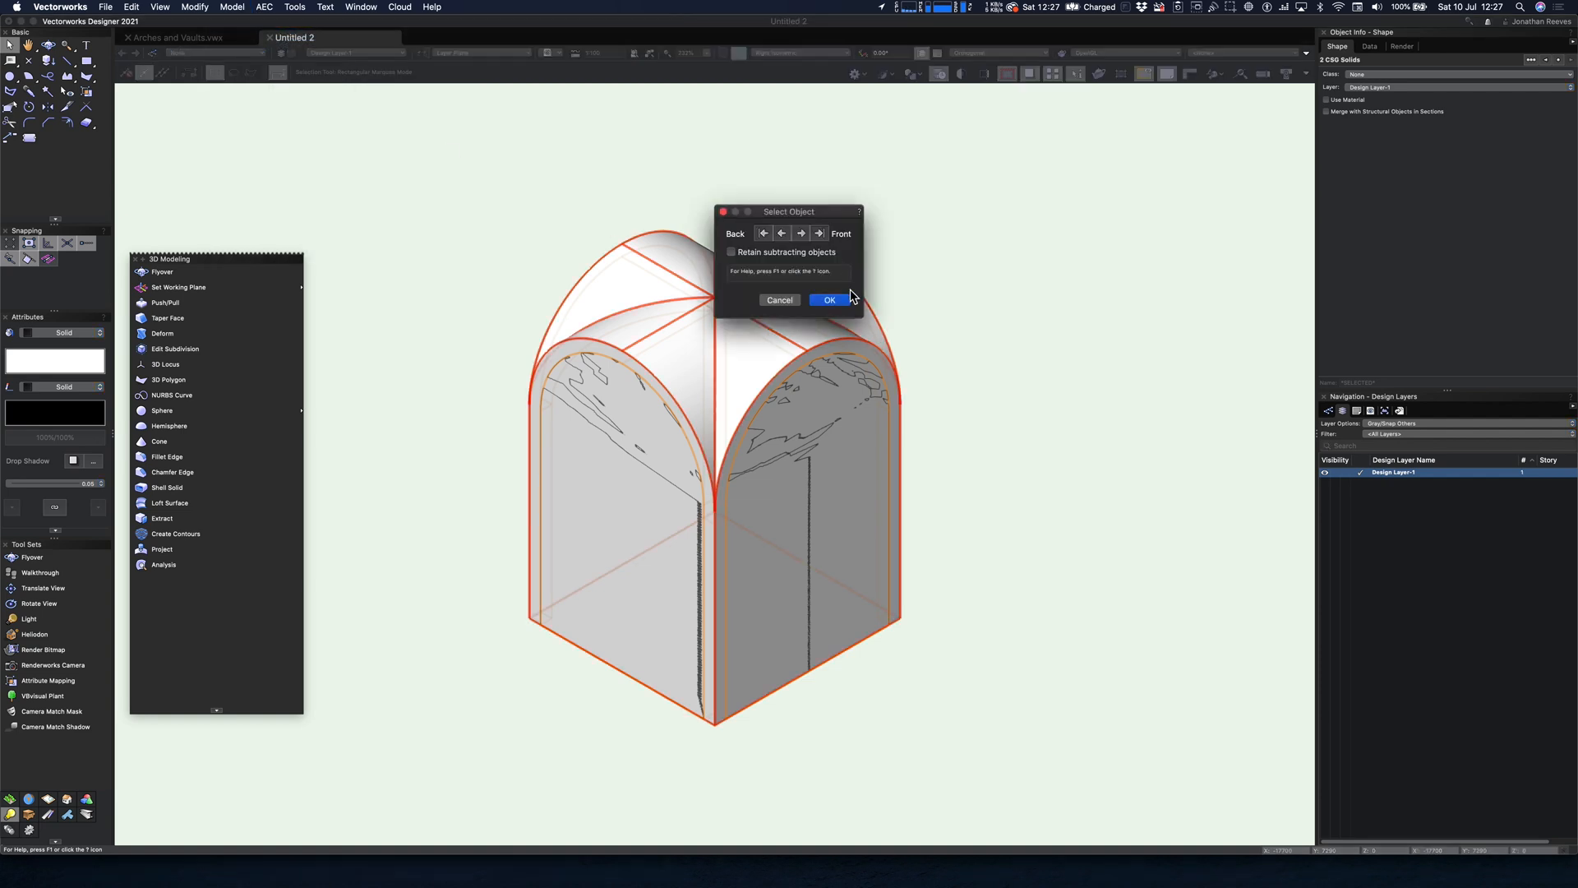
{"action": "left_click", "coordinate": [828, 301]}
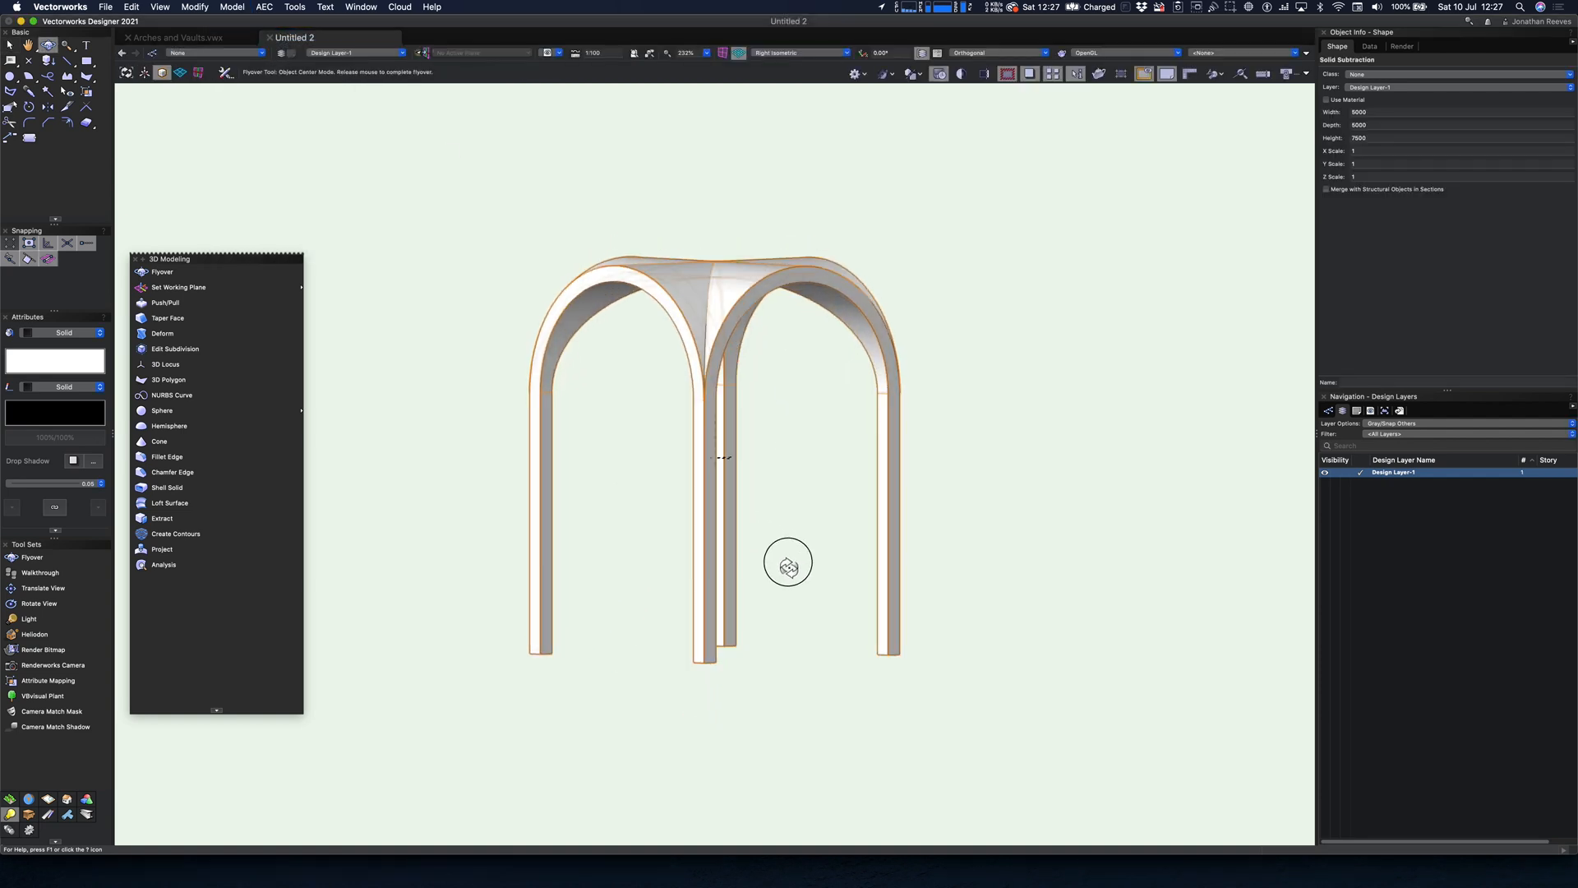
{"action": "left_click_drag", "start_coordinate": [789, 562], "coordinate": [587, 656]}
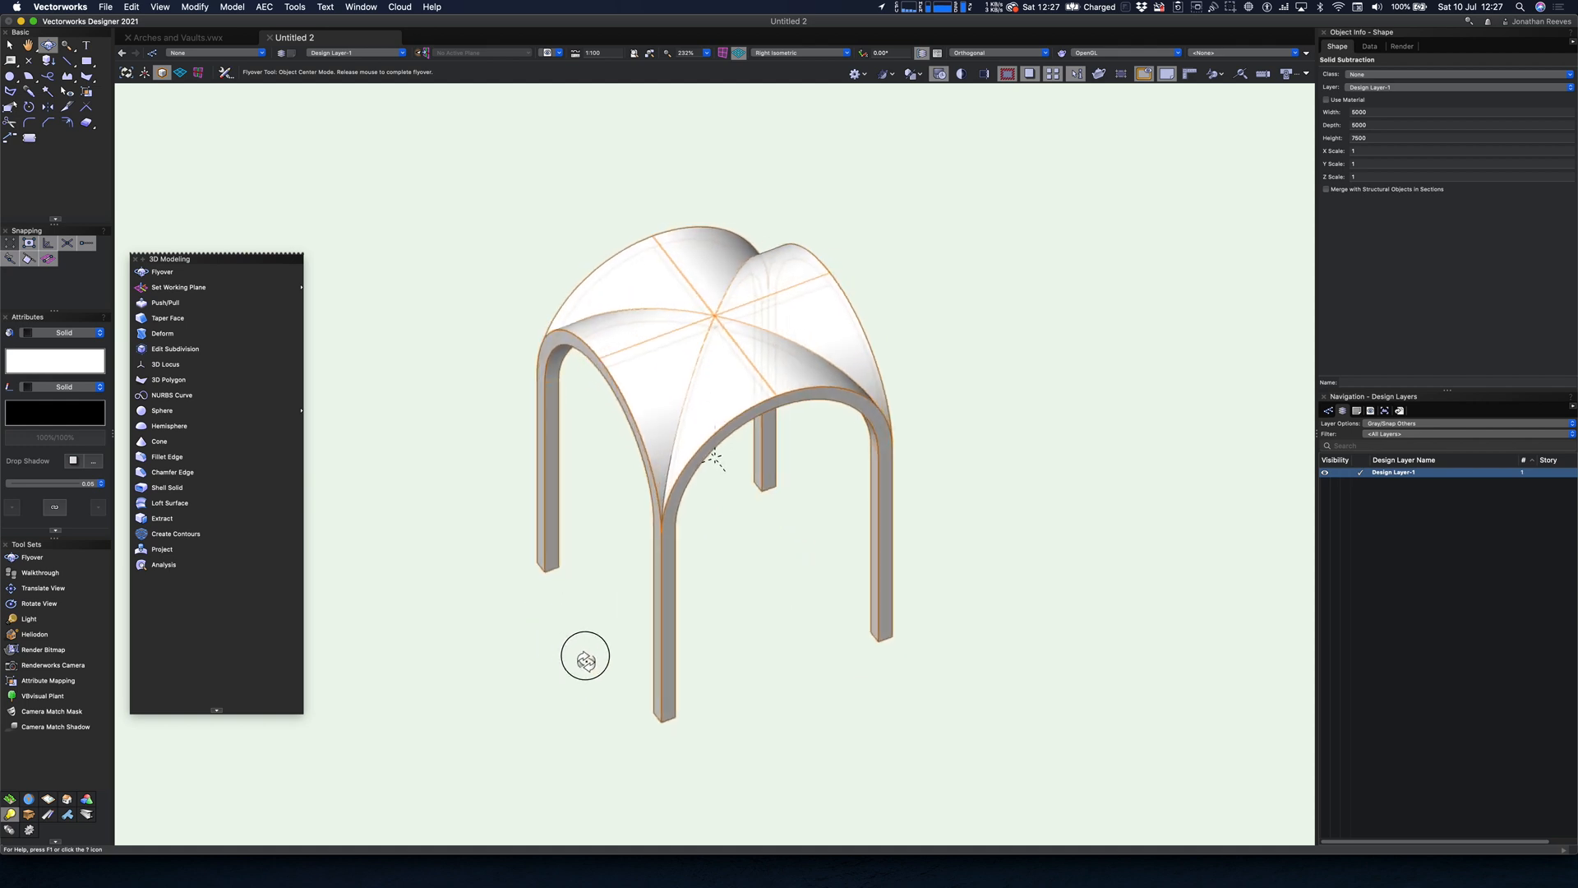
{"action": "left_click_drag", "start_coordinate": [586, 656], "coordinate": [809, 497]}
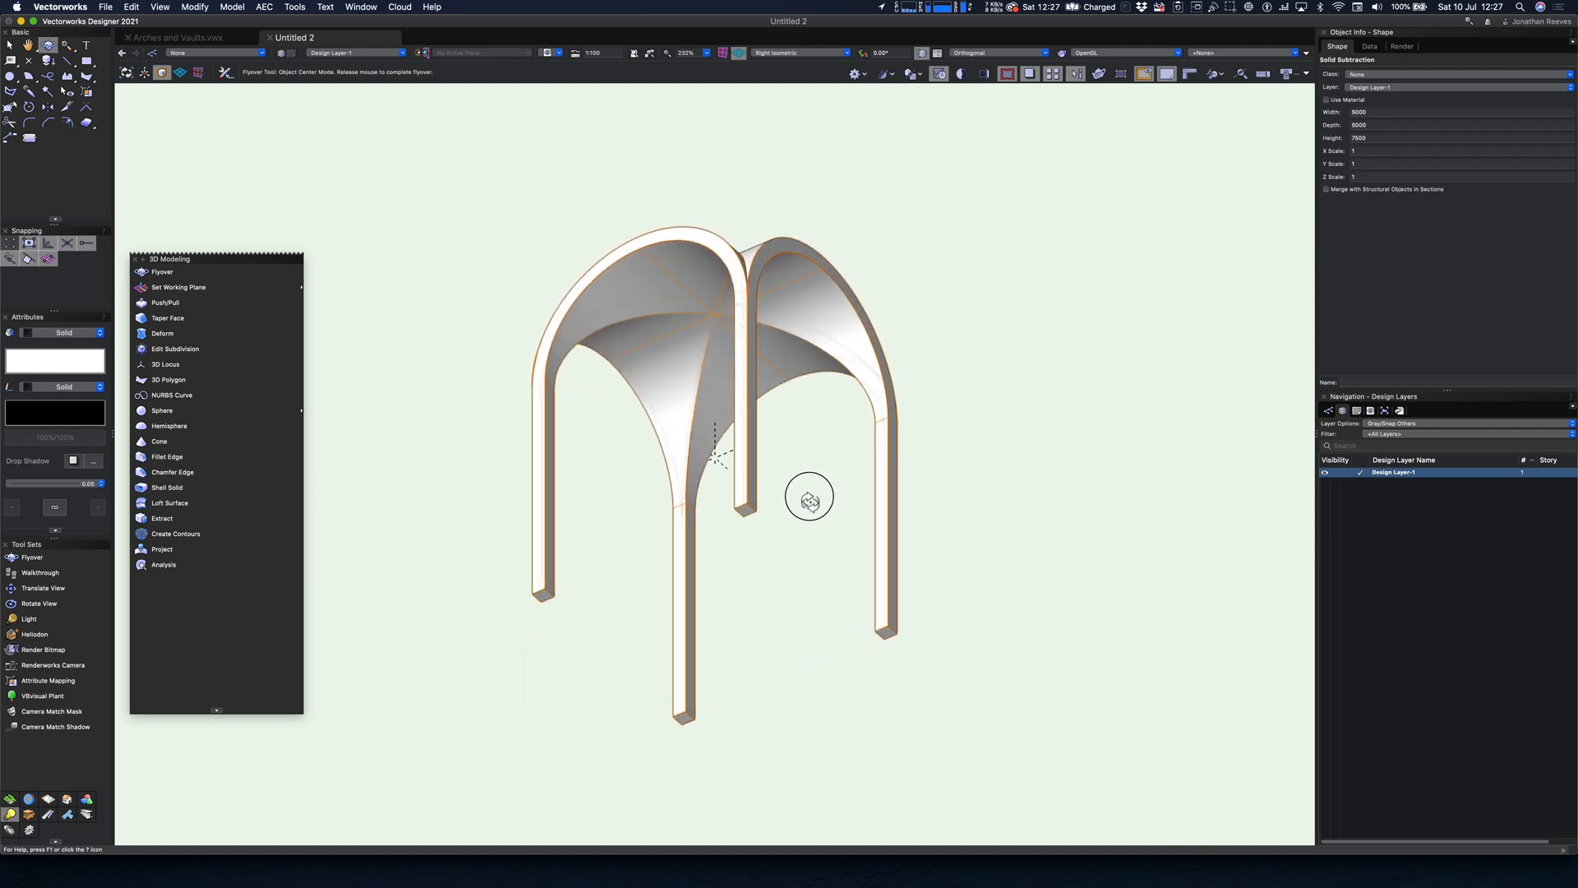
{"action": "left_click_drag", "start_coordinate": [811, 496], "coordinate": [674, 489]}
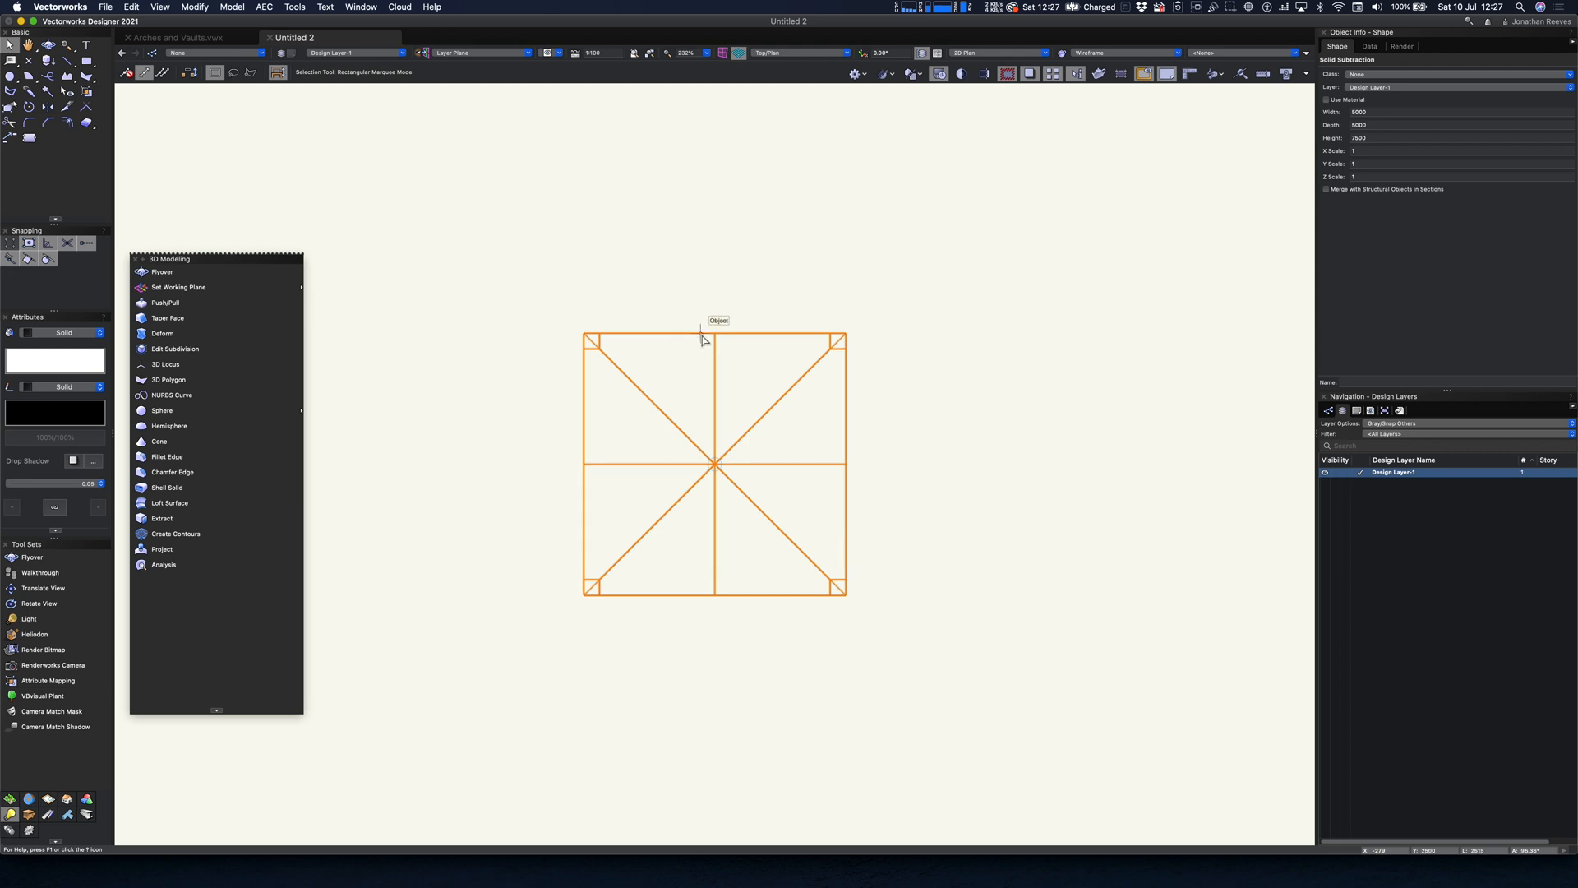
Step: Create a symbol from the vault named 'Vault'
{"action": "right_click", "coordinate": [704, 342]}
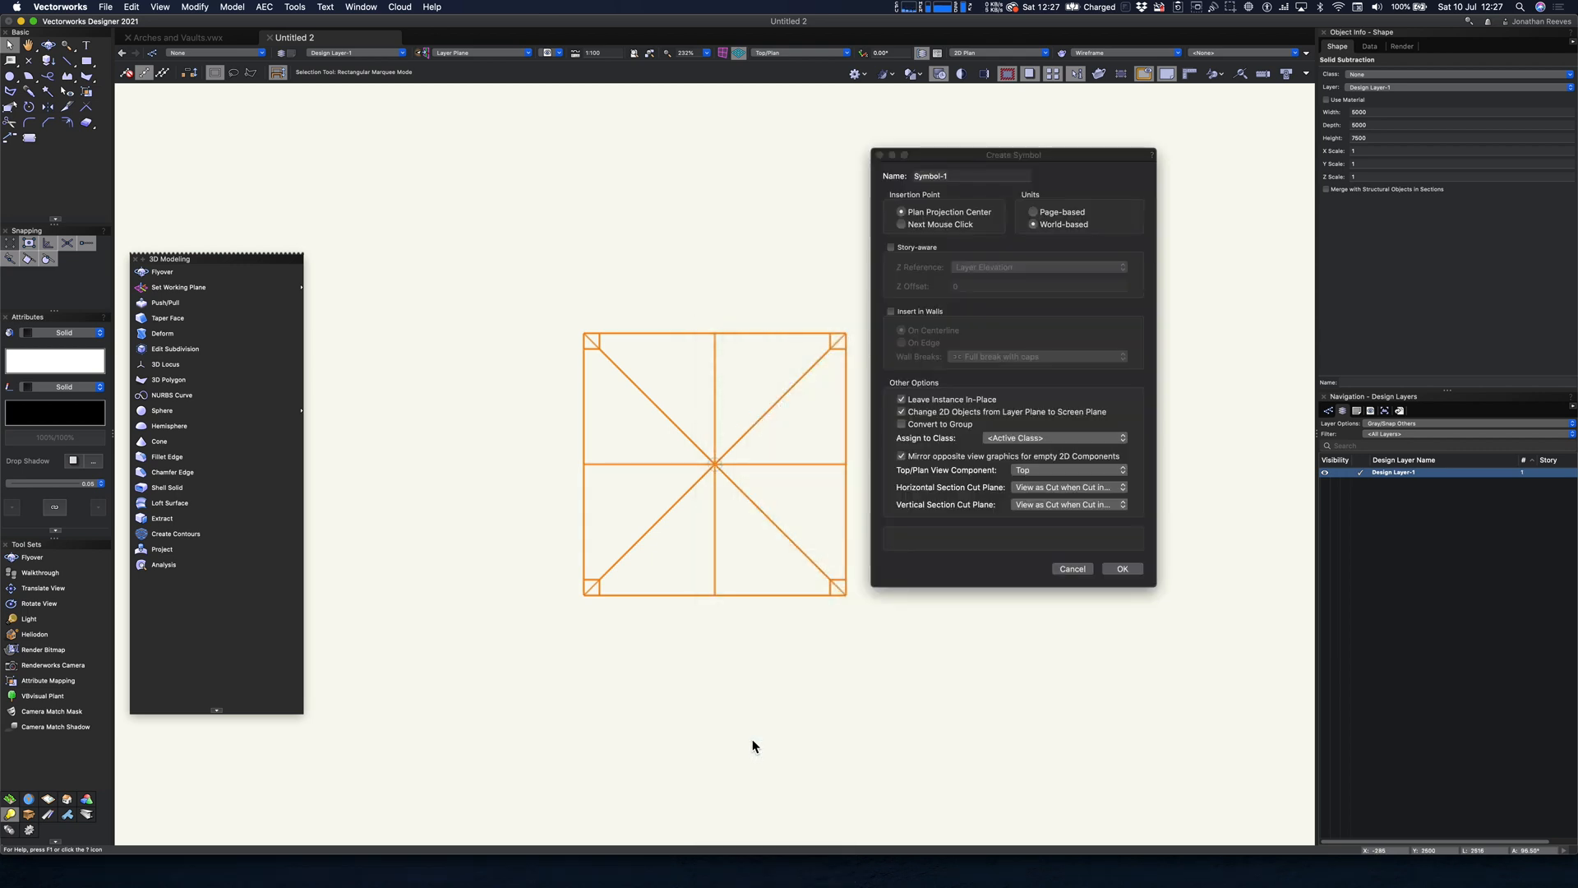
{"action": "type", "text": "Arch"}
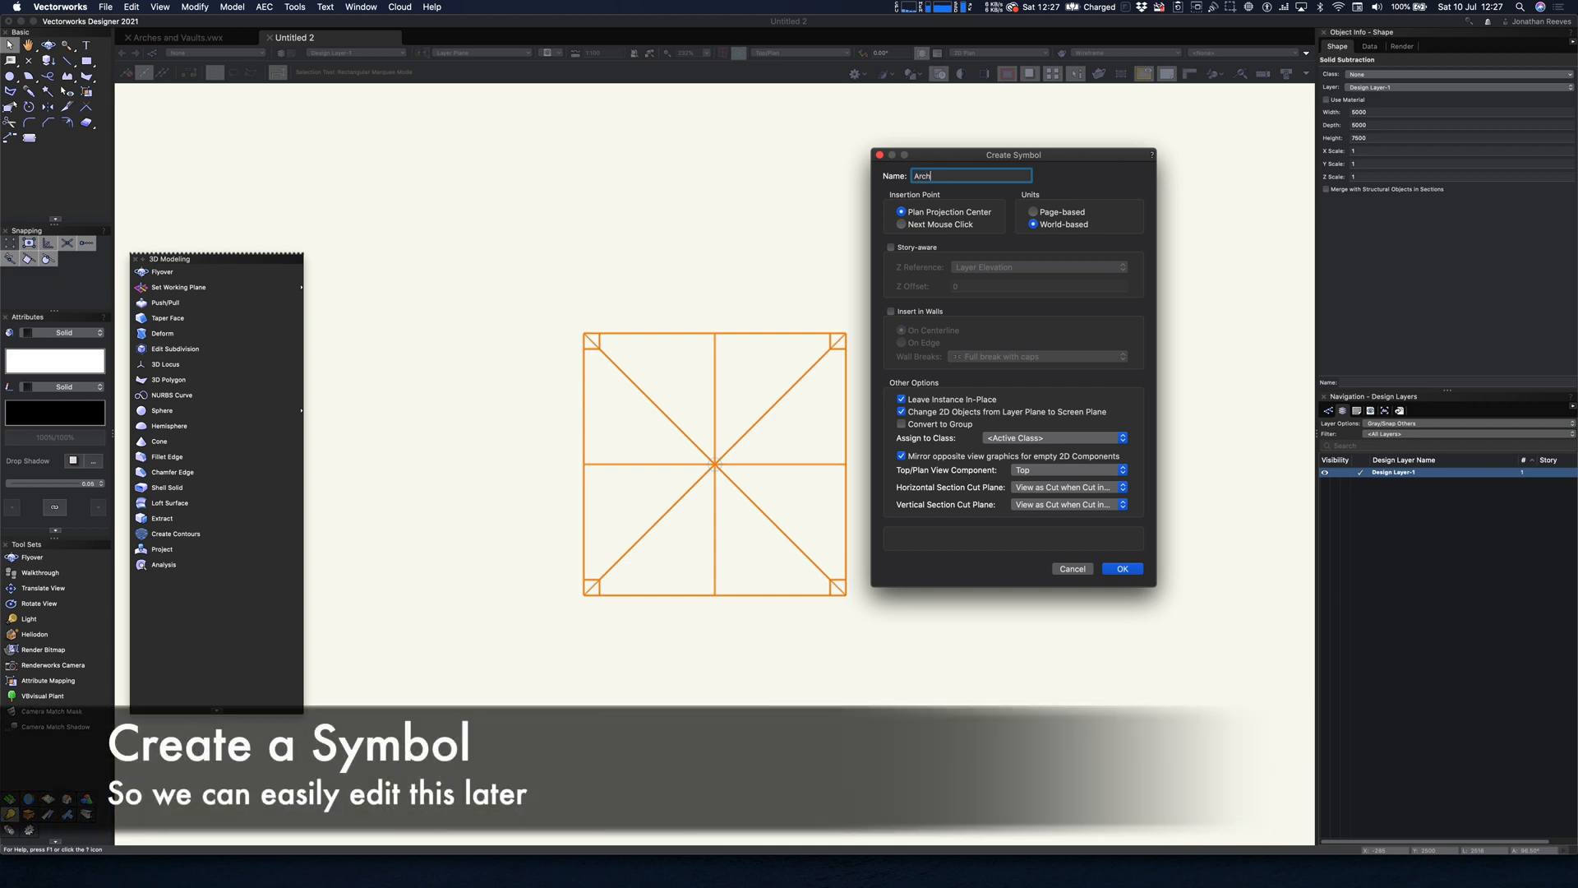
{"action": "type", "text": "V"}
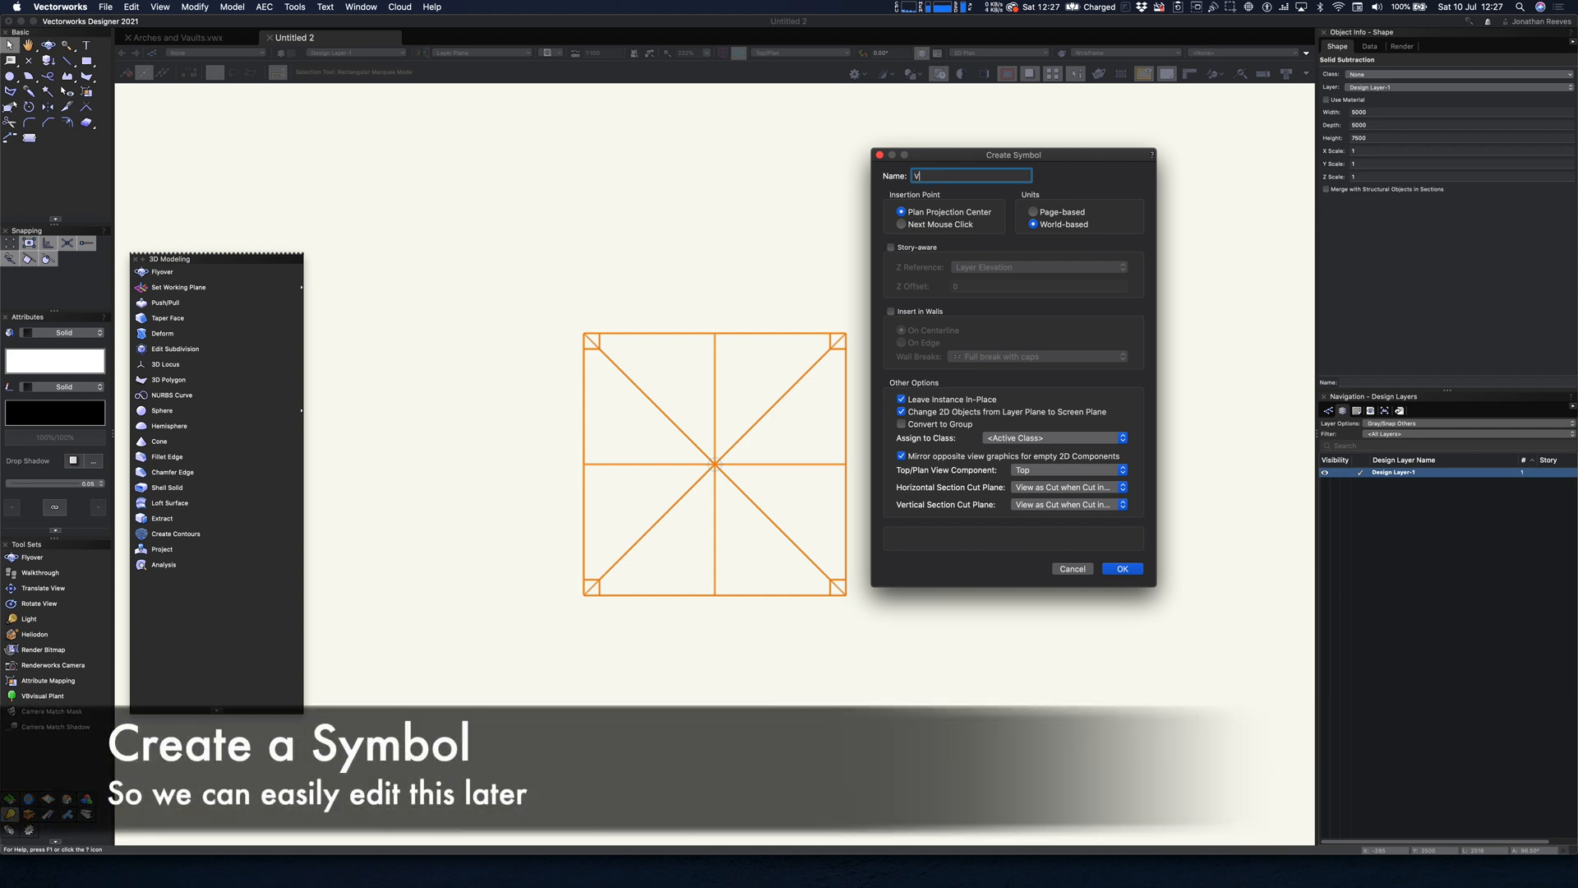
{"action": "type", "text": "ault"}
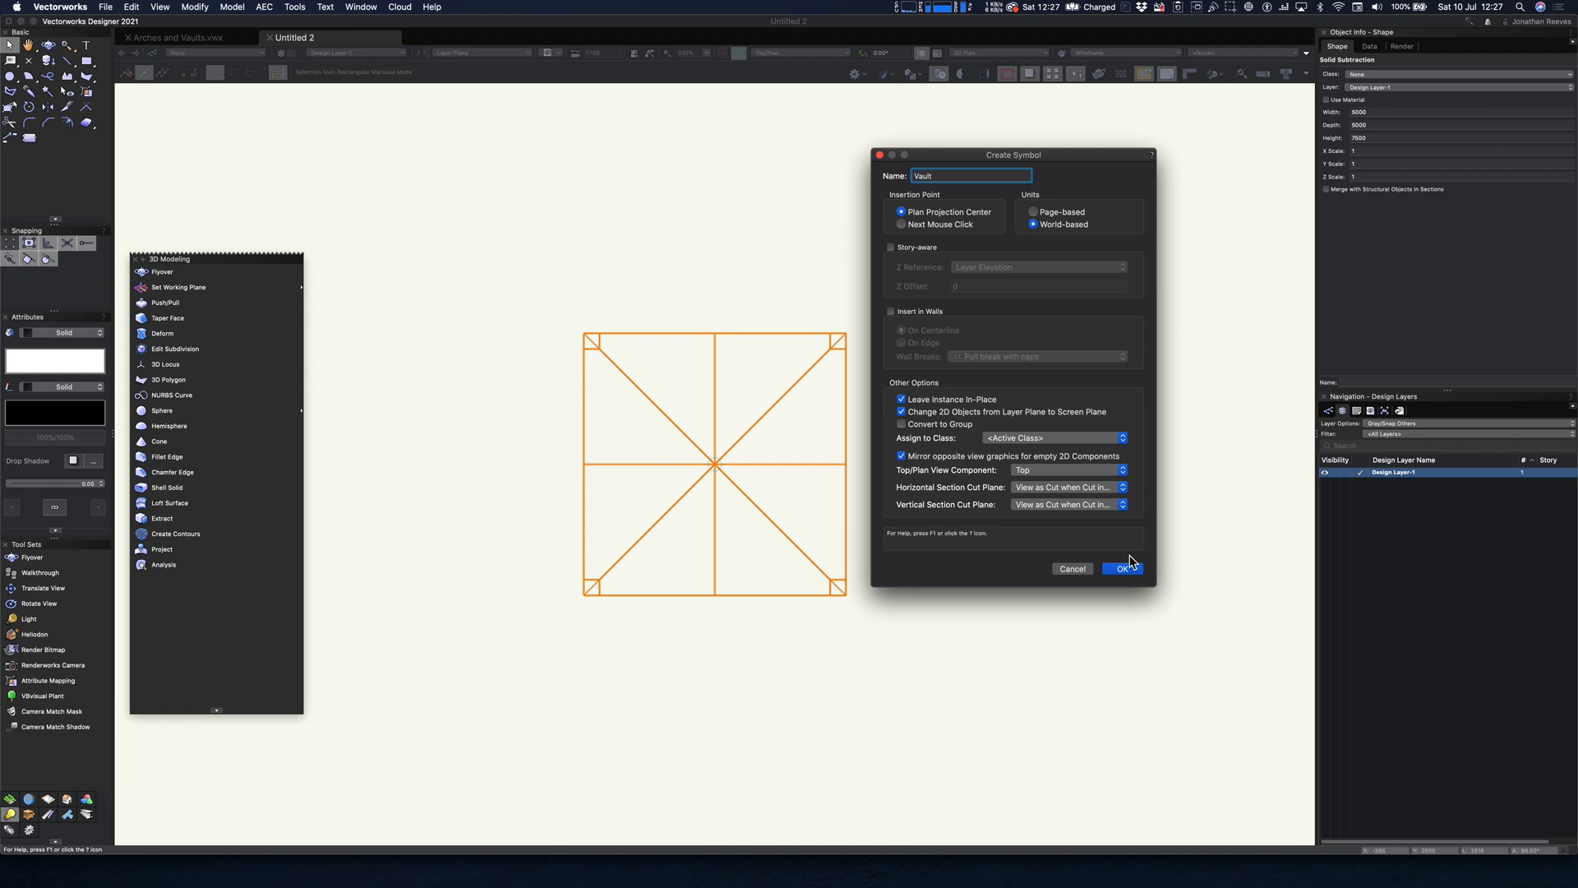
{"action": "left_click", "coordinate": [1121, 569]}
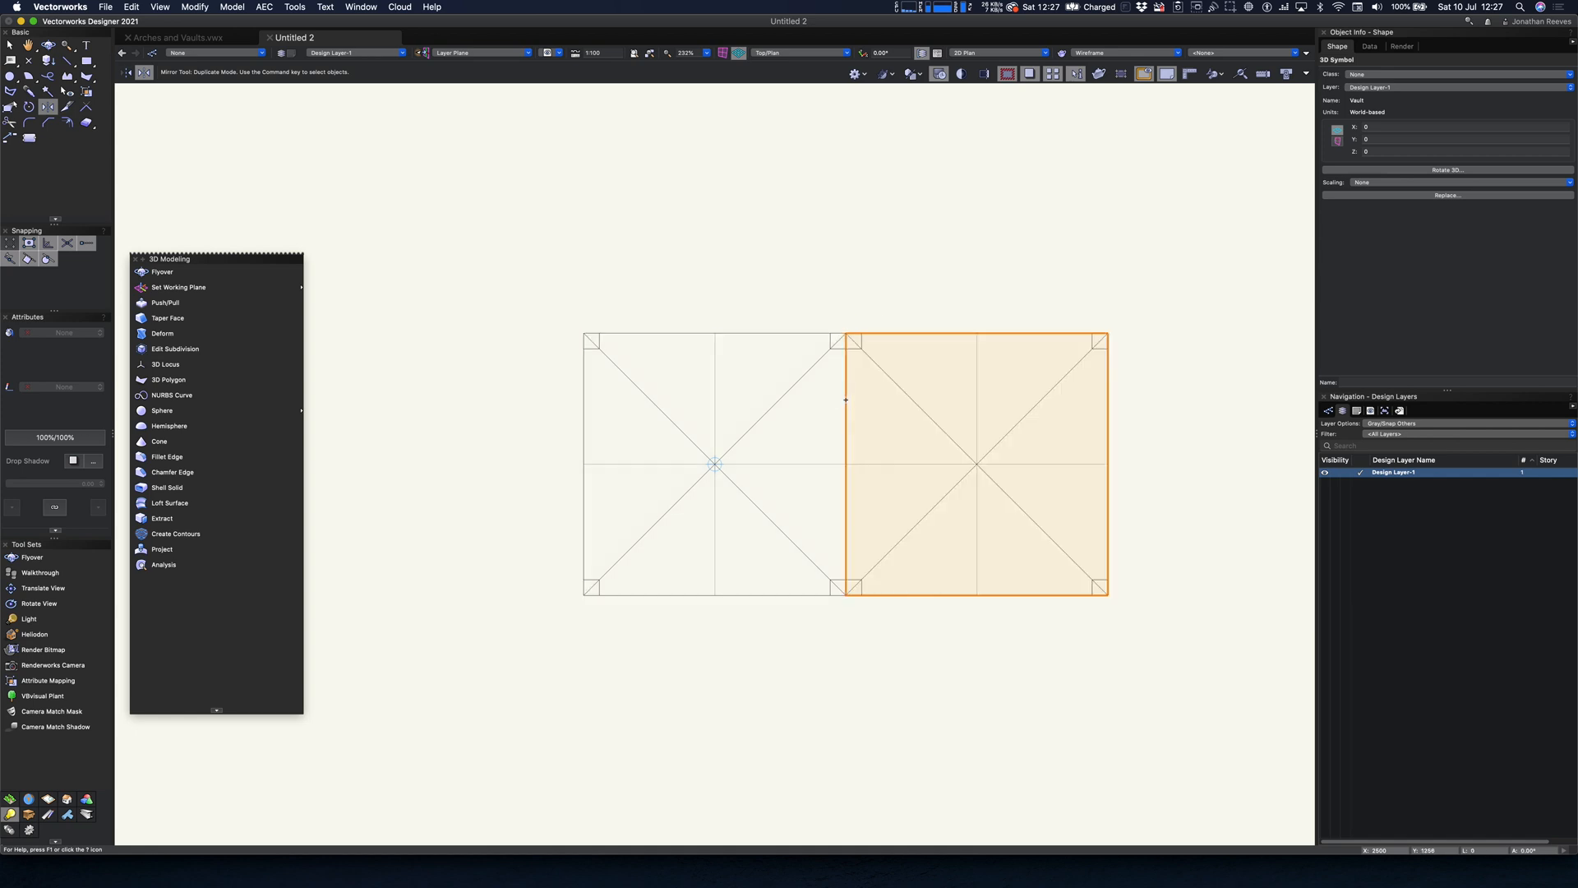
Step: Add another mirrored vault copy, orbit the grid, and open the Vault symbol for editing
{"action": "left_click", "coordinate": [715, 333]}
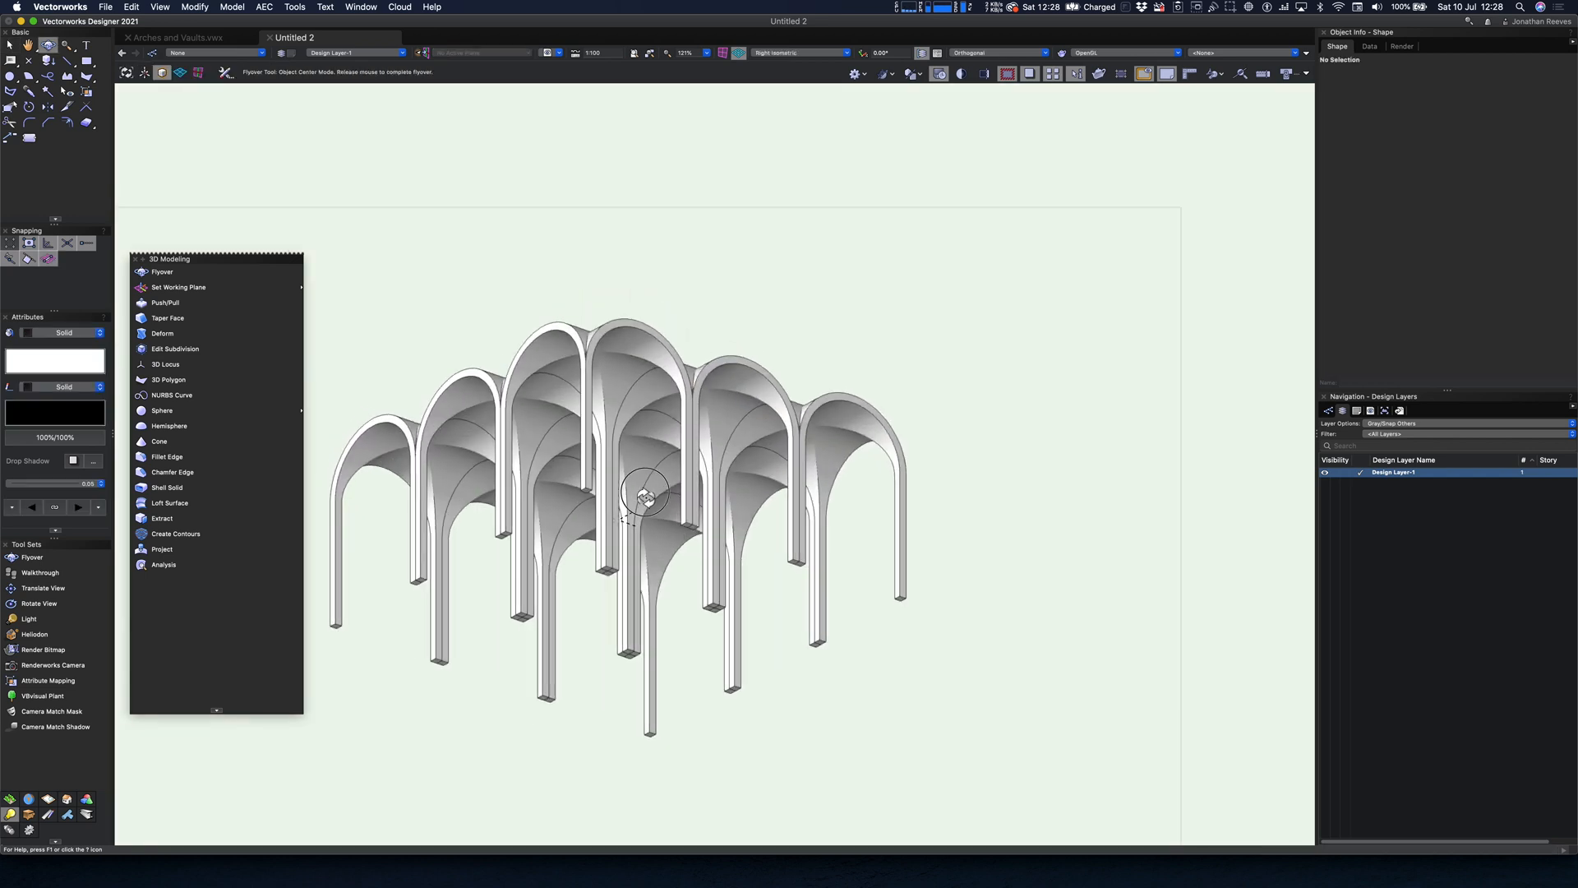
{"action": "left_click_drag", "start_coordinate": [645, 493], "coordinate": [593, 589]}
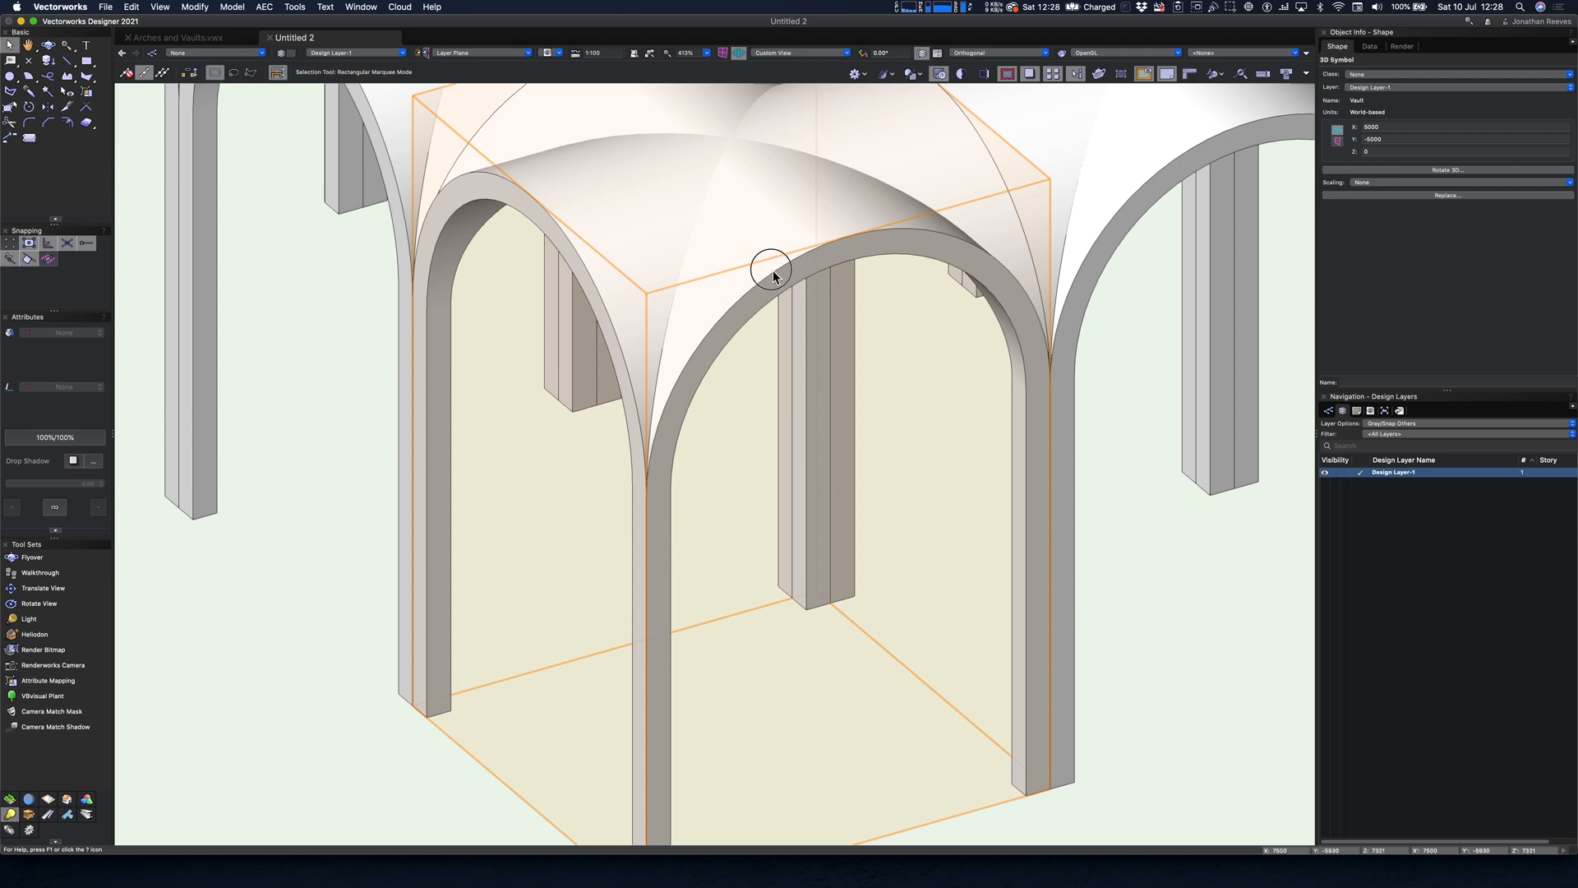
{"action": "double_click", "coordinate": [771, 270]}
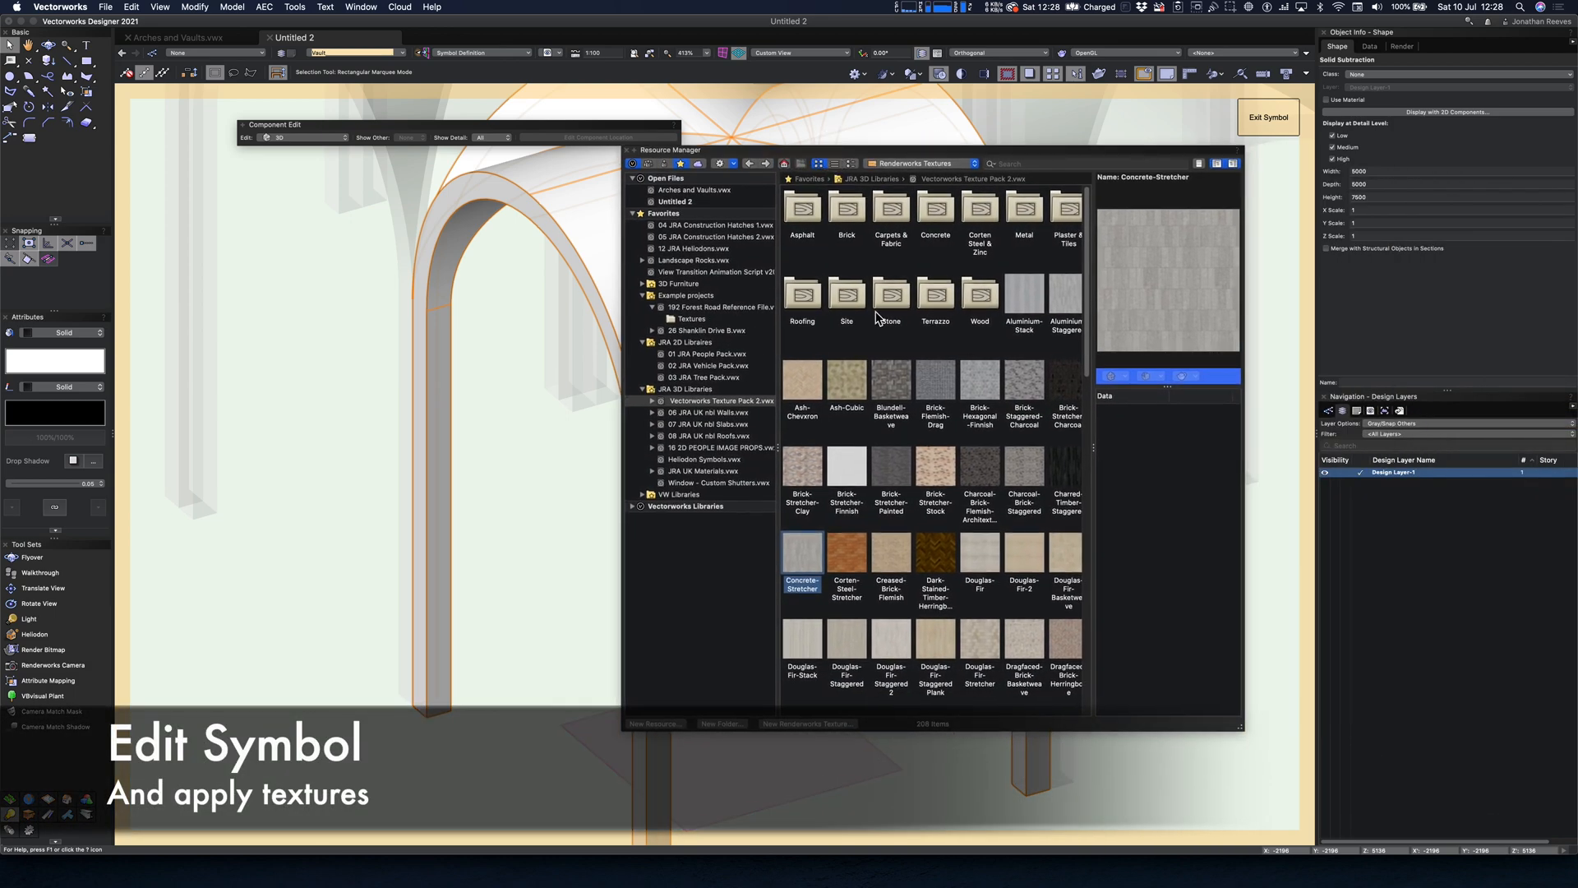
Step: Apply a dark brick texture to the Vault symbol and exit symbol editing
{"action": "left_click", "coordinate": [934, 387]}
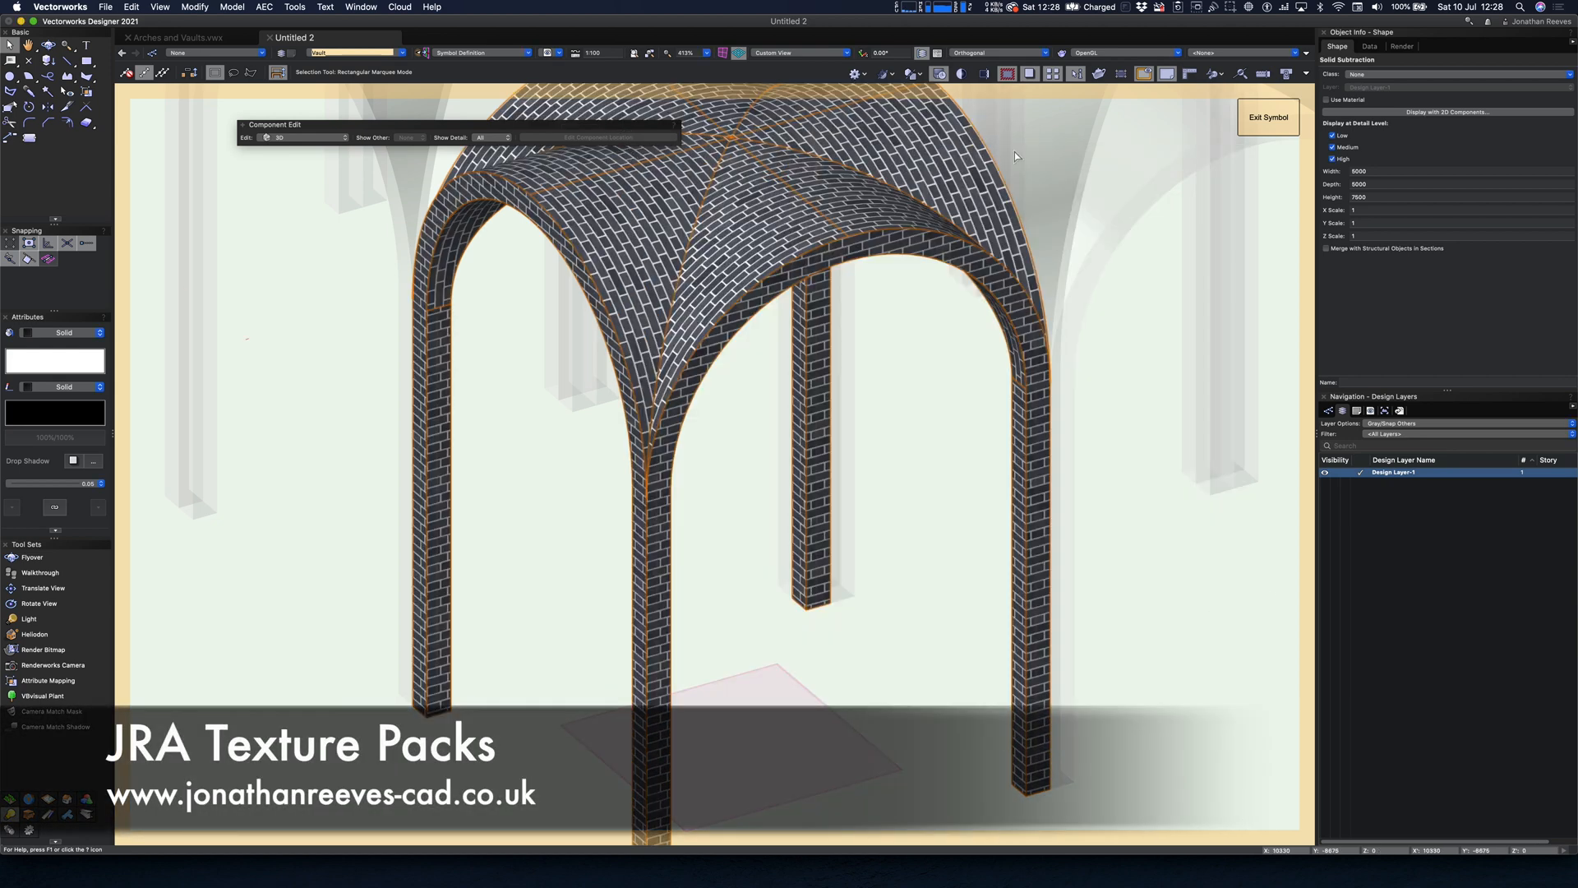
{"action": "left_click", "coordinate": [1268, 116]}
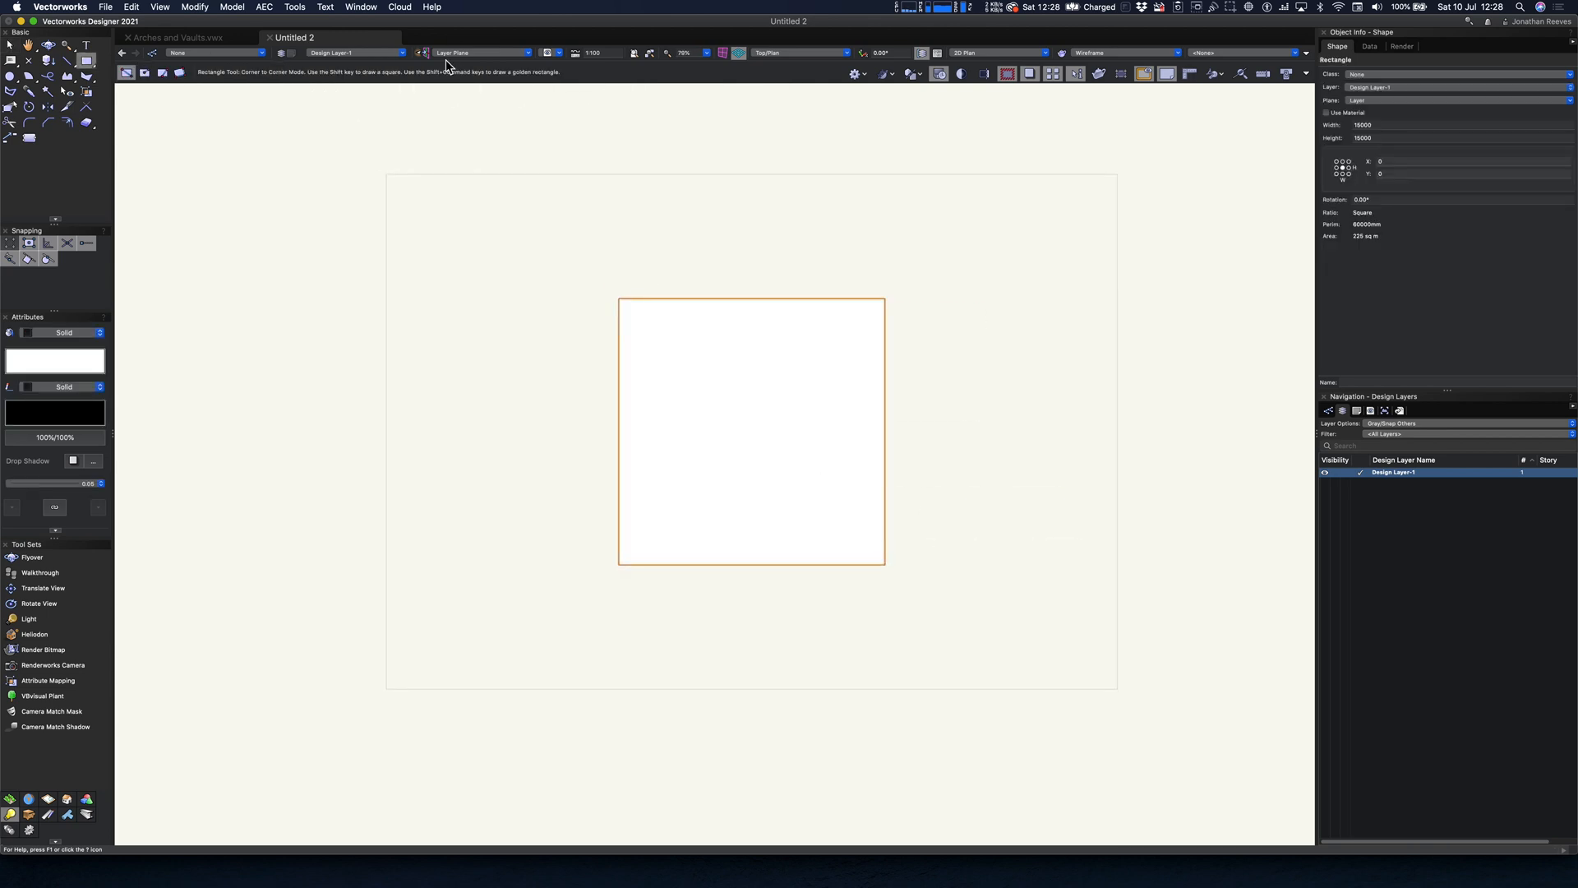
Step: Extrude the square downward into a thin floor slab textured with staggered Douglas-Fir
{"action": "left_click", "coordinate": [232, 7]}
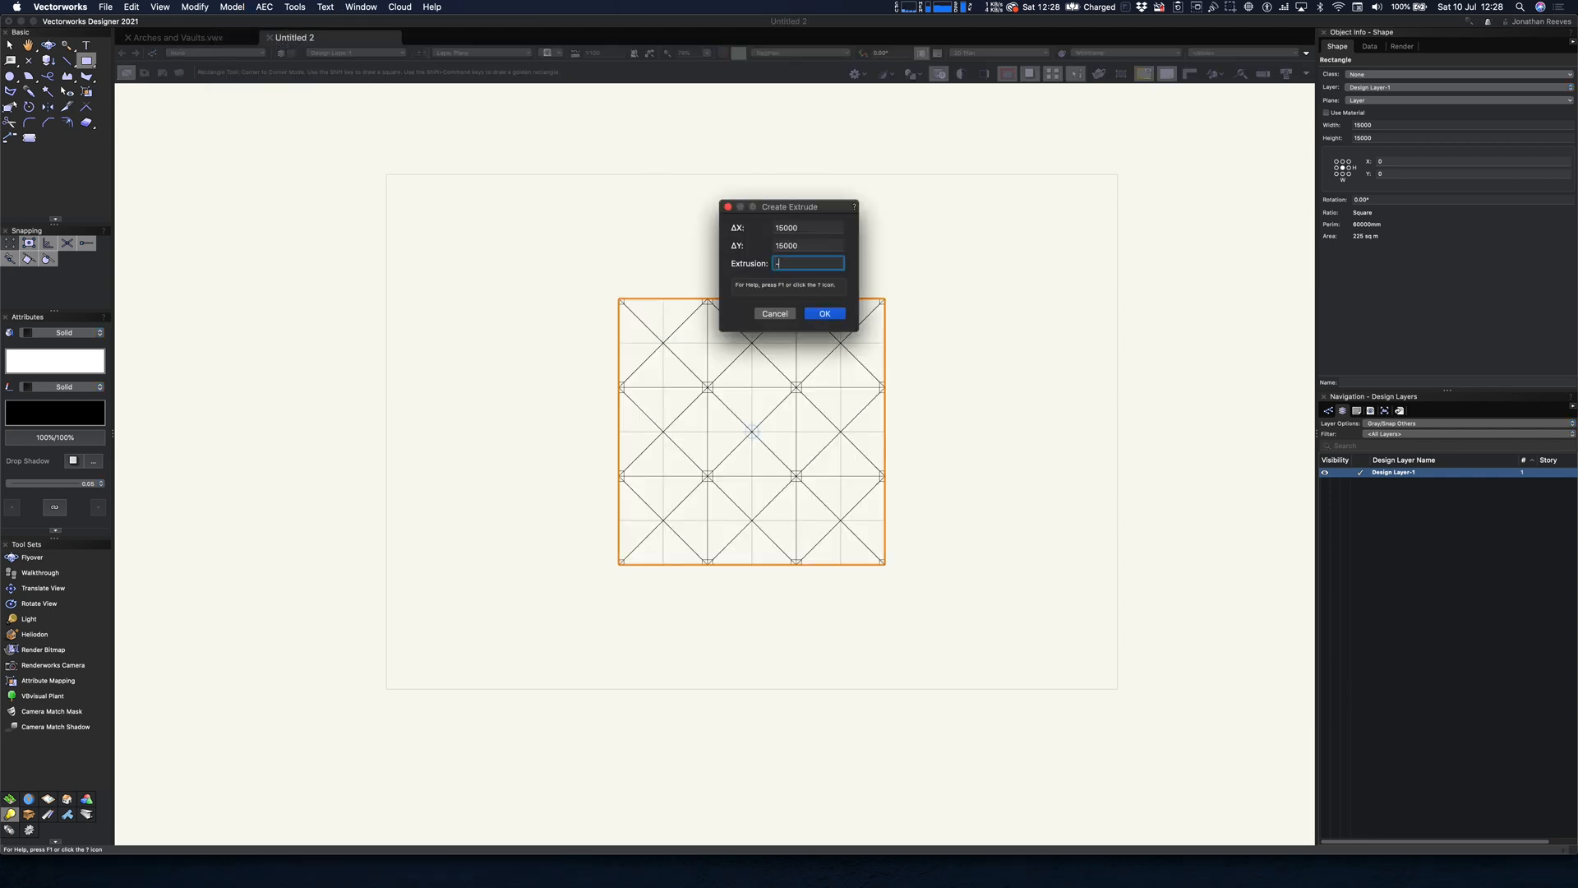
{"action": "left_click", "coordinate": [824, 313]}
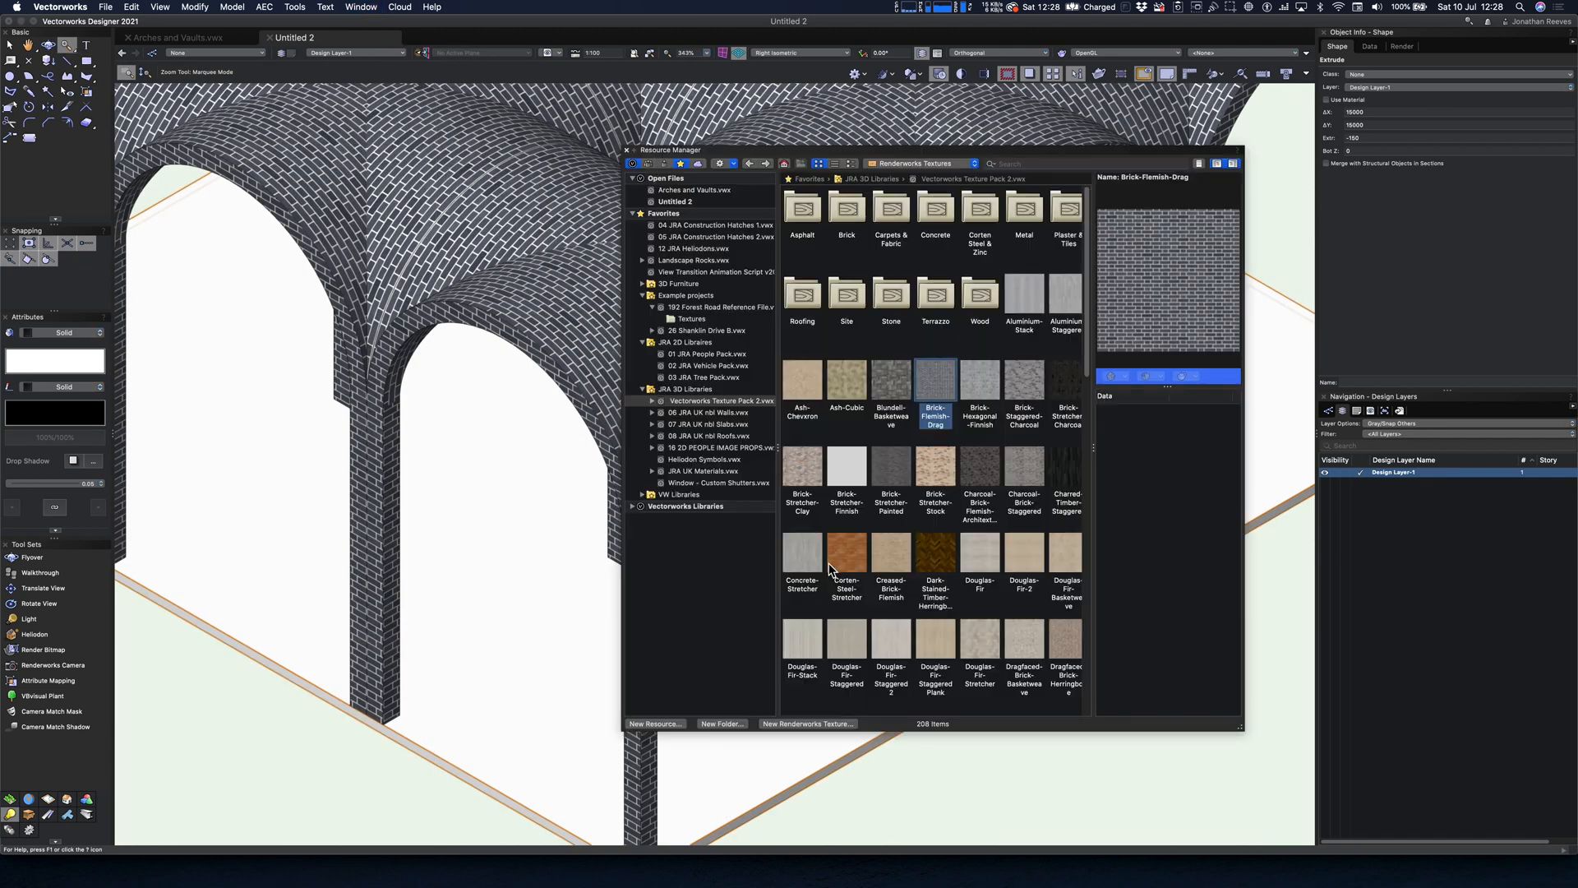
{"action": "left_click", "coordinate": [889, 390]}
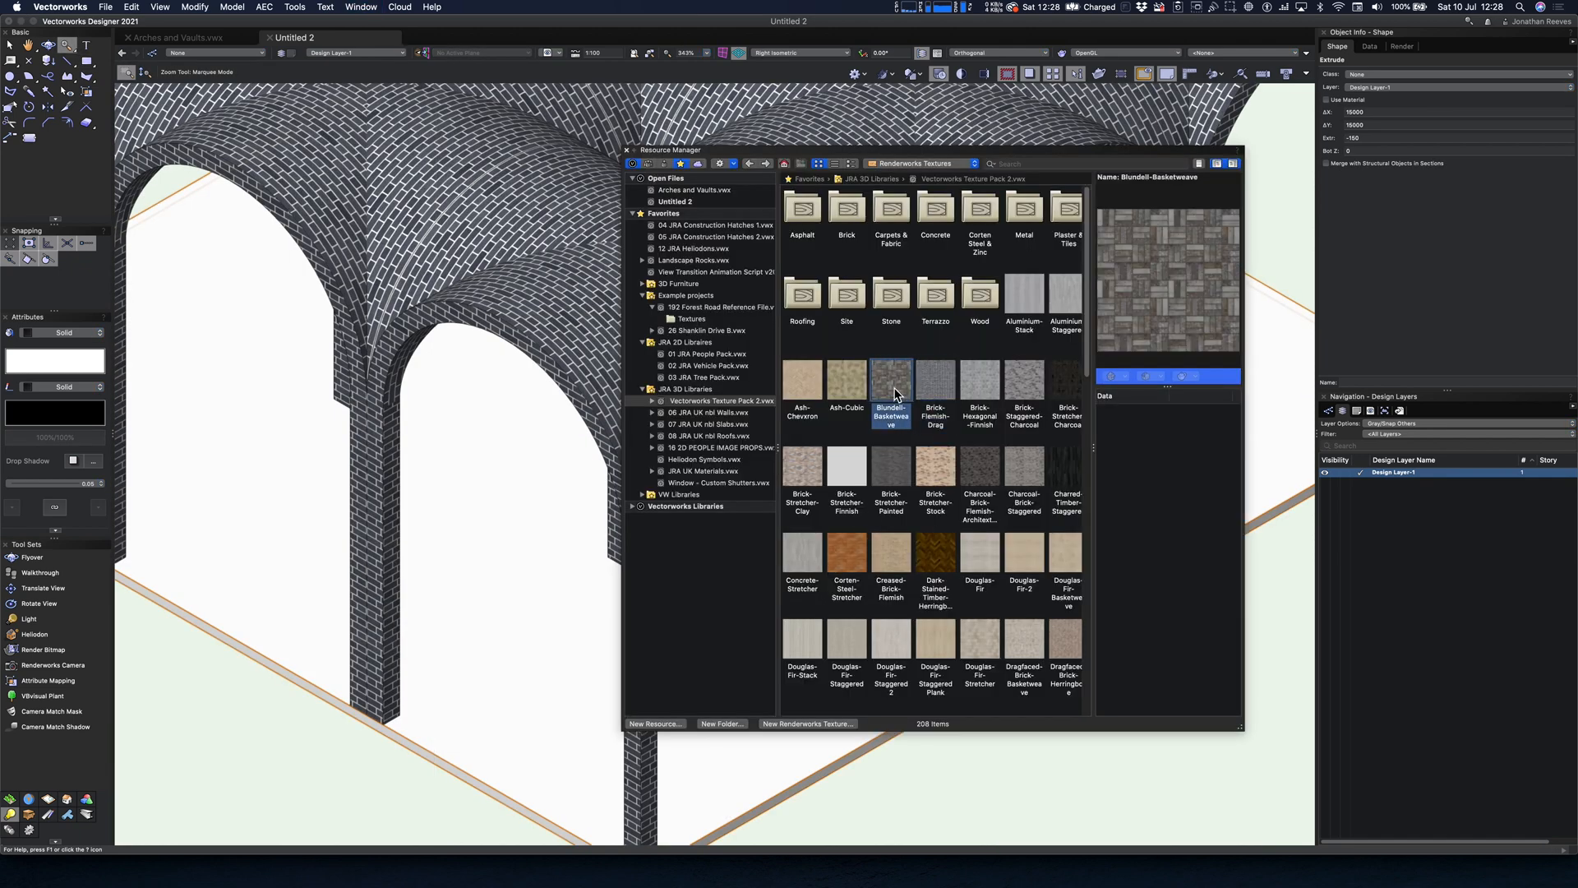
{"action": "left_click", "coordinate": [978, 563]}
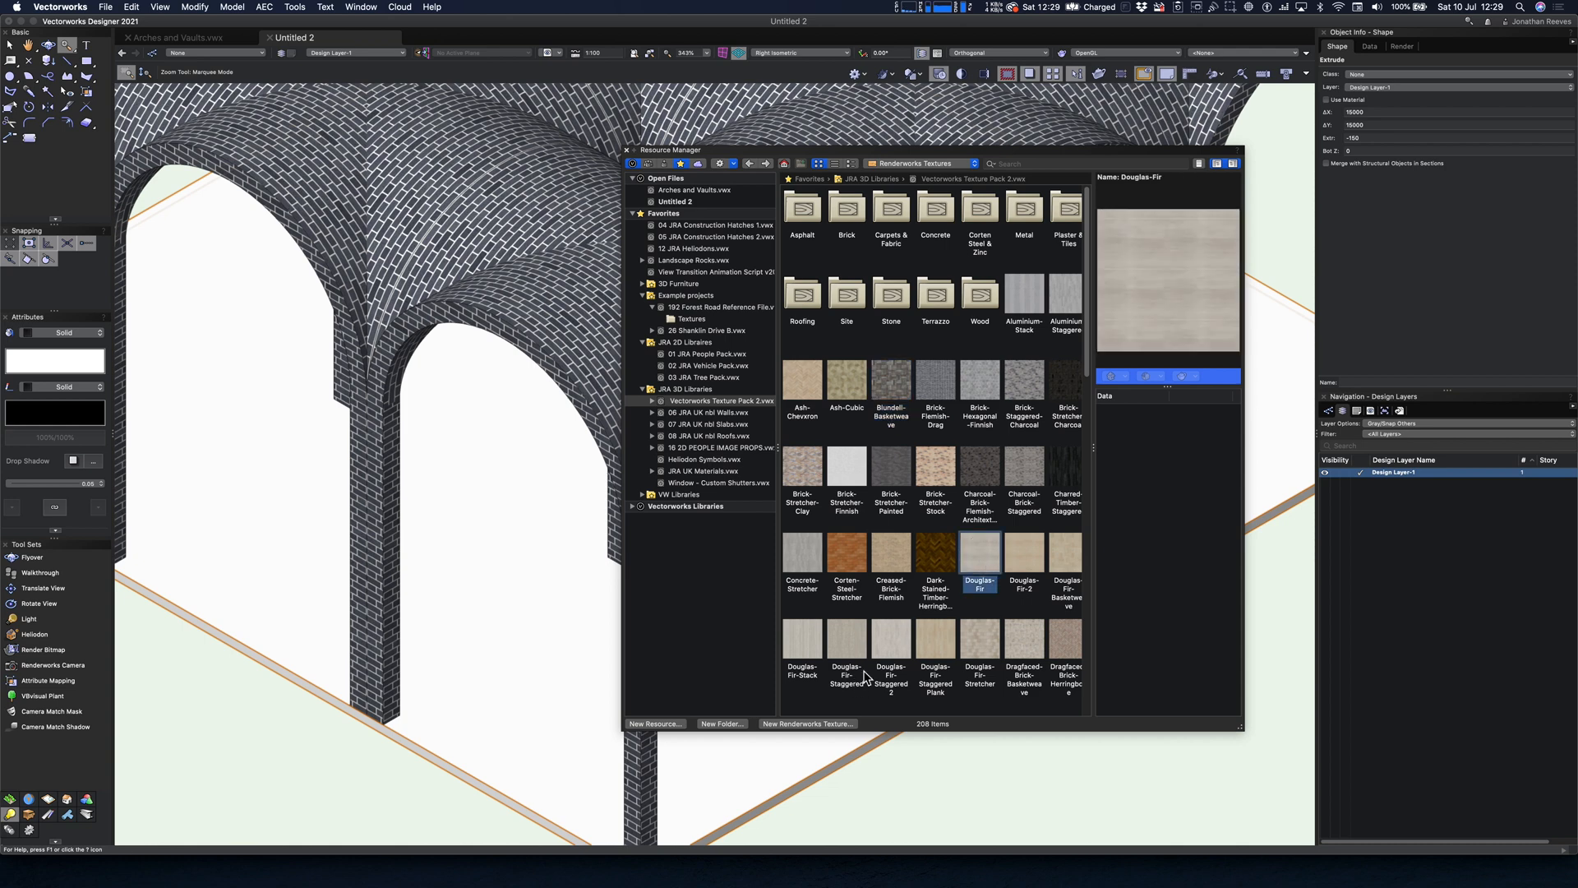
{"action": "left_click", "coordinate": [846, 647]}
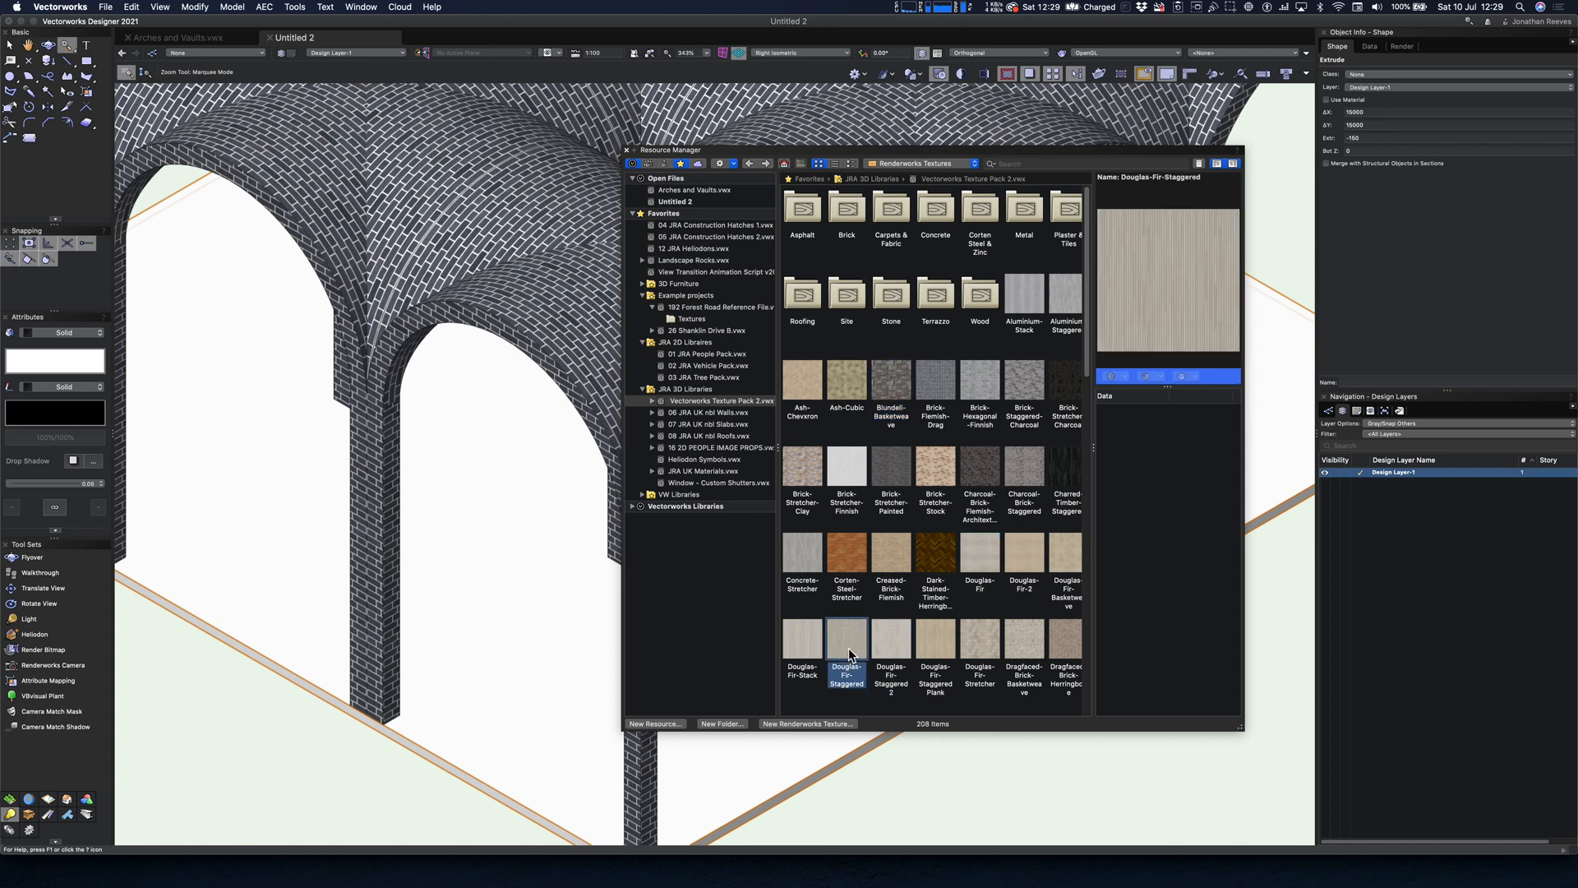
{"action": "left_click", "coordinate": [802, 560]}
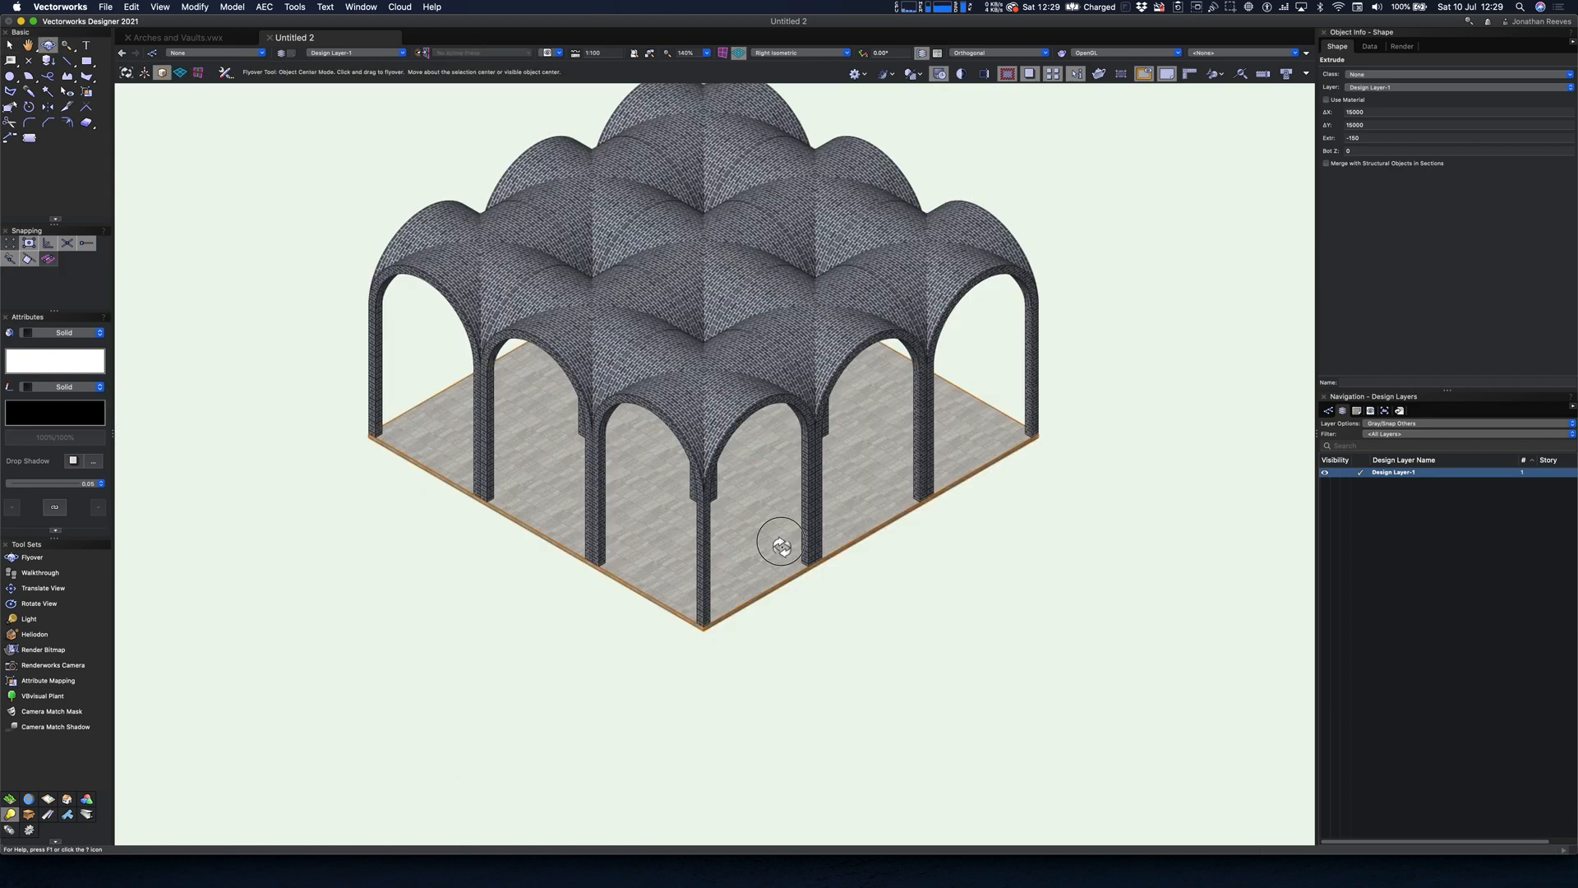
{"action": "left_click_drag", "start_coordinate": [780, 543], "coordinate": [634, 486]}
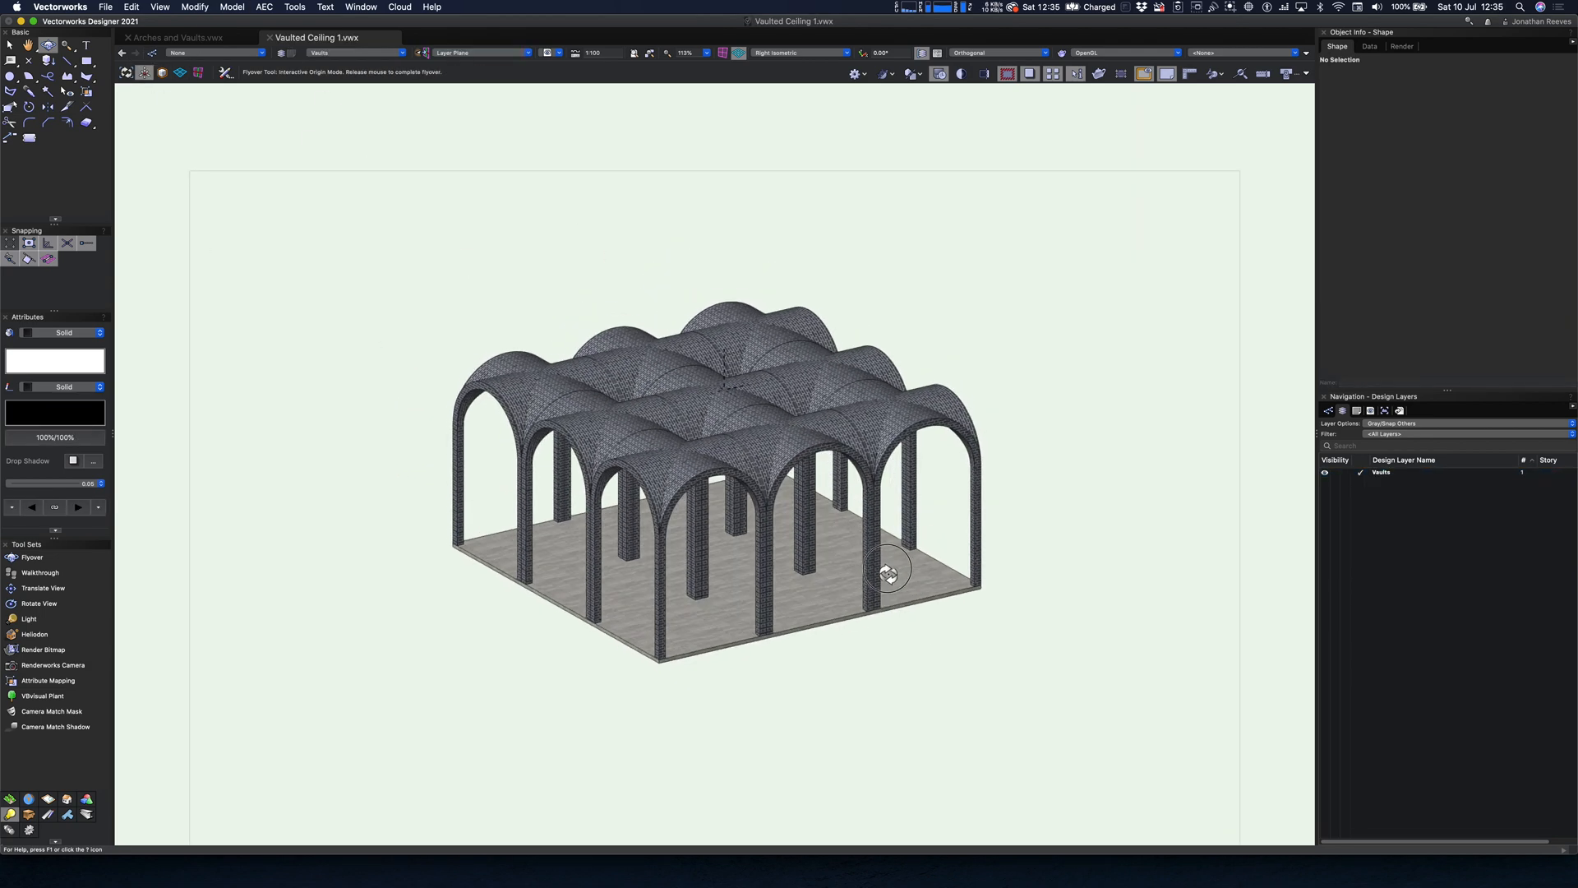
{"action": "left_click_drag", "start_coordinate": [889, 572], "coordinate": [909, 564]}
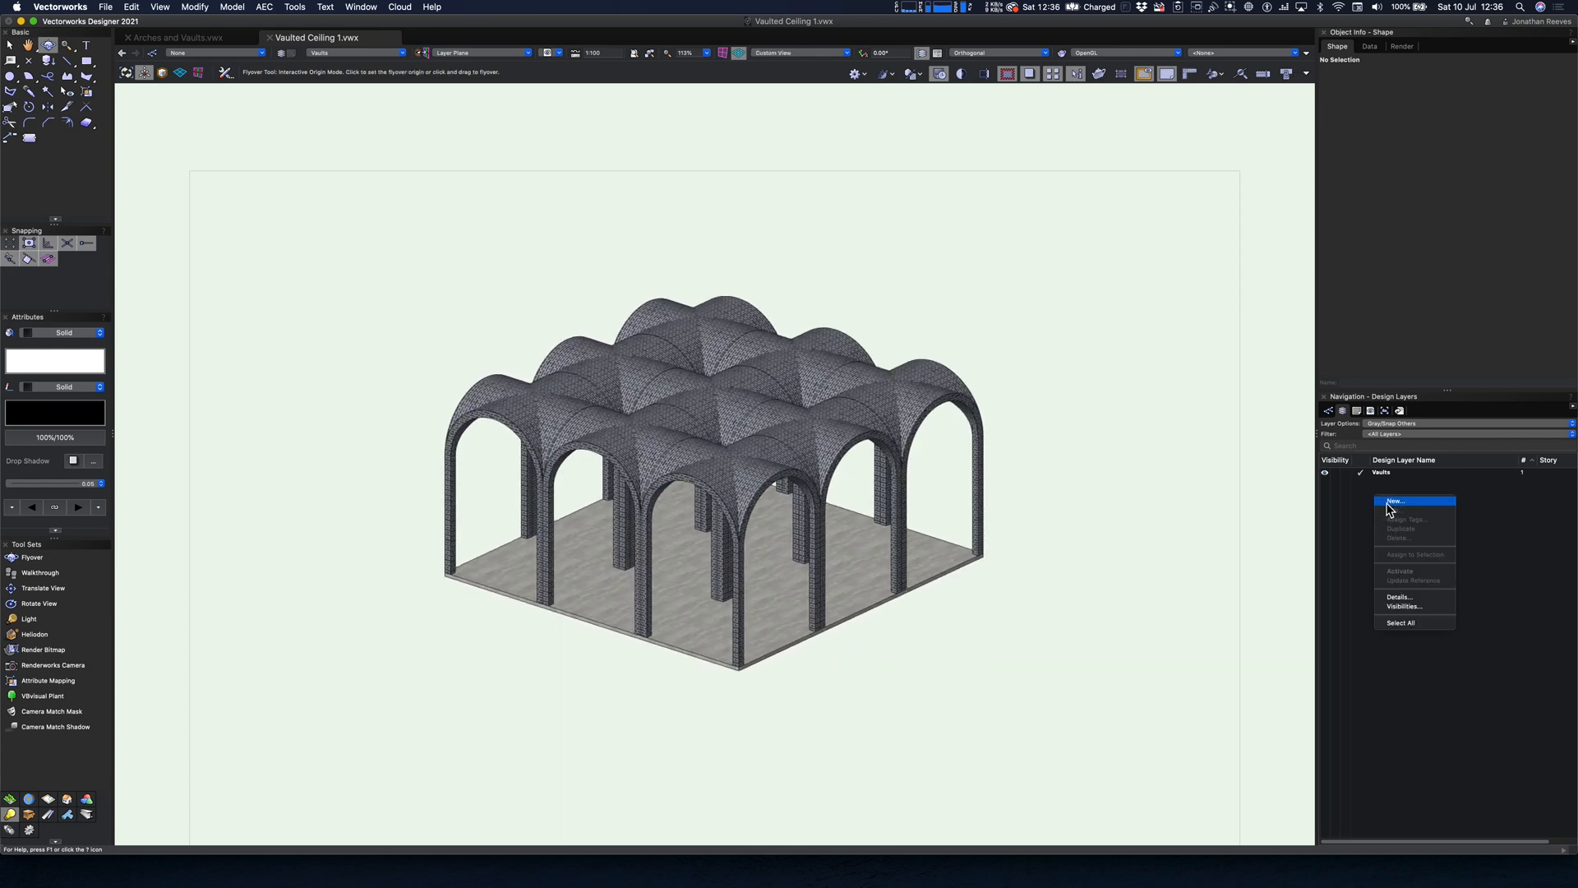
Step: Create a Lighting design layer at 1:100 scale and place a London heliodon
{"action": "left_click", "coordinate": [1396, 502]}
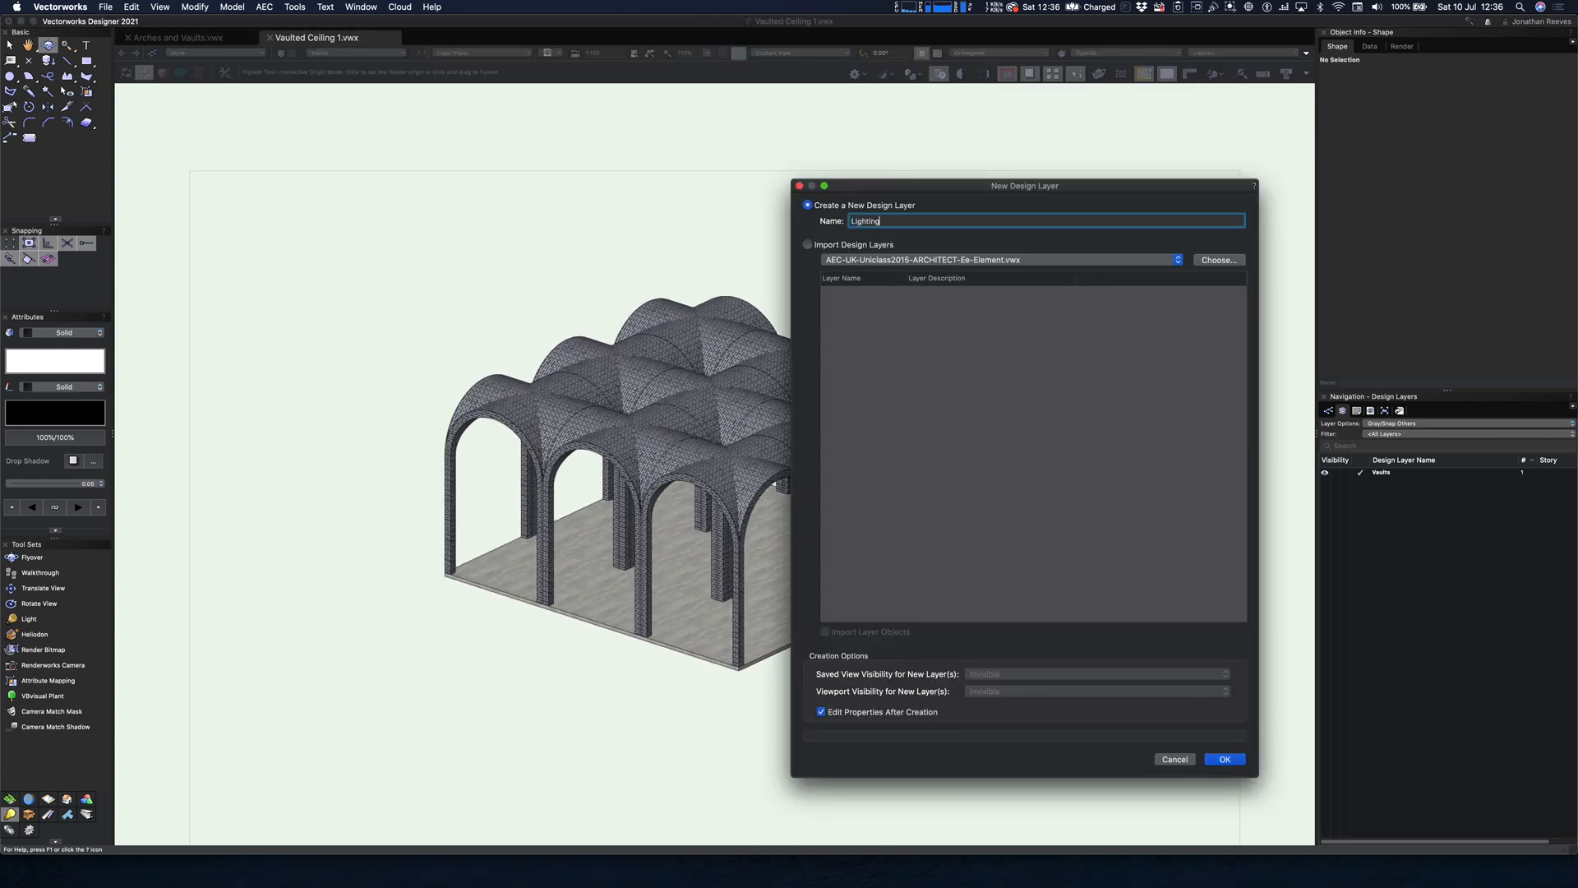
{"action": "left_click", "coordinate": [1224, 759]}
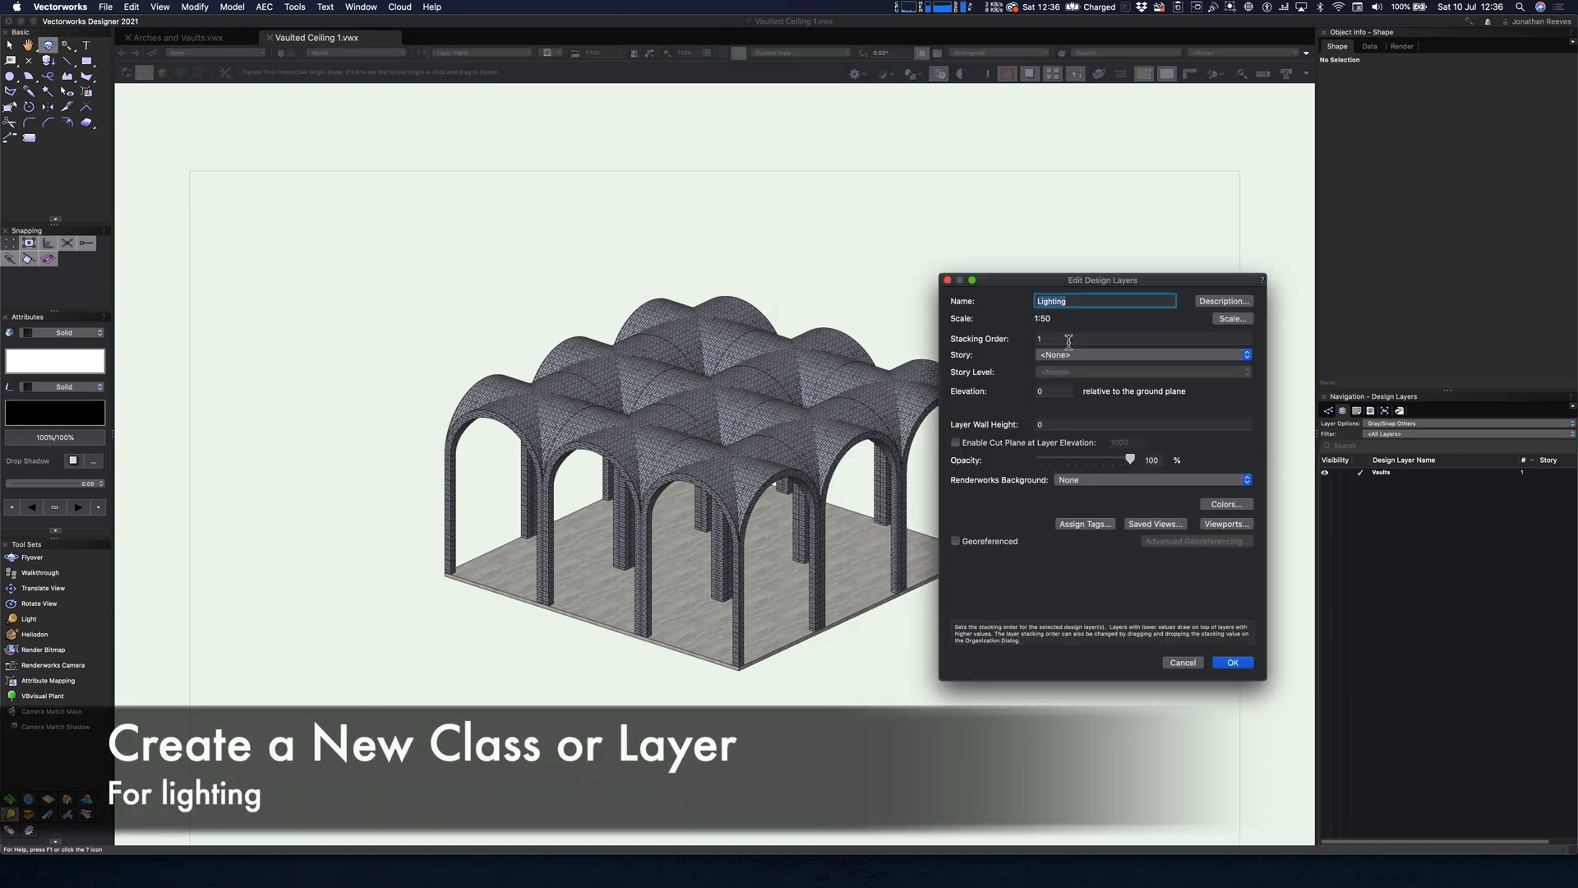
{"action": "left_click", "coordinate": [1231, 318]}
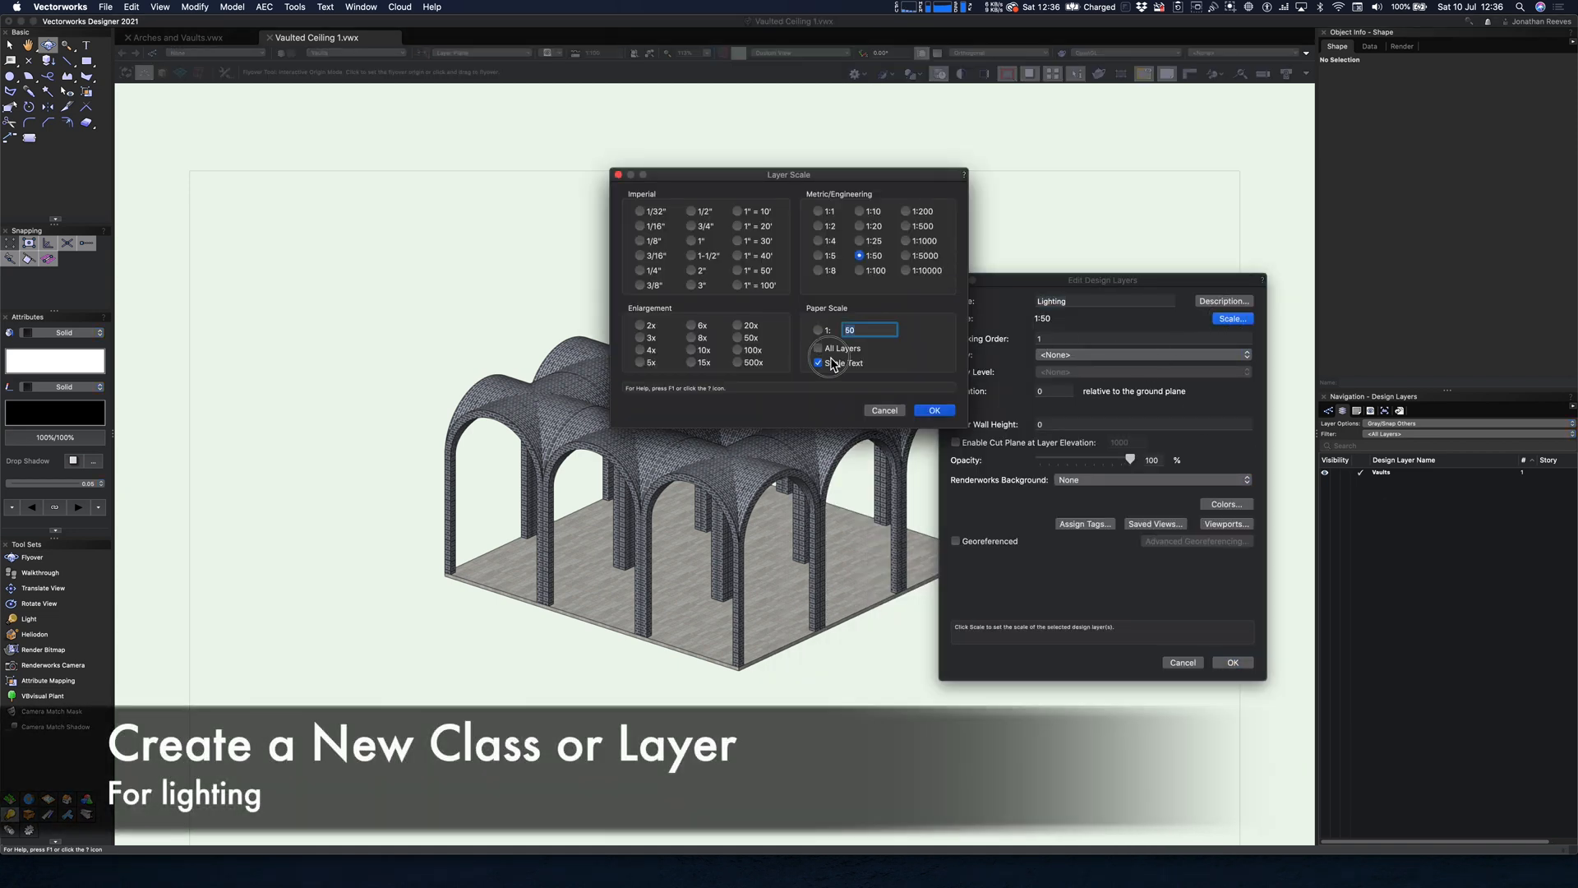
{"action": "left_click", "coordinate": [934, 410]}
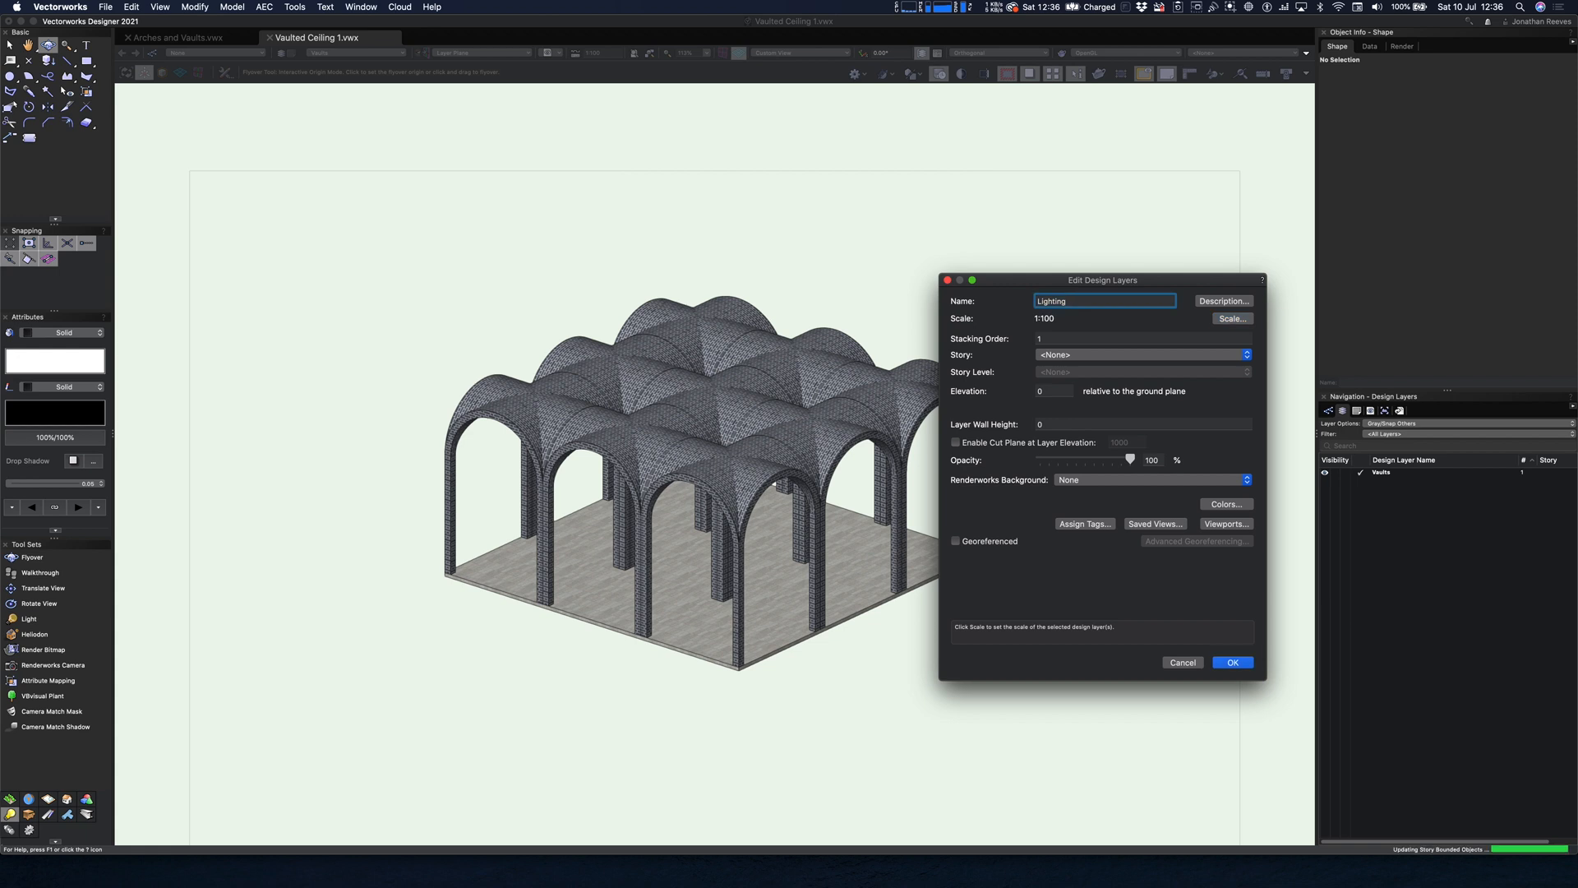
{"action": "left_click", "coordinate": [1232, 663]}
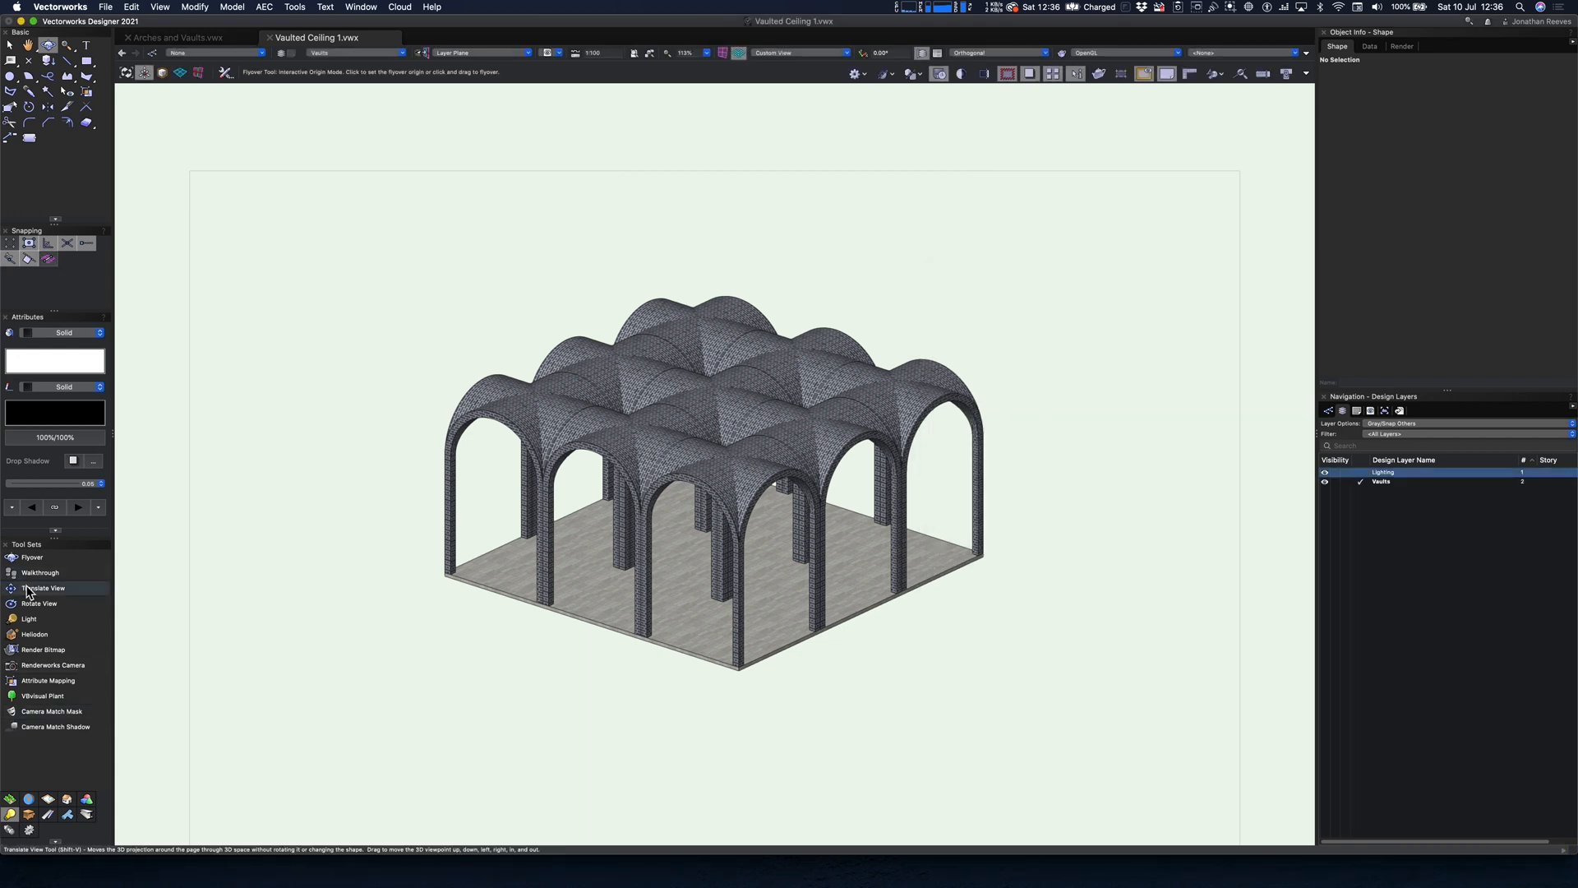
{"action": "left_click", "coordinate": [35, 634]}
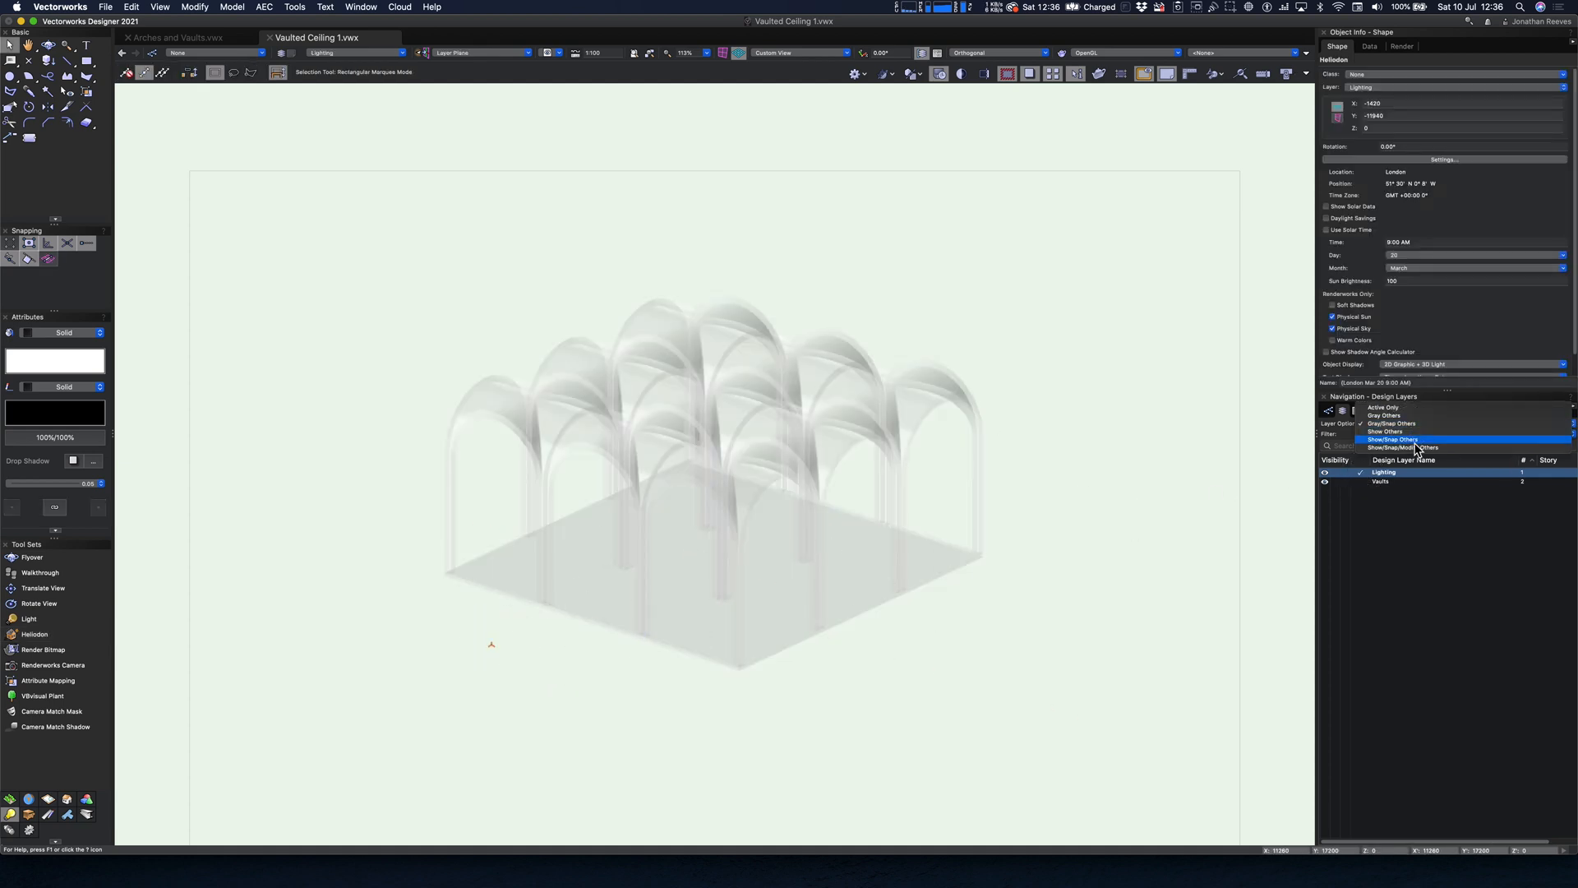
Step: Show the other layers normally and enable High-quality shadows in the OpenGL options
{"action": "left_click", "coordinate": [1392, 446]}
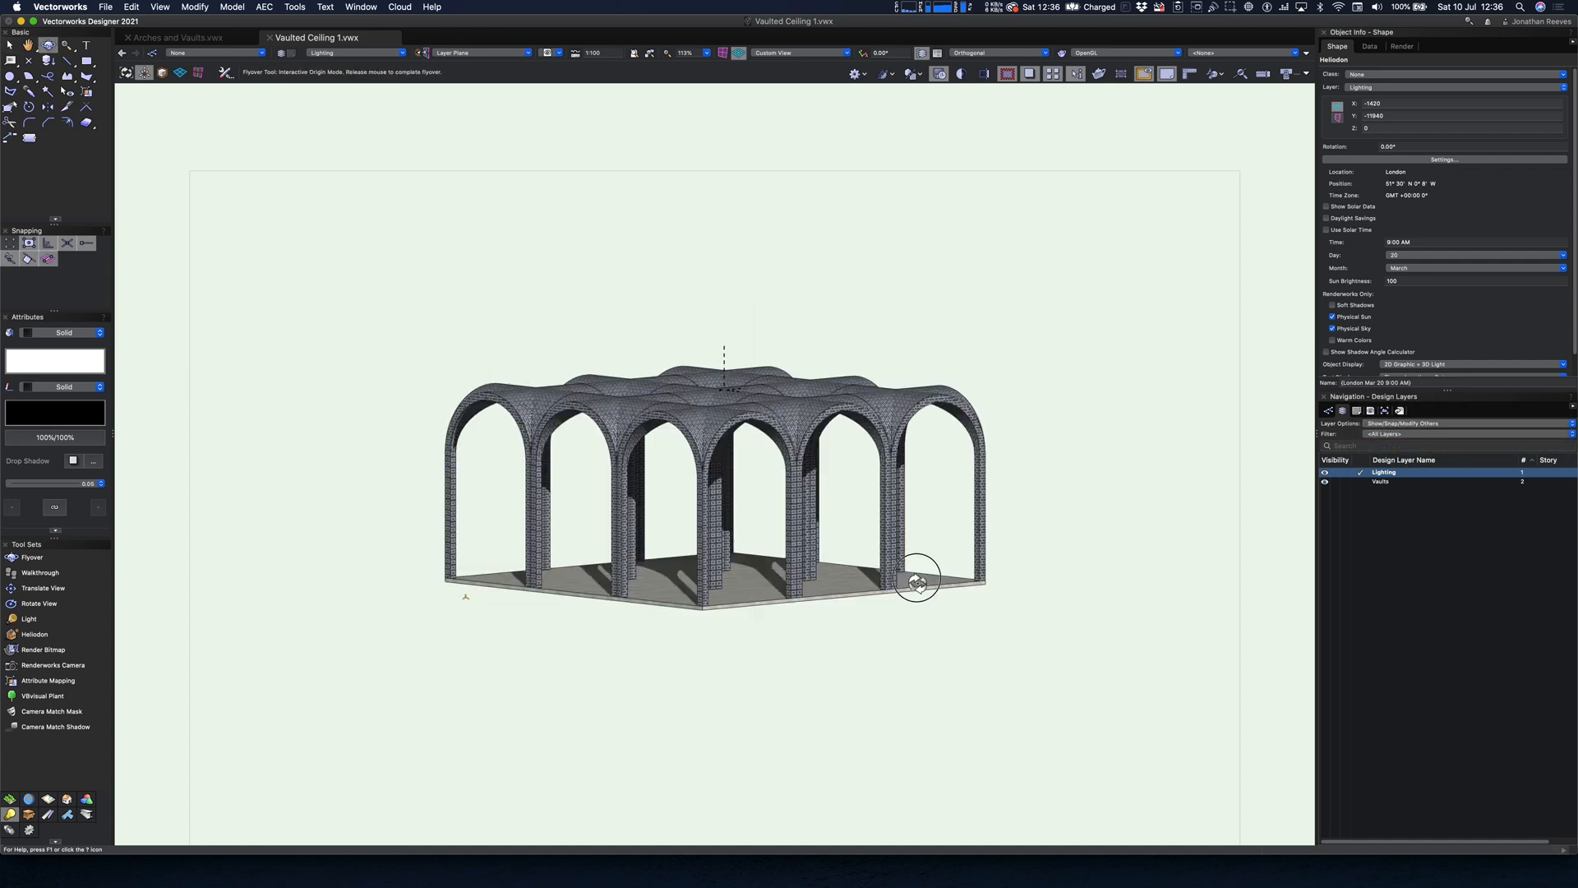
{"action": "left_click_drag", "start_coordinate": [916, 581], "coordinate": [735, 596]}
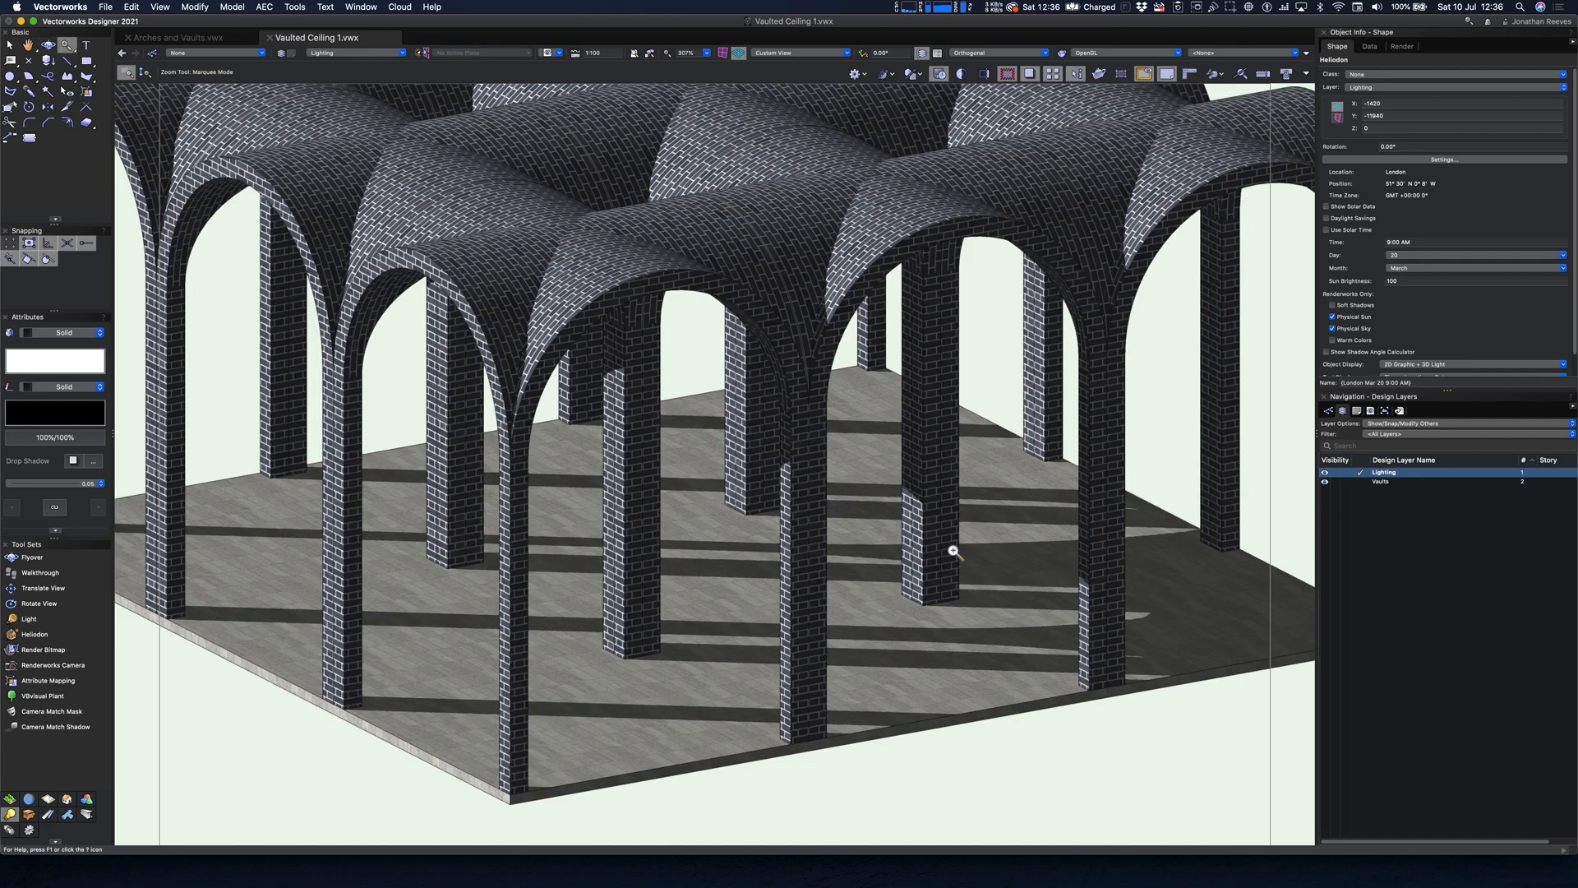
{"action": "left_click", "coordinate": [1127, 52]}
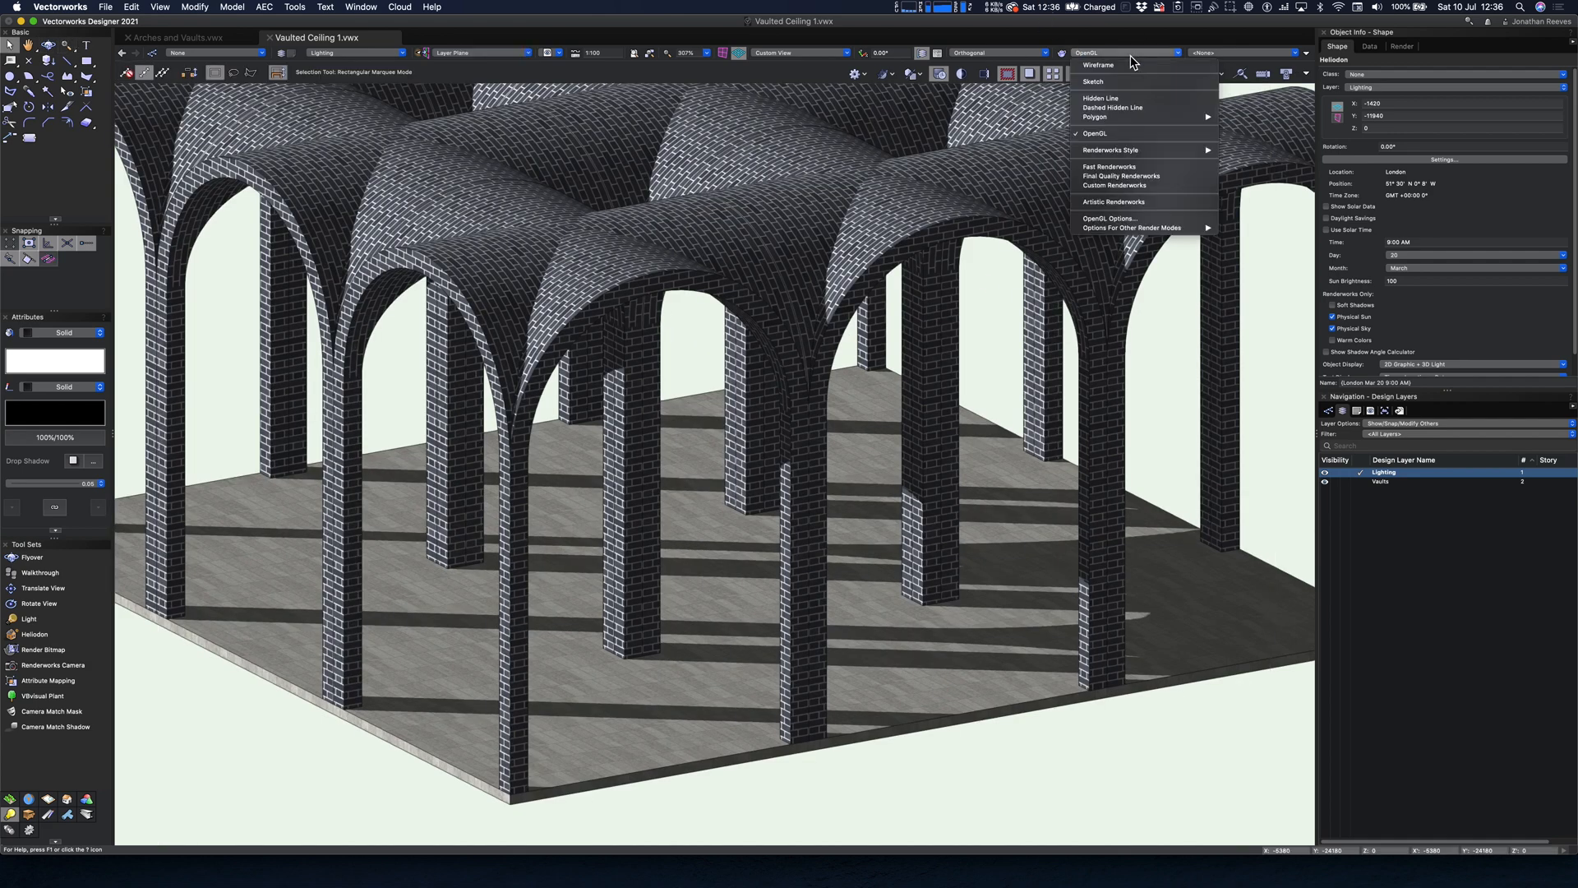
{"action": "left_click", "coordinate": [1108, 219]}
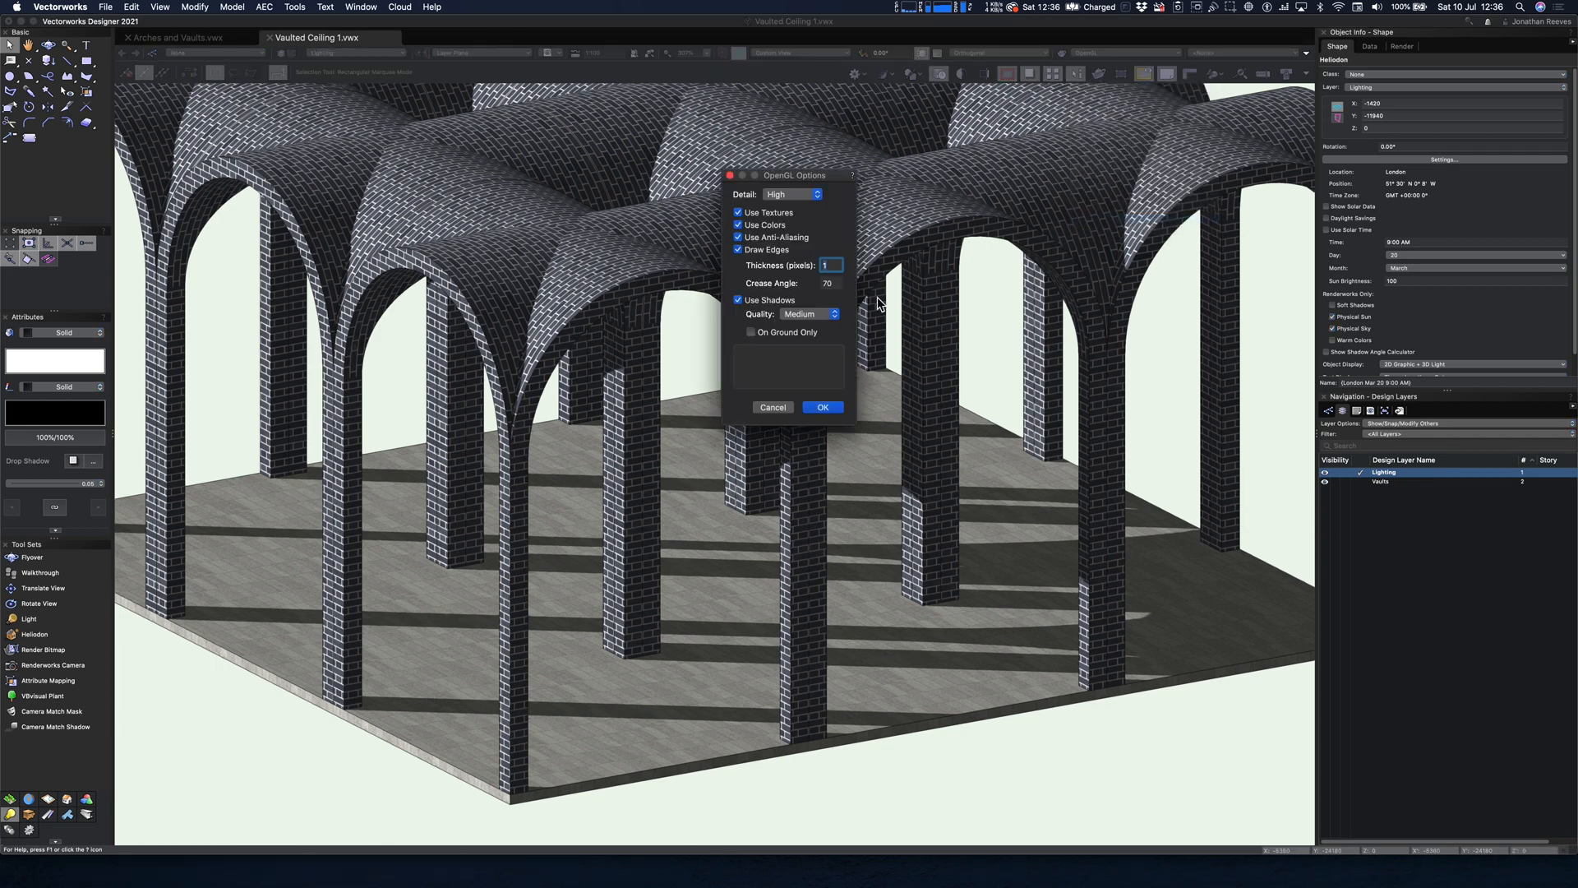
{"action": "left_click", "coordinate": [806, 314]}
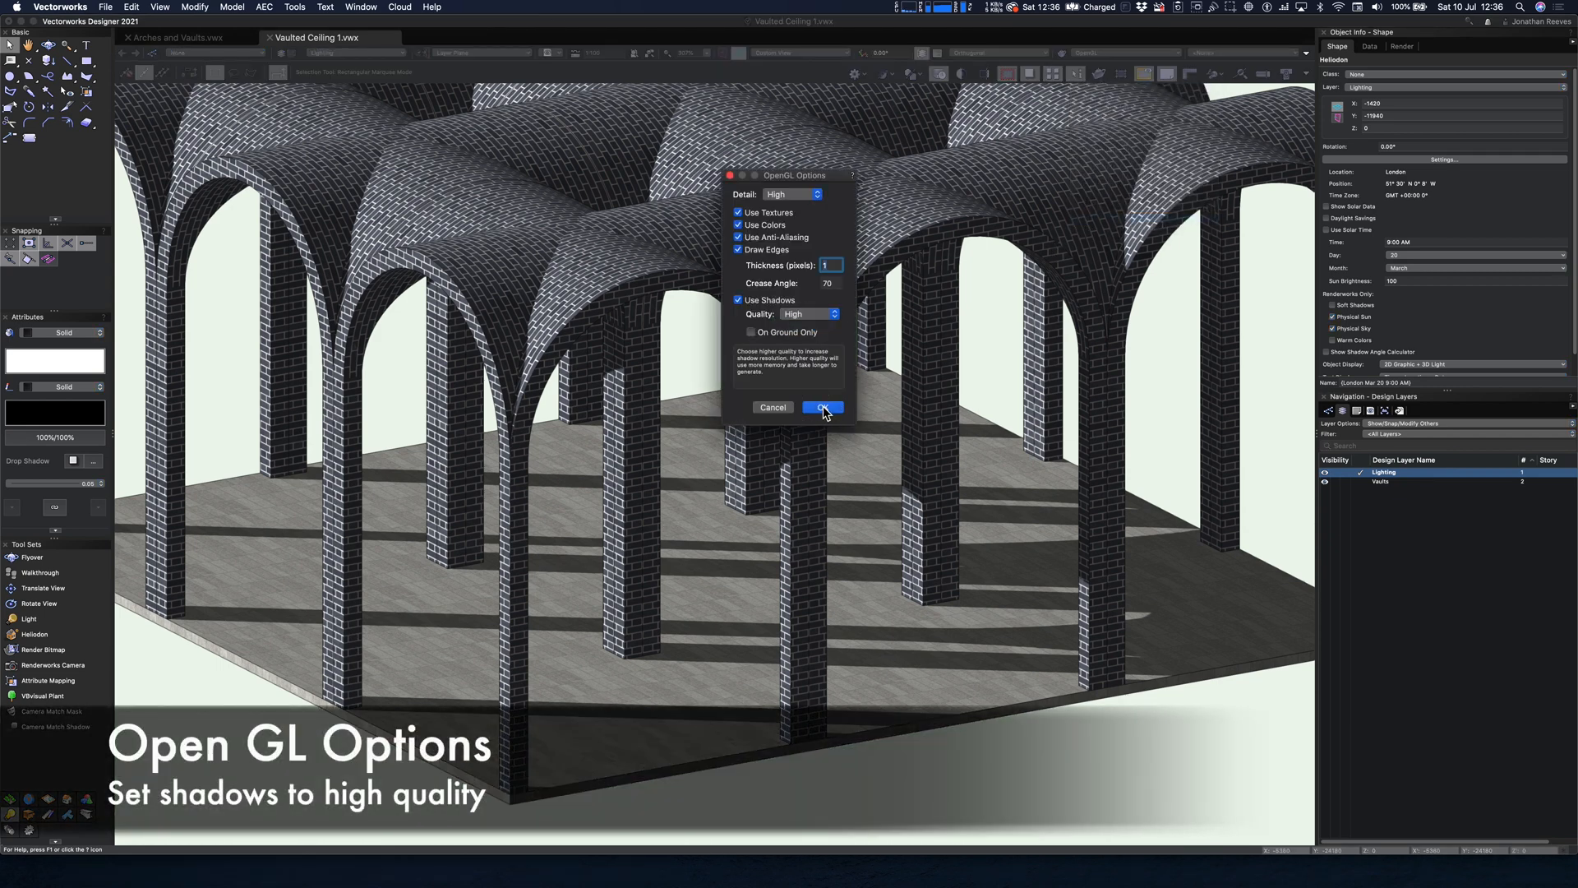
{"action": "left_click", "coordinate": [158, 8]}
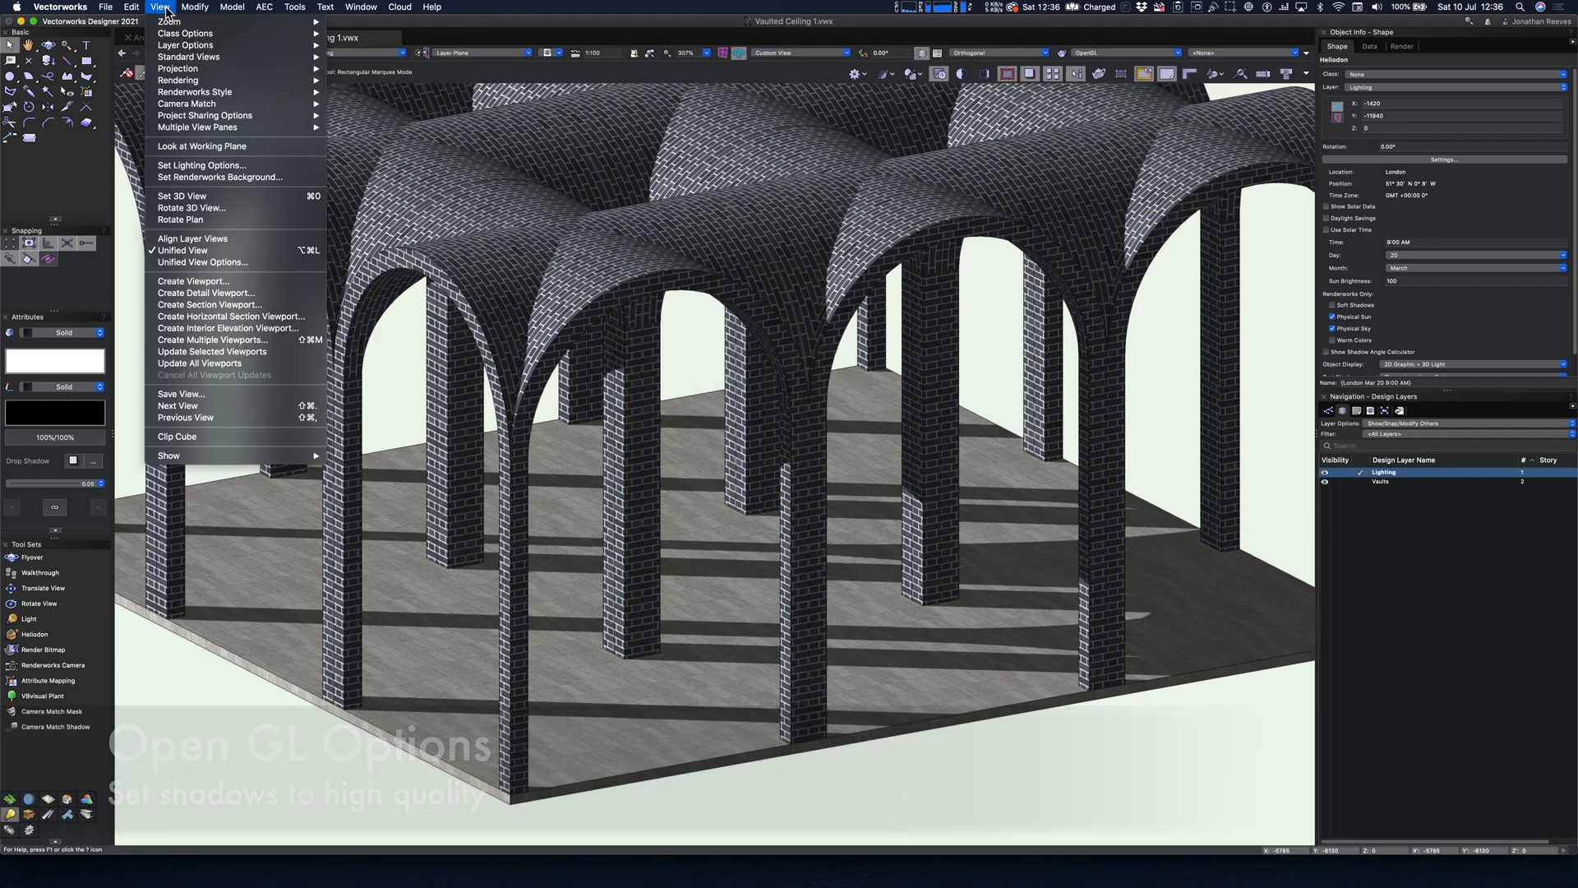
Step: Set ambient brightness to 50% with ambient occlusion at 75, then orbit to inspect
{"action": "left_click", "coordinate": [202, 165]}
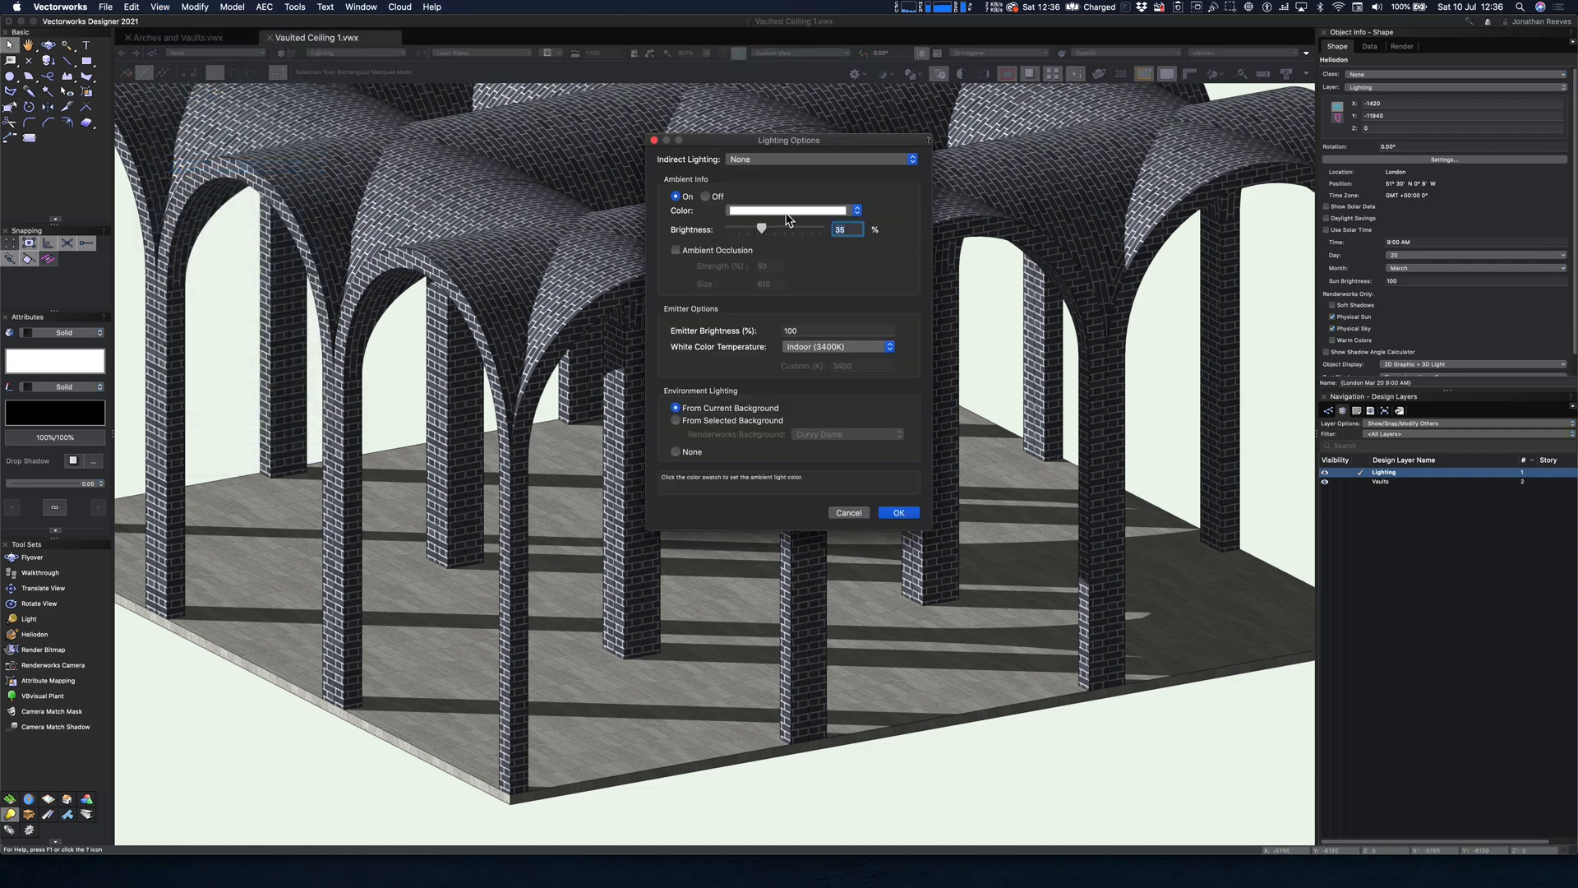
{"action": "left_click_drag", "start_coordinate": [762, 229], "coordinate": [773, 229]}
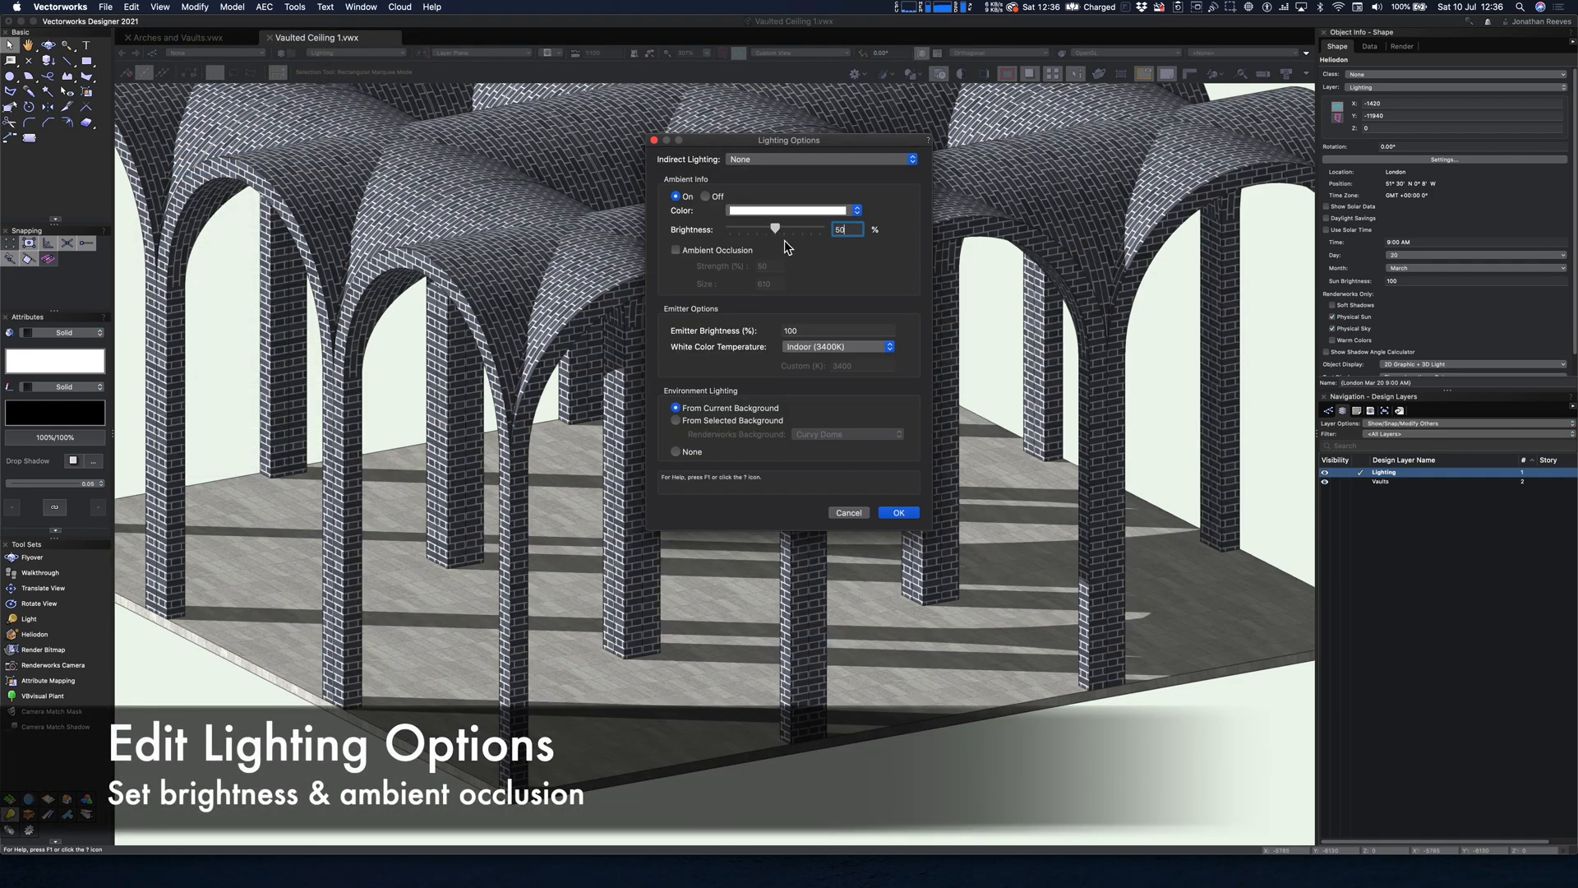
{"action": "left_click", "coordinate": [676, 250]}
{"action": "type", "text": "750"}
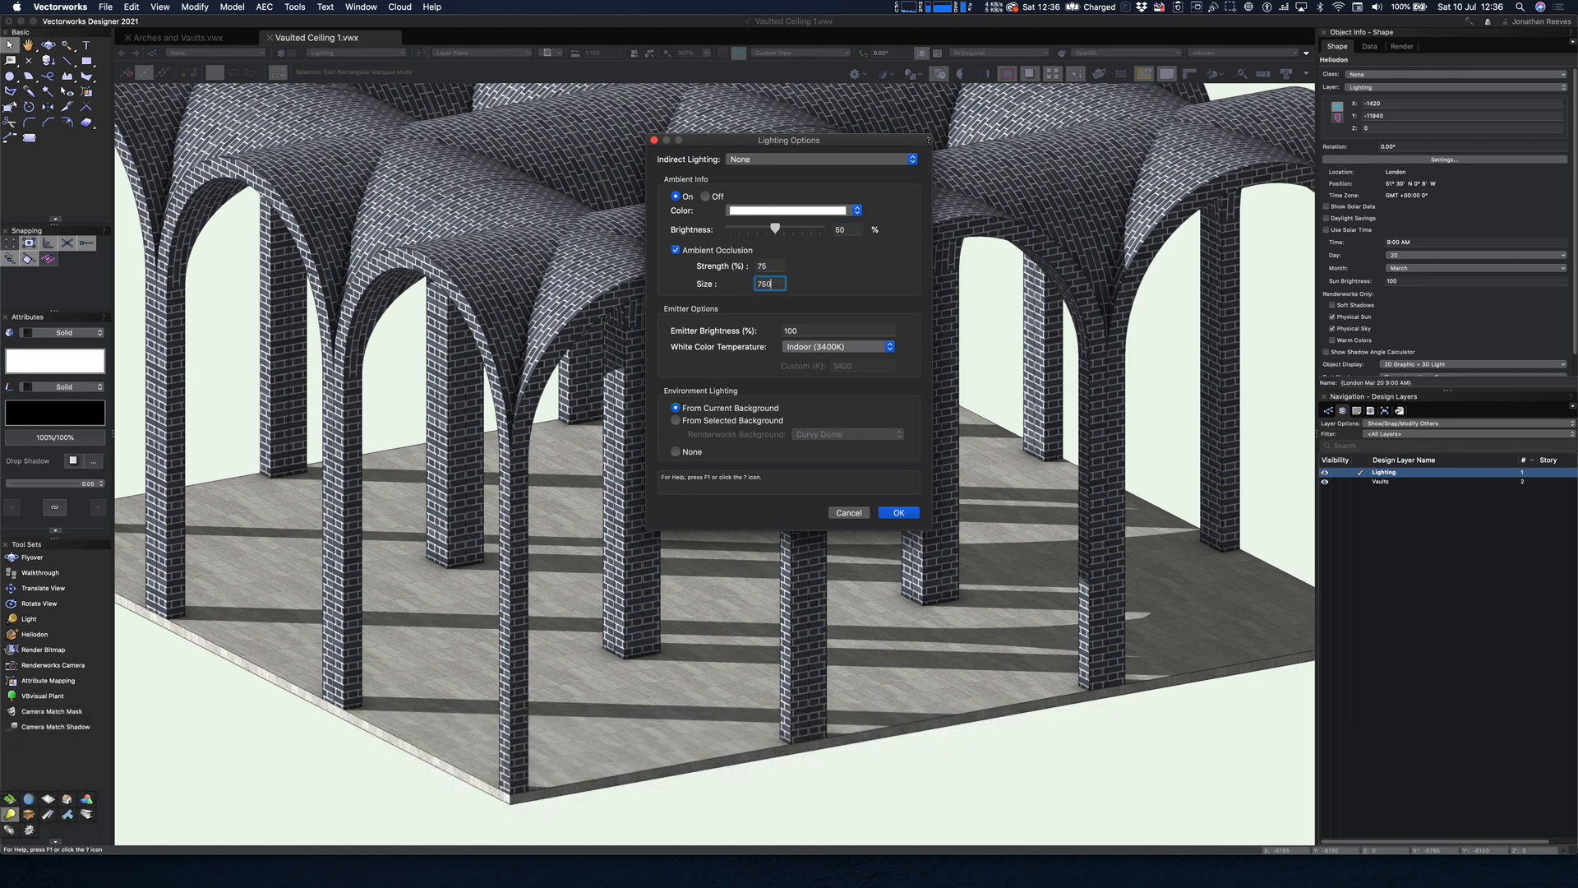
{"action": "left_click", "coordinate": [896, 513]}
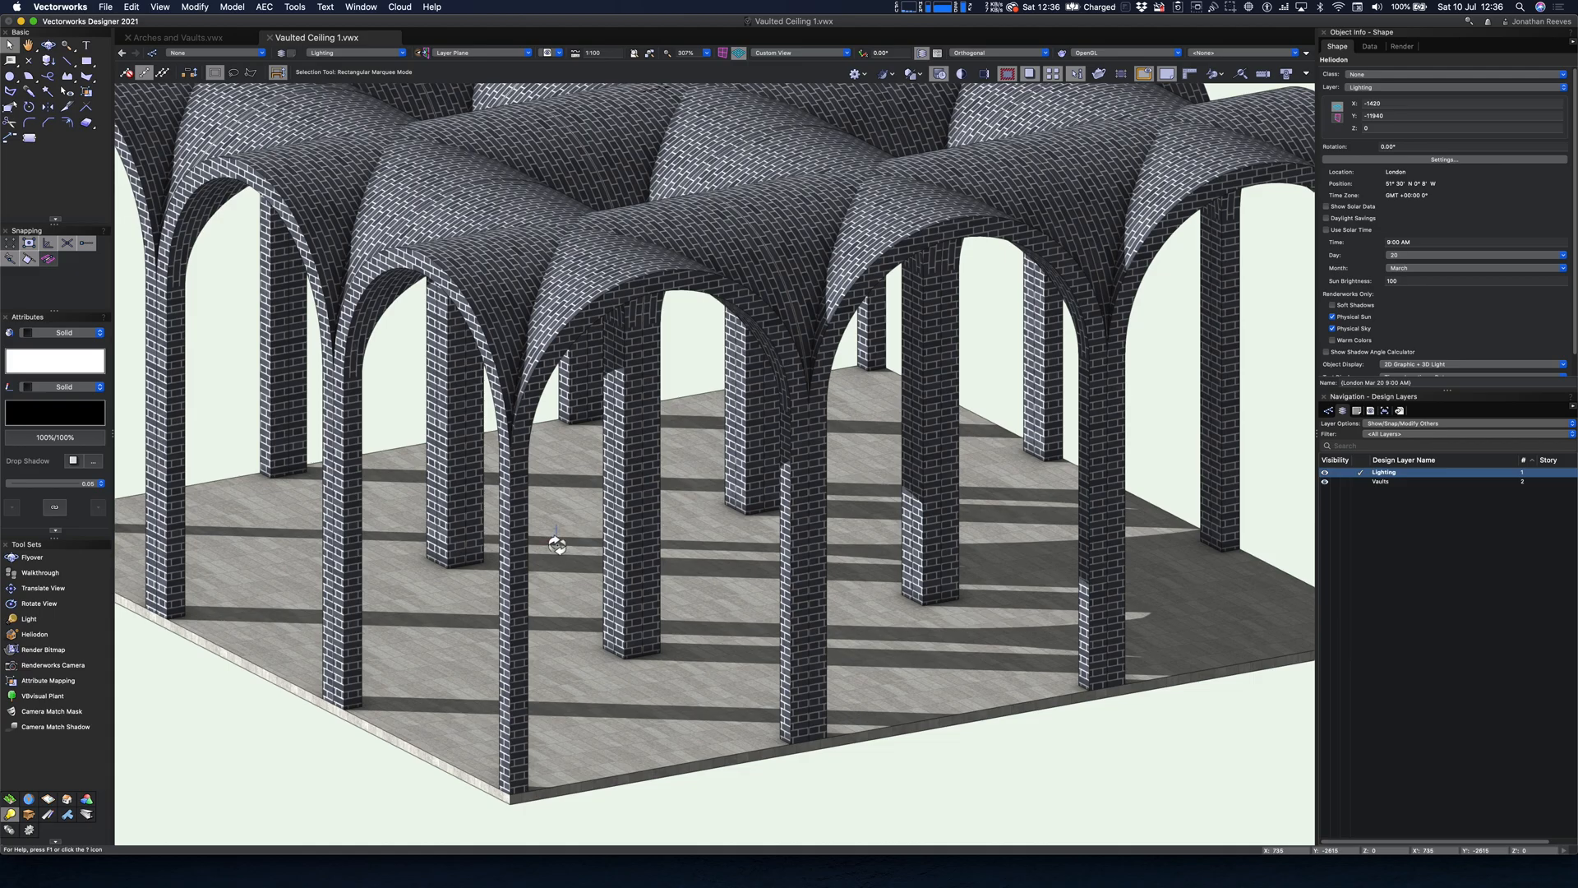
{"action": "left_click_drag", "start_coordinate": [559, 543], "coordinate": [639, 517]}
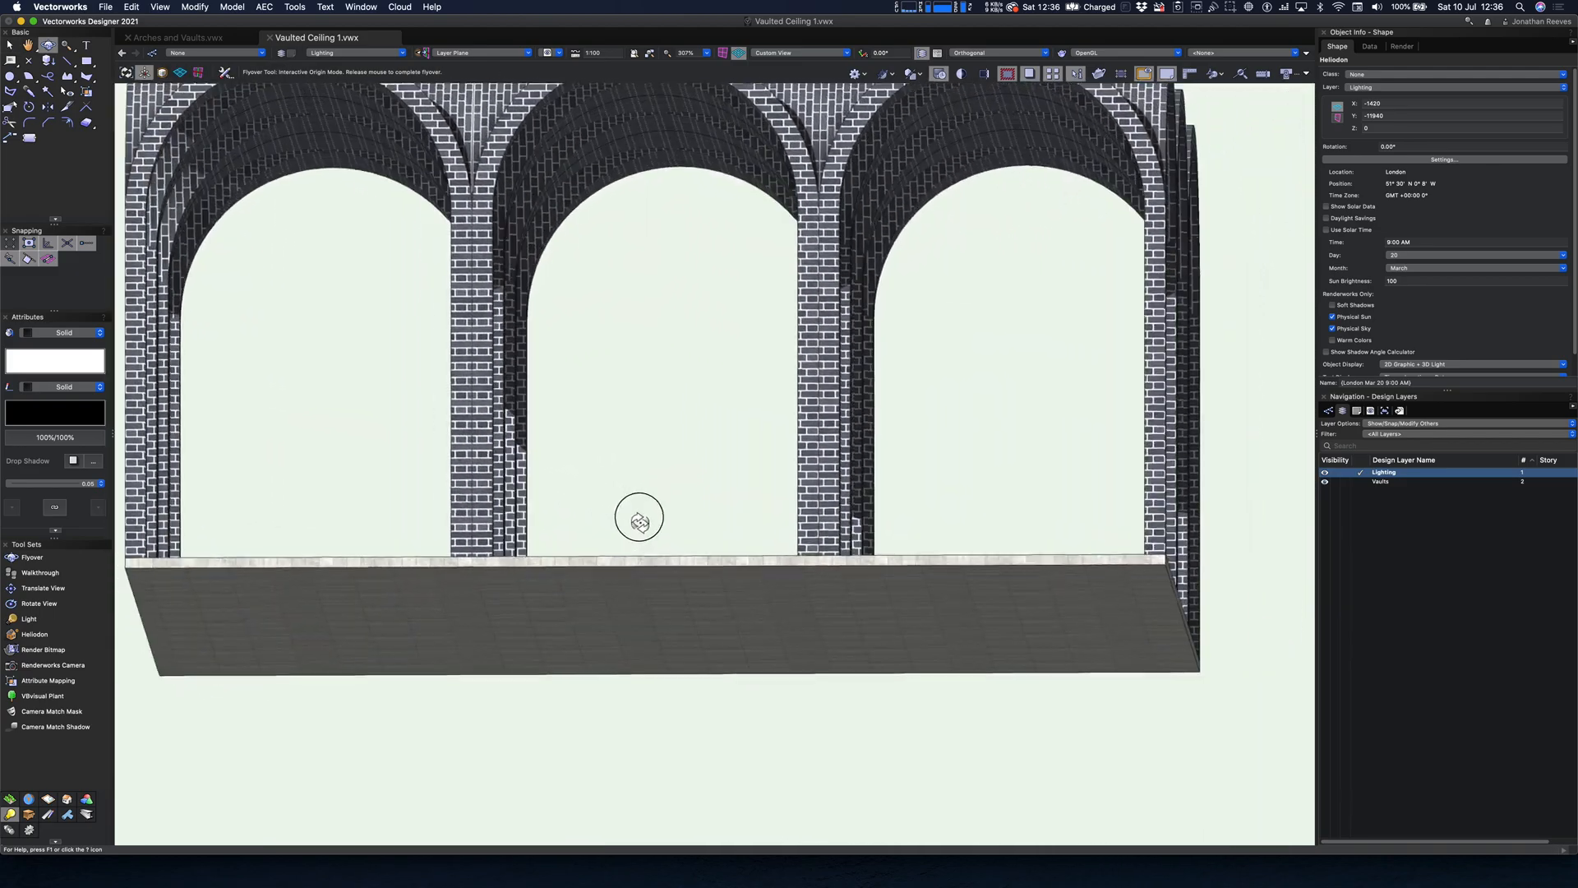
{"action": "left_click_drag", "start_coordinate": [639, 517], "coordinate": [591, 573]}
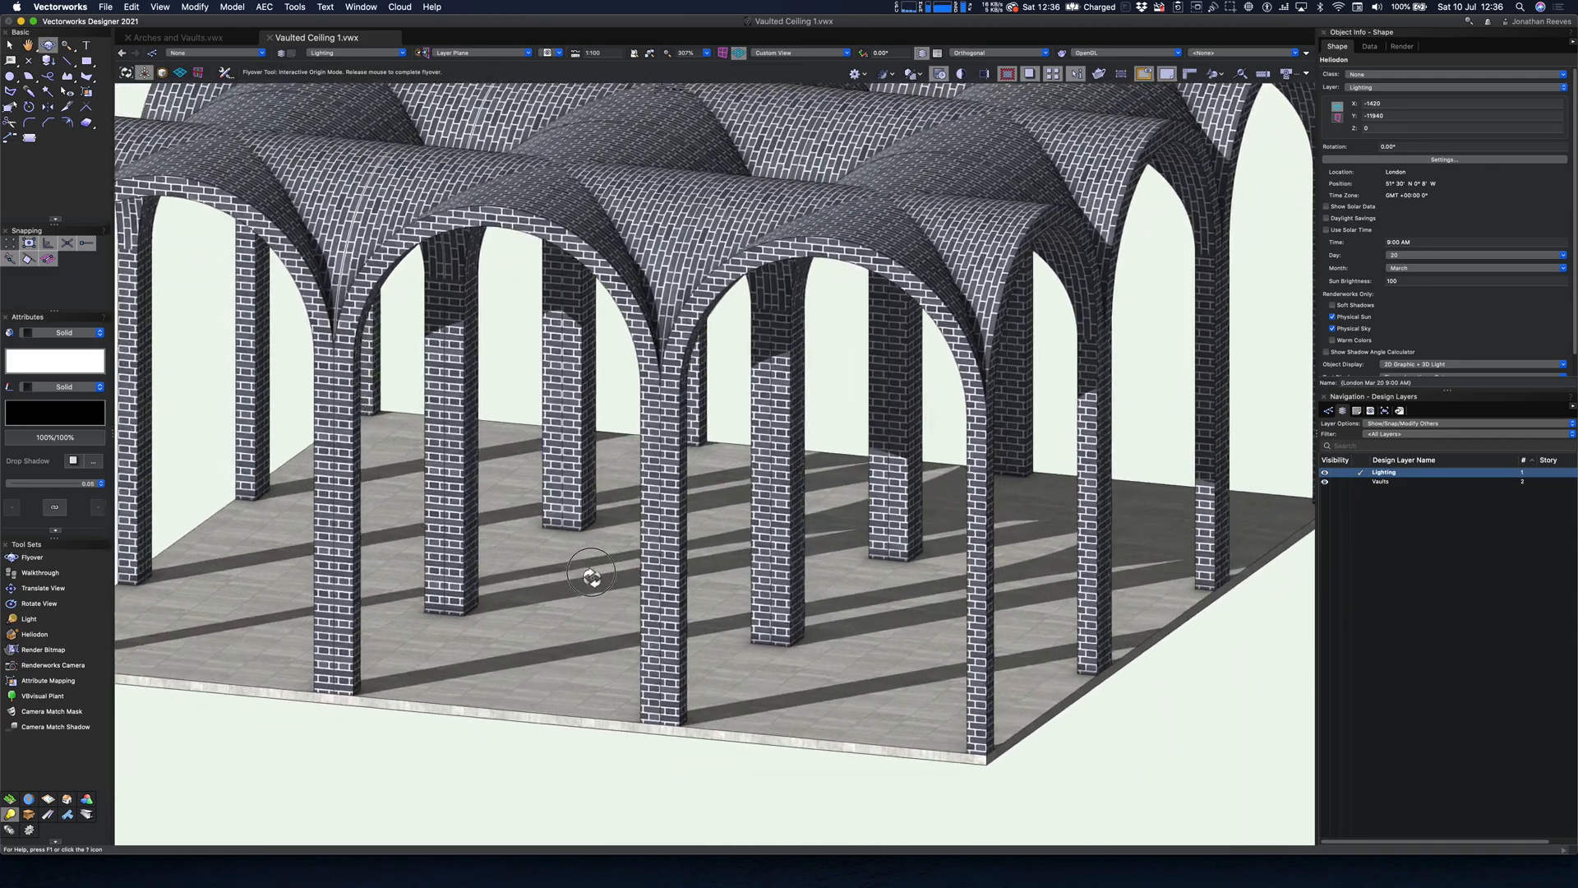
{"action": "left_click_drag", "start_coordinate": [592, 574], "coordinate": [542, 592]}
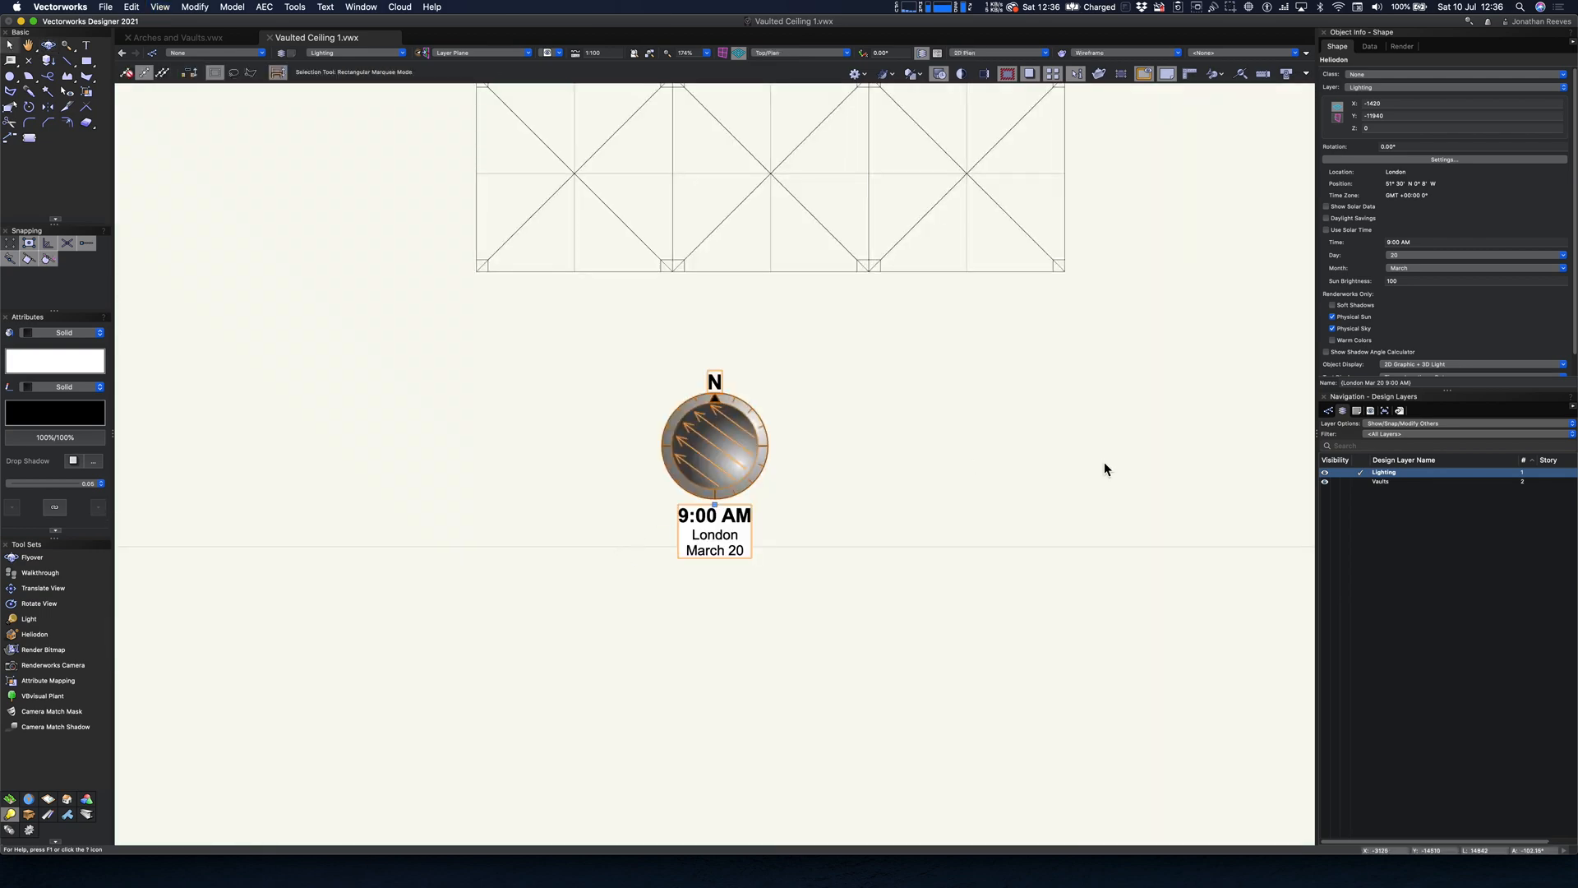
Step: Make Vaults active in isometric view and open the central vault symbol for editing
{"action": "left_click", "coordinate": [1409, 481]}
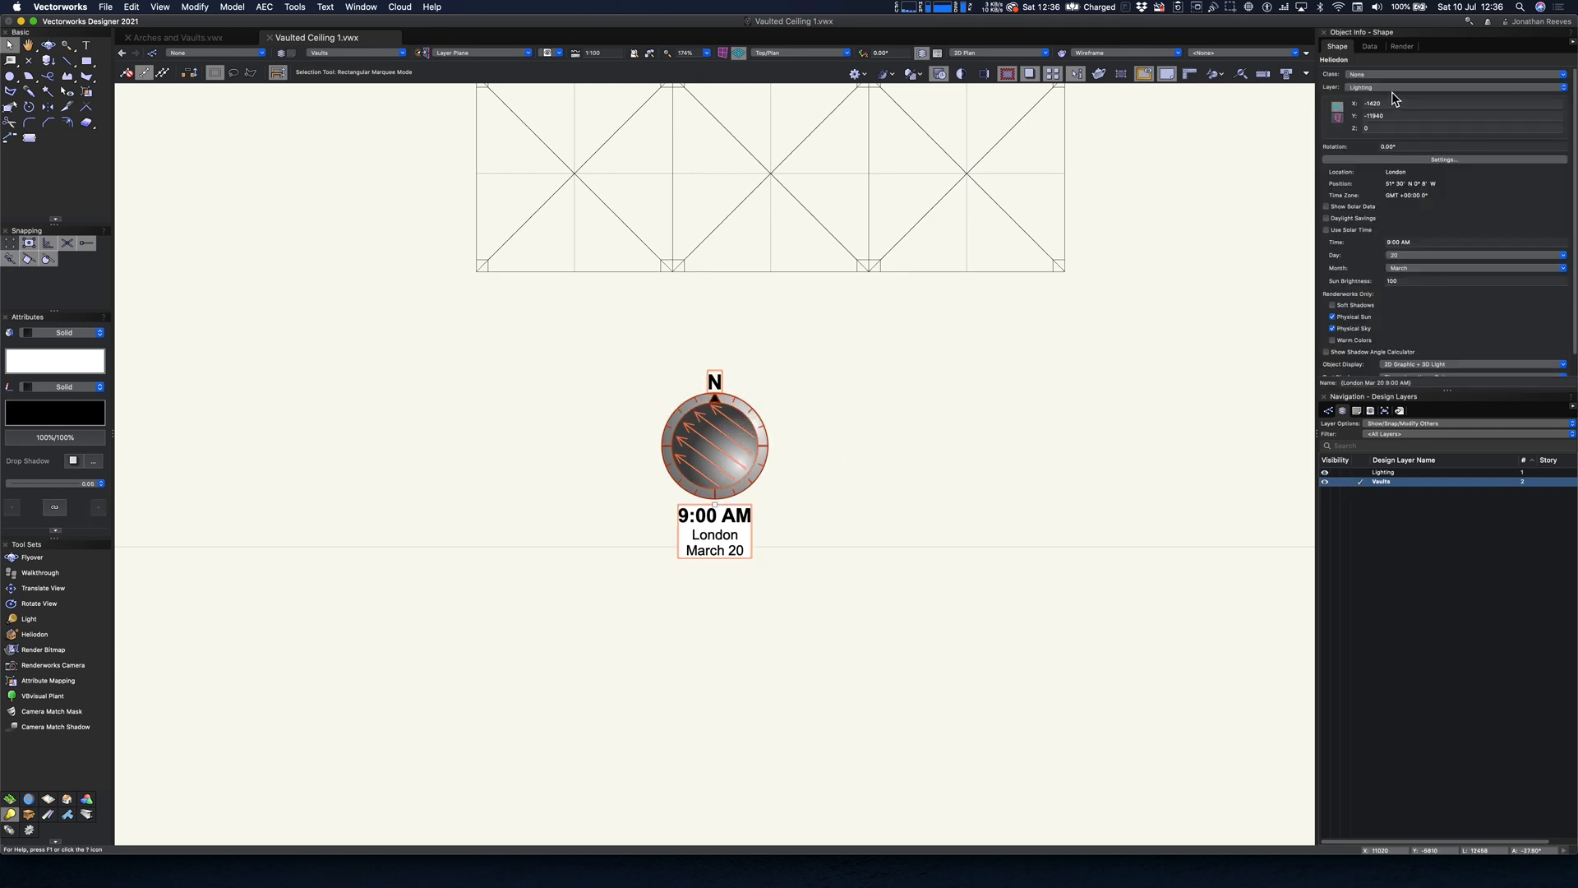
{"action": "left_click", "coordinate": [1409, 473]}
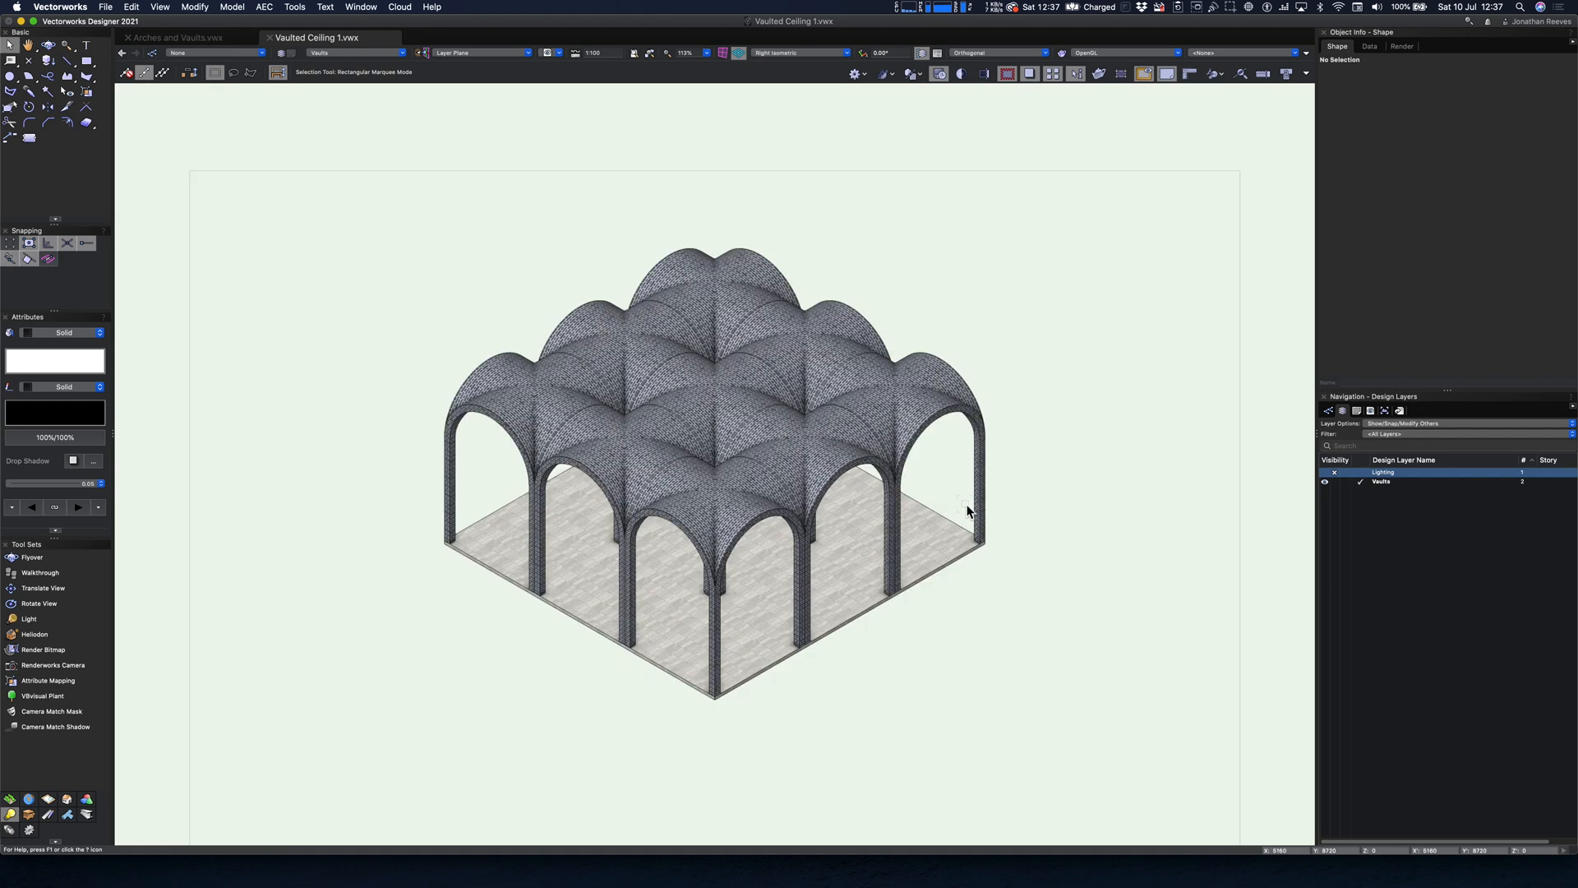
{"action": "left_click", "coordinate": [714, 494]}
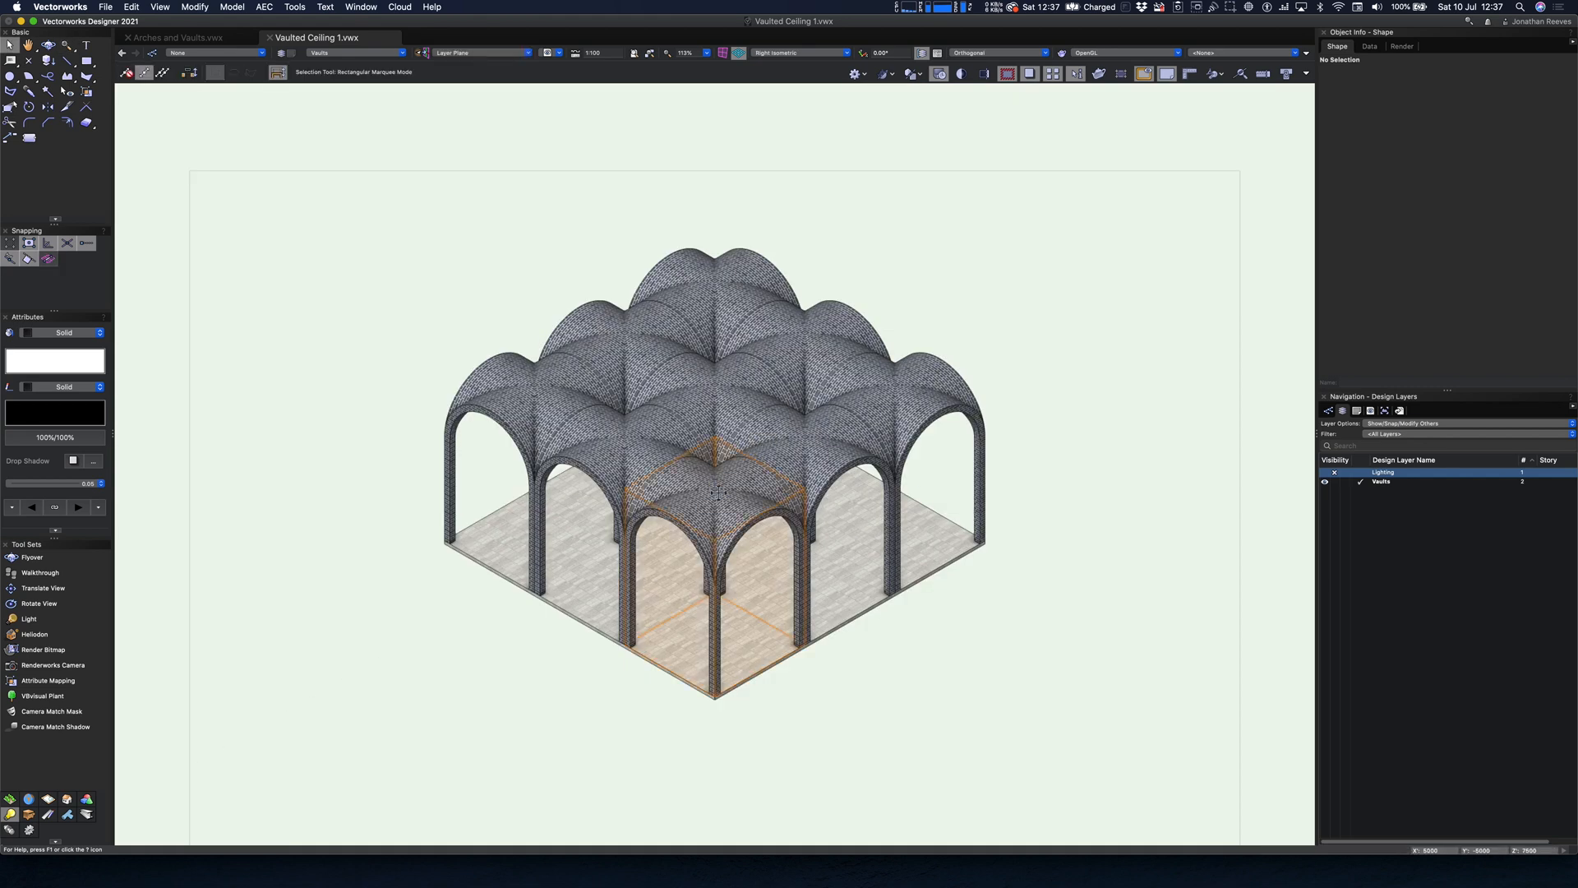
{"action": "double_click", "coordinate": [715, 493]}
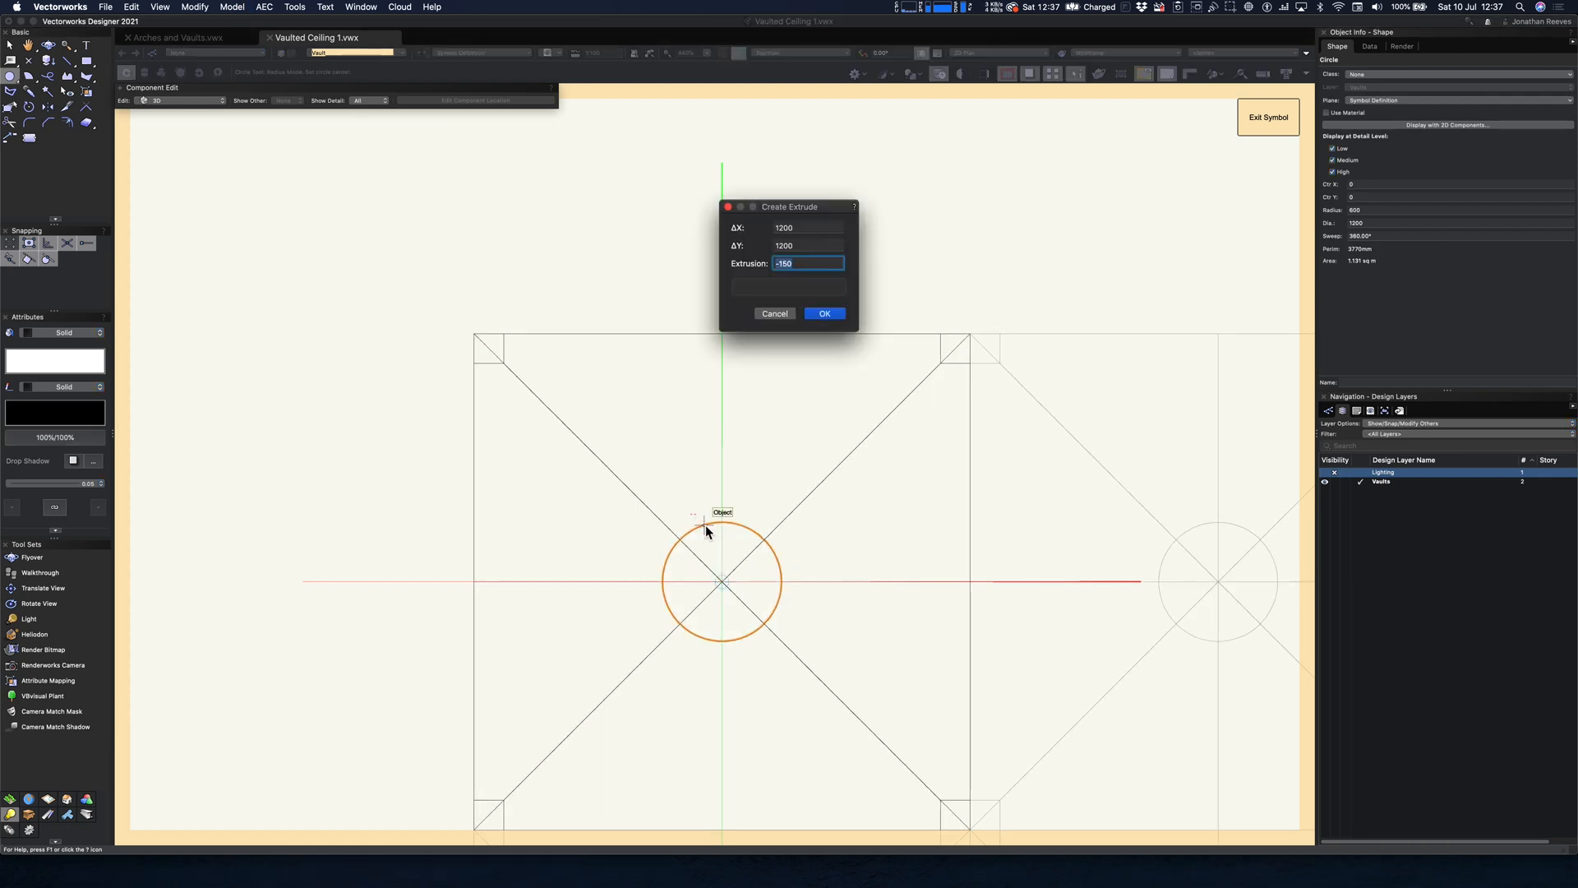
Step: Extrude the circle into a cylinder 1500 across and leave the symbol editor
{"action": "left_click", "coordinate": [823, 313]}
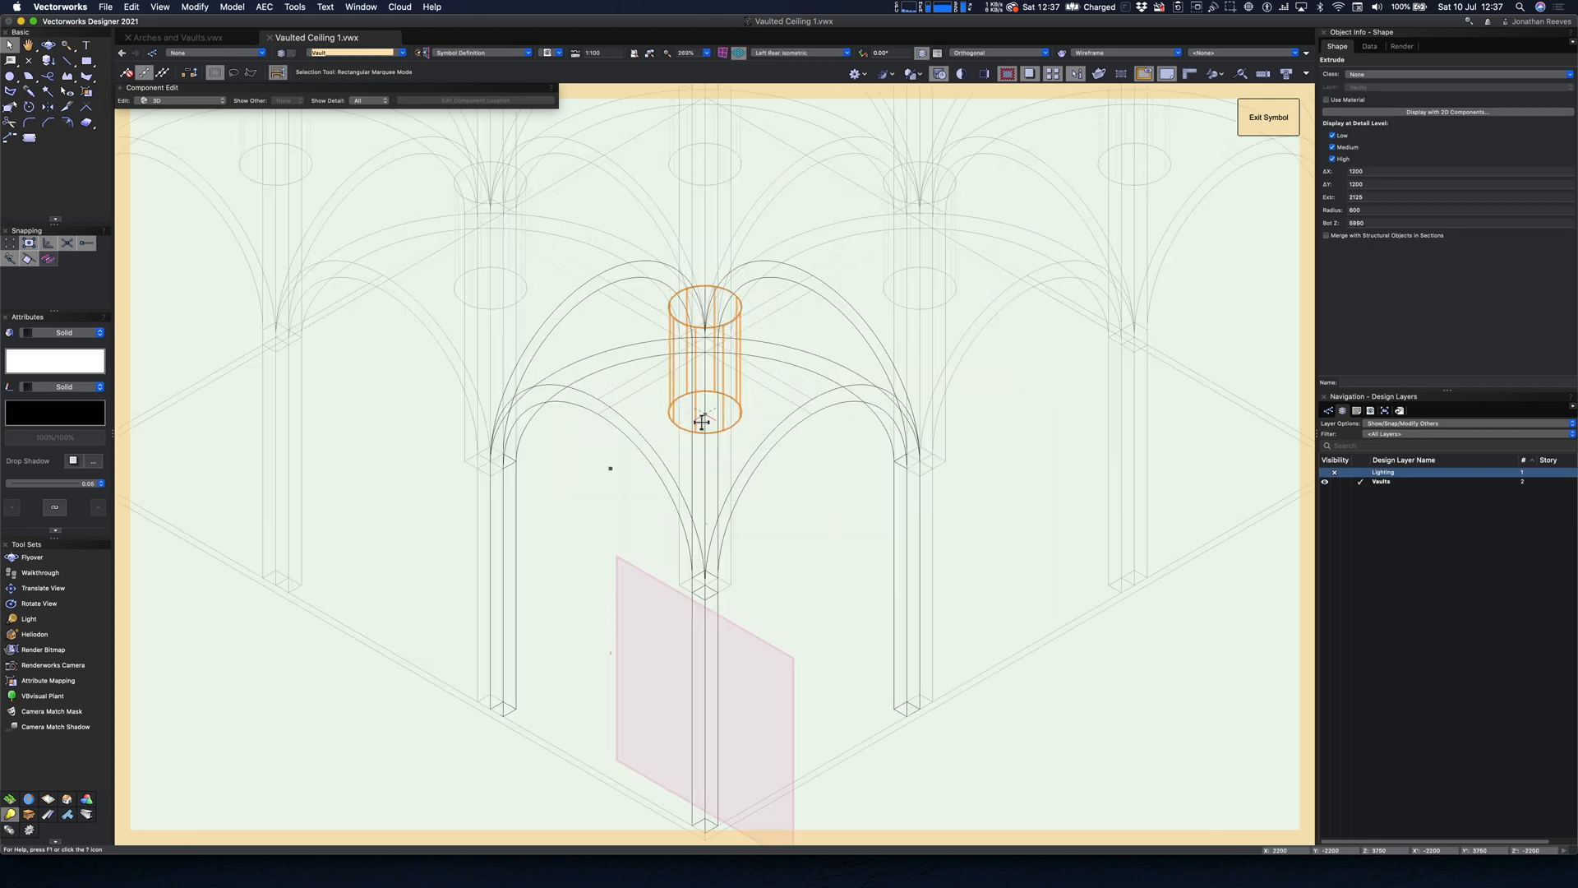
{"action": "left_click", "coordinate": [1459, 171]}
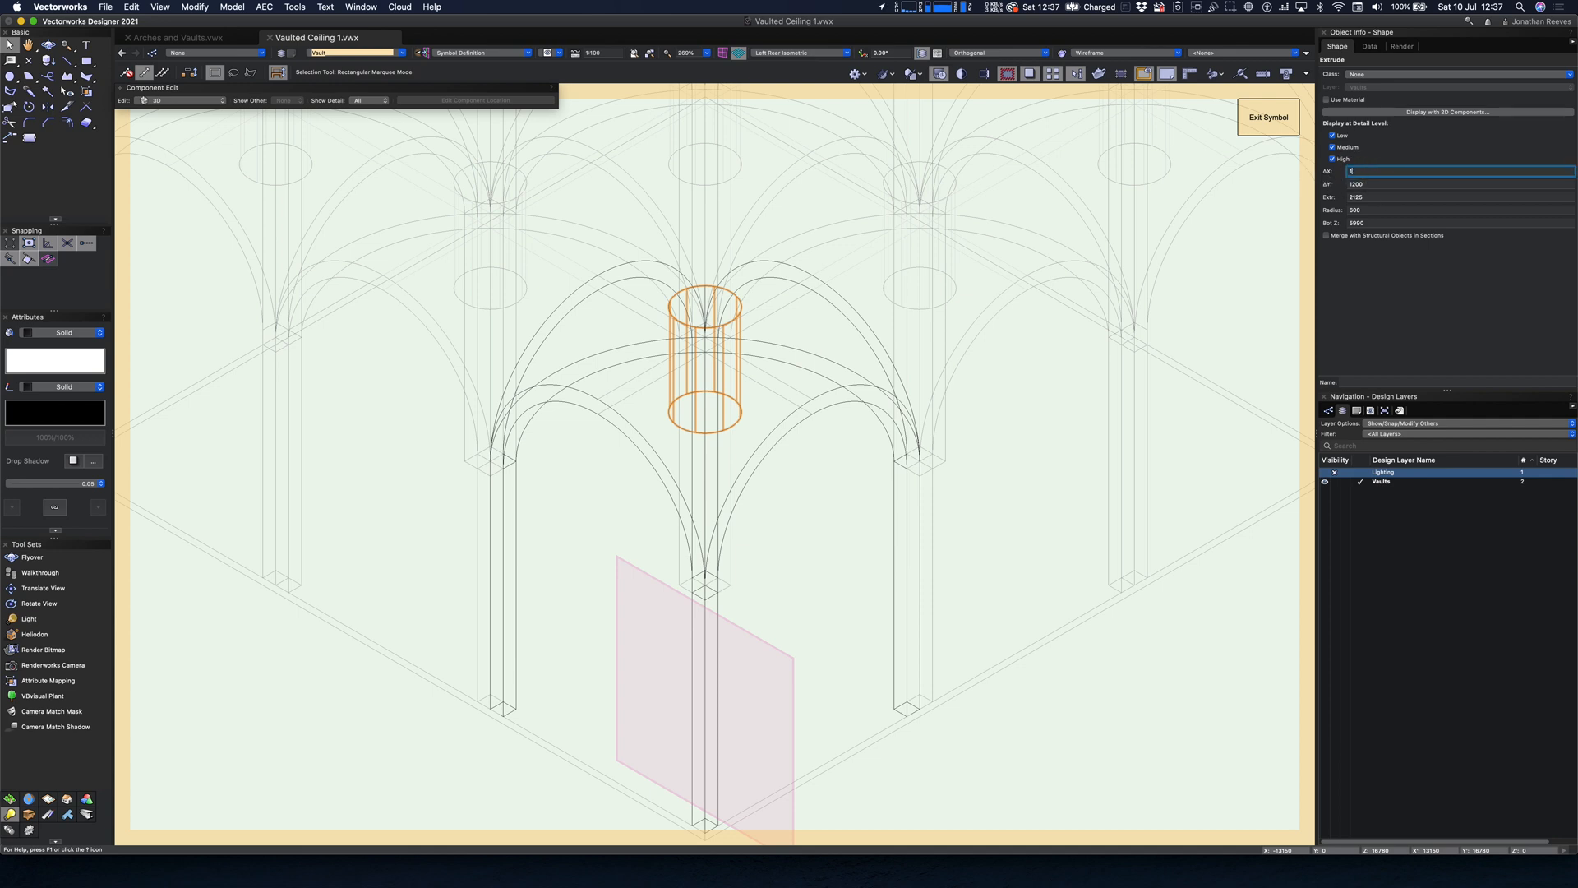
{"action": "type", "text": "1500"}
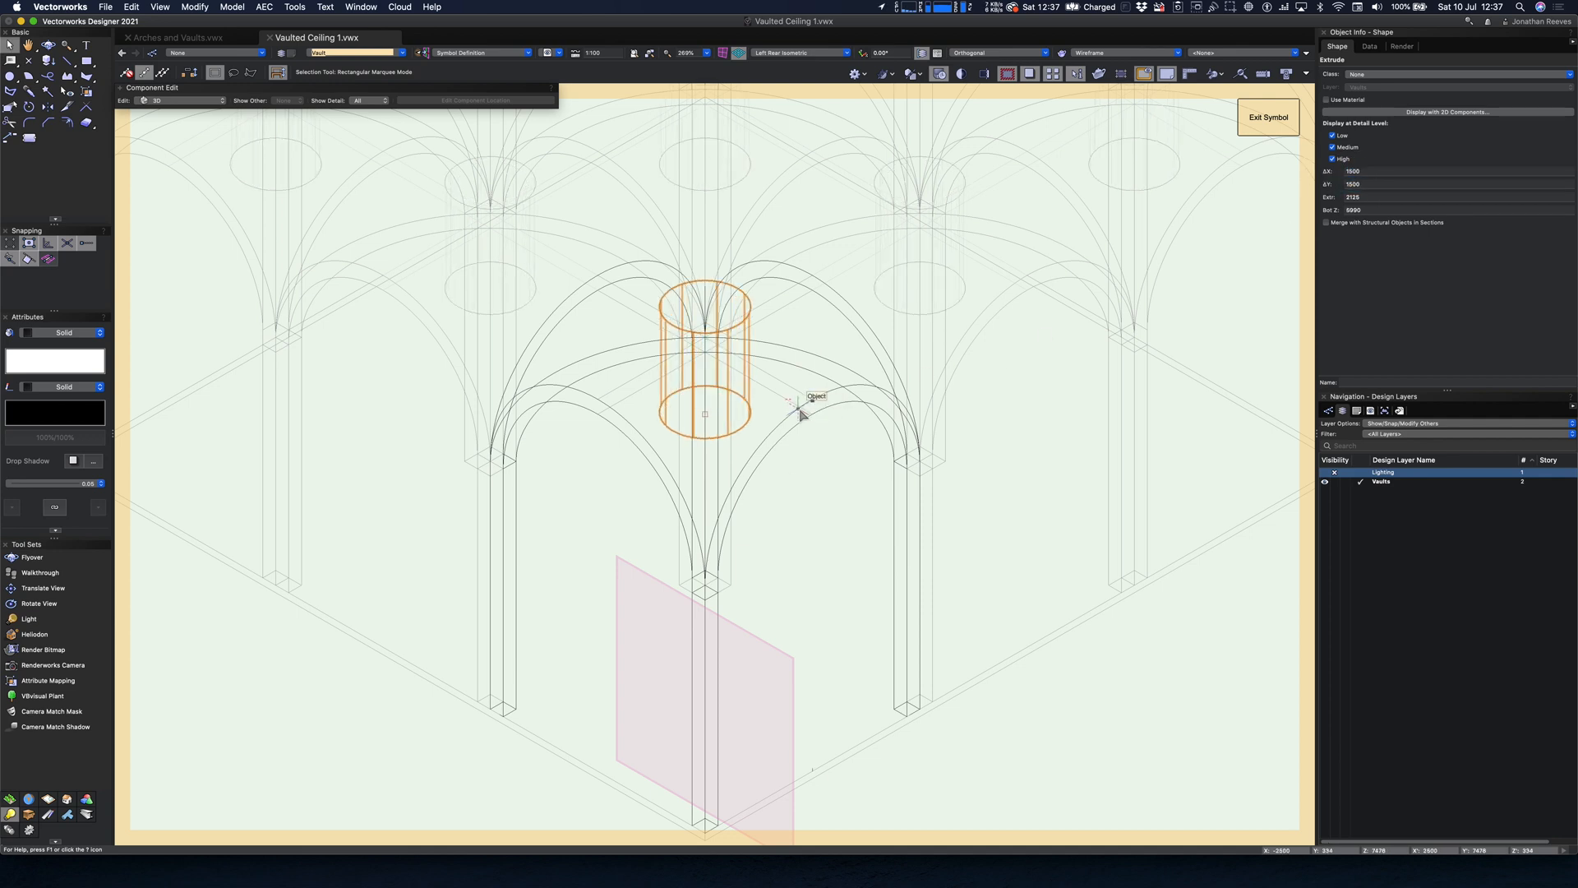
{"action": "left_click", "coordinate": [232, 8]}
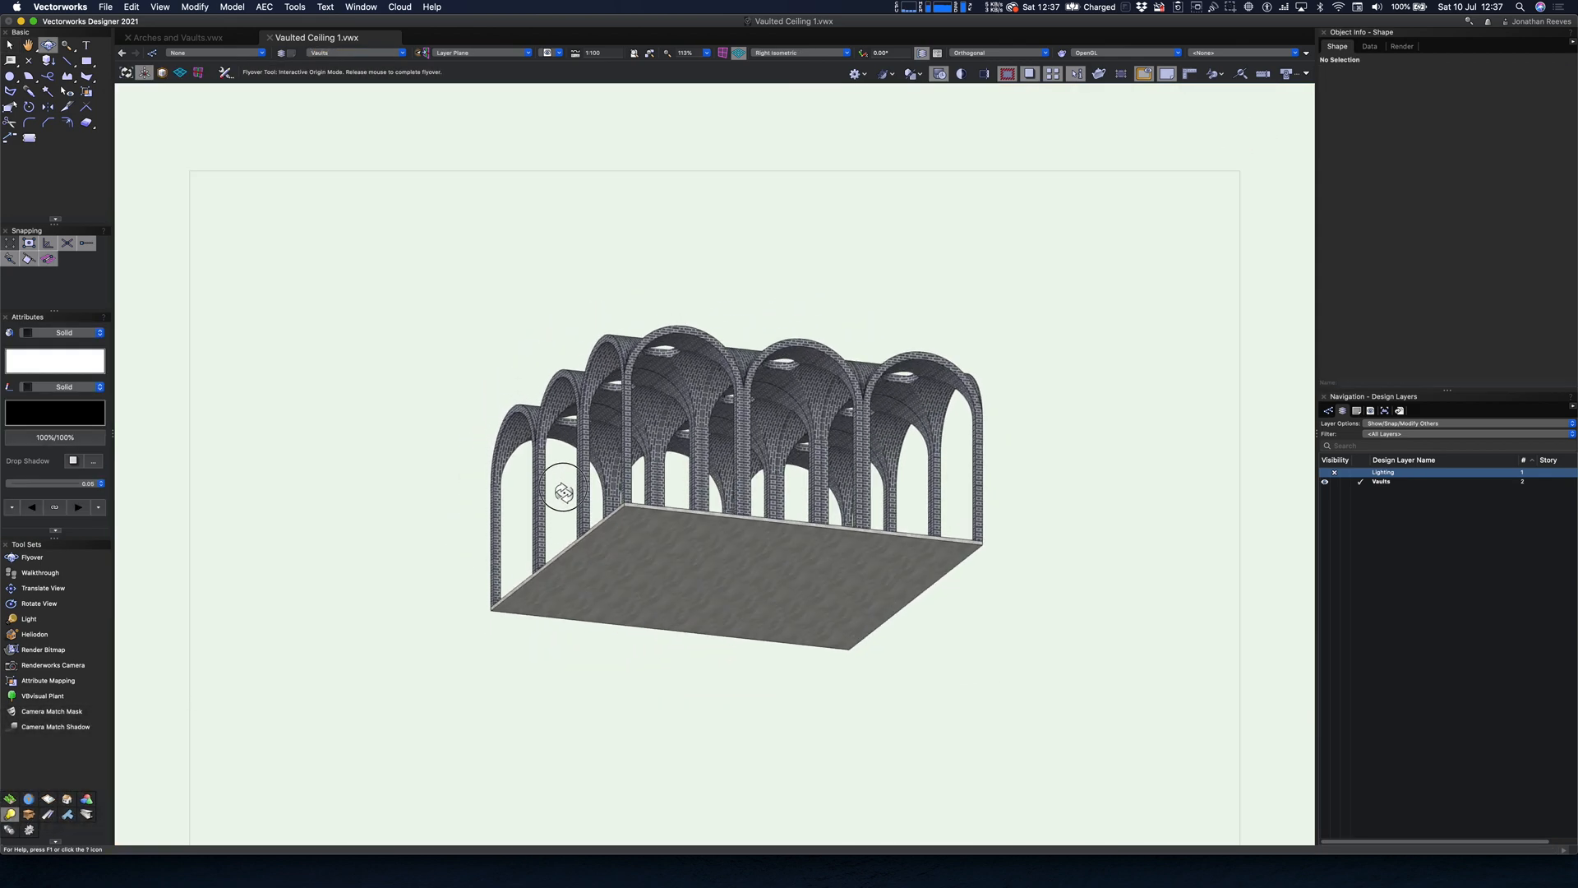
Step: Orbit the extended colonnade, then place a Renderworks camera in the plan
{"action": "left_click_drag", "start_coordinate": [564, 492], "coordinate": [694, 586]}
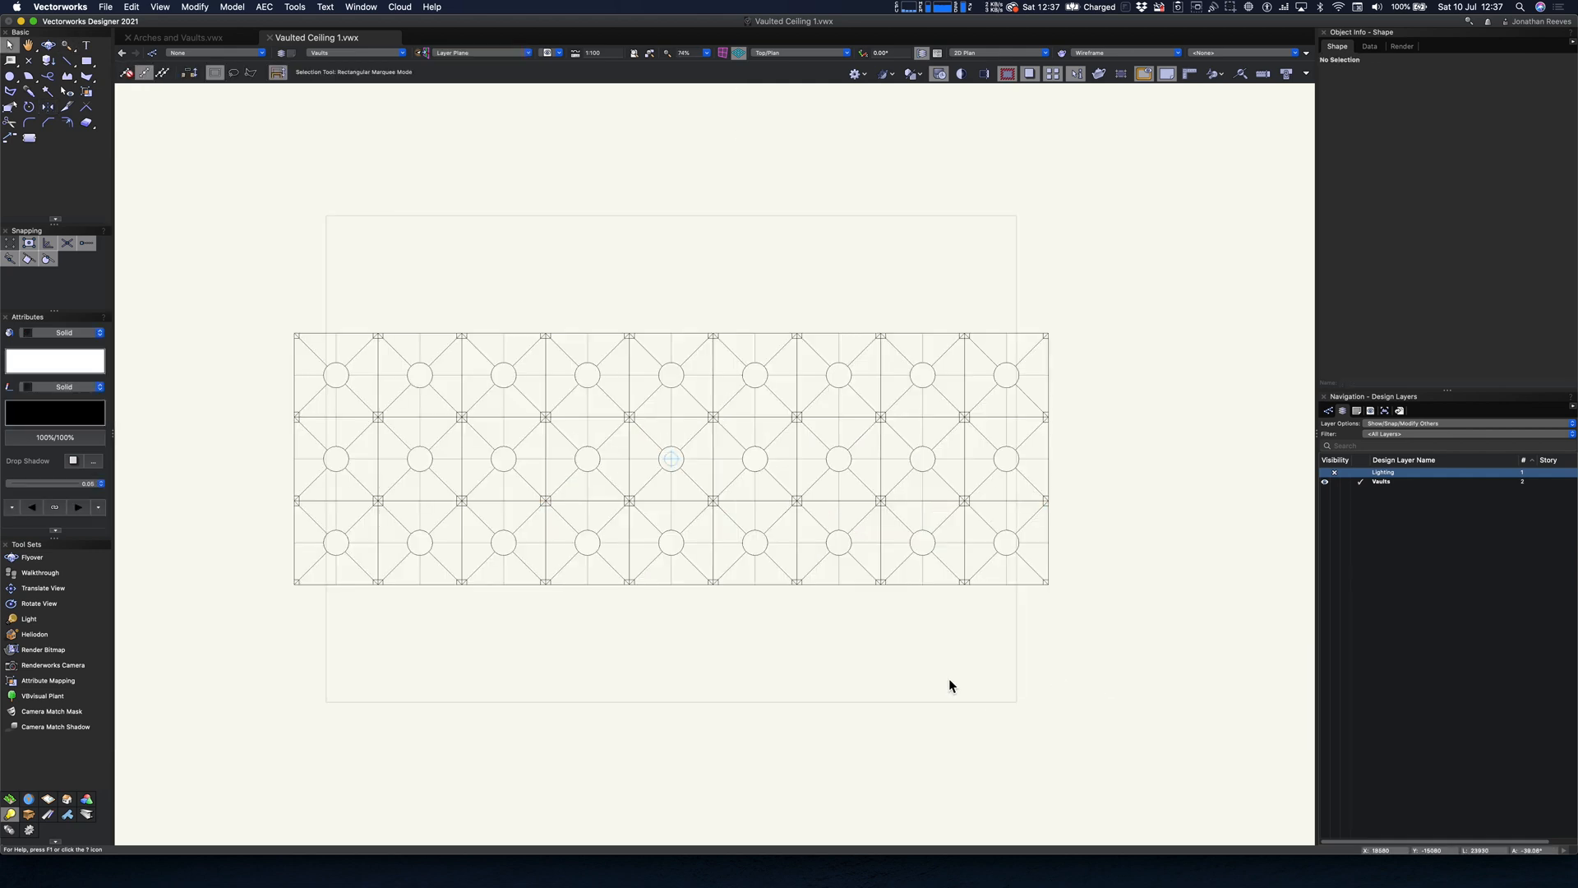
{"action": "left_click", "coordinate": [51, 664]}
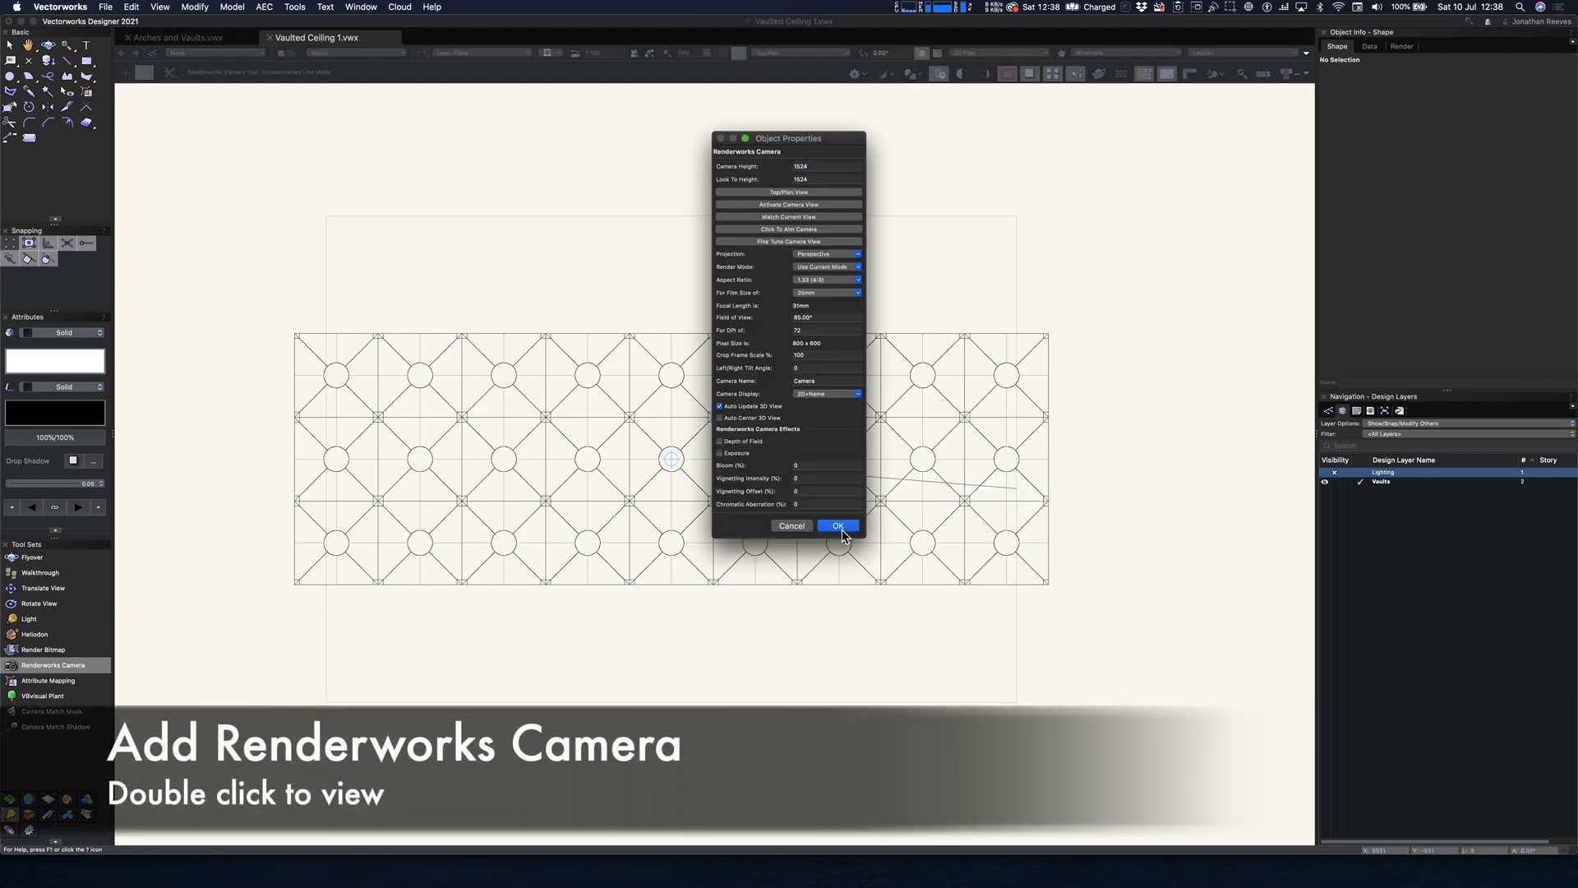
Step: Accept the camera settings to view the colonnade through the Renderworks camera
{"action": "left_click", "coordinate": [837, 525]}
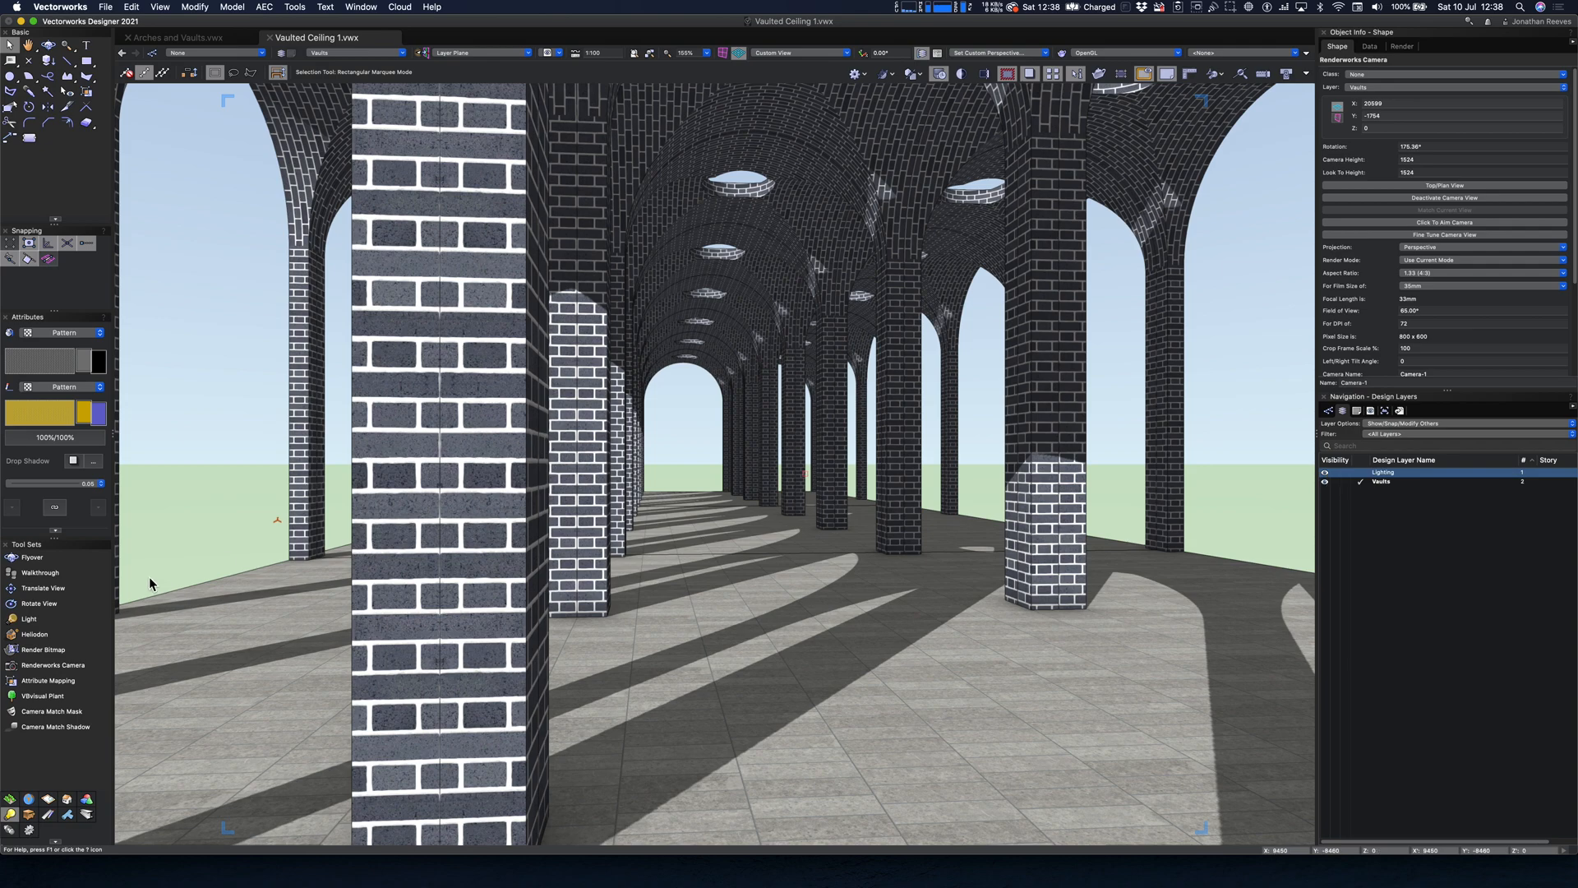
{"action": "left_click", "coordinate": [32, 573]}
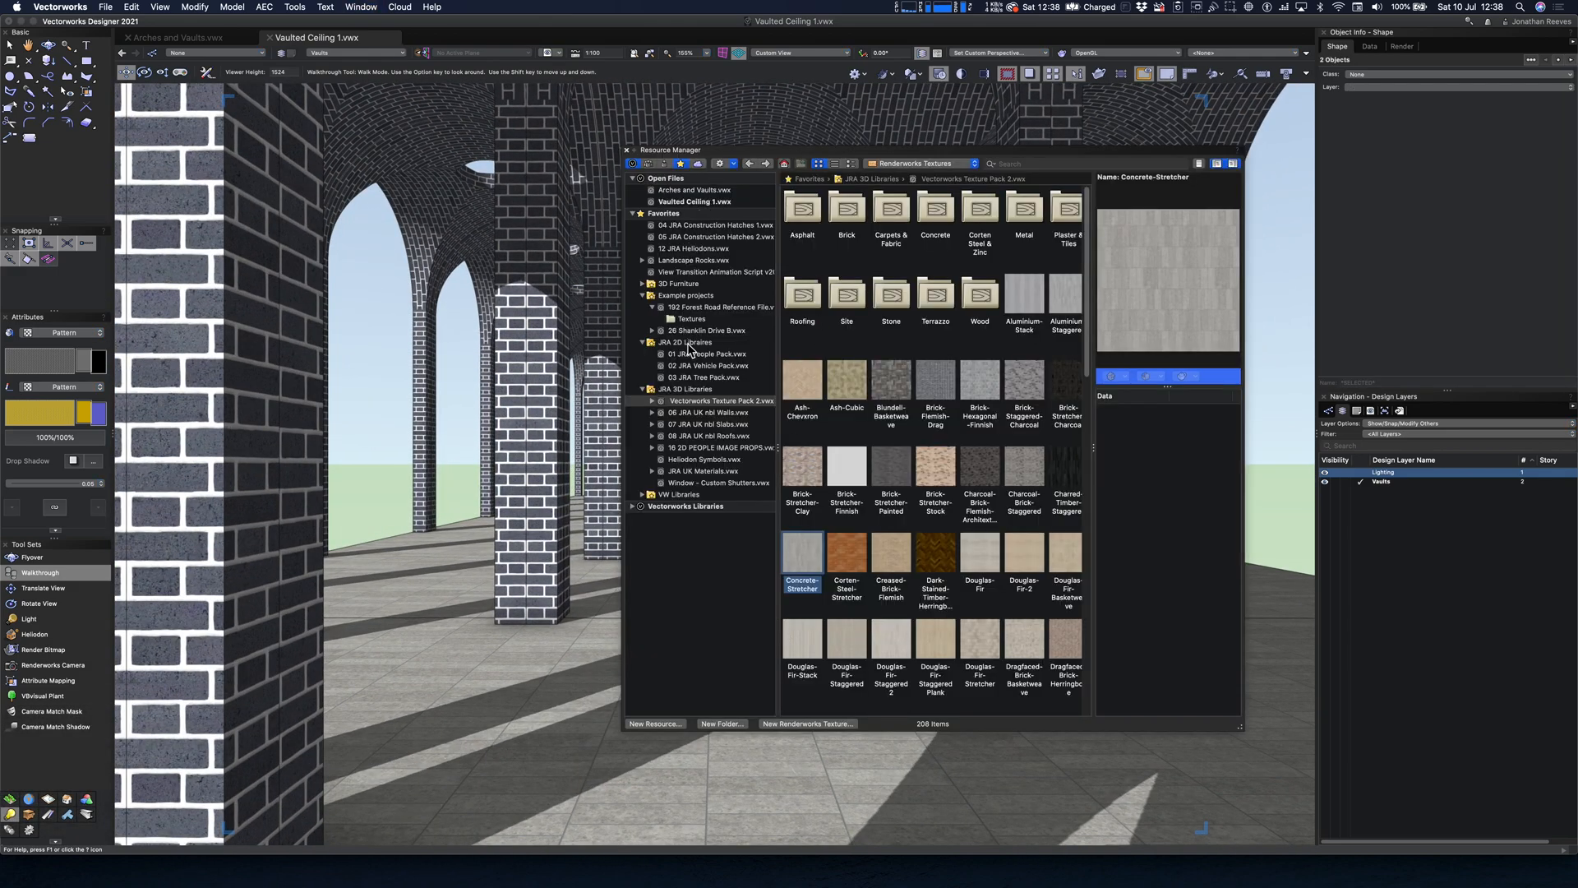
Step: Open the 2D people image props library and place a couple with backpacks down the colonnade
{"action": "left_click", "coordinate": [708, 353]}
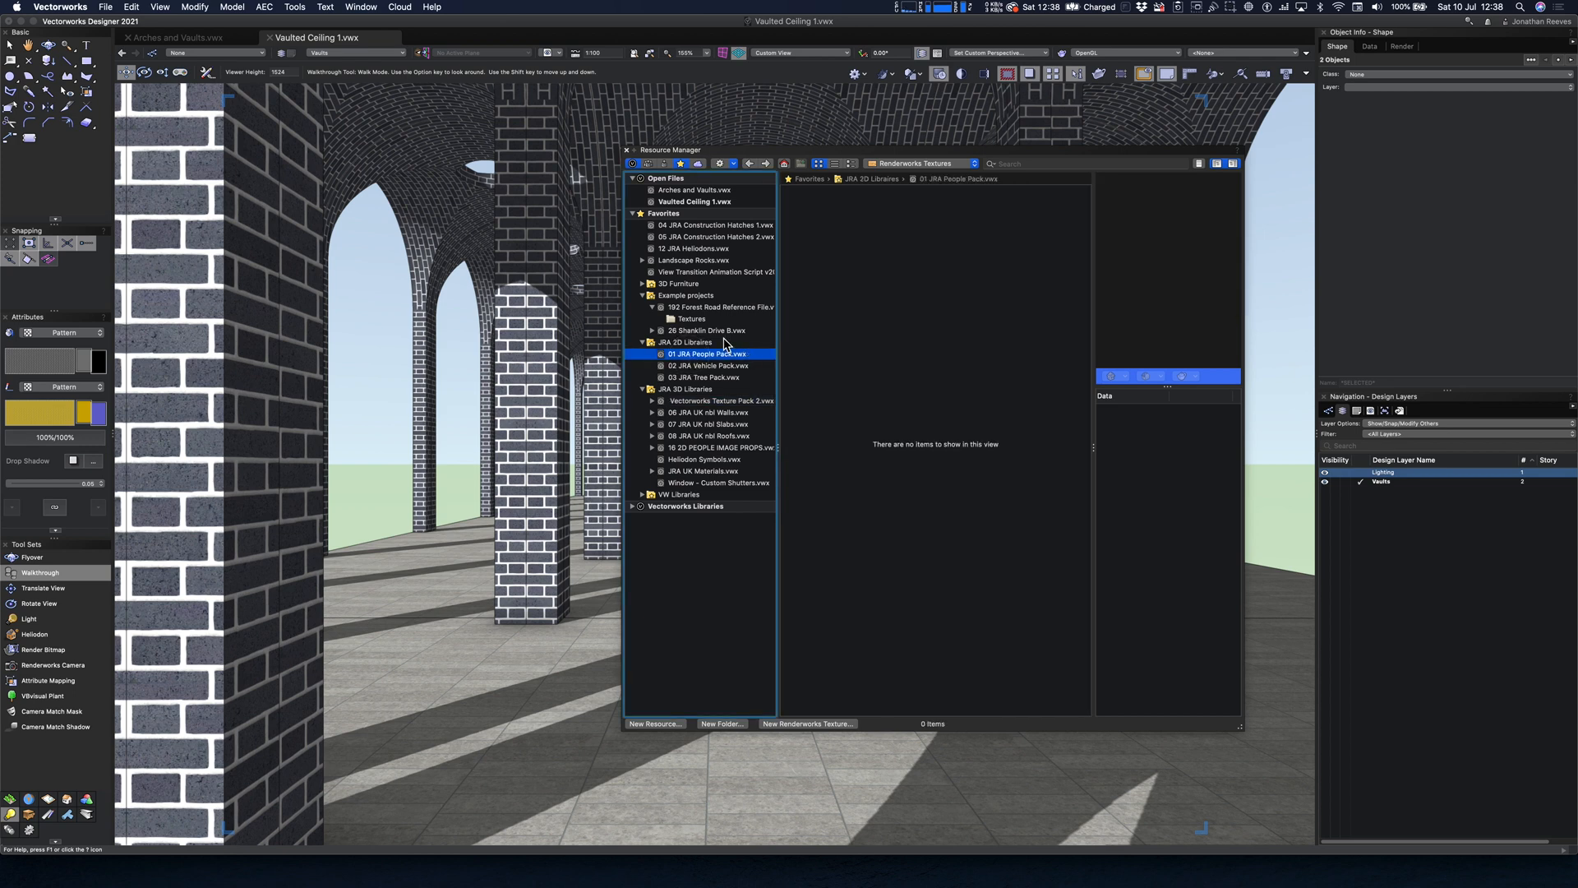
{"action": "left_click", "coordinate": [723, 471]}
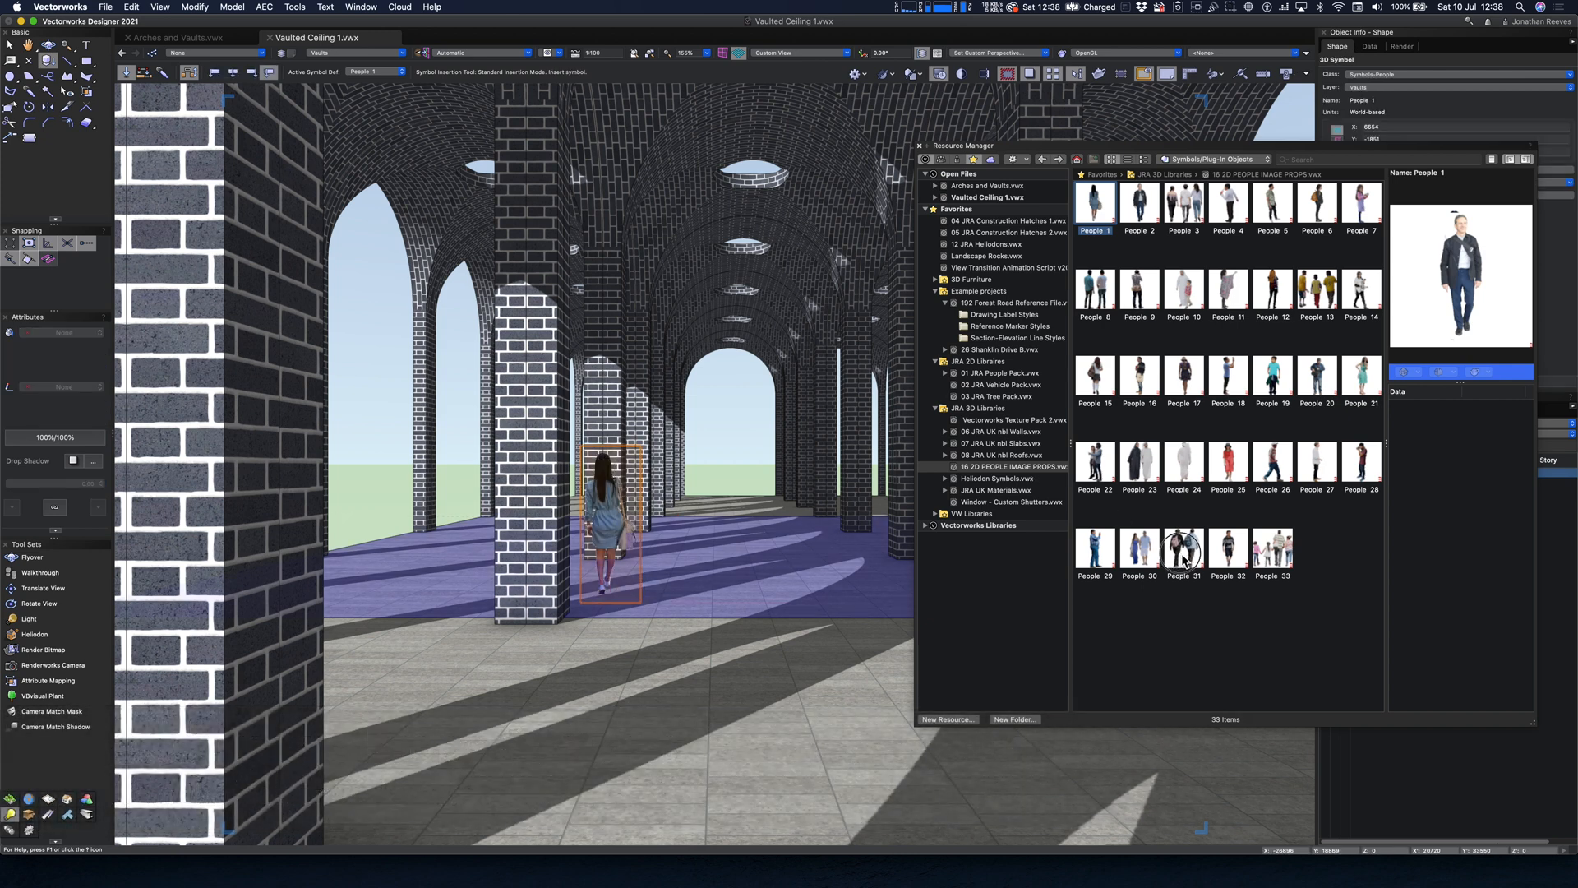
{"action": "left_click", "coordinate": [1183, 548]}
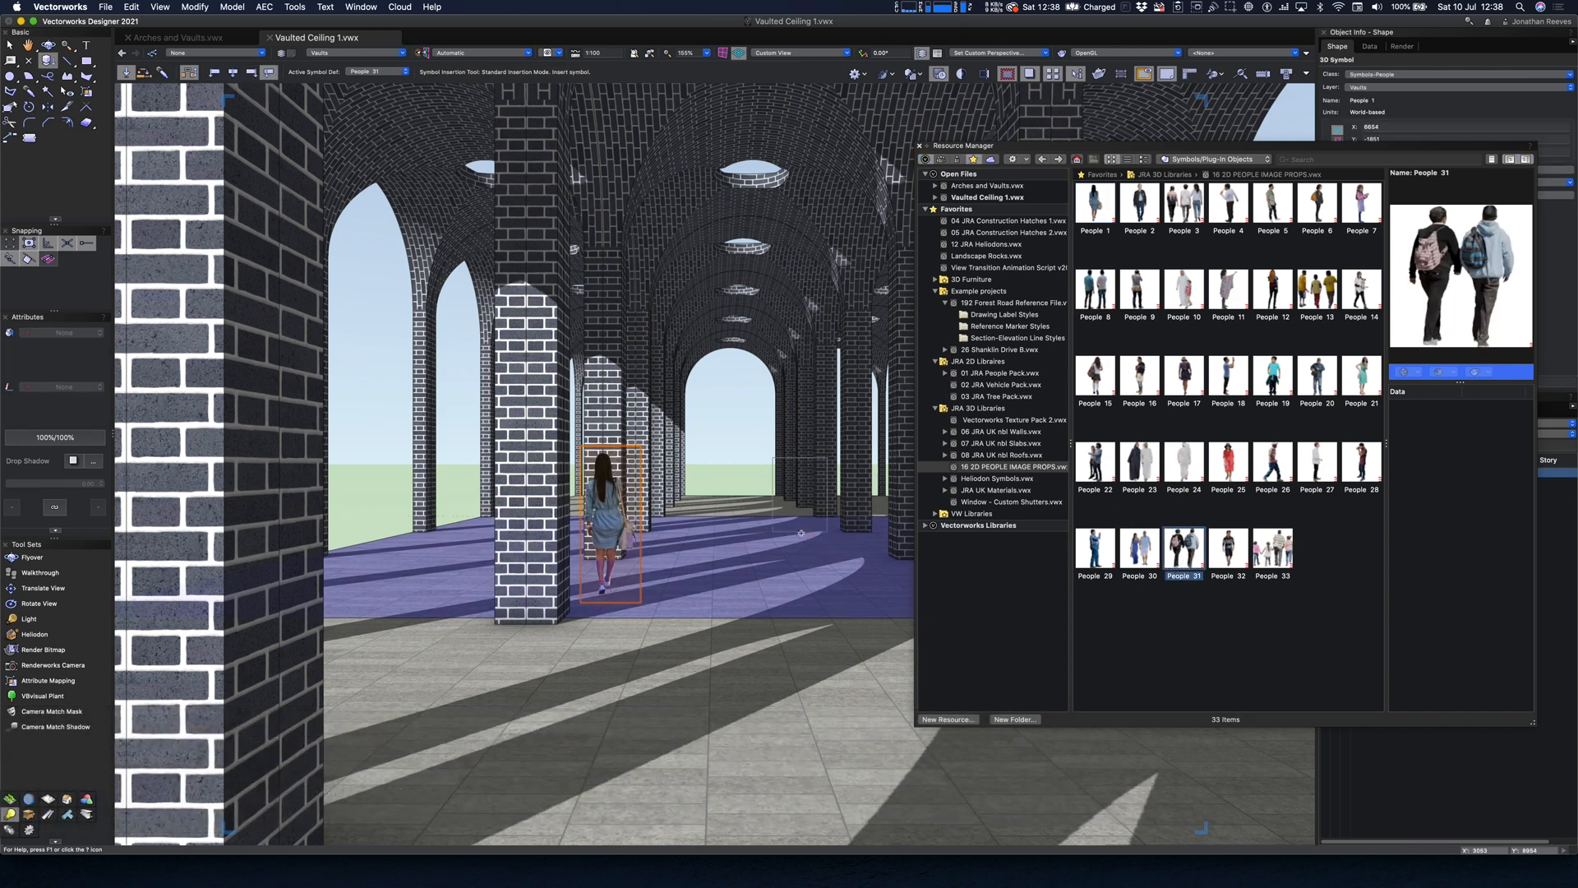
{"action": "left_click", "coordinate": [800, 493]}
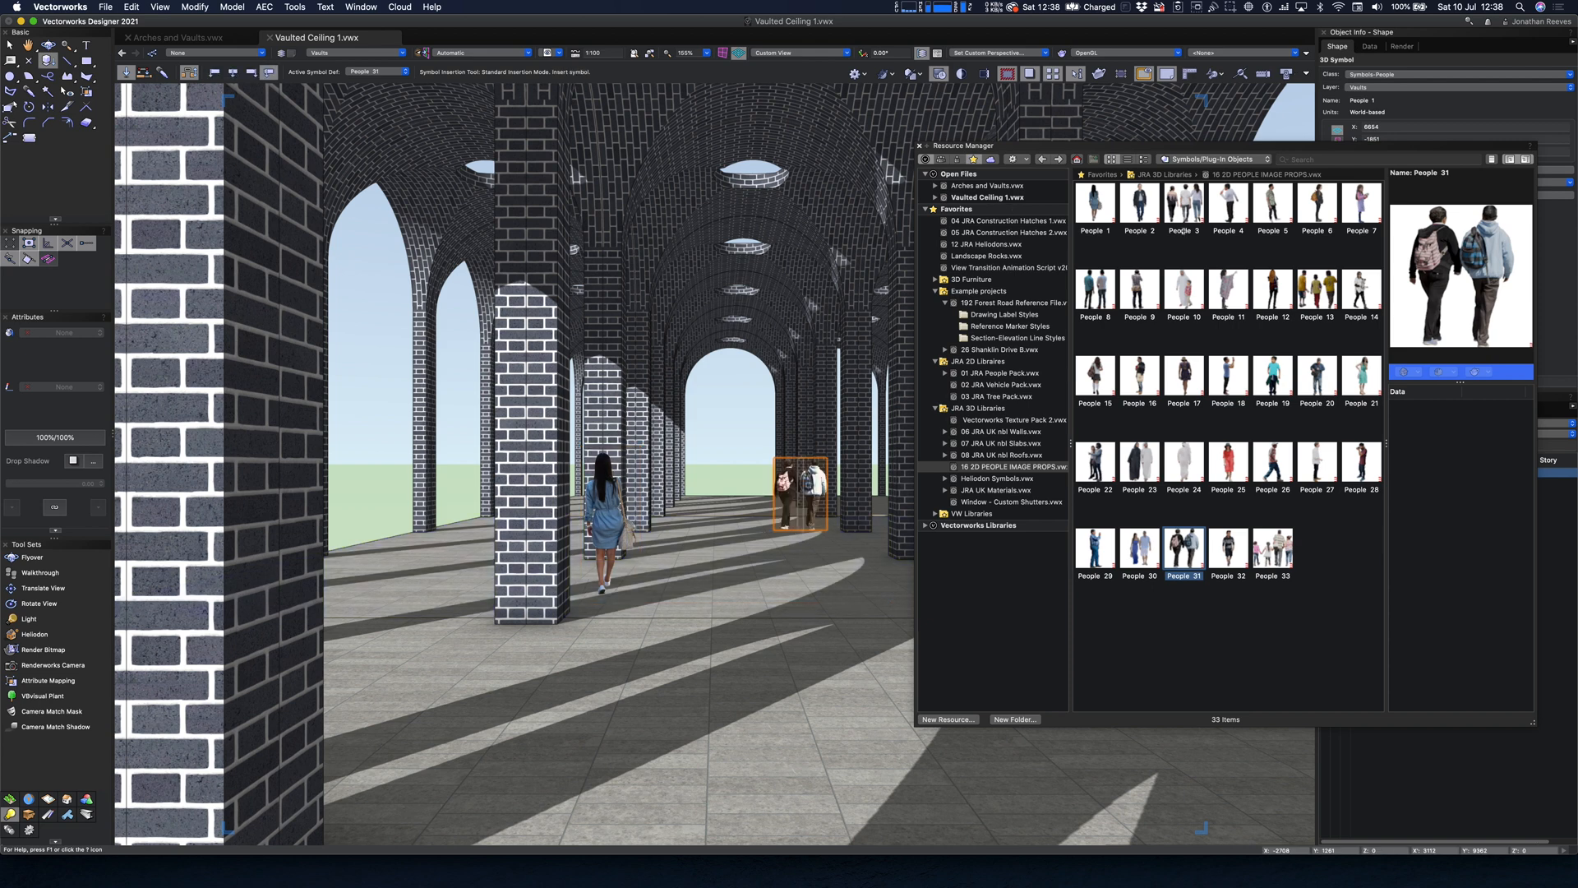
Step: Add a group of three people on the left and another person among the columns
{"action": "left_click", "coordinate": [1183, 207]}
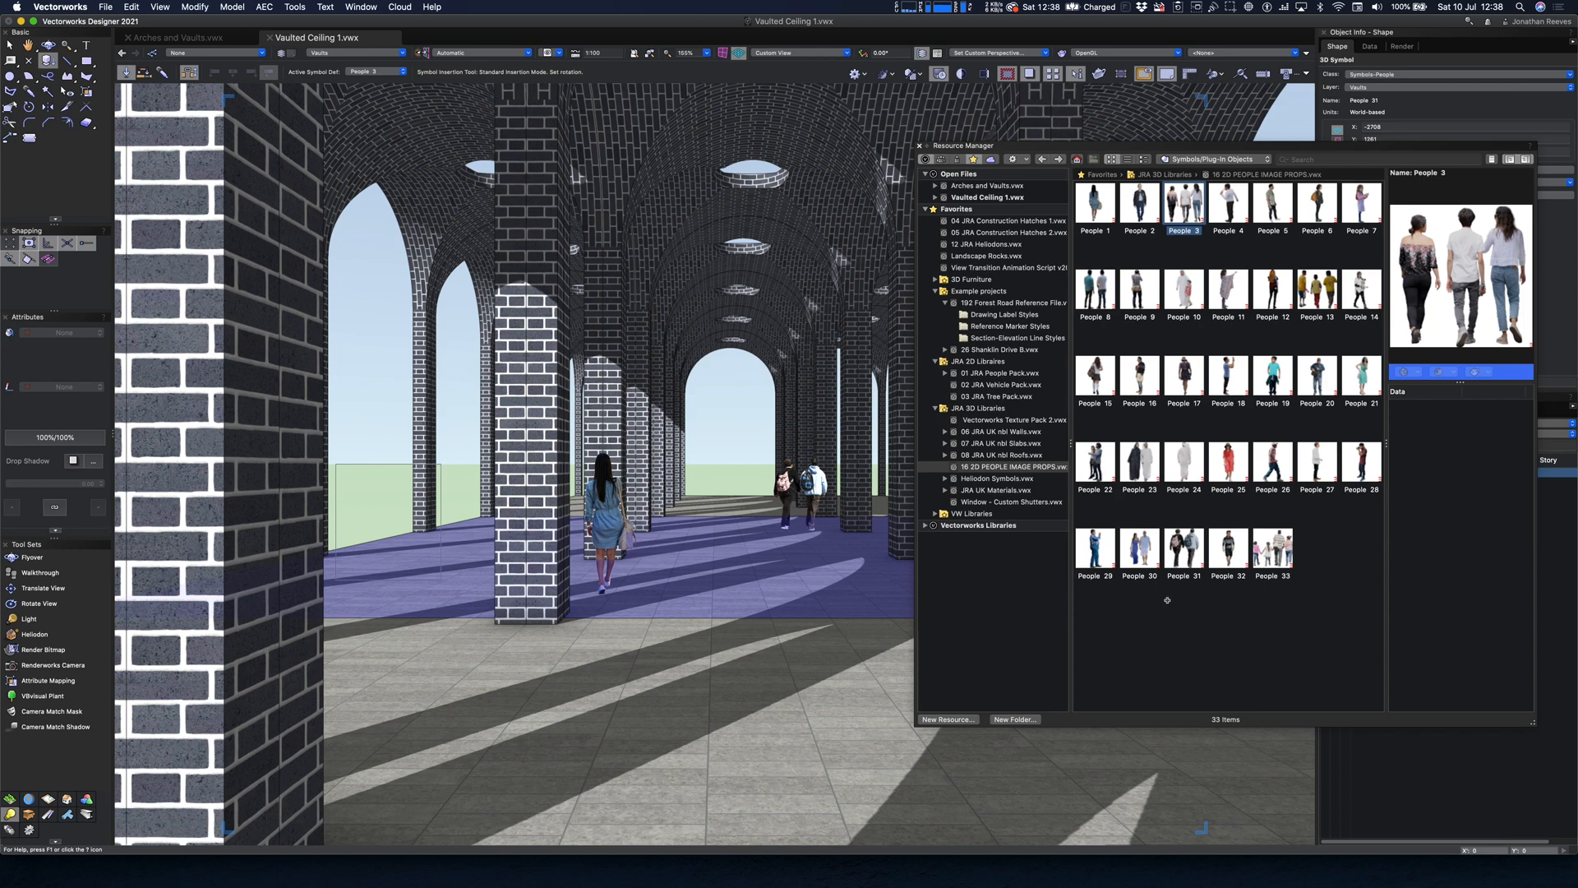
{"action": "left_click", "coordinate": [1095, 463]}
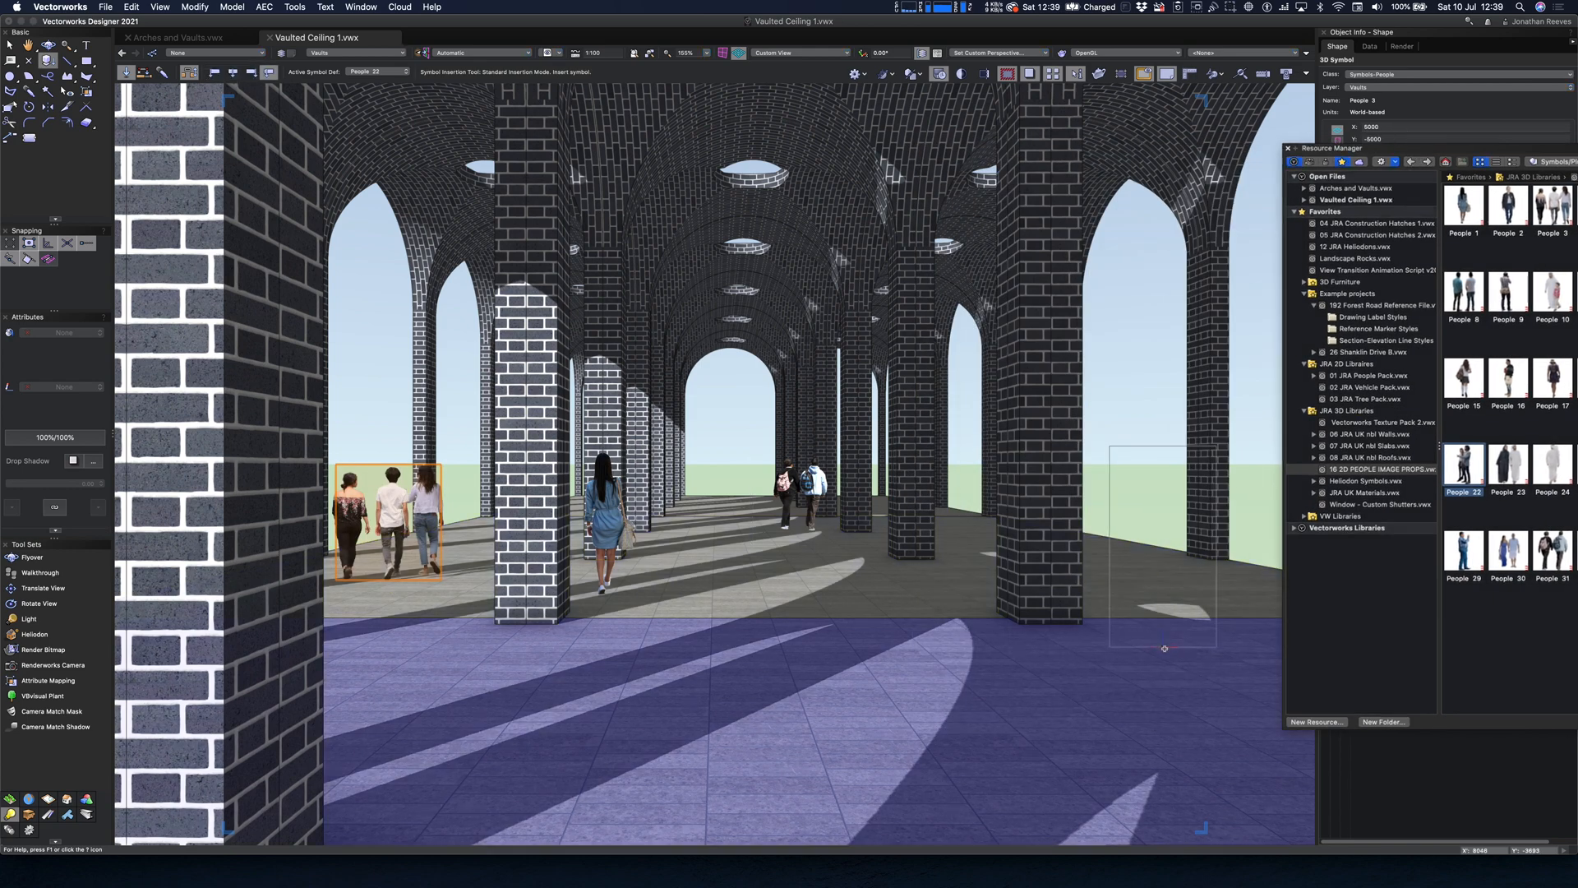
{"action": "left_click", "coordinate": [1165, 647]}
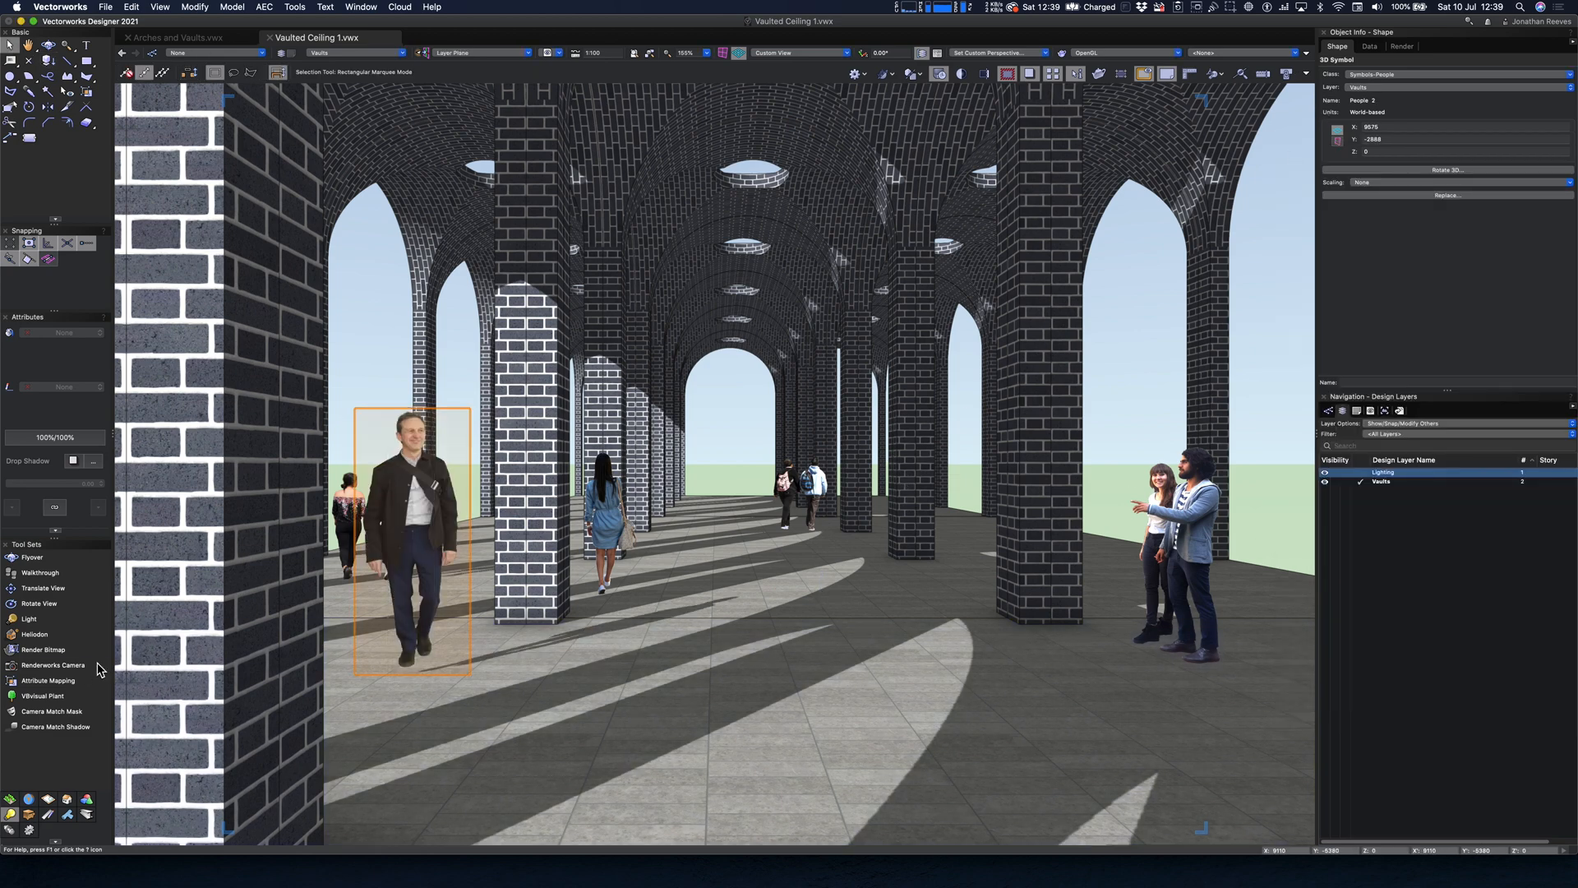
{"action": "left_click", "coordinate": [39, 573]}
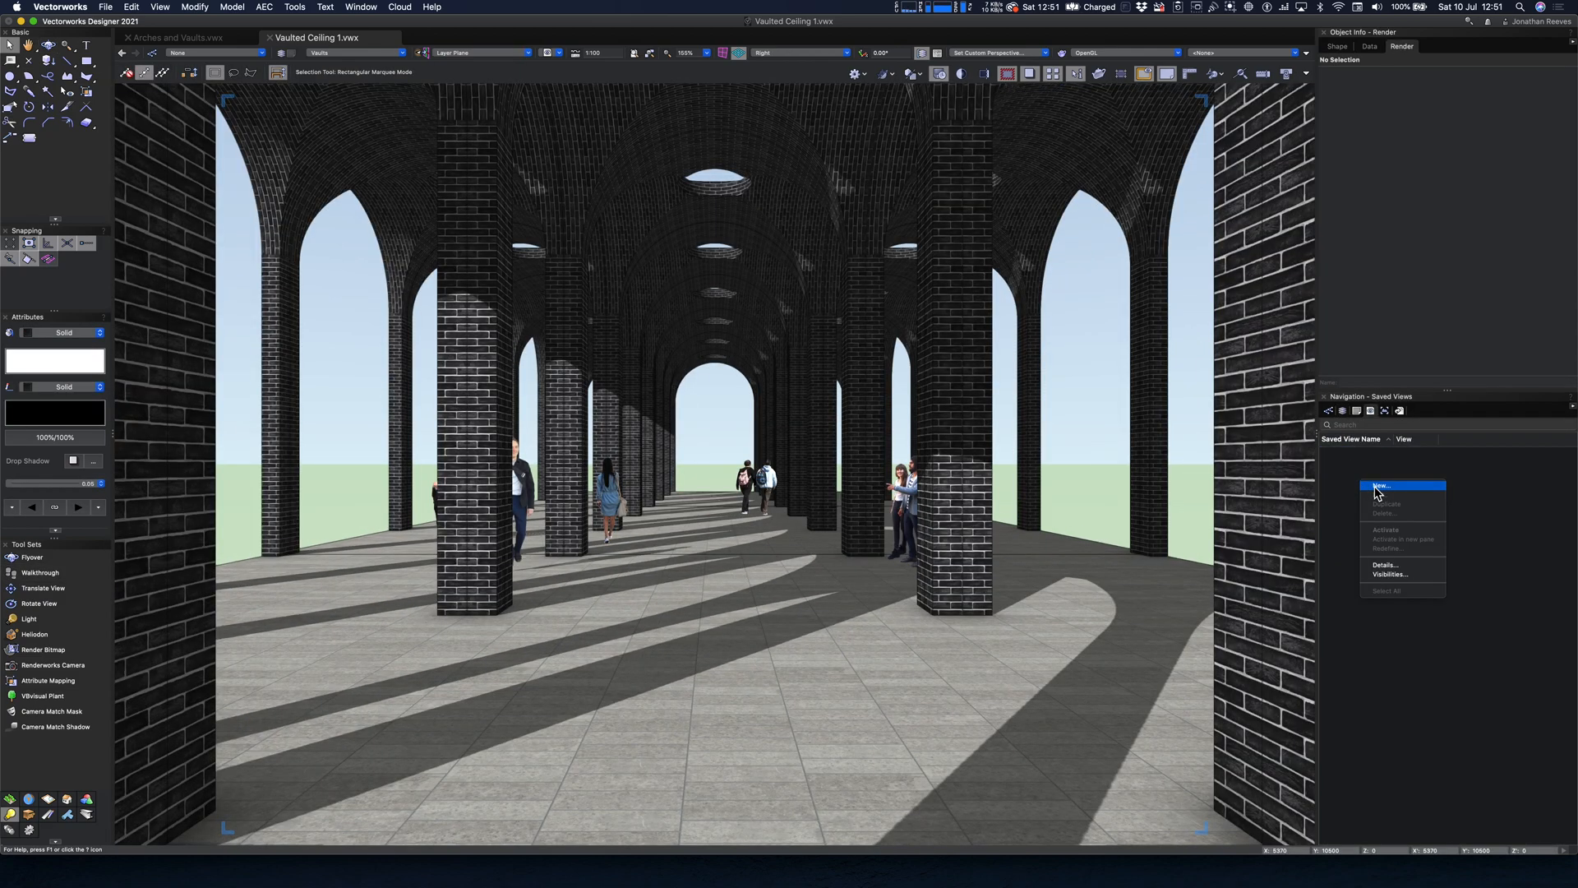
Step: Save the current viewpoint down the colonnade as View 2 with default options
{"action": "left_click", "coordinate": [1382, 485]}
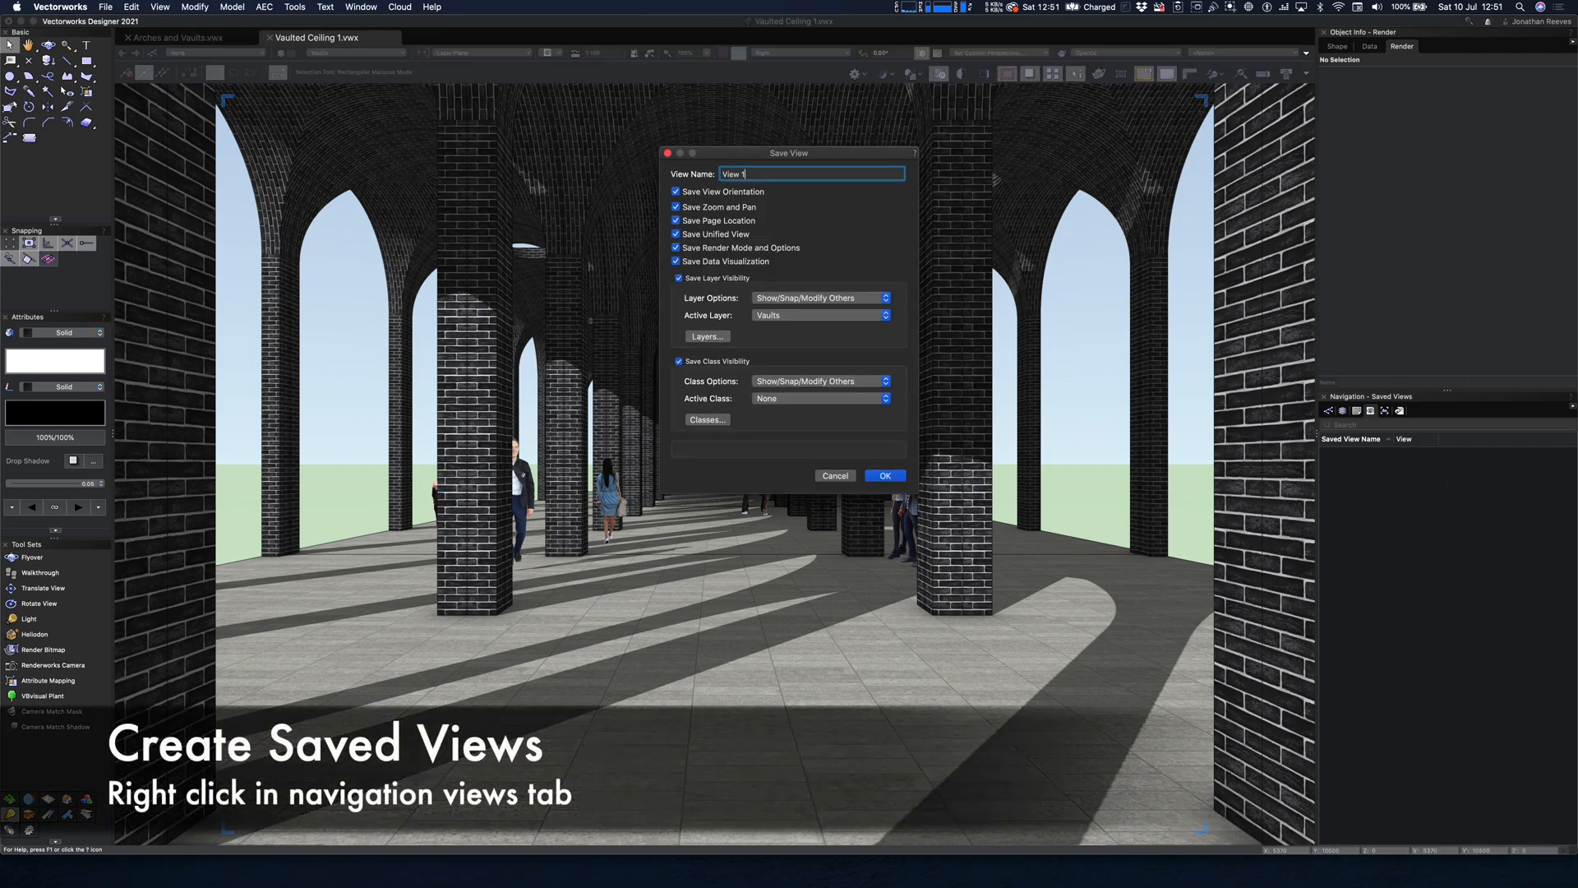
{"action": "left_click", "coordinate": [883, 475]}
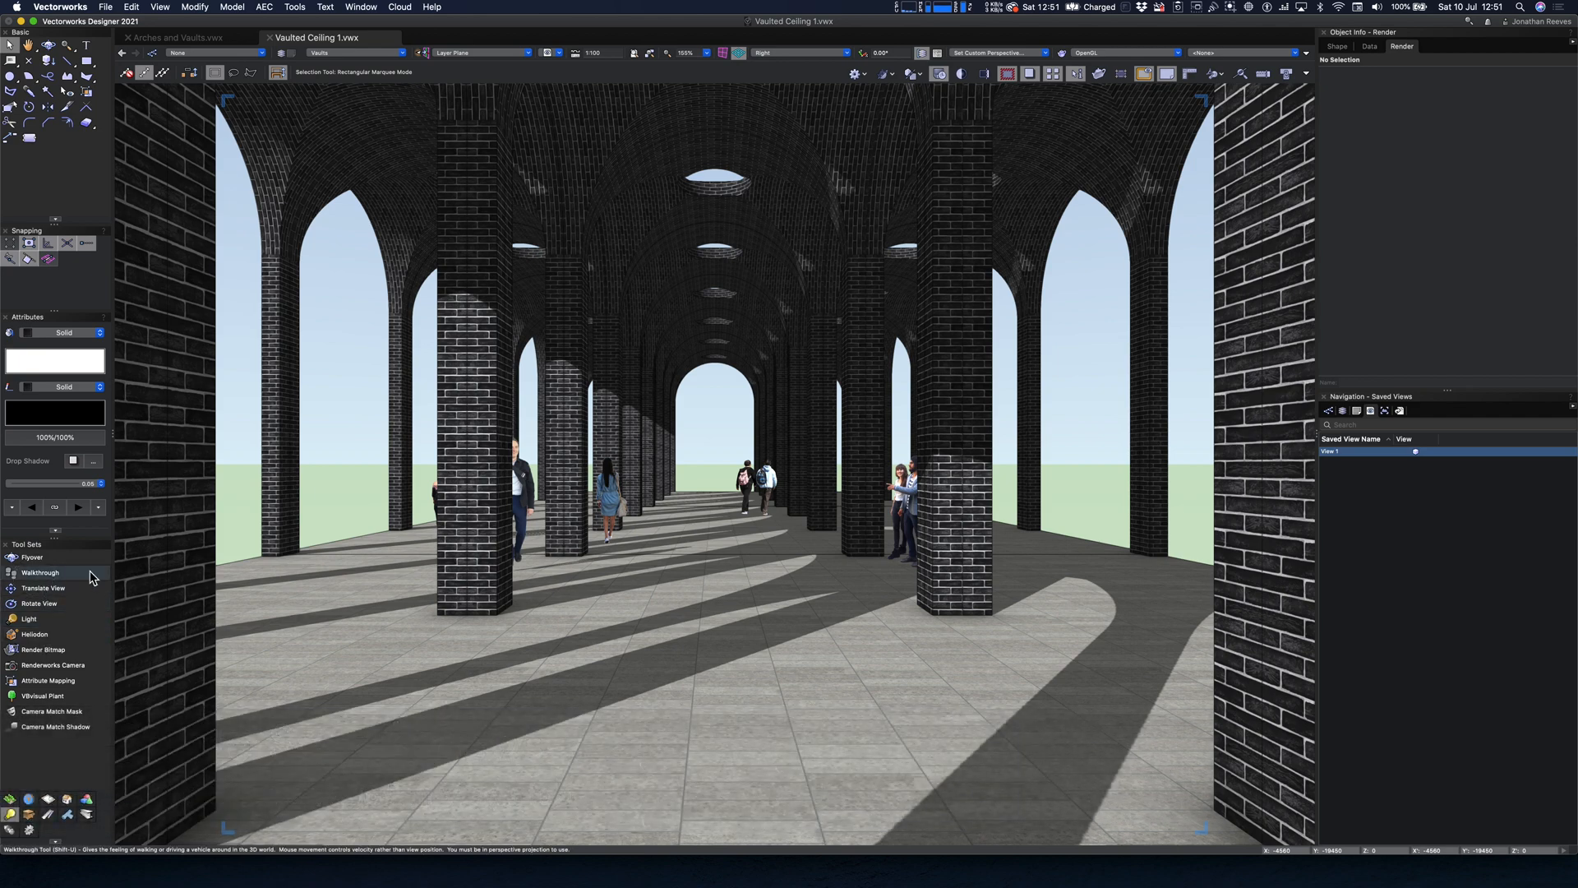
{"action": "left_click", "coordinate": [39, 572]}
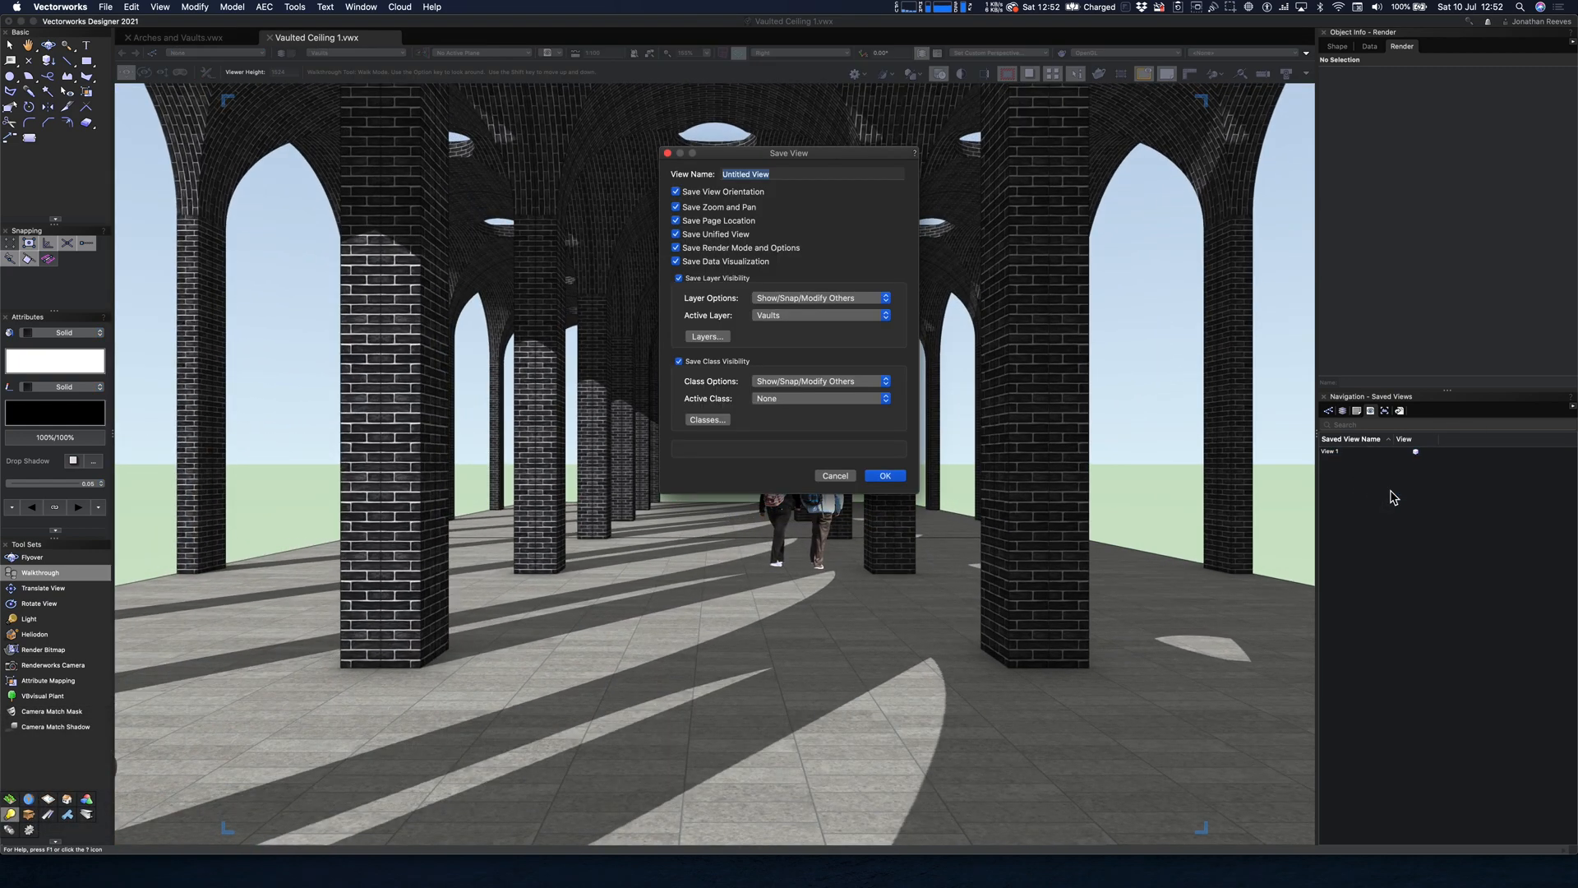
{"action": "left_click", "coordinate": [883, 475]}
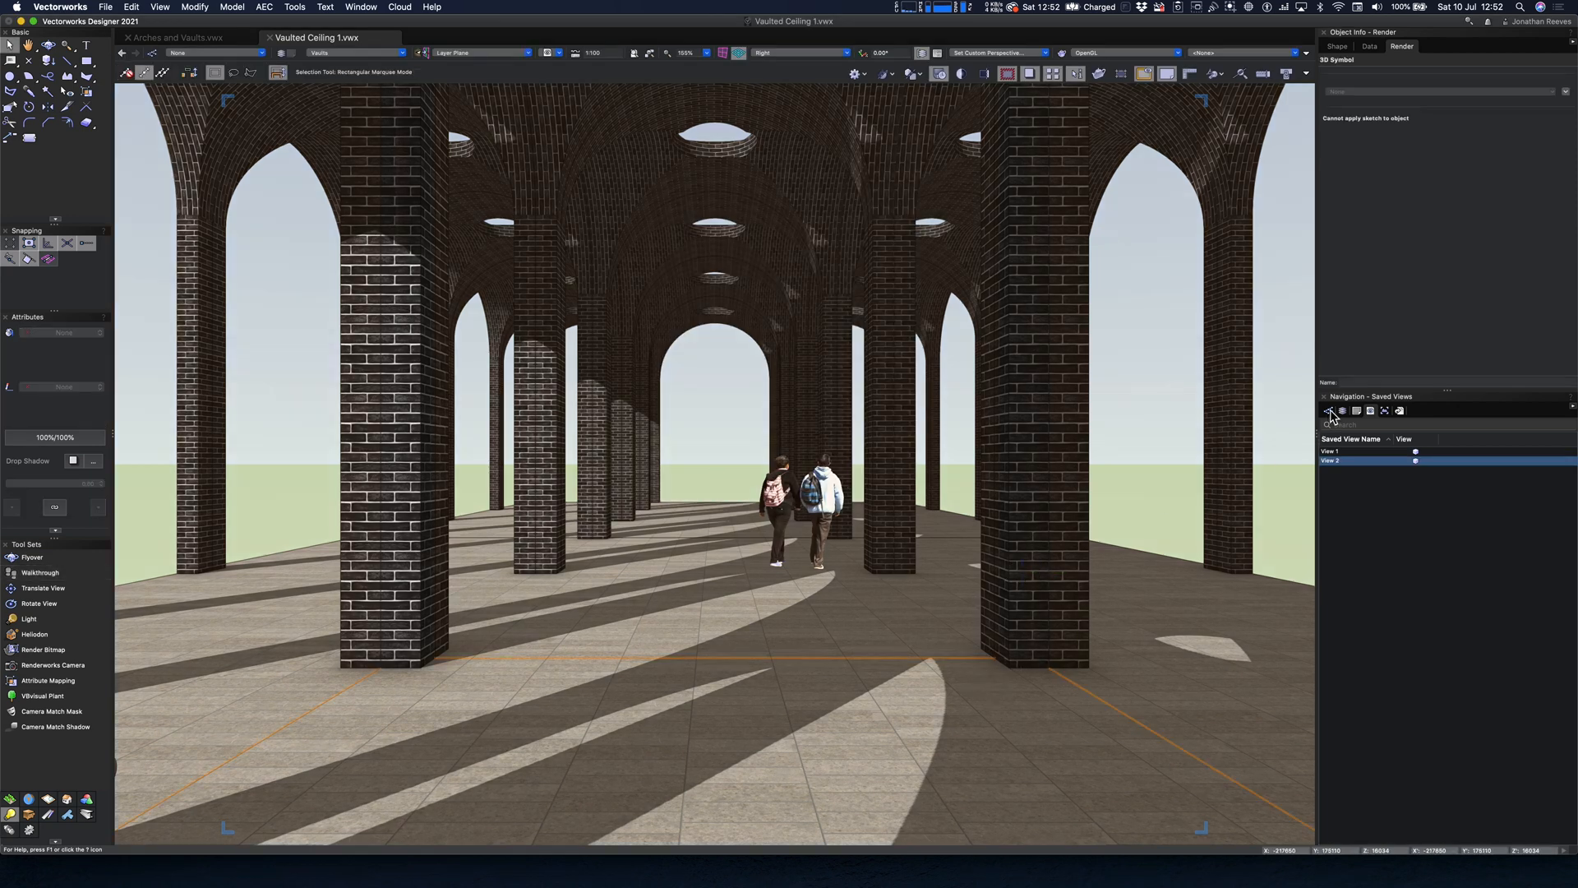
Step: In the vault symbol's 3D component, texture the Vaults class with Charcoal-Brick-Staggered
{"action": "left_click", "coordinate": [1342, 409]}
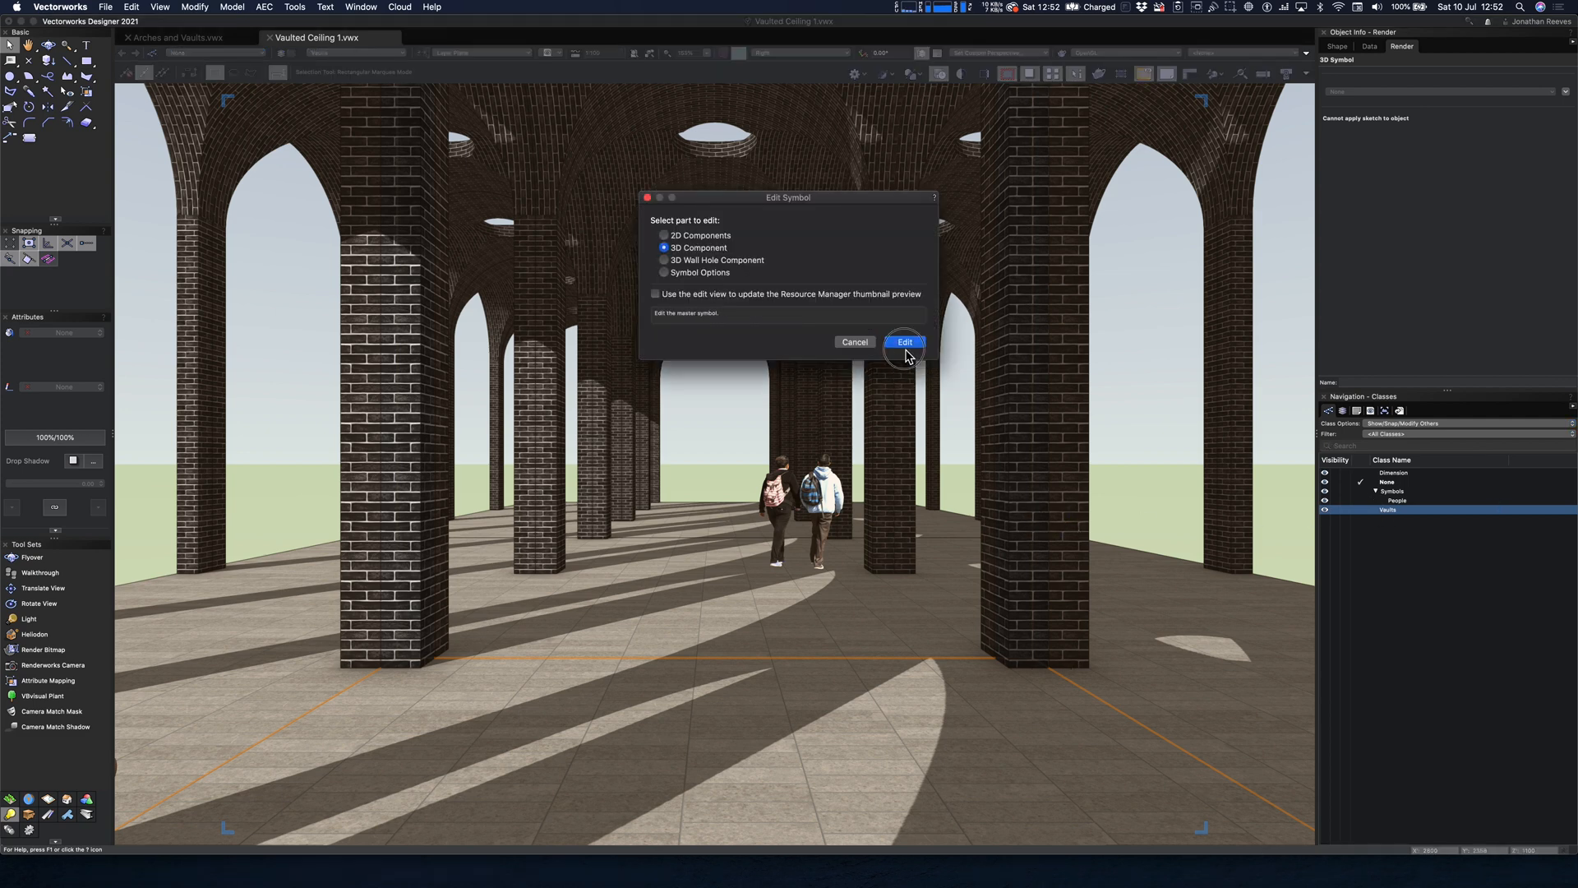
{"action": "left_click", "coordinate": [903, 342]}
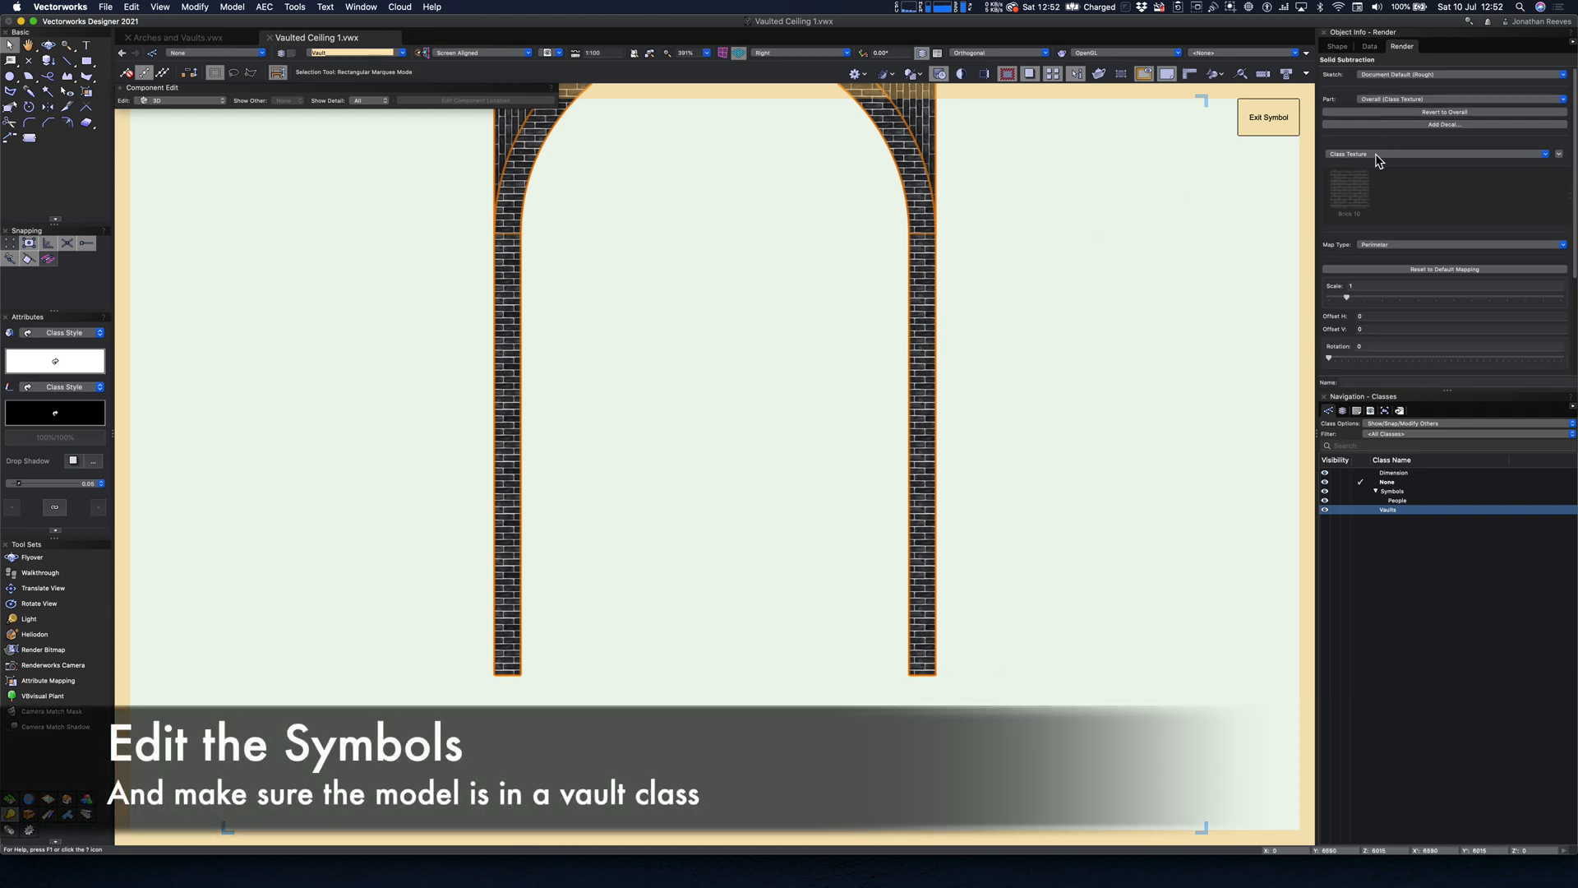
{"action": "left_click", "coordinate": [1336, 46]}
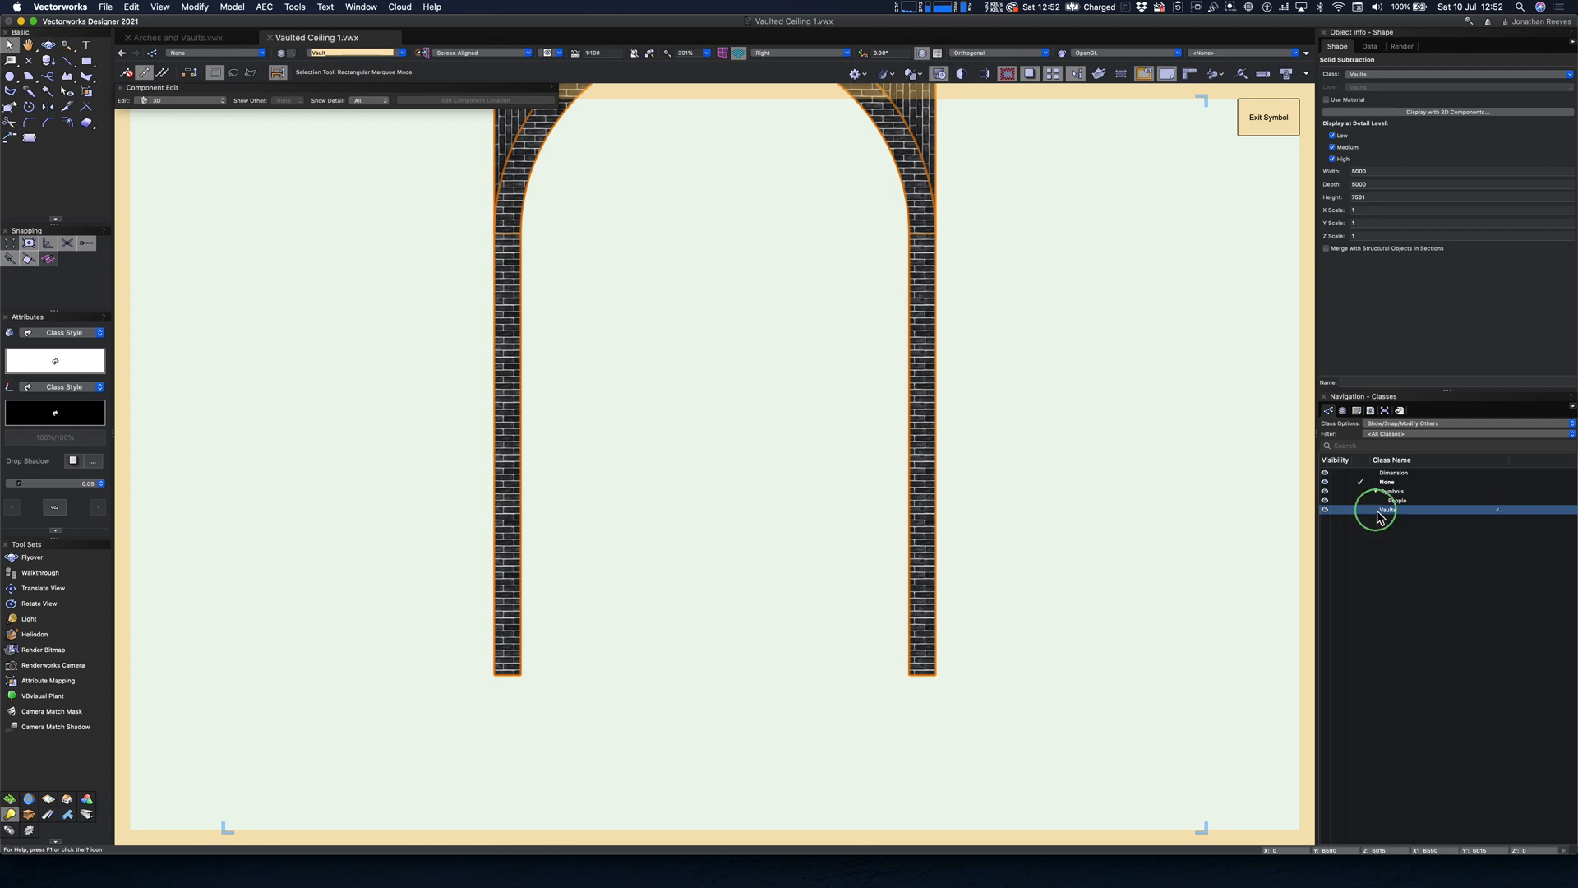
{"action": "double_click", "coordinate": [1387, 510]}
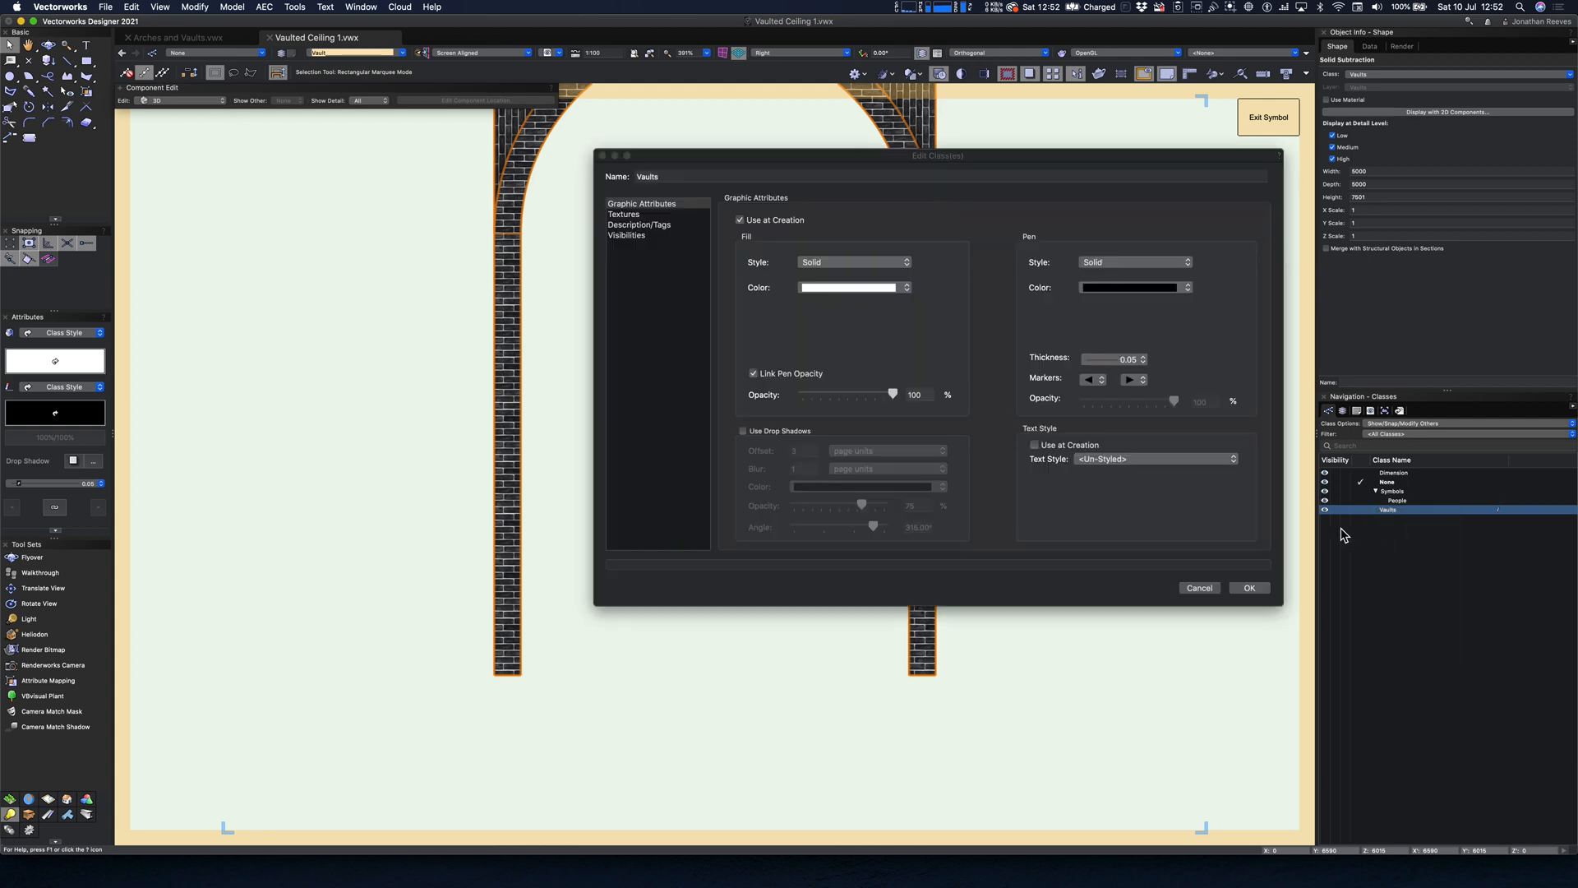
{"action": "left_click", "coordinate": [624, 214]}
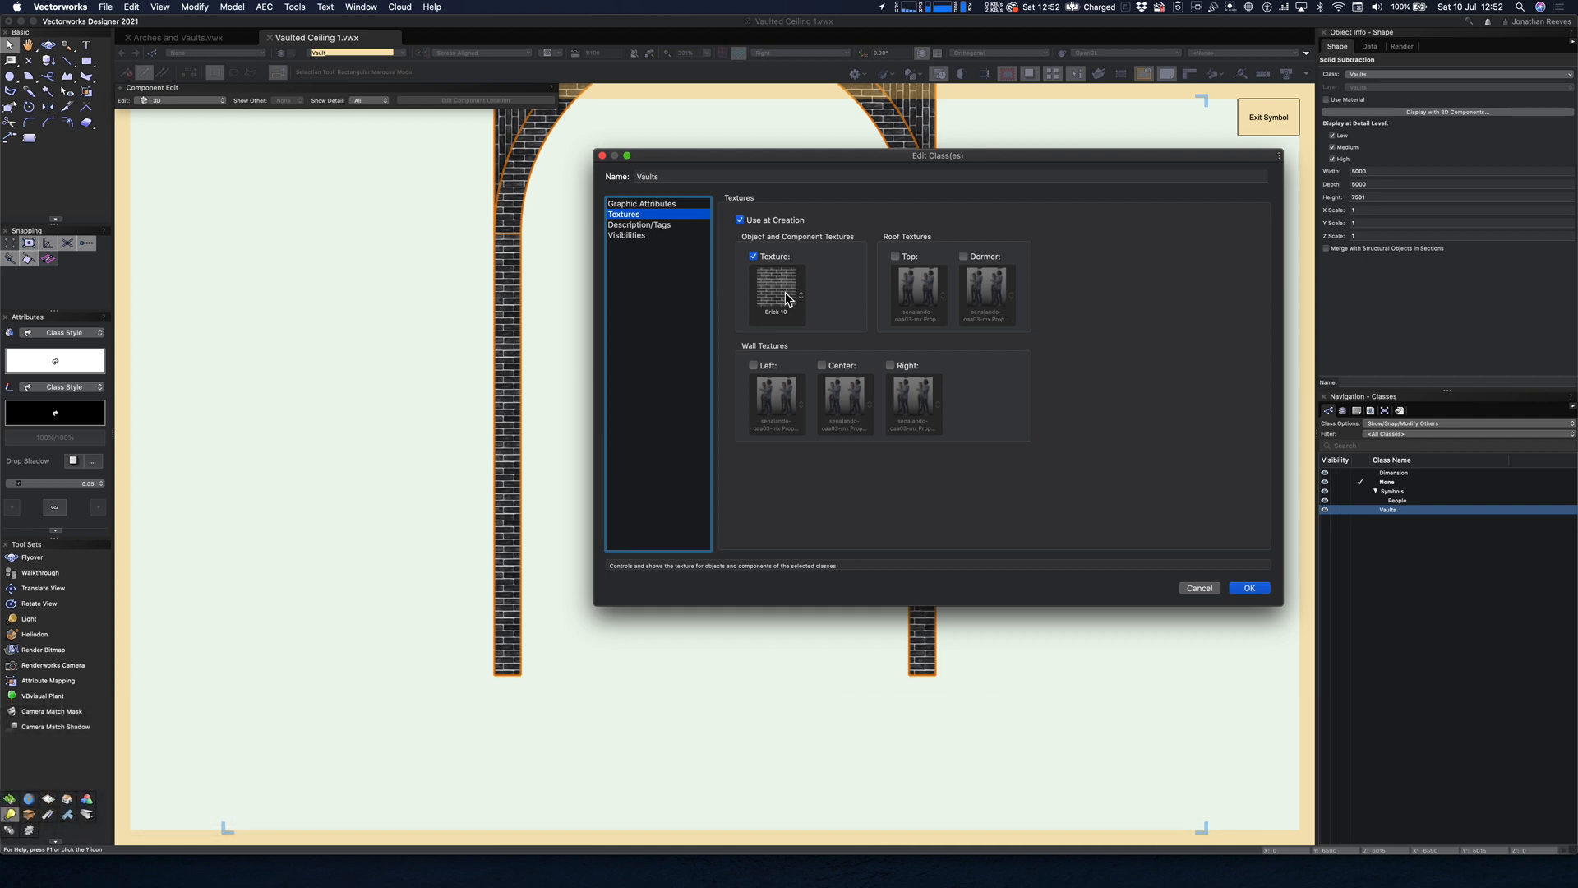
{"action": "left_click", "coordinate": [776, 293]}
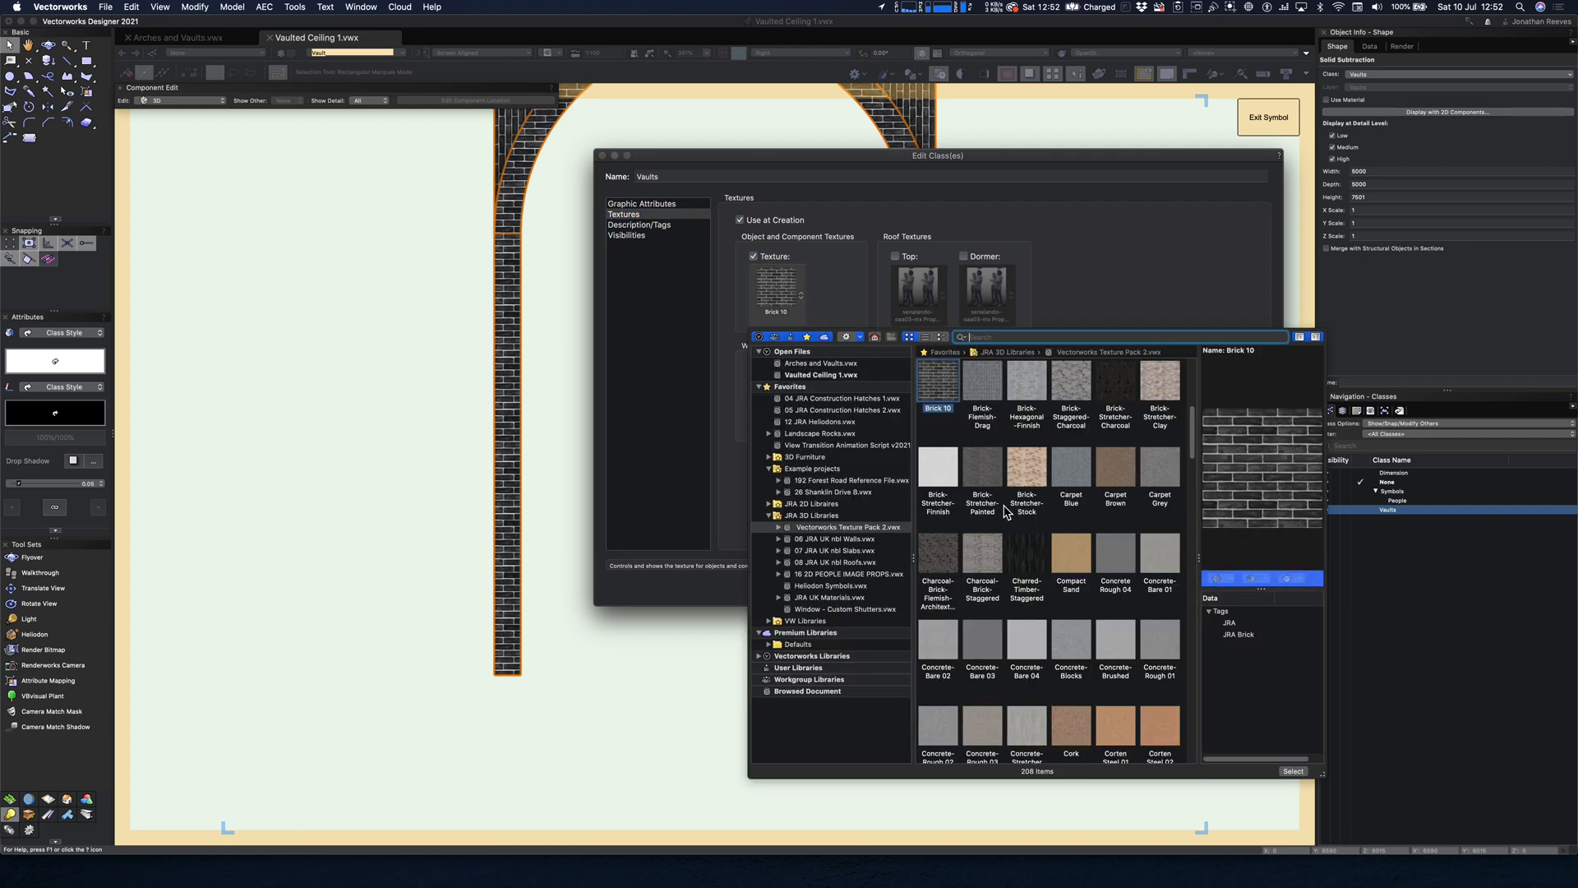
{"action": "left_click", "coordinate": [981, 559]}
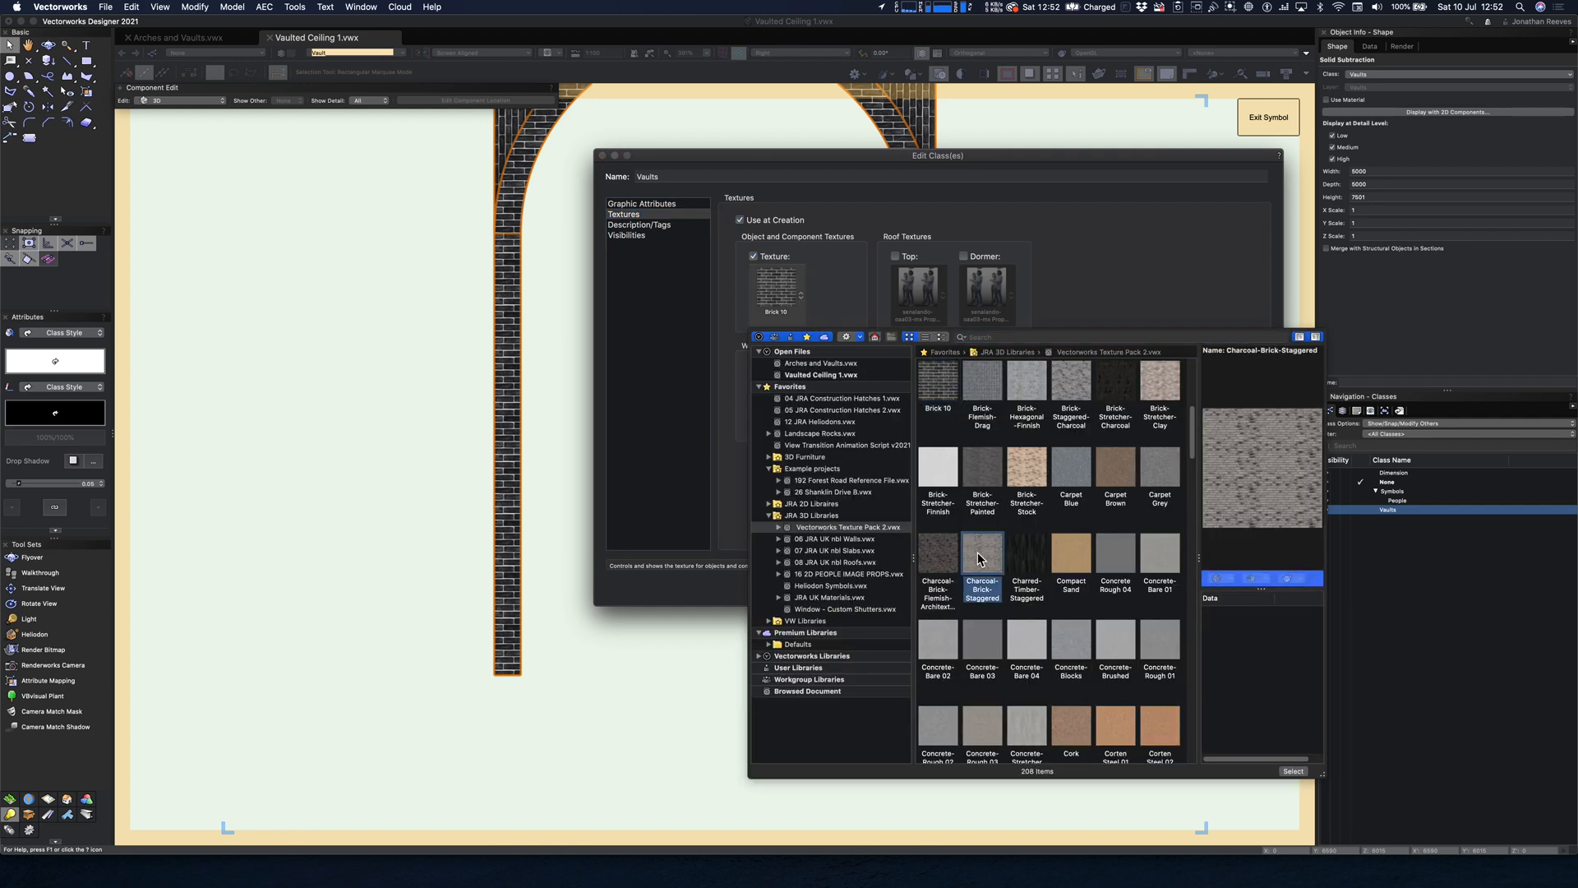
{"action": "left_click", "coordinate": [1293, 771]}
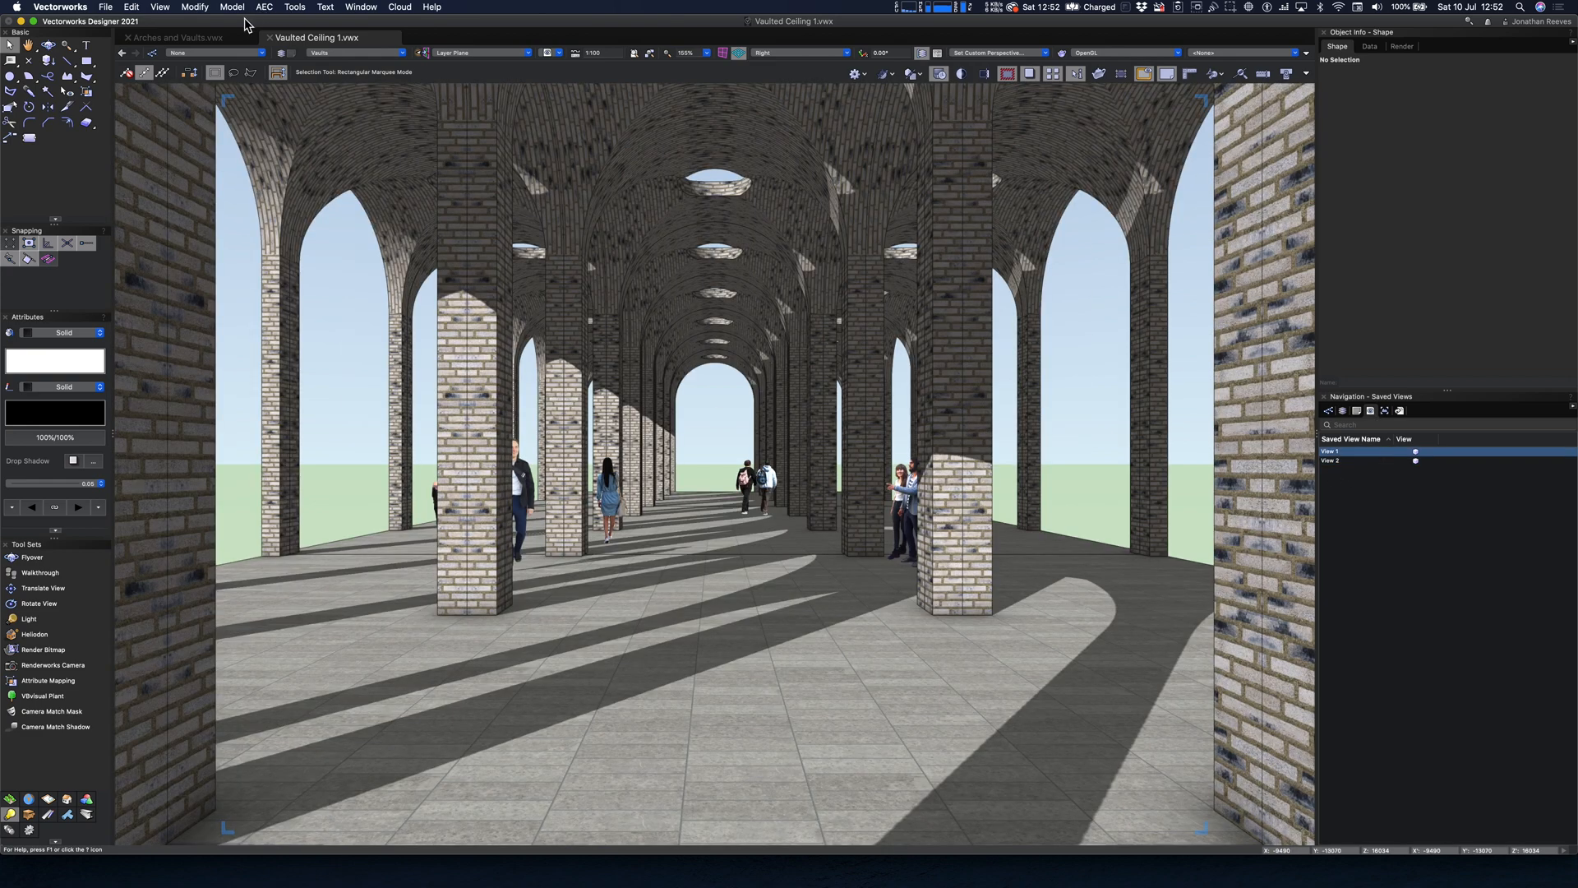
Step: Create a walkthrough path from saved views View 1 and View 2
{"action": "left_click", "coordinate": [233, 8]}
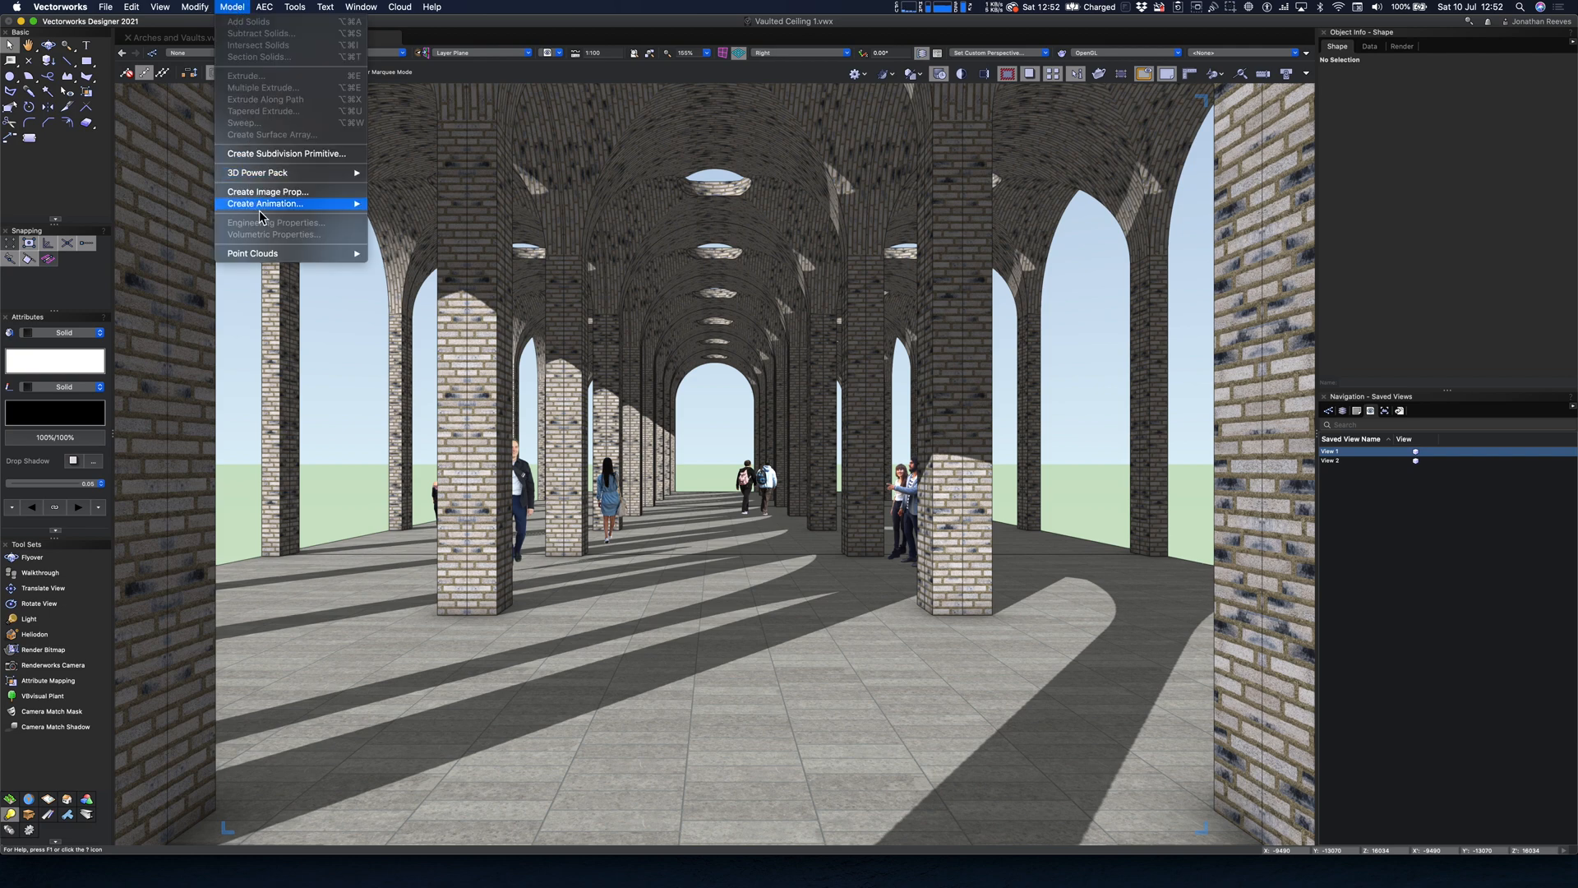
{"action": "mouse_move", "coordinate": [265, 203]}
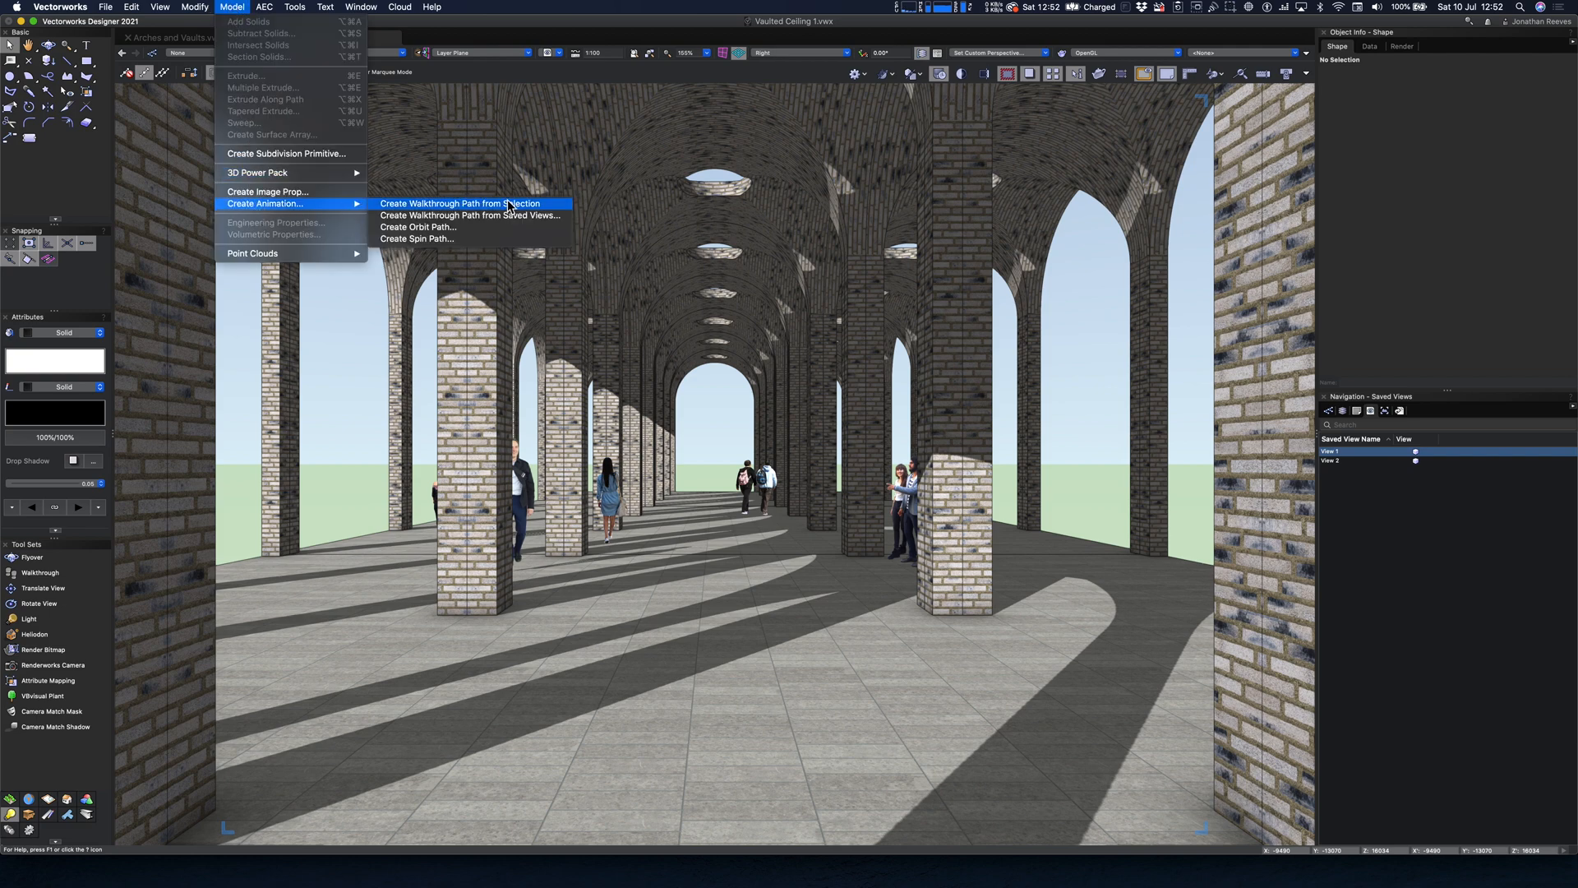
{"action": "left_click", "coordinate": [470, 215]}
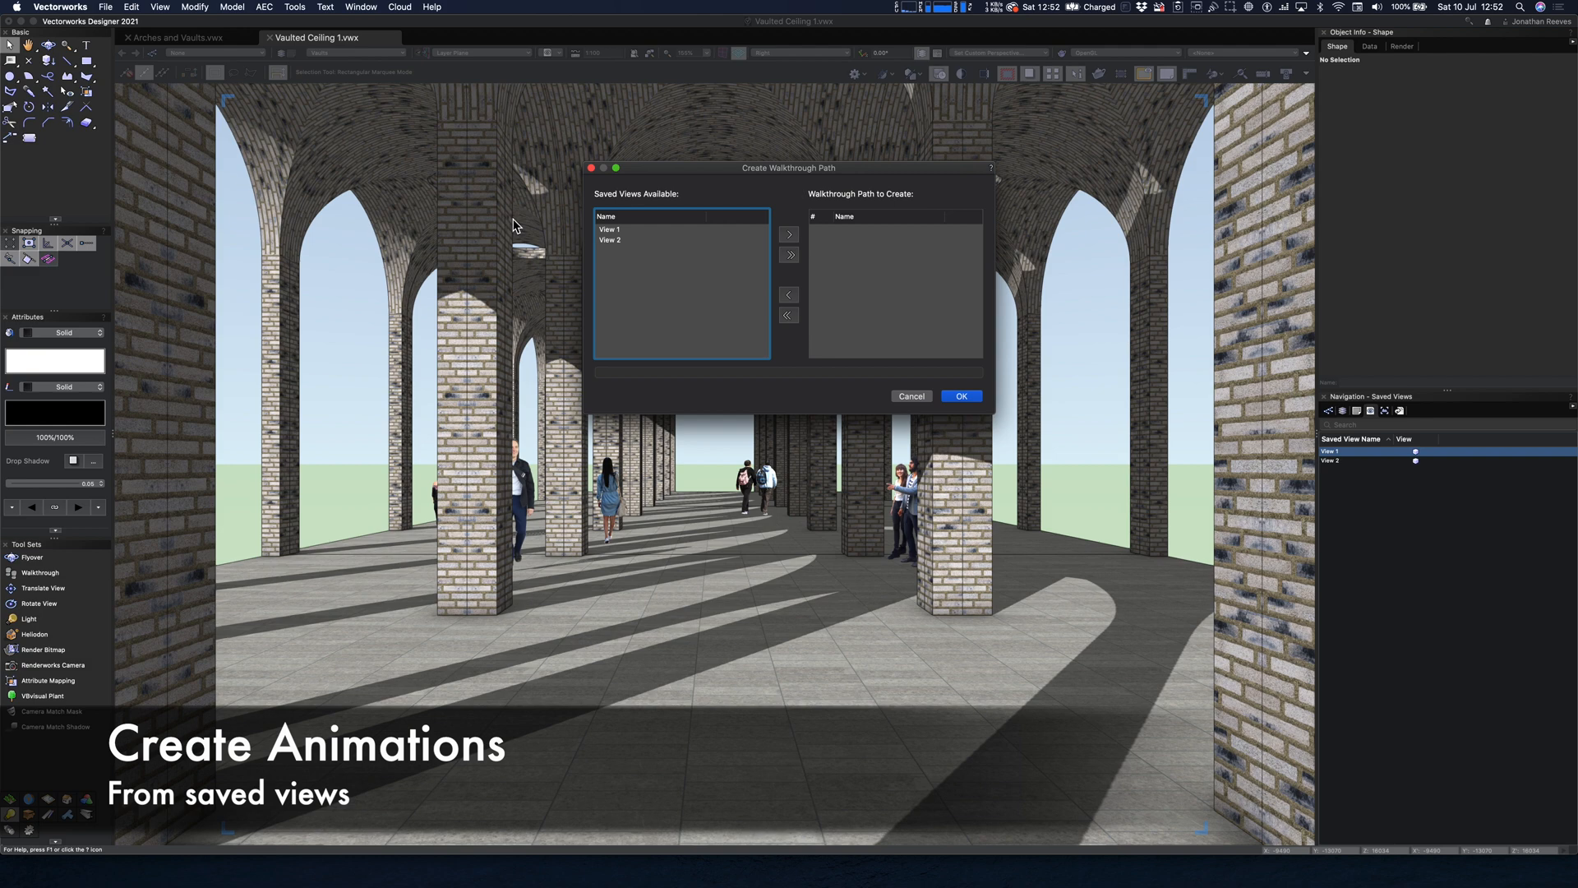
{"action": "left_click", "coordinate": [609, 234]}
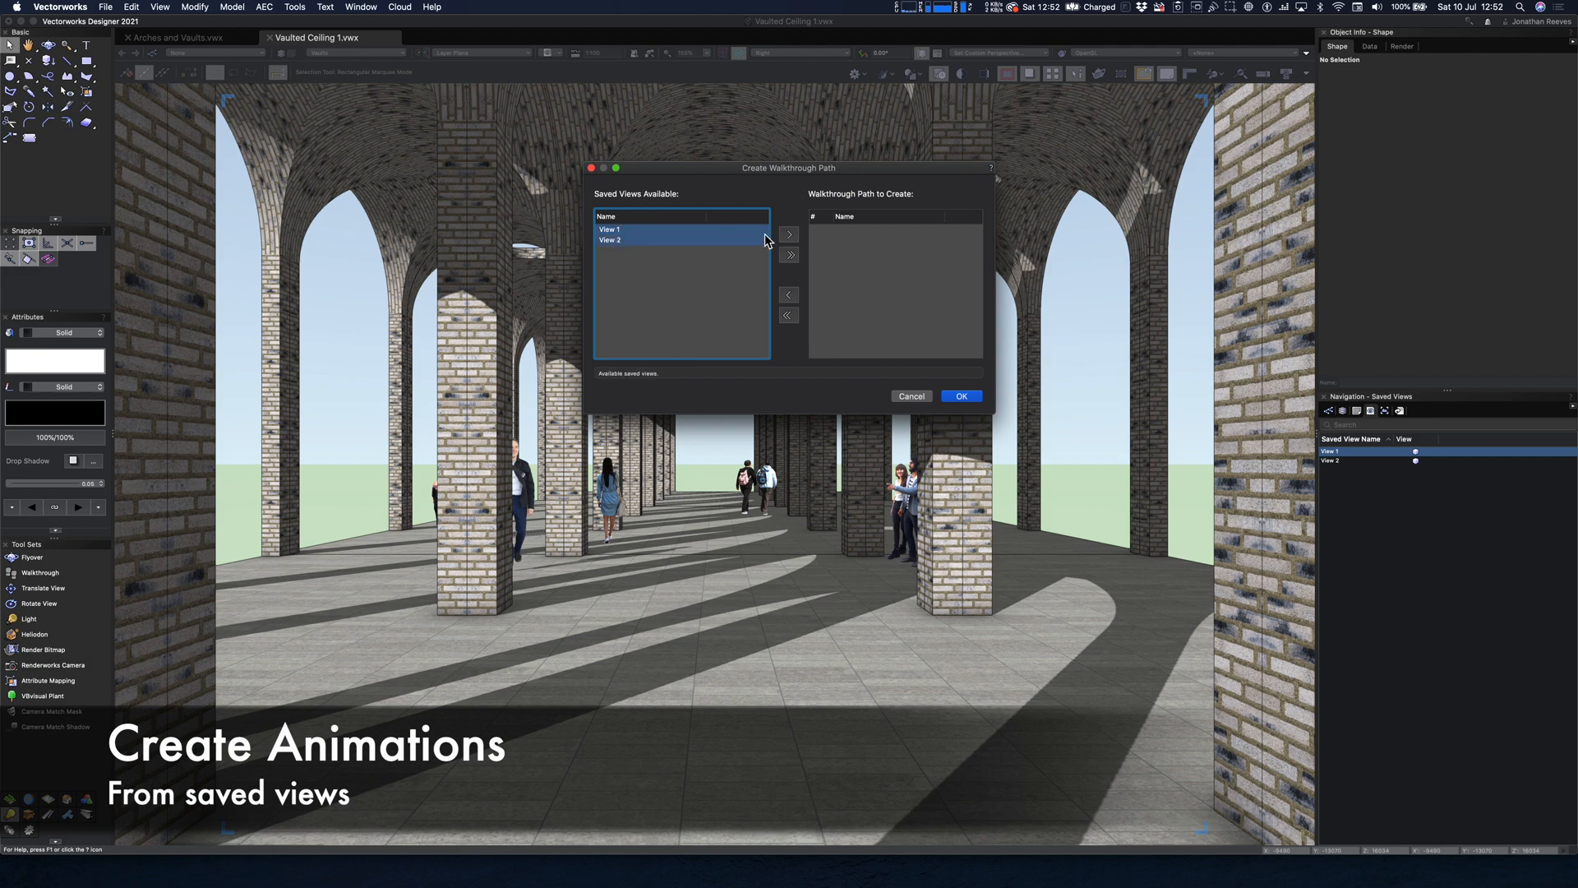
{"action": "left_click", "coordinate": [789, 256]}
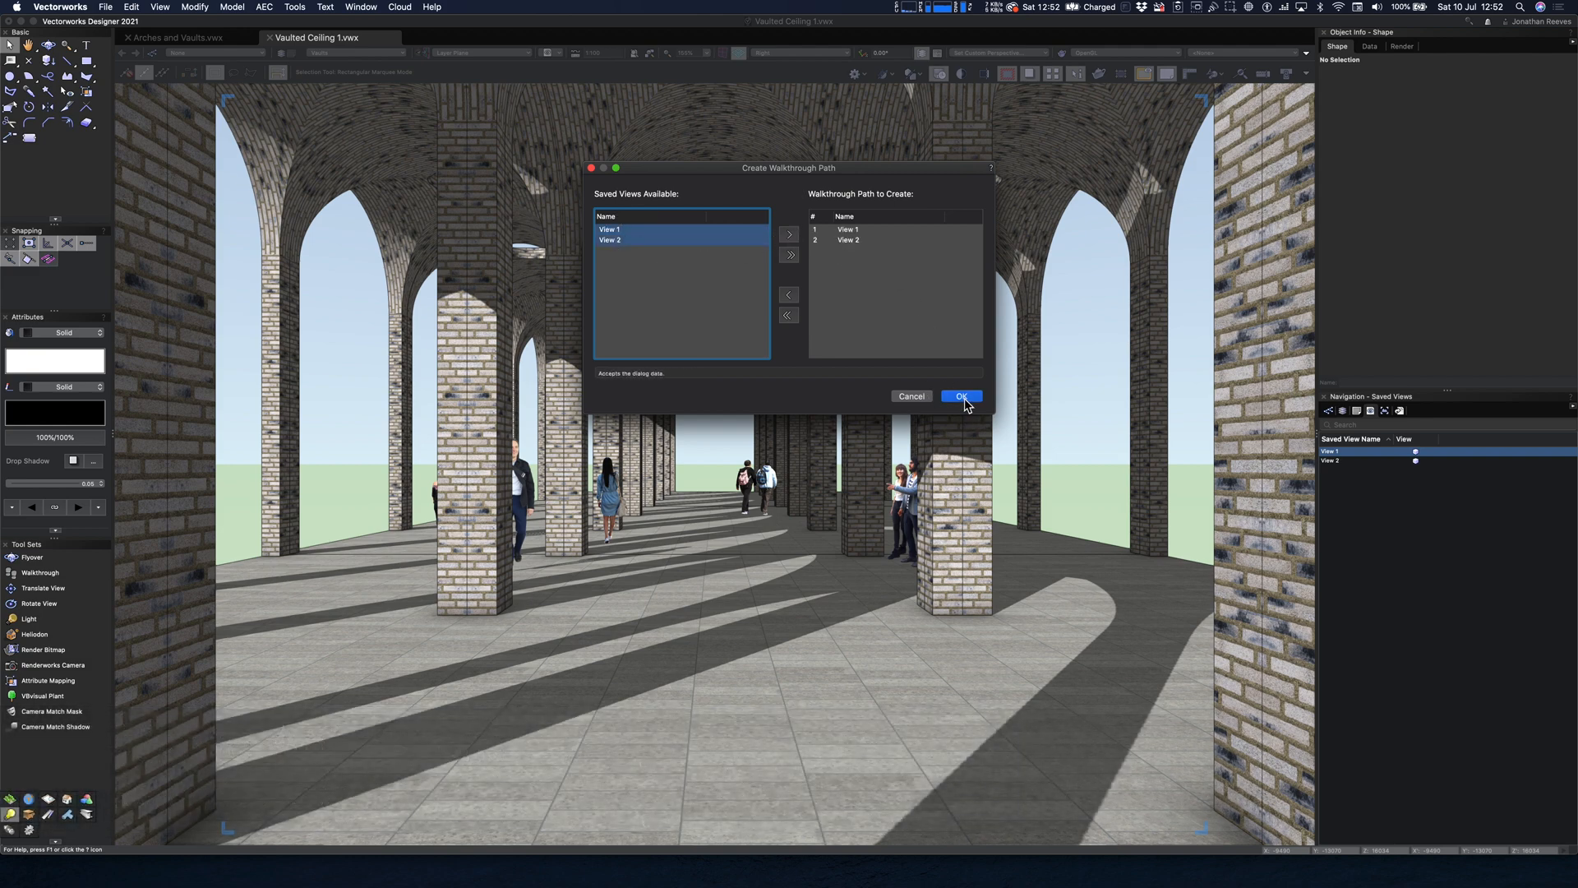
{"action": "left_click", "coordinate": [959, 395]}
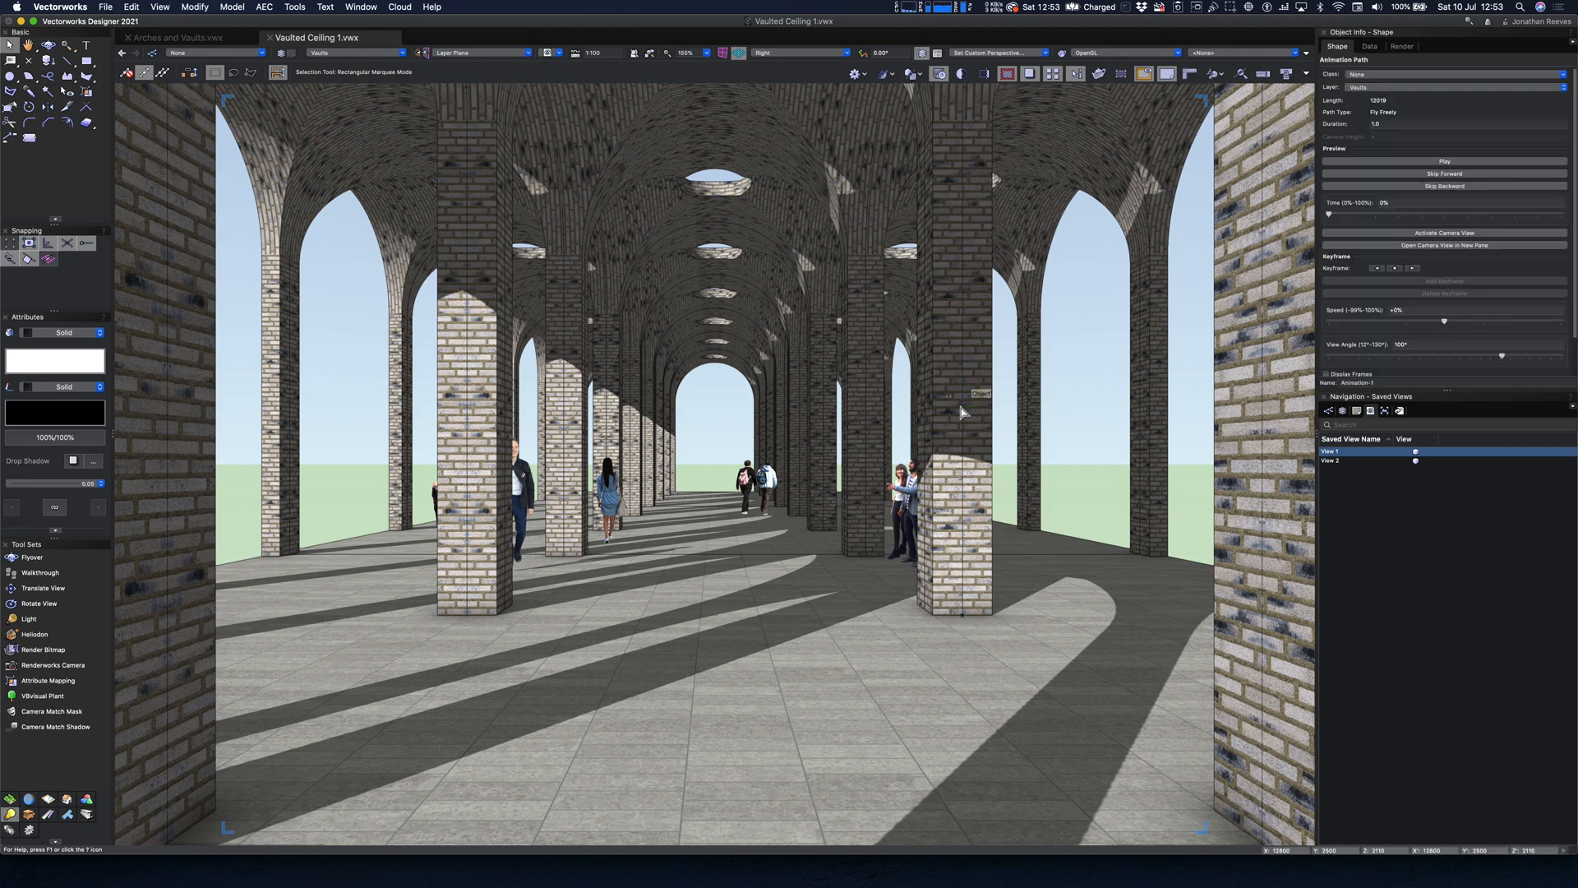
Step: Preview the walkthrough animation from its camera view, then return to top plan view
{"action": "left_click", "coordinate": [1443, 162]}
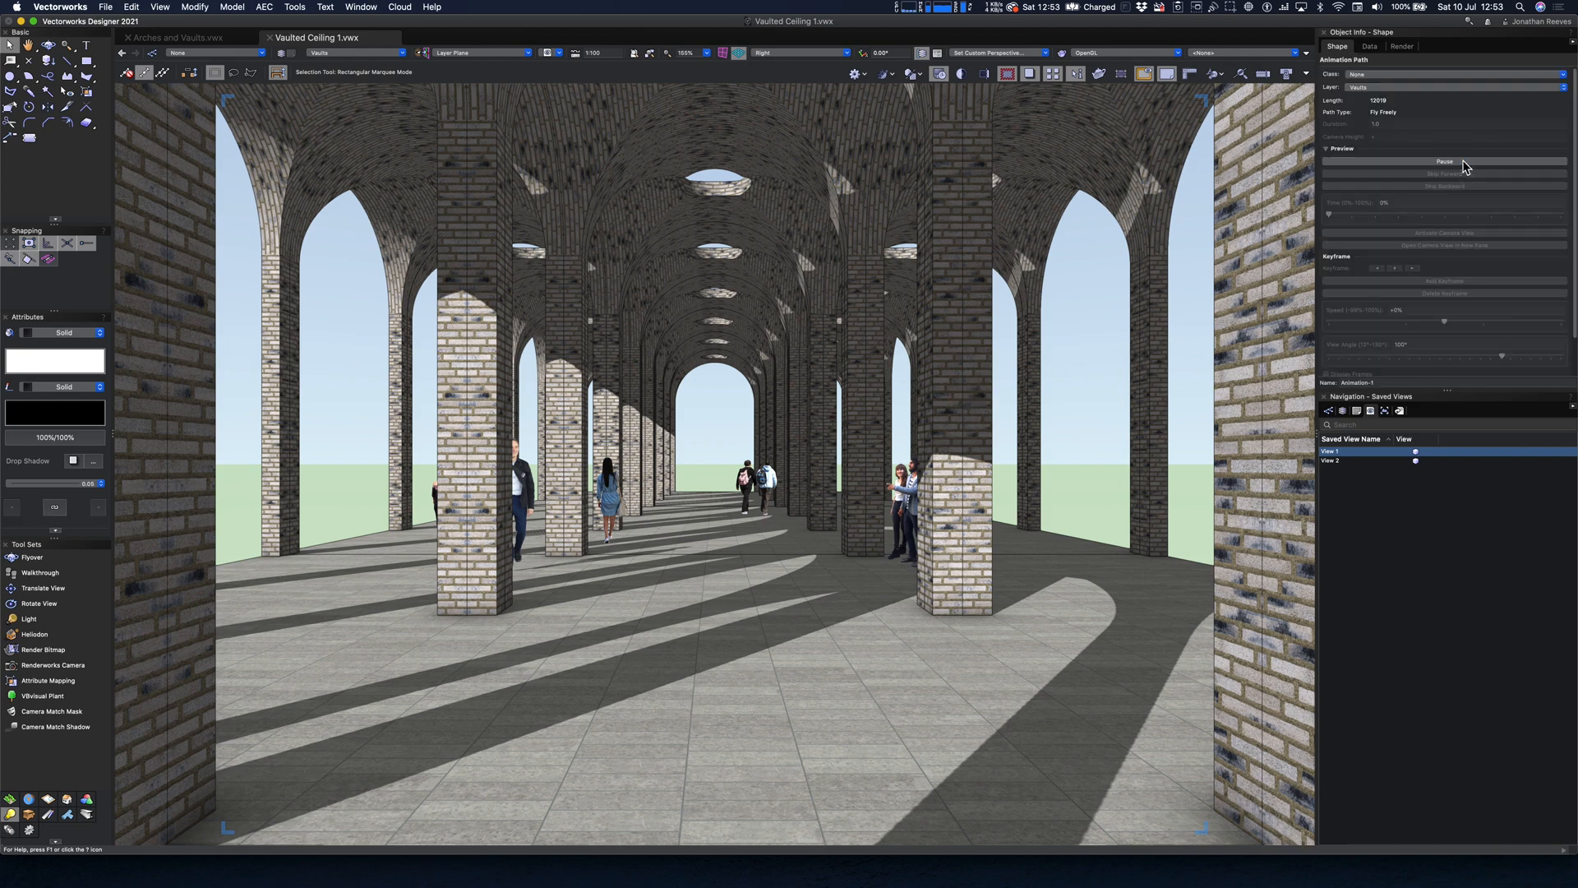
{"action": "left_click", "coordinate": [1444, 161]}
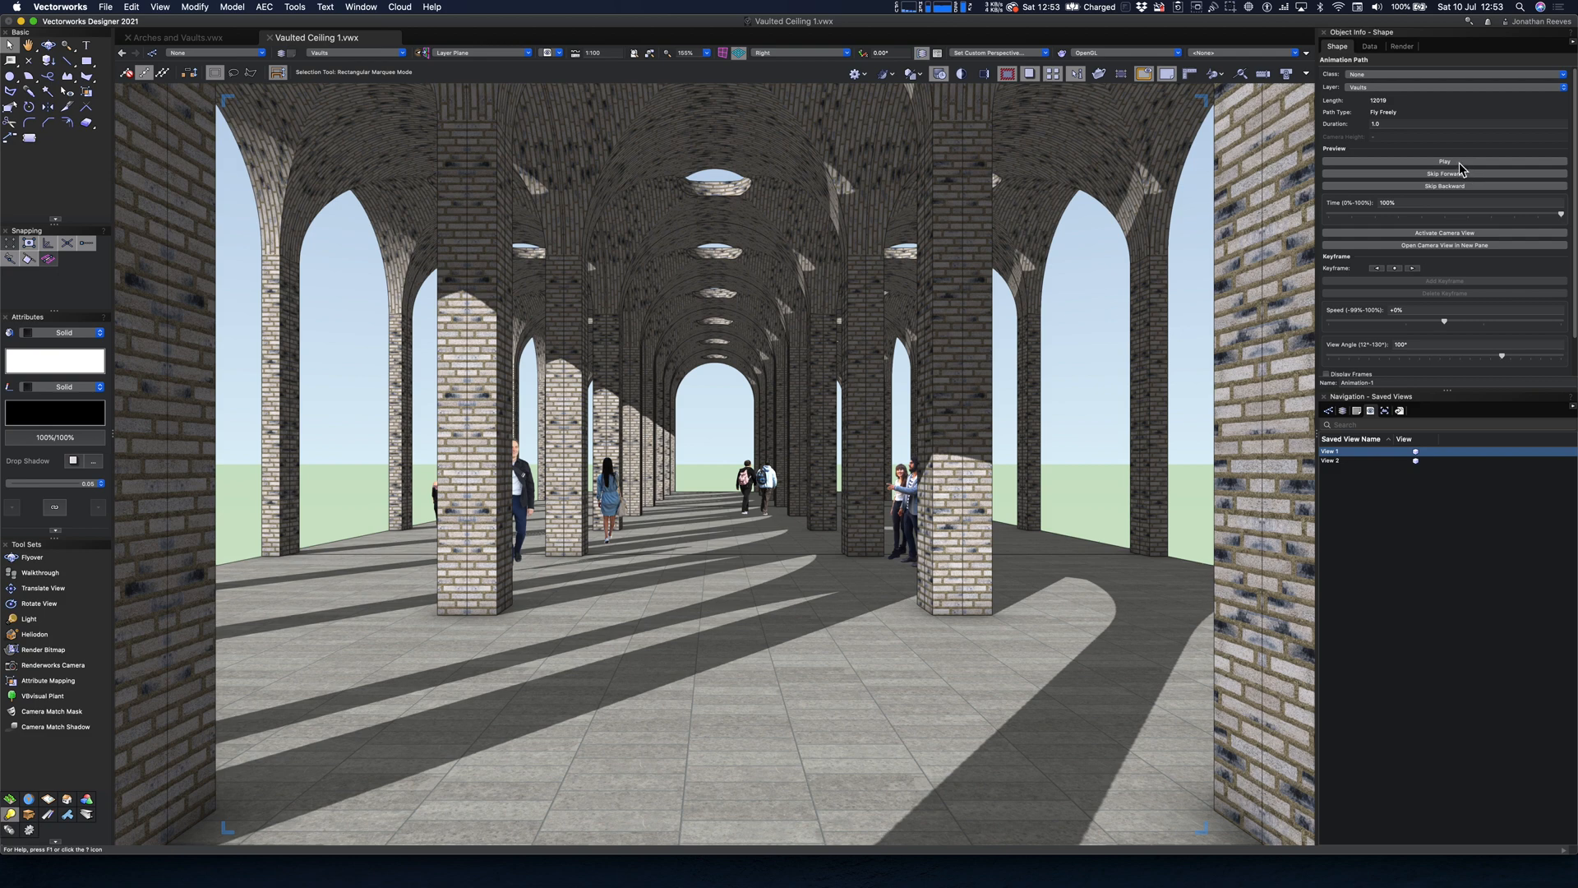
{"action": "left_click", "coordinate": [1444, 161]}
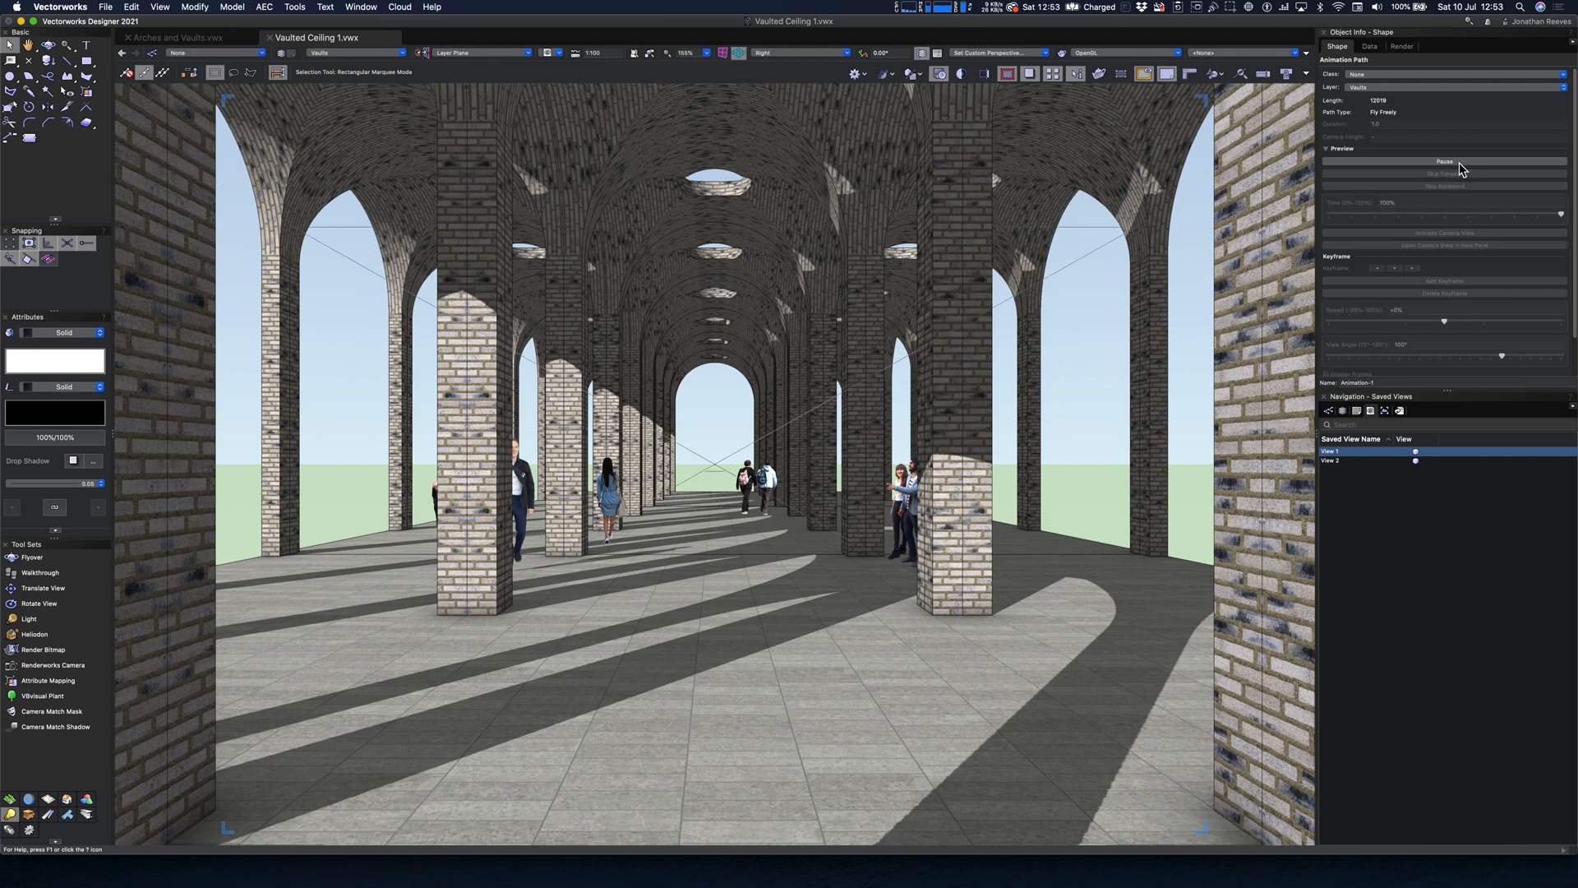
{"action": "left_click", "coordinate": [1443, 162]}
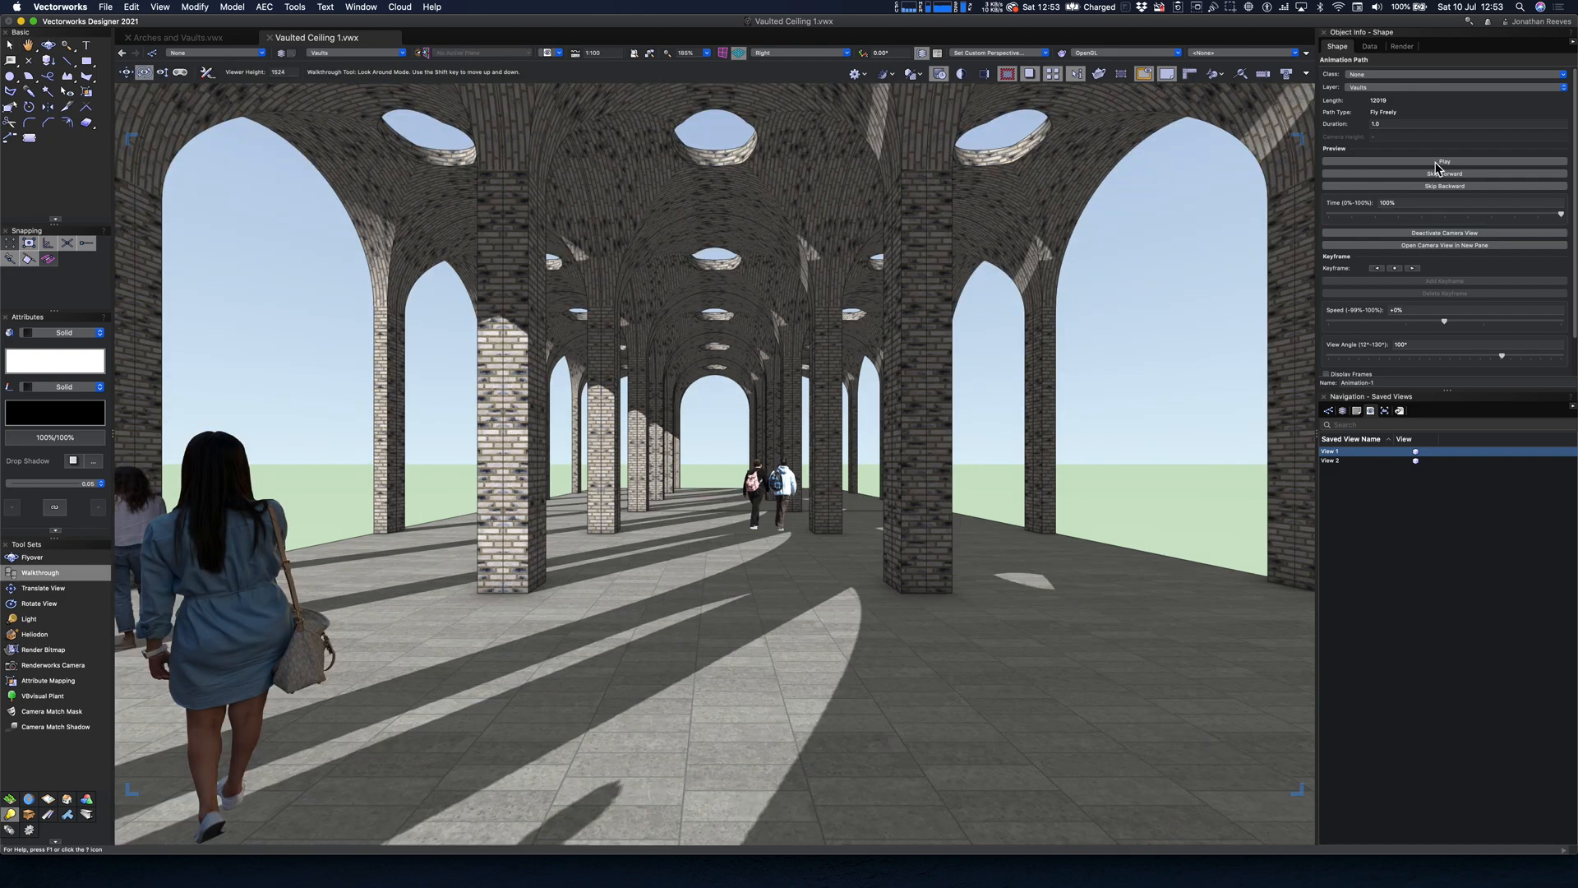
{"action": "left_click", "coordinate": [1445, 162]}
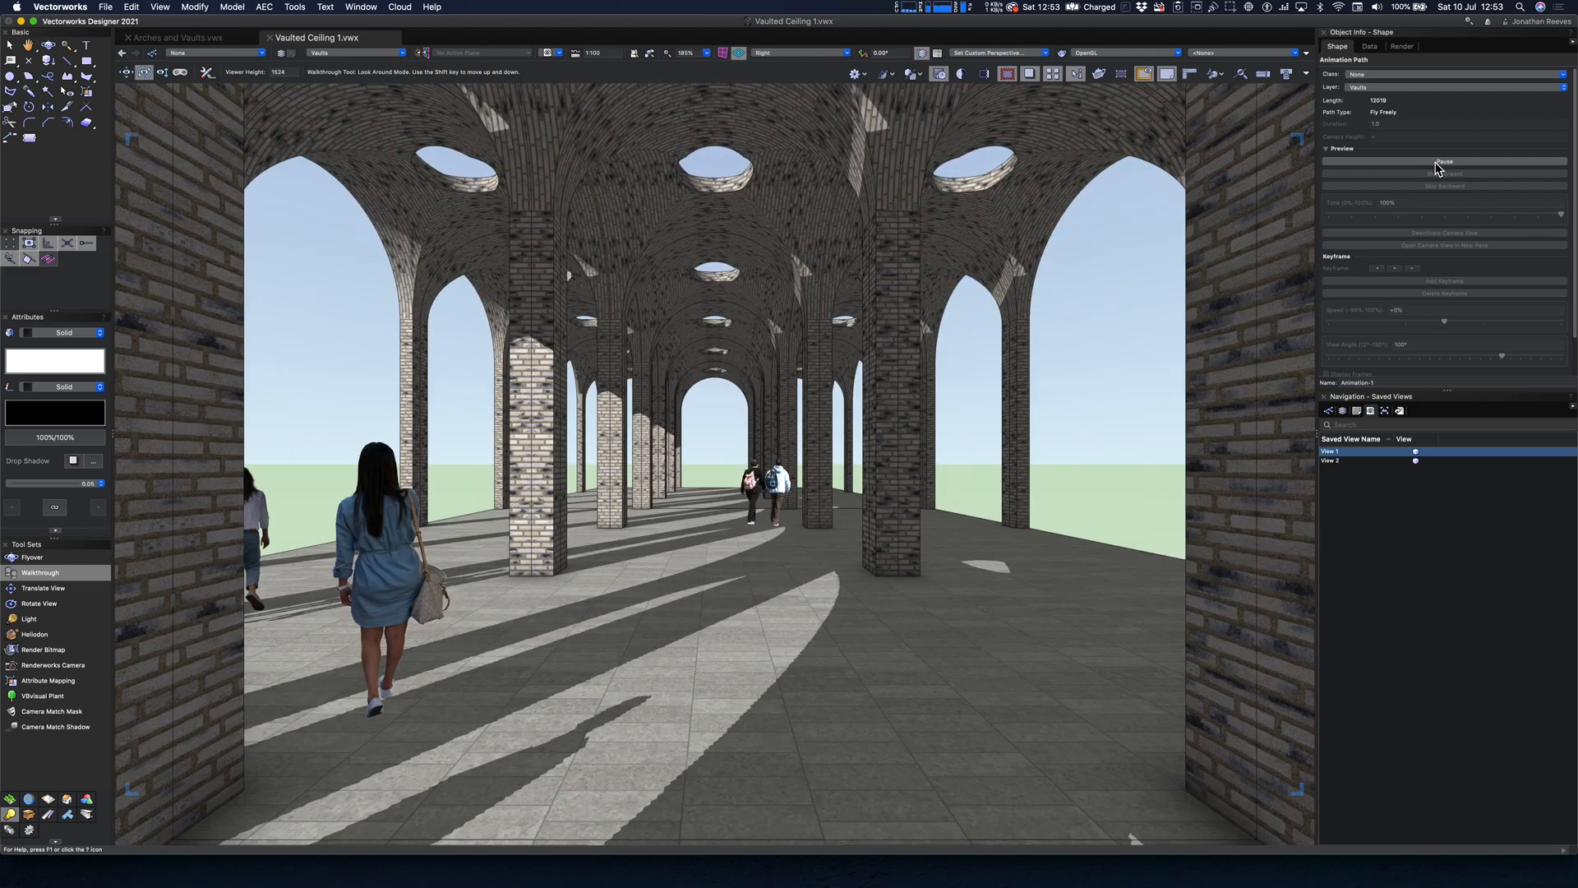
{"action": "left_click", "coordinate": [1444, 162]}
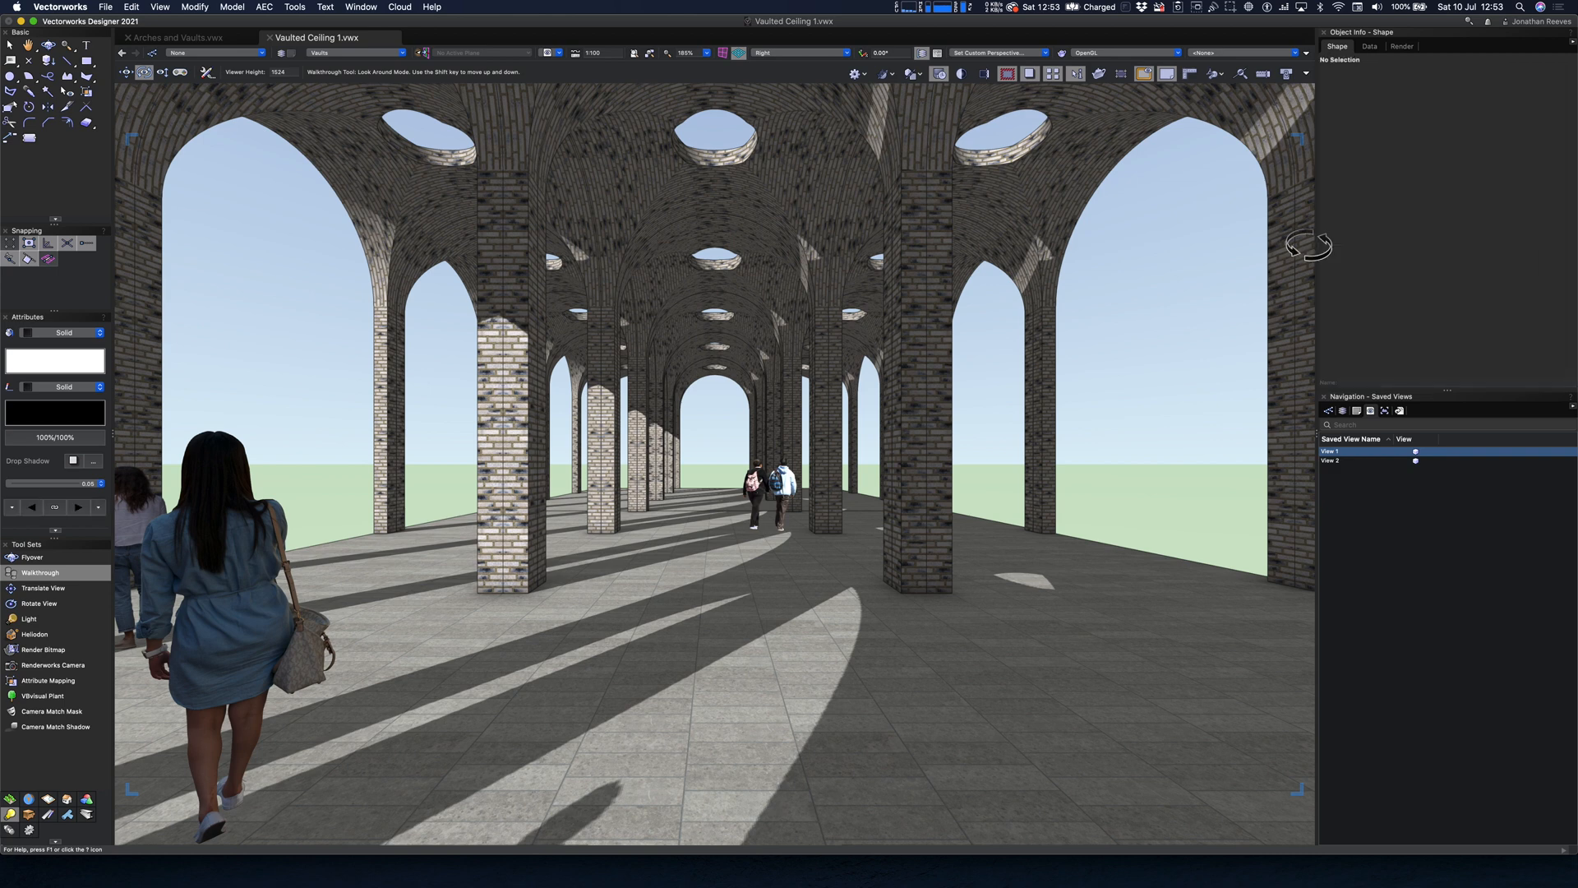
{"action": "left_click", "coordinate": [9, 45]}
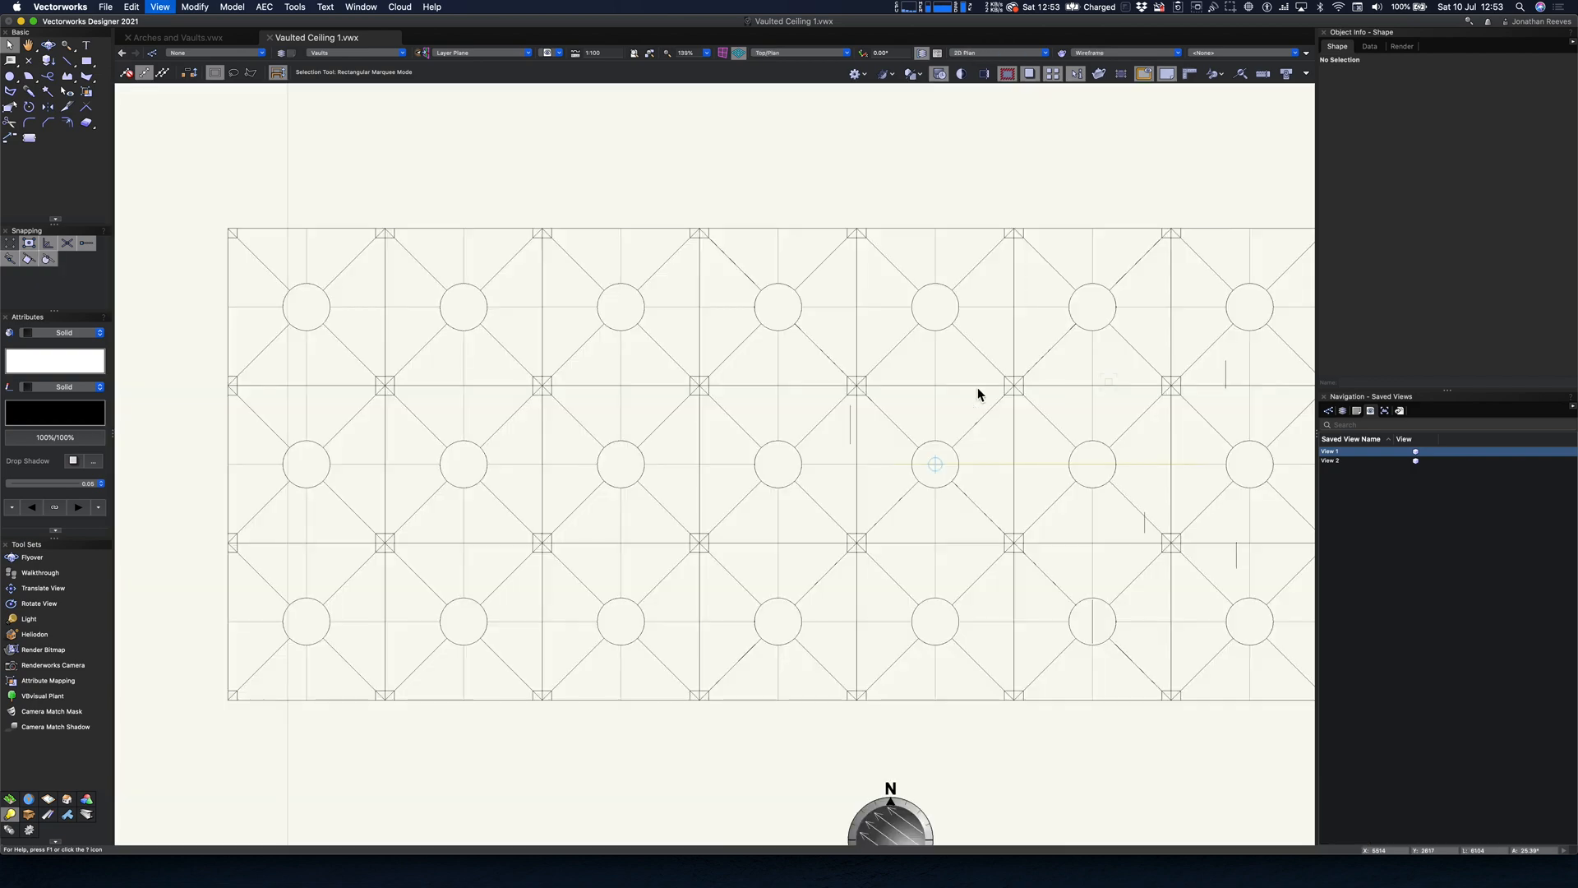
Step: Save a 10-second, 30 fps, 1920x1080 movie named Movie and start rendering frames
{"action": "scroll", "scroll_direction": "down", "scroll_amount": 3}
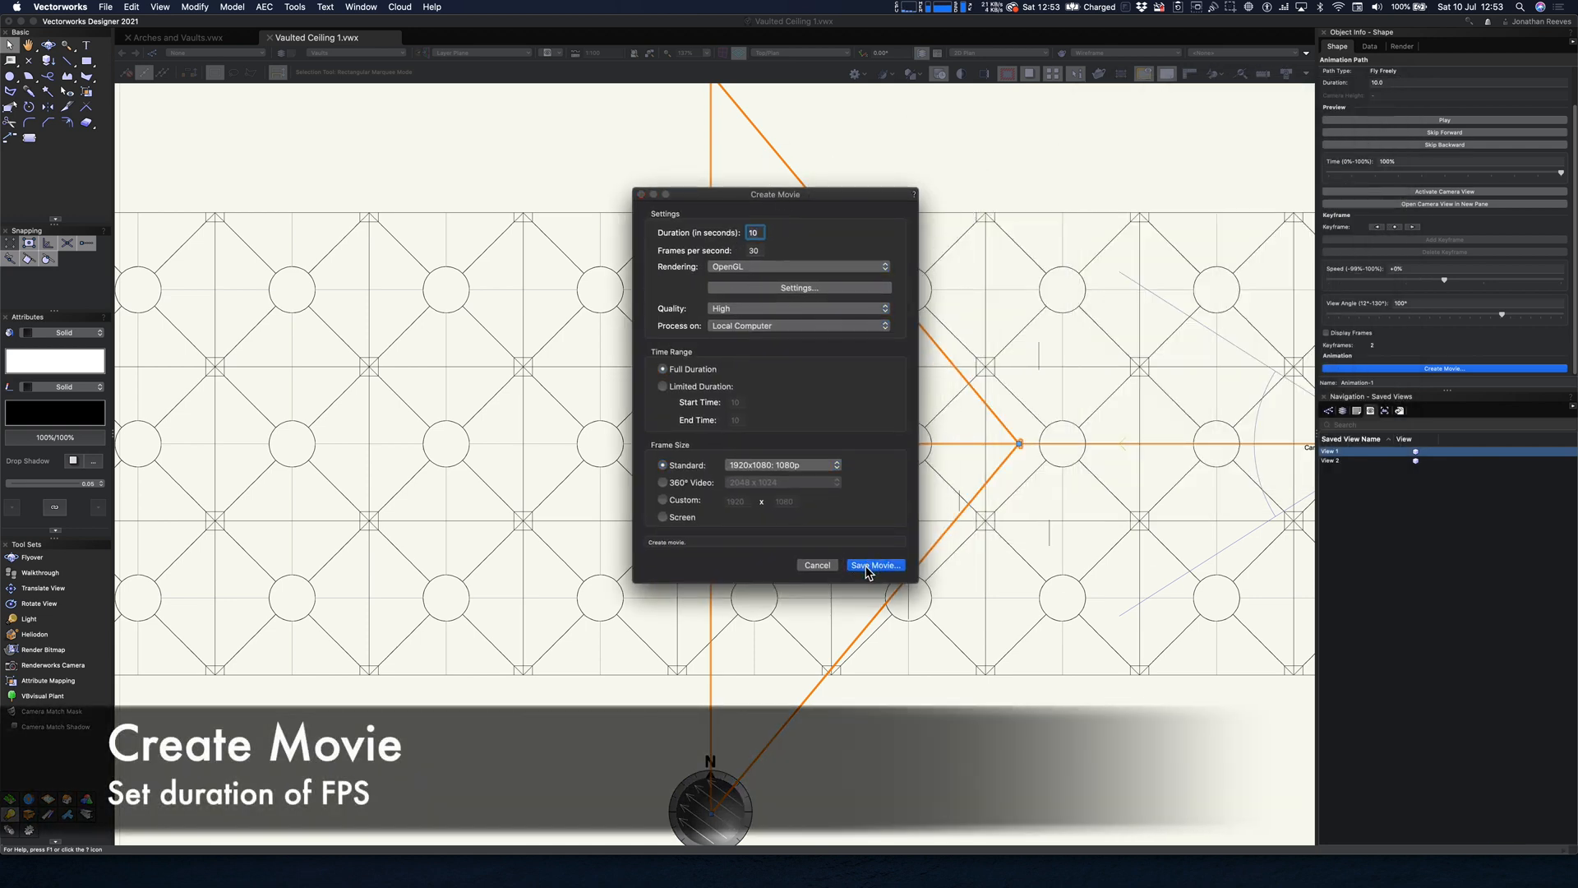
{"action": "left_click", "coordinate": [873, 565]}
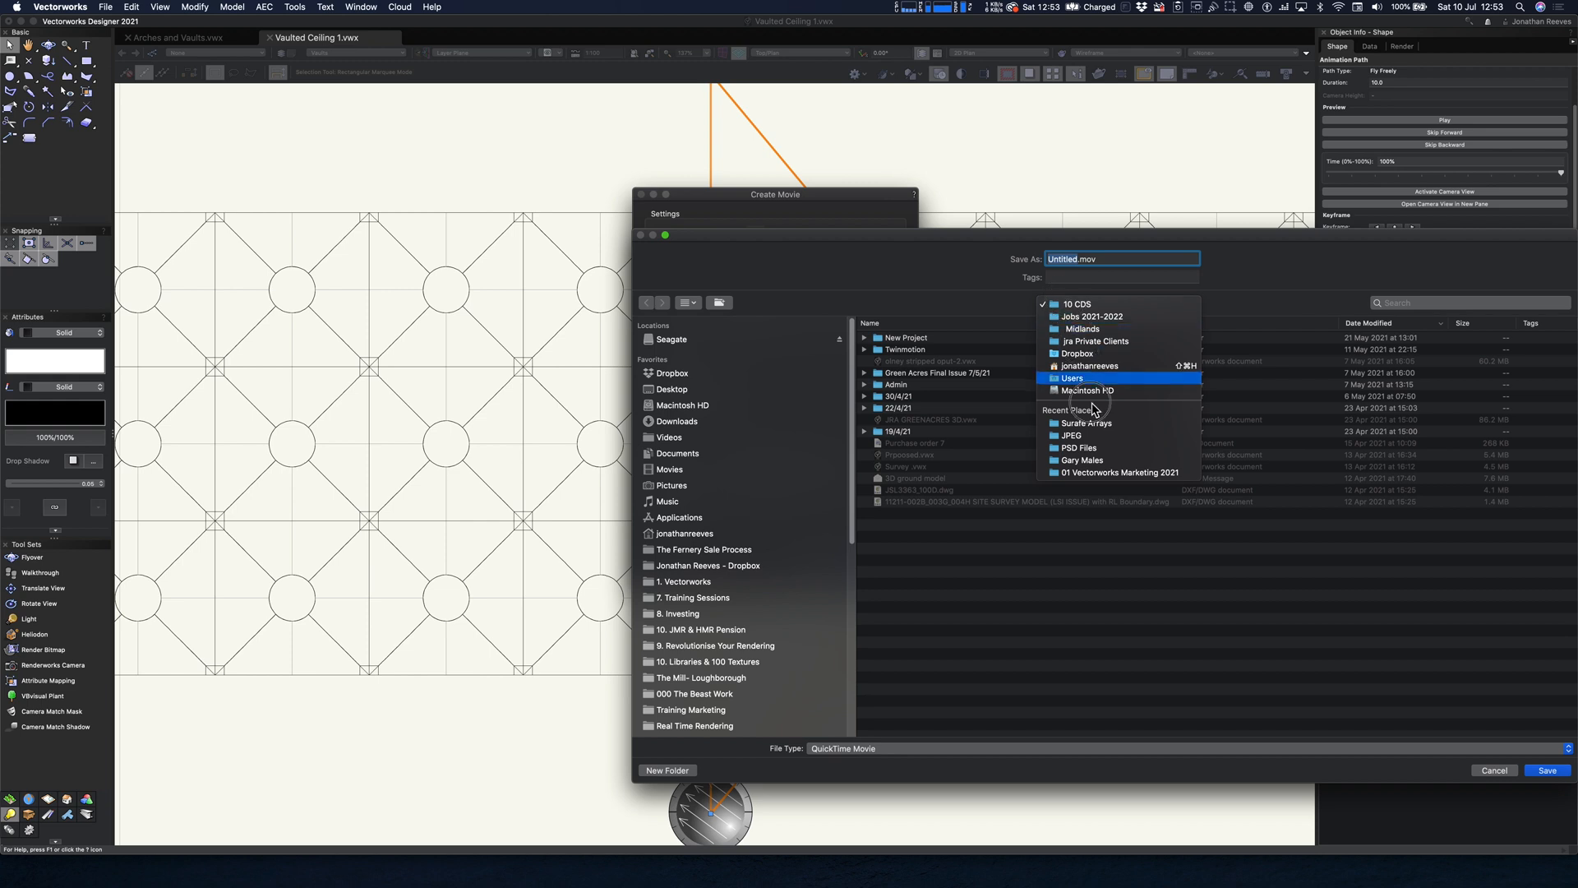
{"action": "left_click", "coordinate": [1087, 421]}
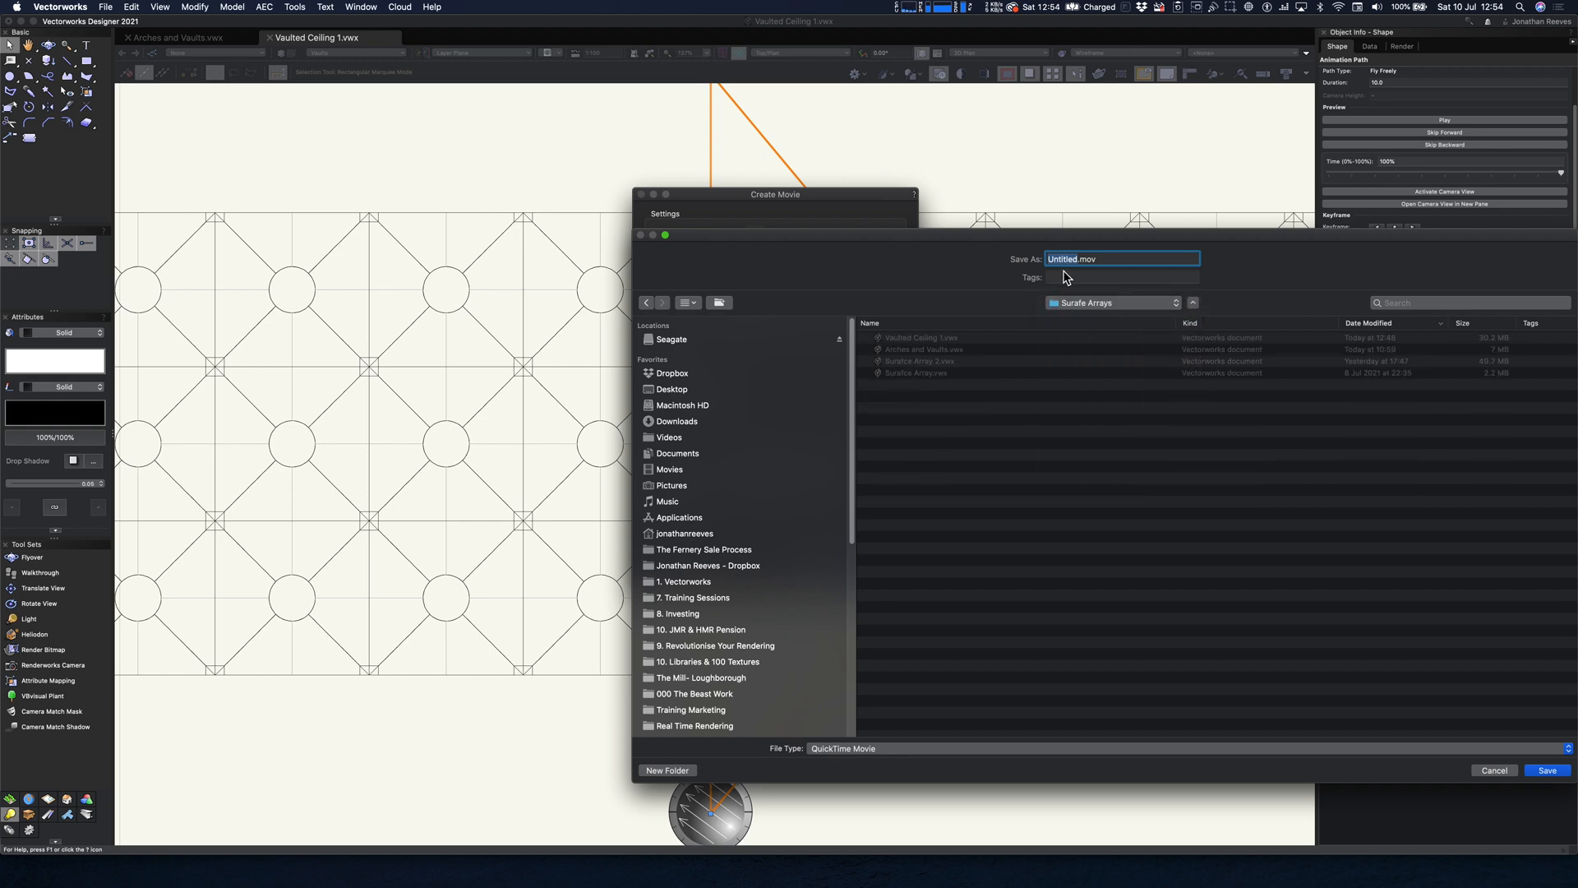
{"action": "type", "text": "Movie"}
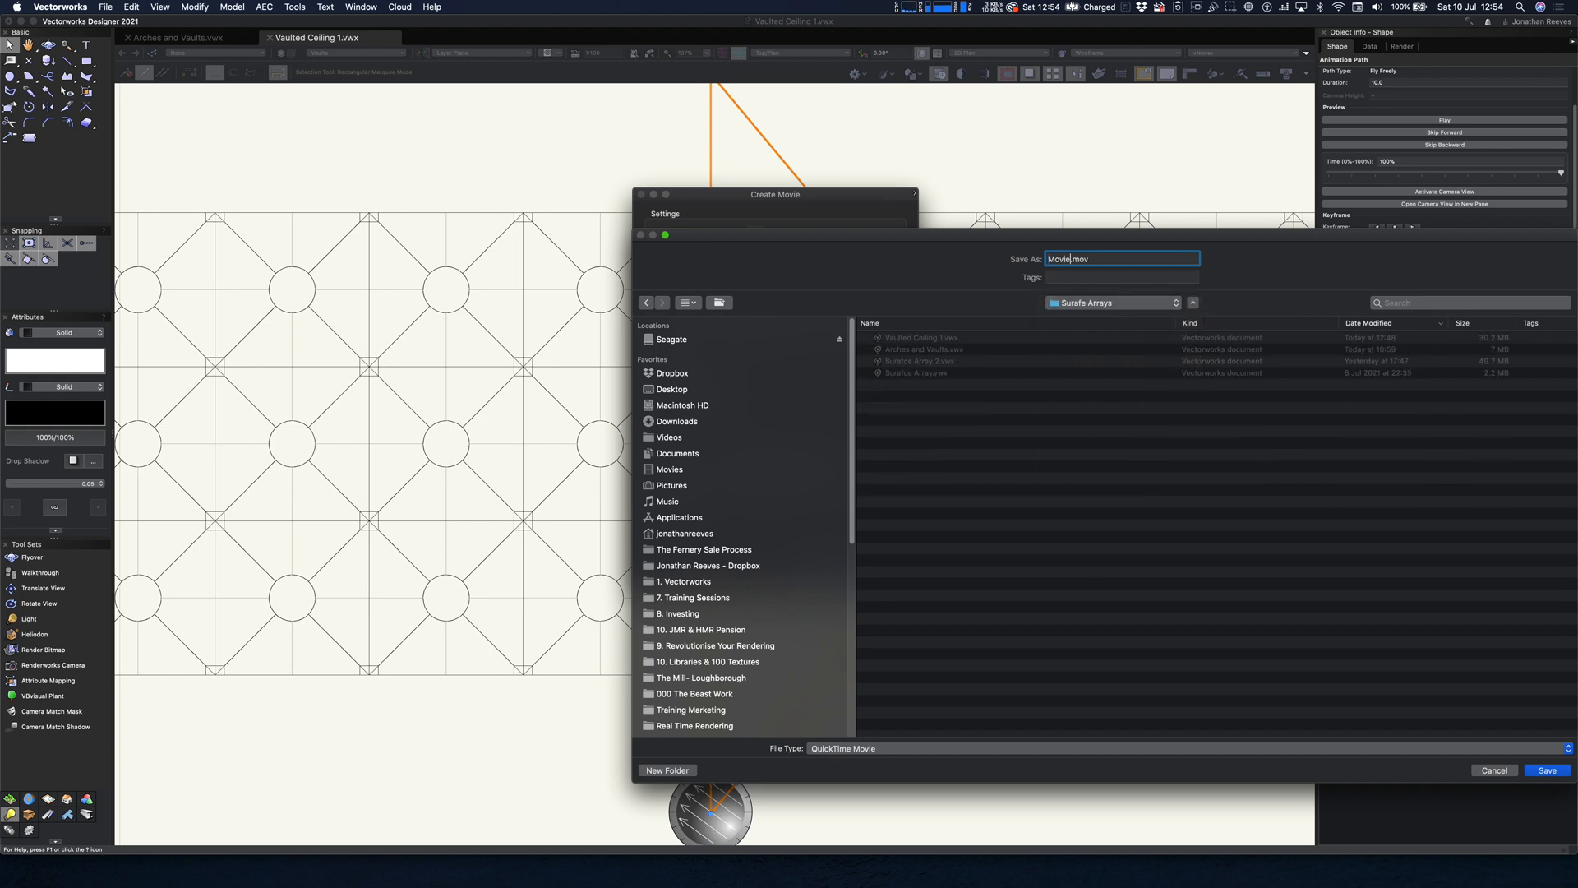
{"action": "left_click", "coordinate": [1547, 770]}
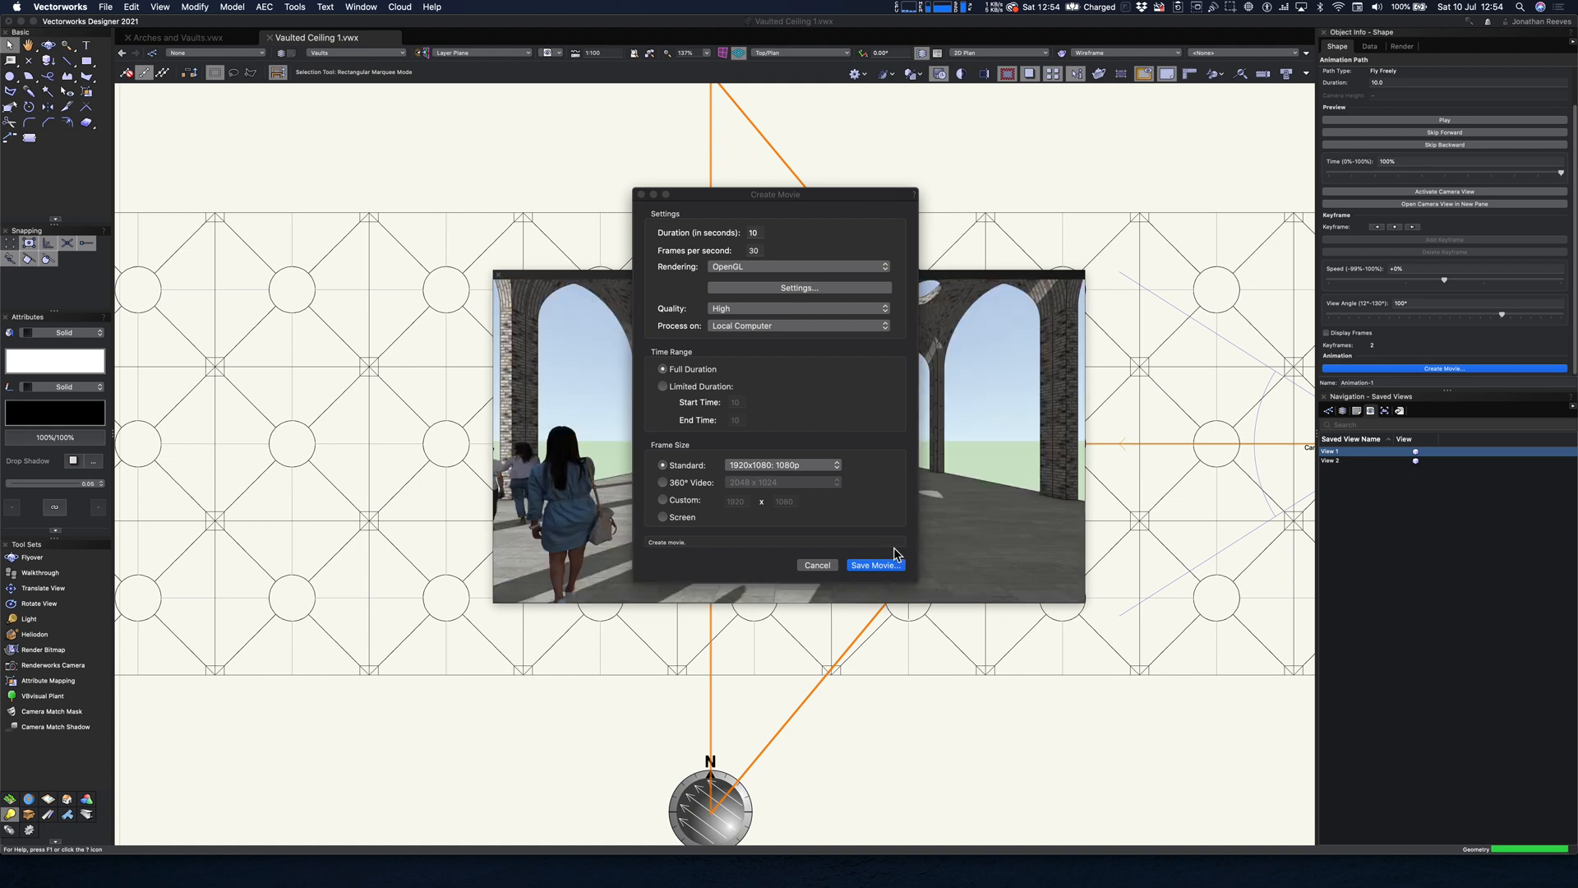
{"action": "left_click", "coordinate": [874, 564]}
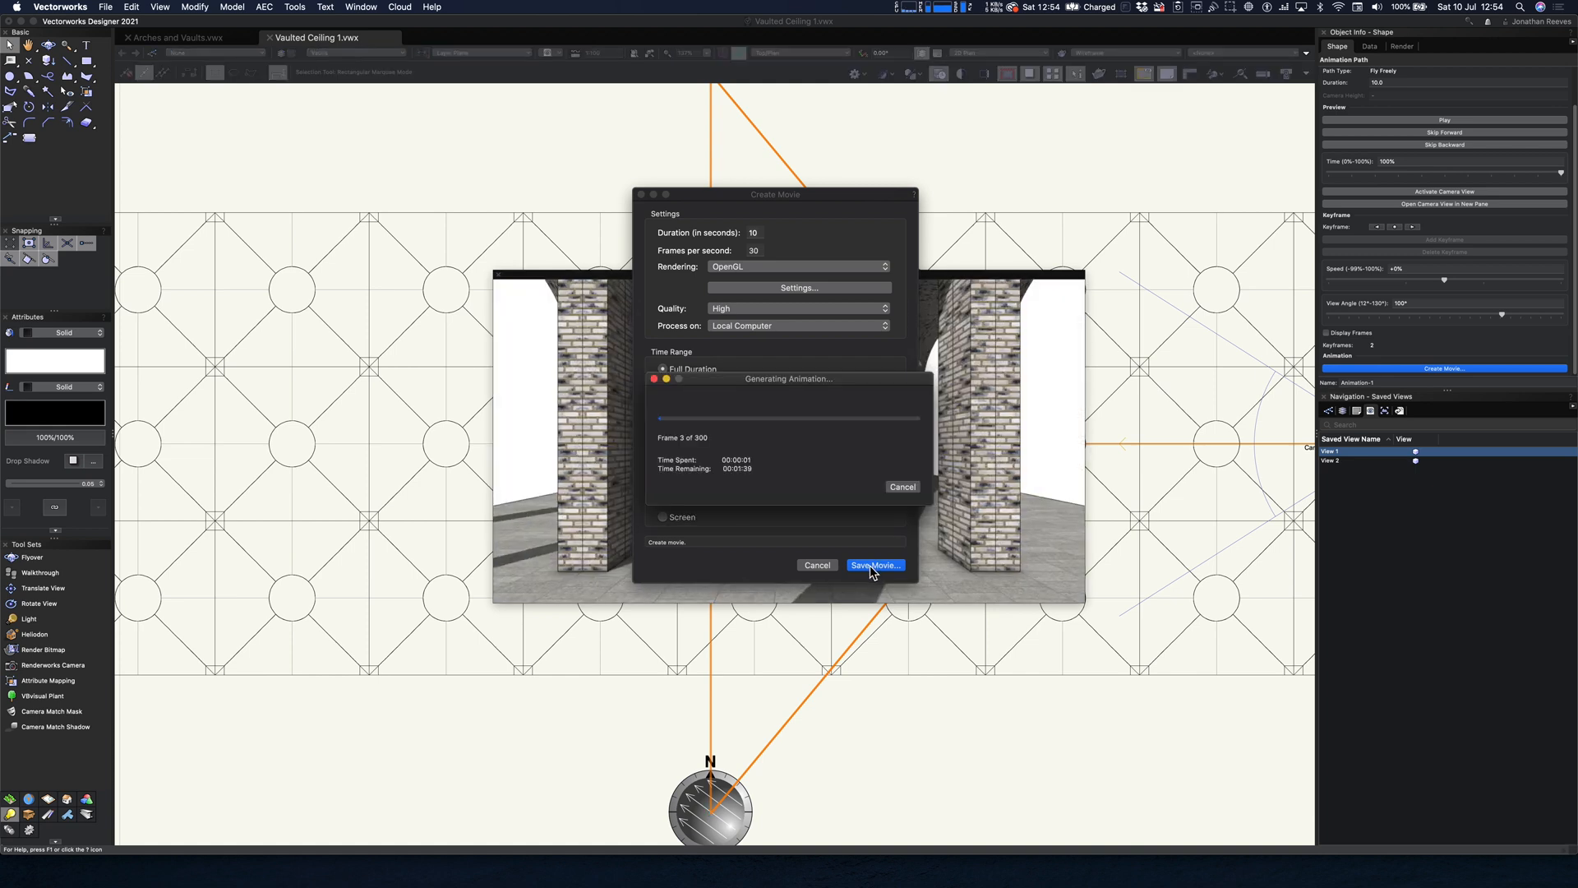